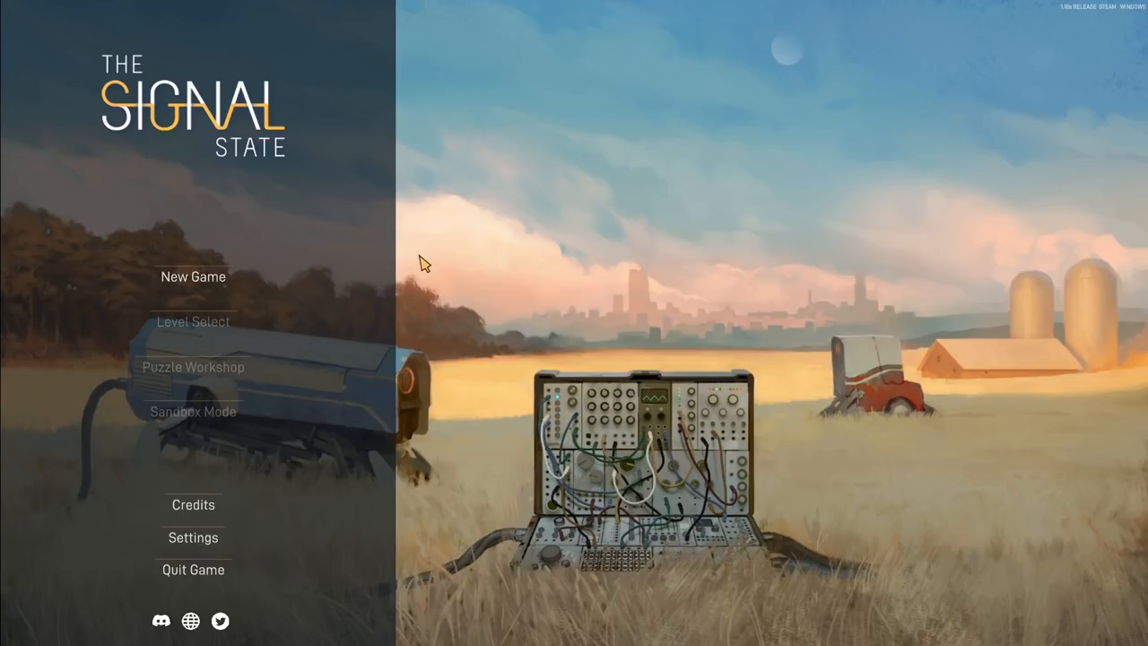
Begin a New Game and advance the intro narration into the farm conversation
{"action": "left_click", "coordinate": [193, 276]}
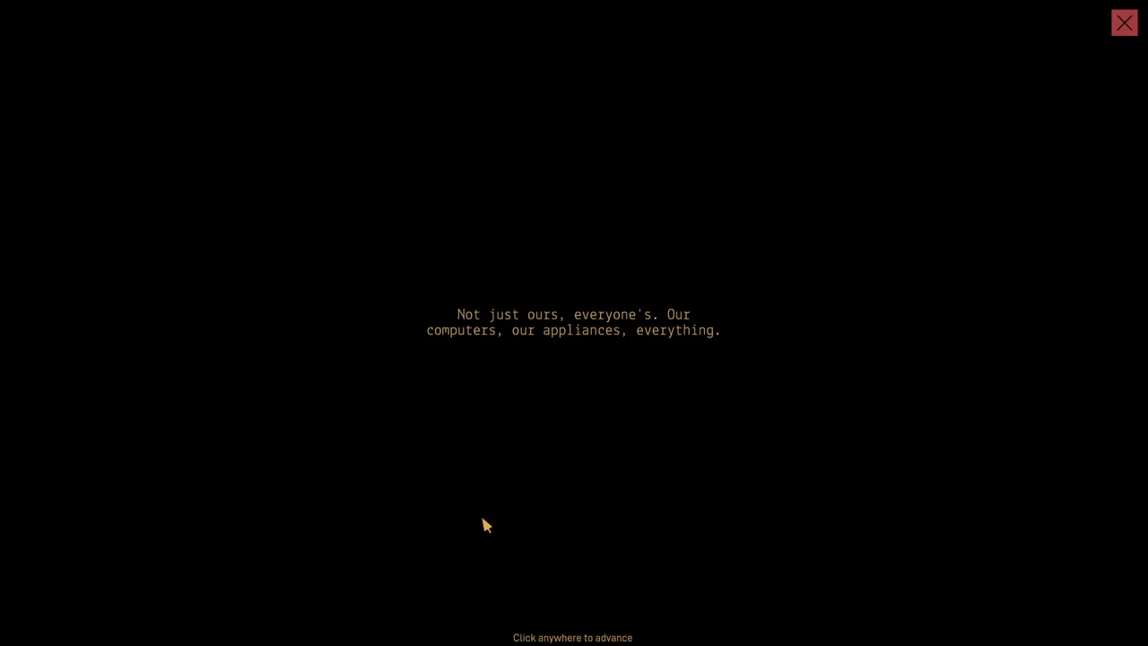
{"action": "left_click", "coordinate": [485, 524]}
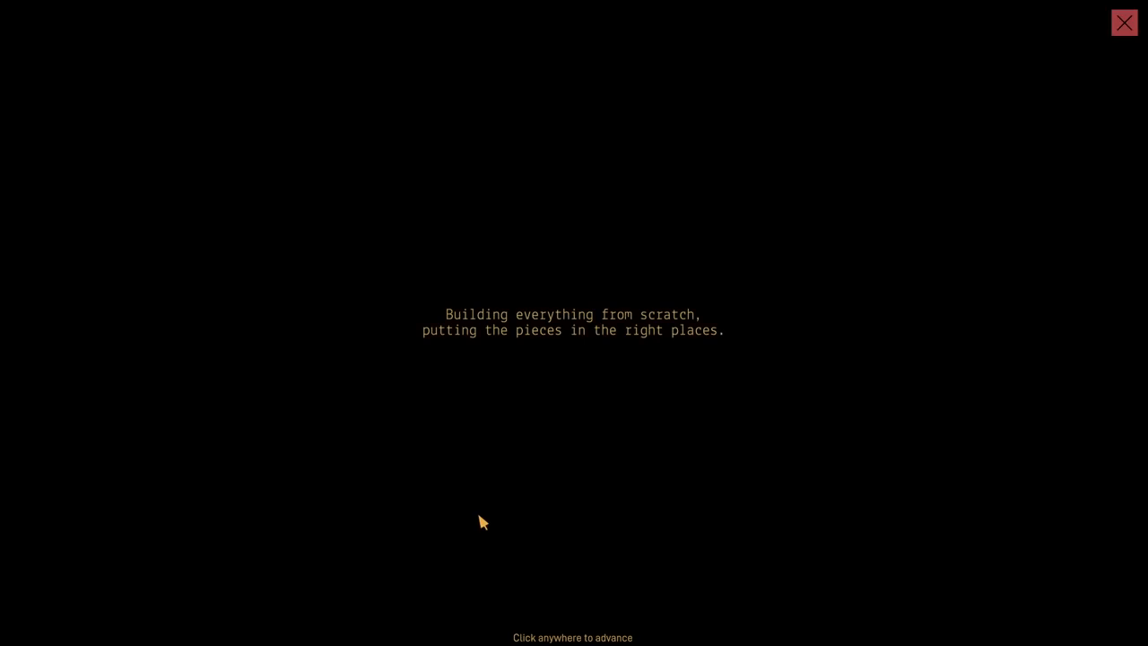
{"action": "left_click", "coordinate": [482, 522]}
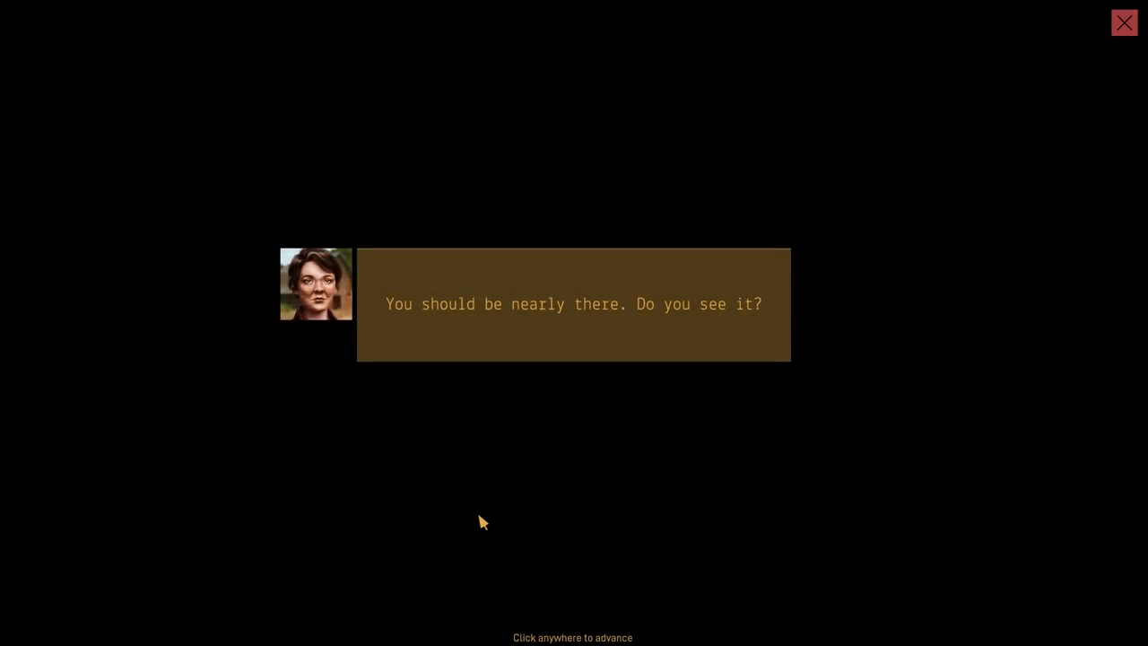
{"action": "left_click", "coordinate": [482, 516]}
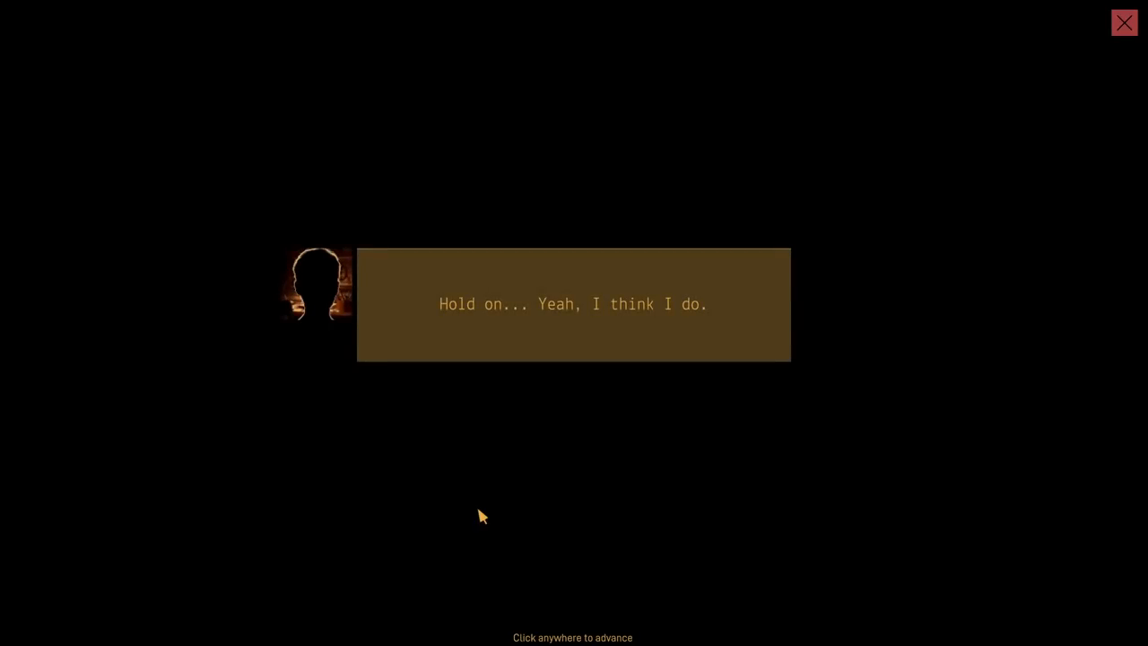
{"action": "left_click", "coordinate": [482, 516]}
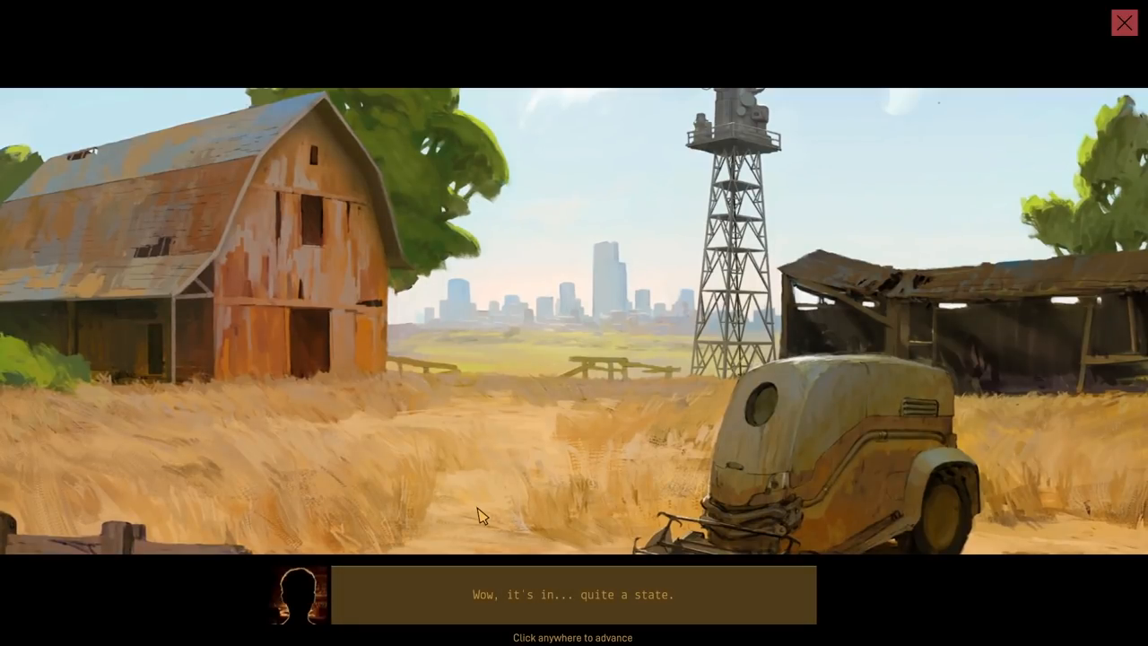
{"action": "mouse_move", "coordinate": [484, 537]}
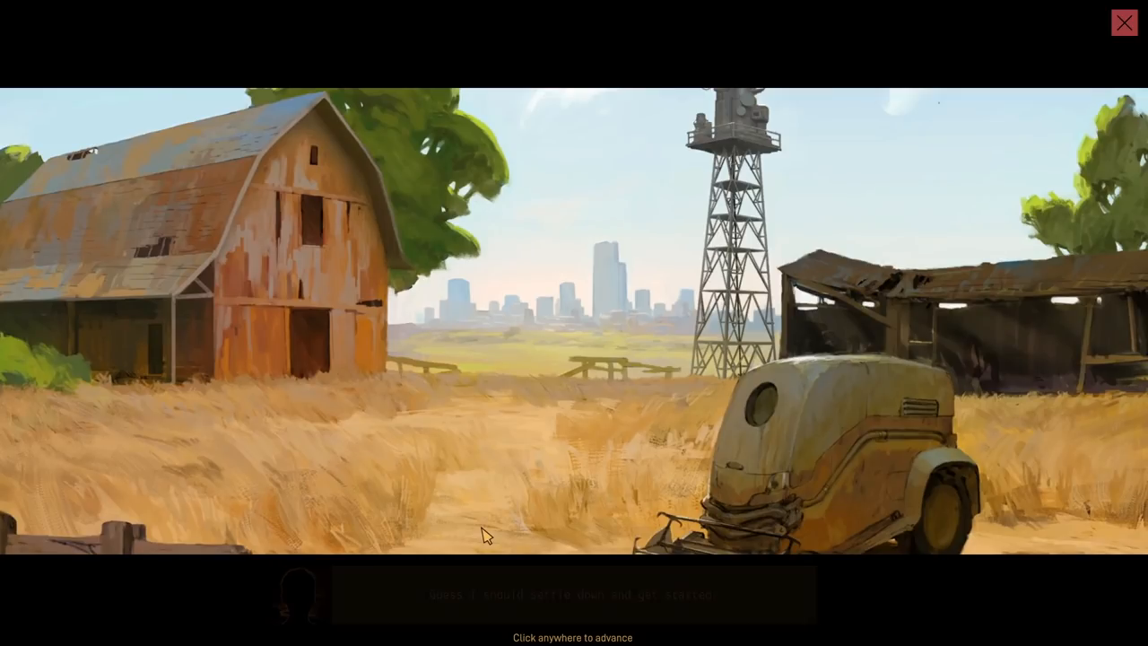
Finish the farm chat, then review the Diagnostics Test details and leaderboard before returning to Details
{"action": "left_click", "coordinate": [574, 534]}
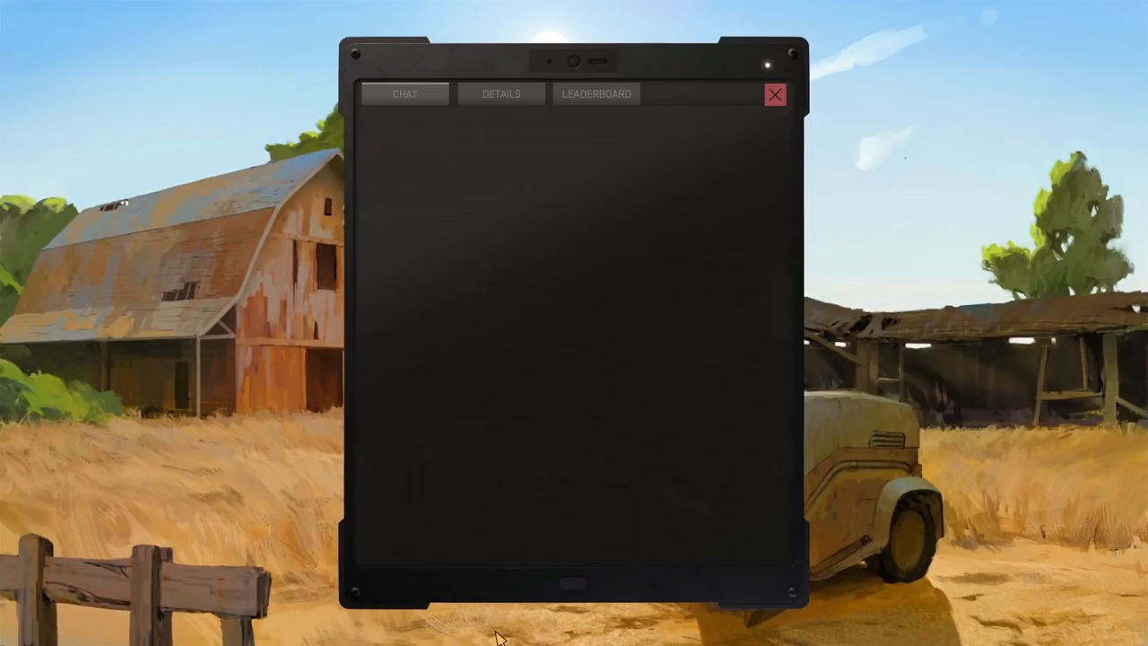
{"action": "mouse_move", "coordinate": [475, 359]}
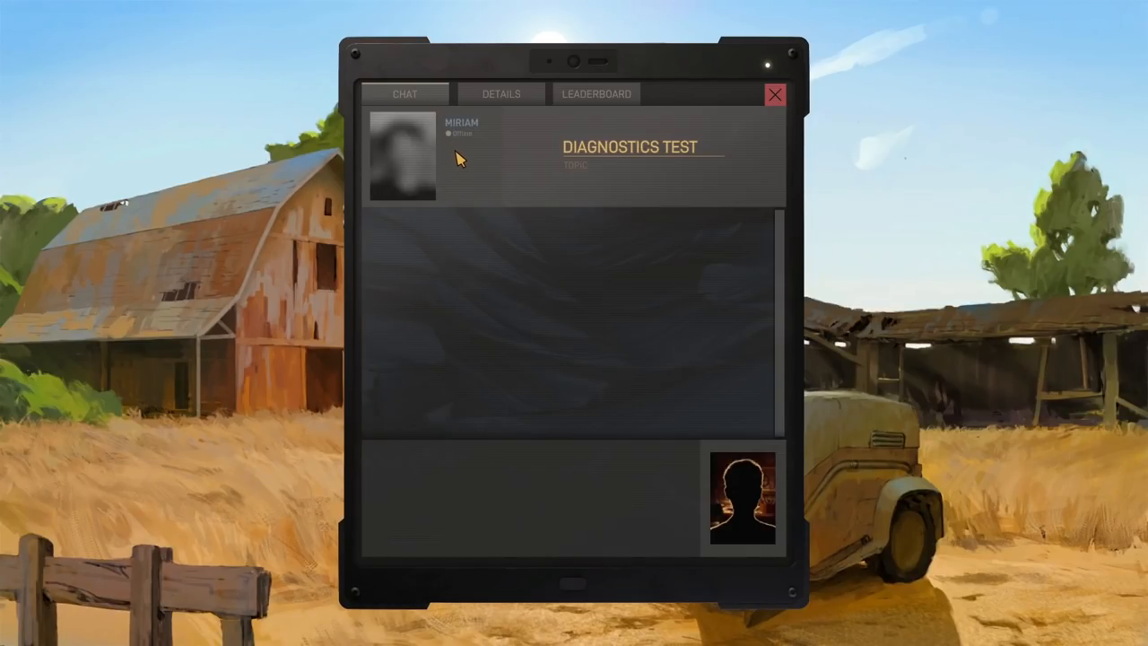
{"action": "mouse_move", "coordinate": [617, 152]}
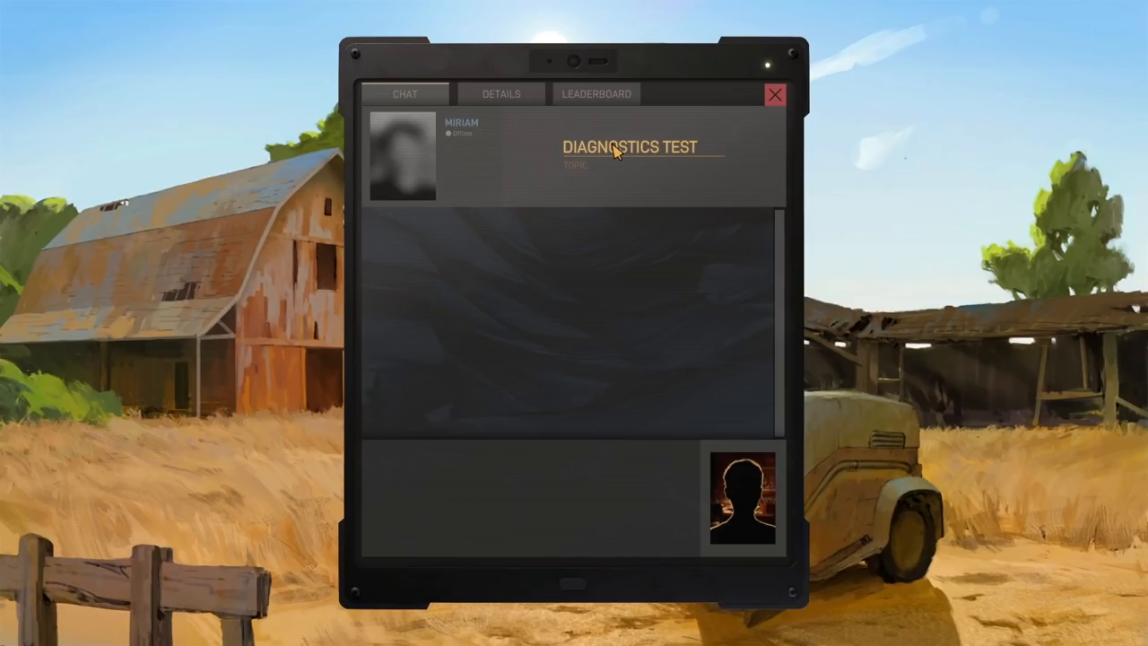
{"action": "mouse_move", "coordinate": [601, 380]}
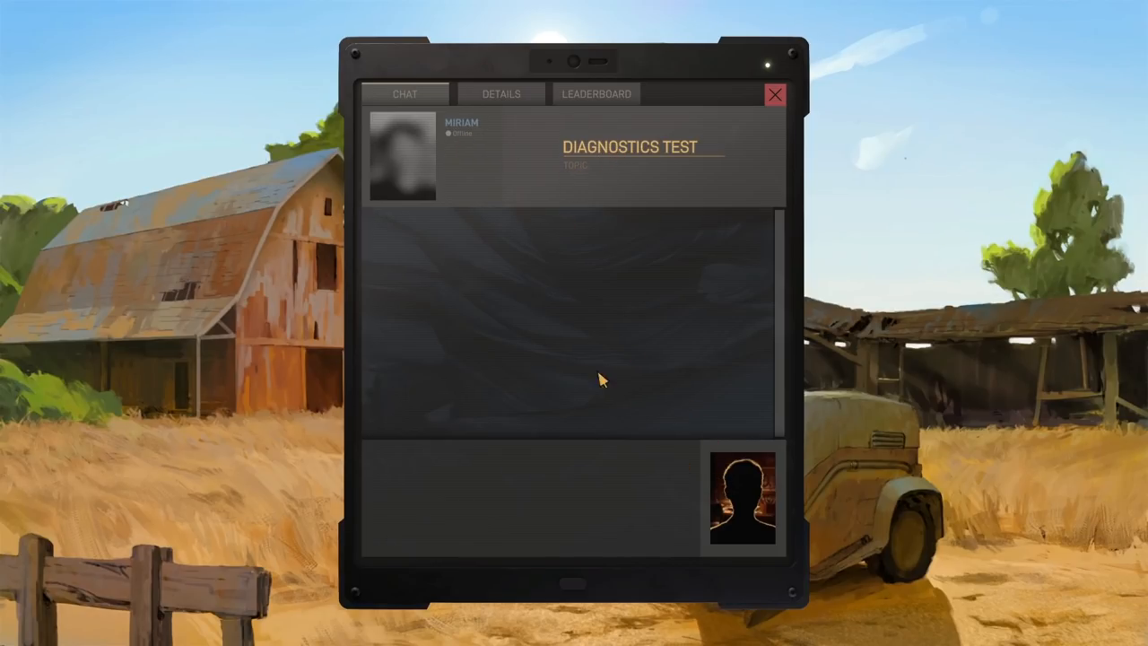
{"action": "left_click", "coordinate": [501, 93]}
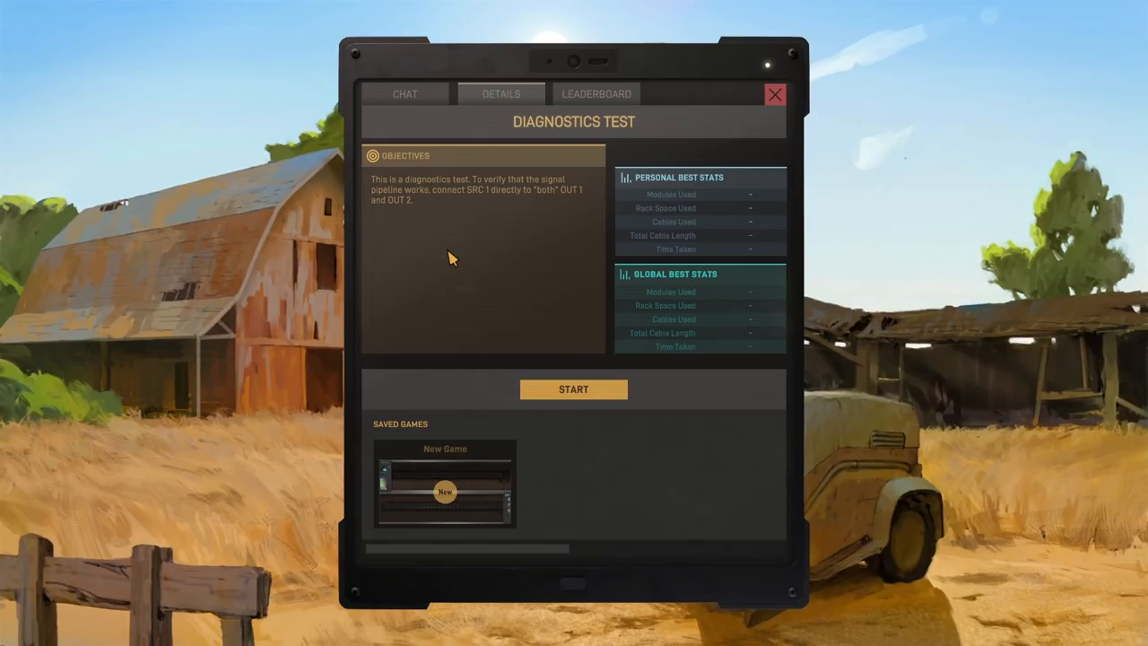
{"action": "left_click", "coordinate": [595, 93]}
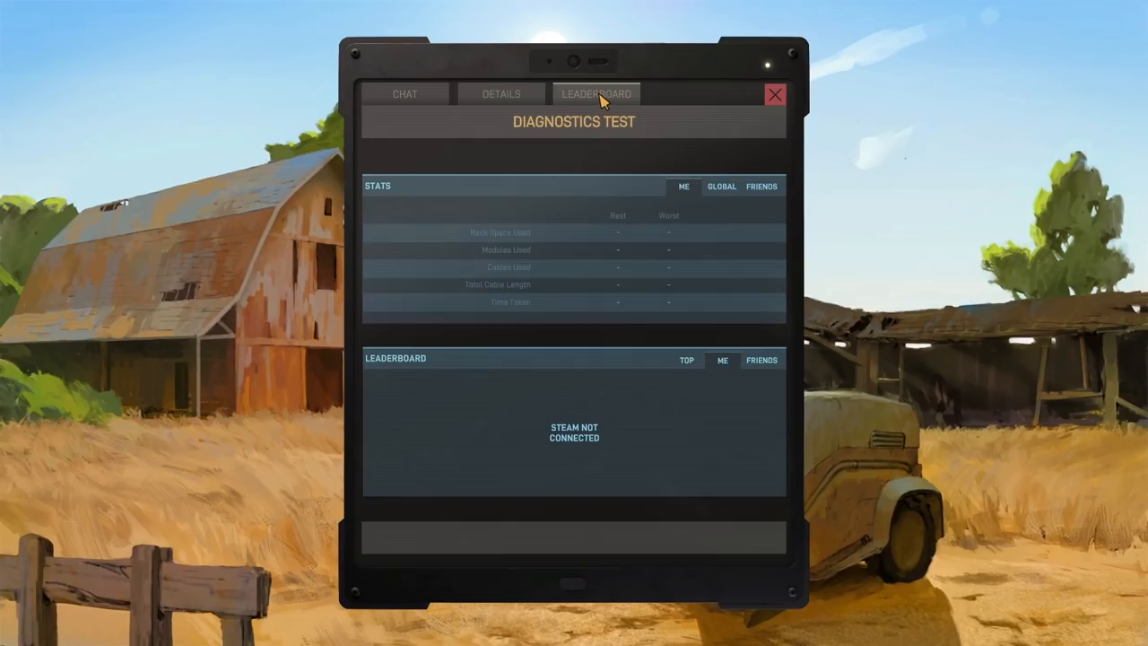
{"action": "mouse_move", "coordinate": [553, 443]}
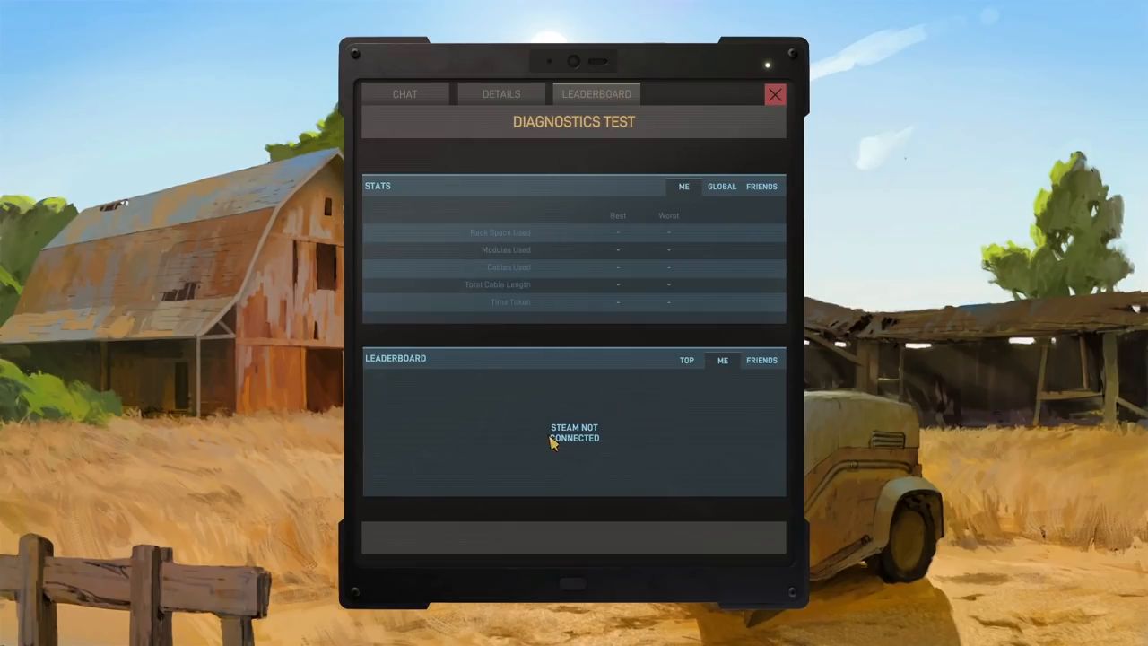
{"action": "mouse_move", "coordinate": [524, 434]}
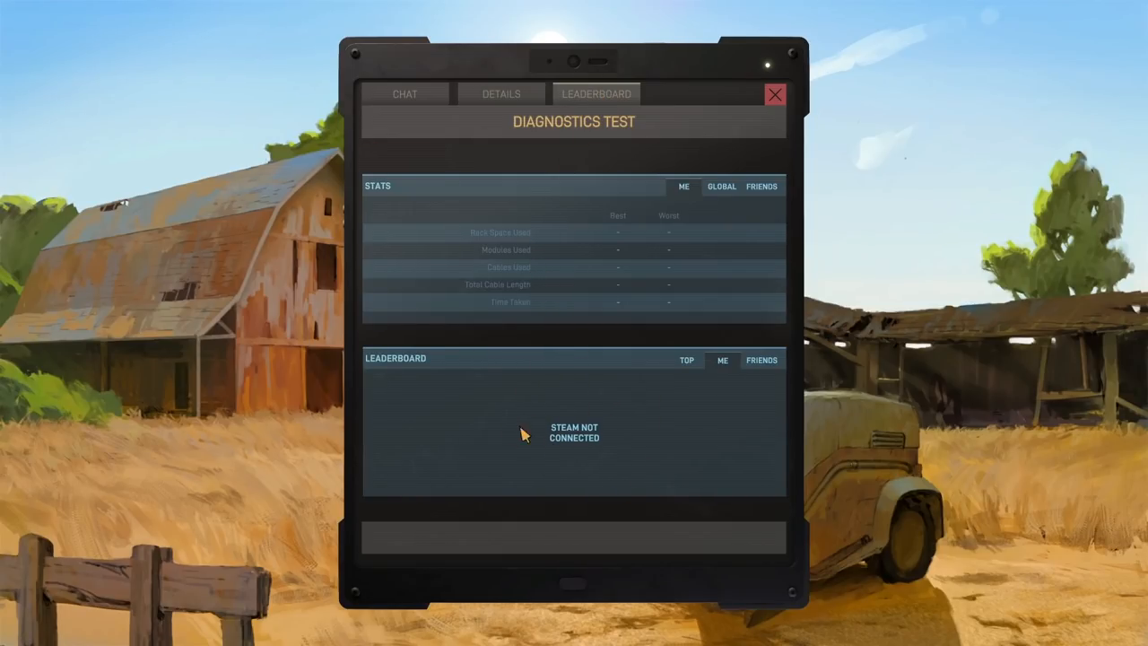
{"action": "left_click", "coordinate": [502, 94]}
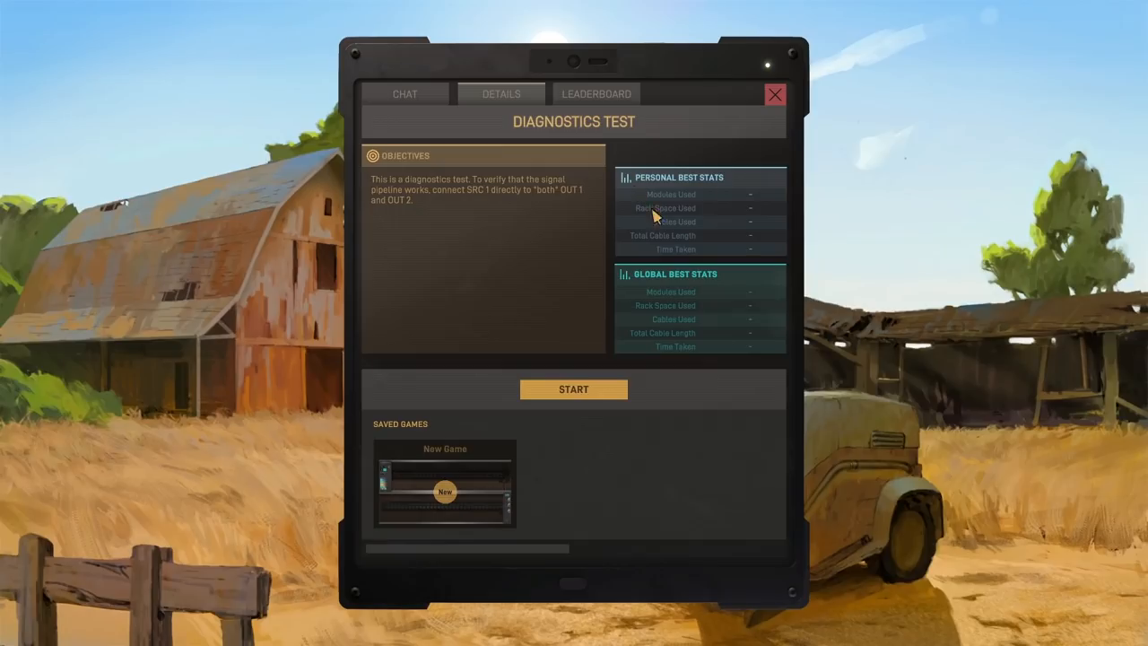
{"action": "mouse_move", "coordinate": [671, 319]}
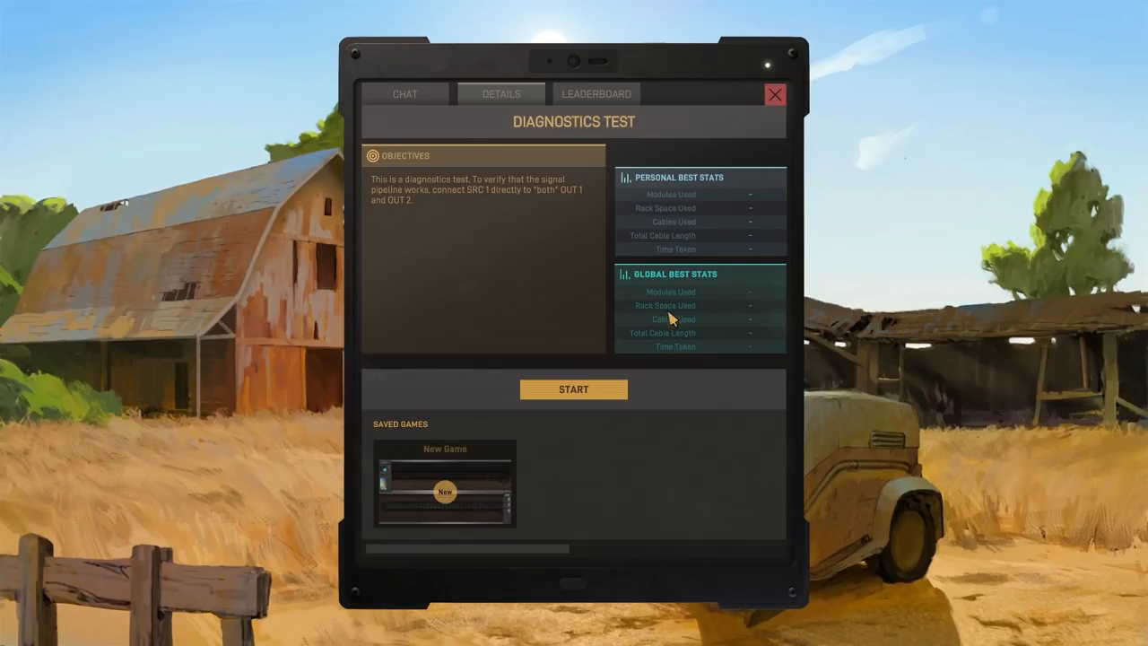
{"action": "mouse_move", "coordinate": [556, 389]}
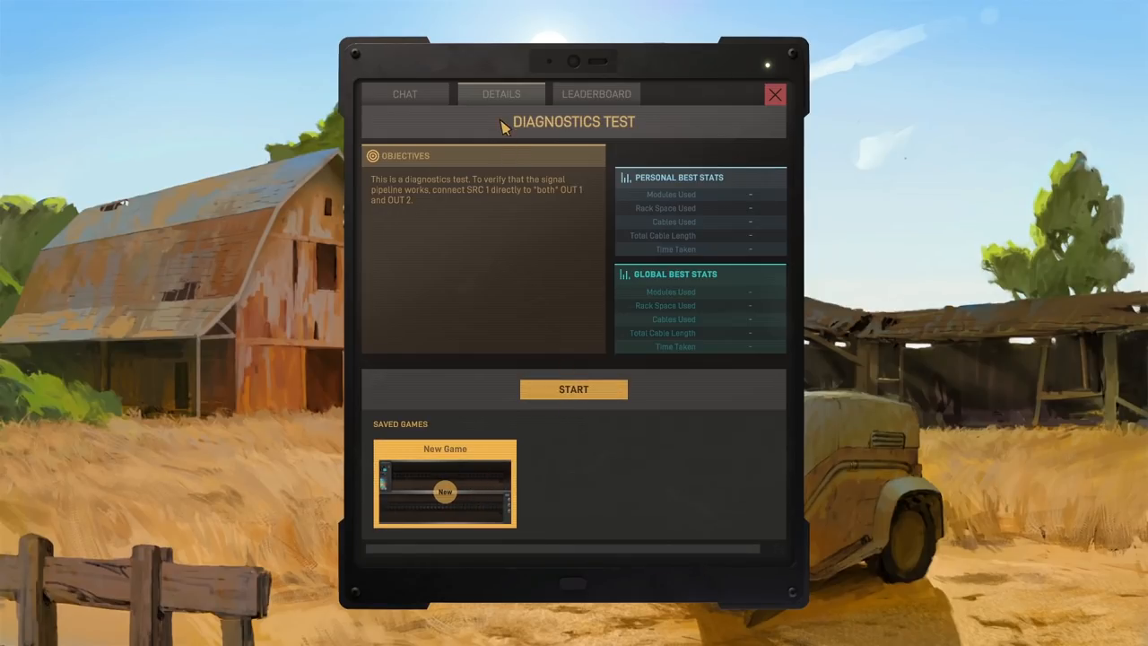
Start the Diagnostics Test and advance the tutorial until prompted to connect SRC 1 to Split
{"action": "left_click", "coordinate": [573, 388]}
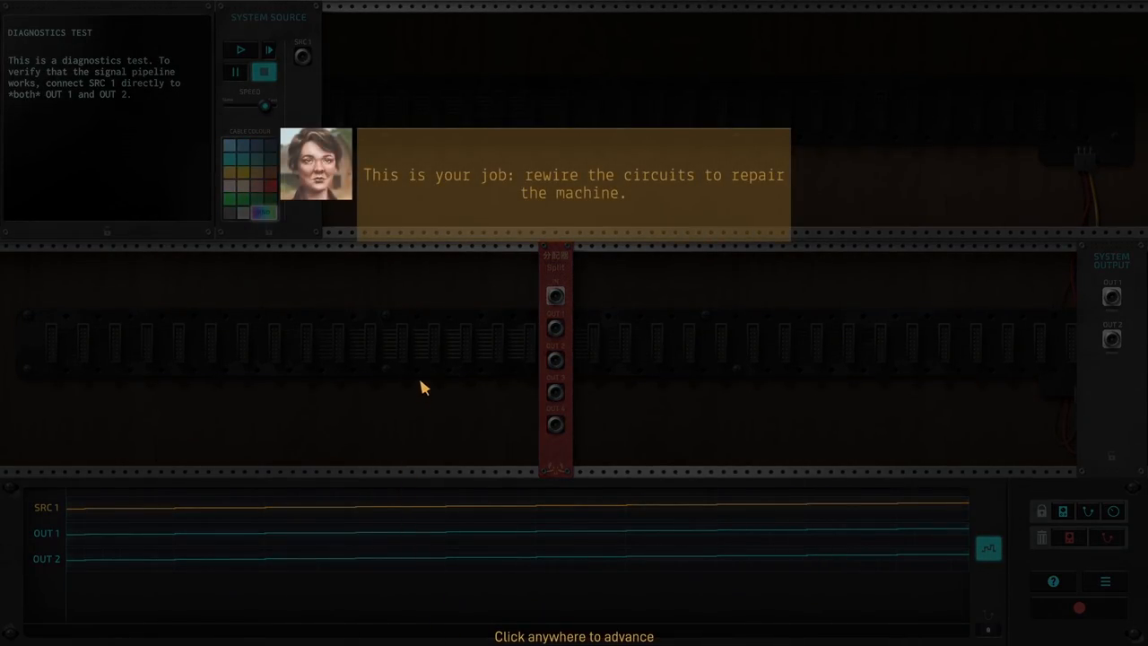
{"action": "mouse_move", "coordinate": [448, 276]}
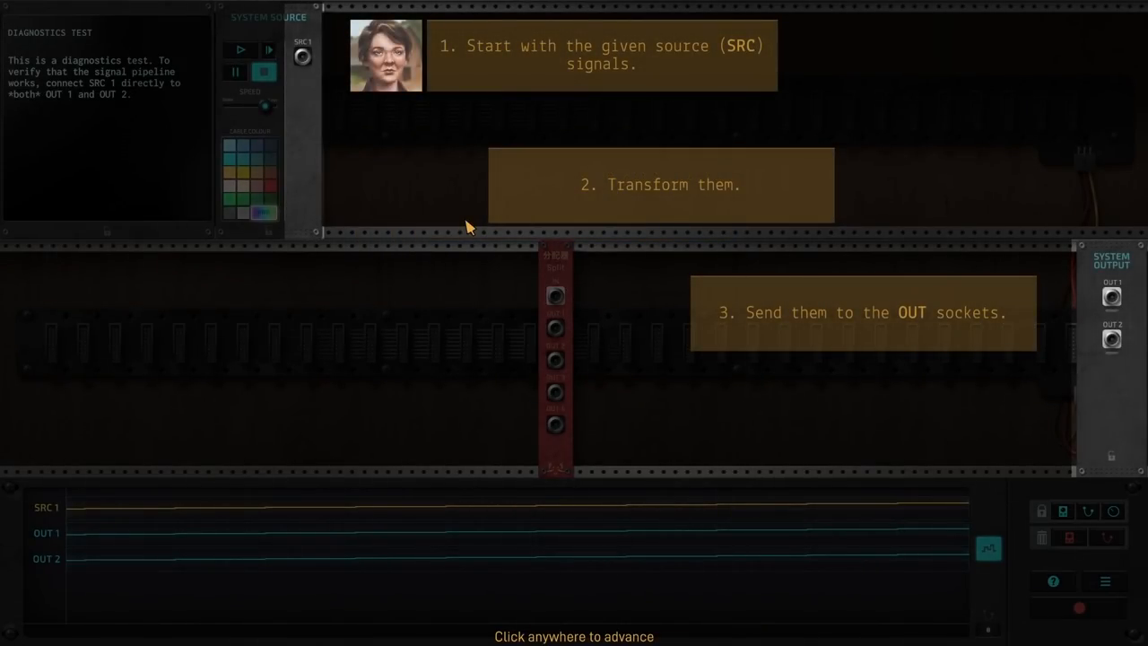
{"action": "mouse_move", "coordinate": [466, 205]}
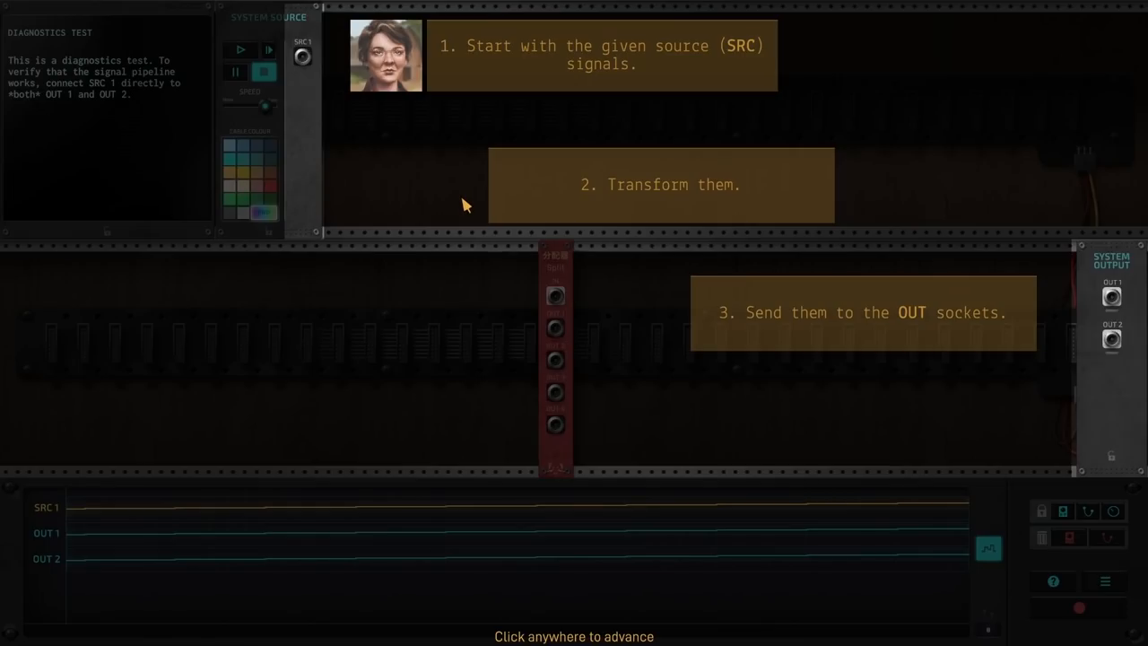
{"action": "mouse_move", "coordinate": [466, 212]}
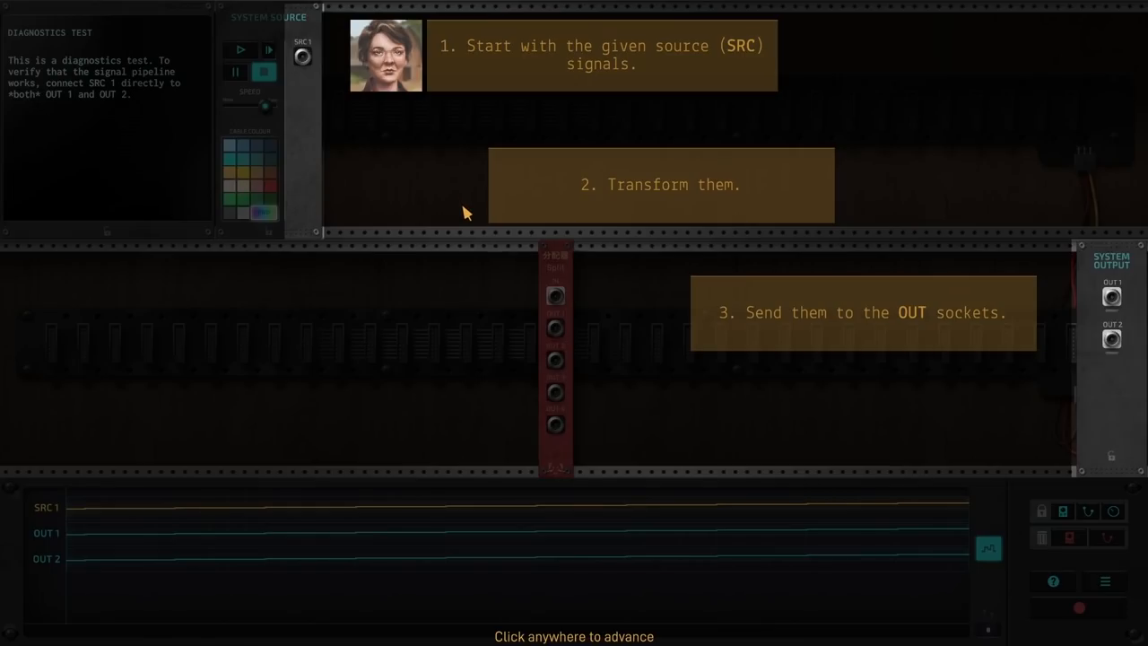
{"action": "mouse_move", "coordinate": [552, 362]}
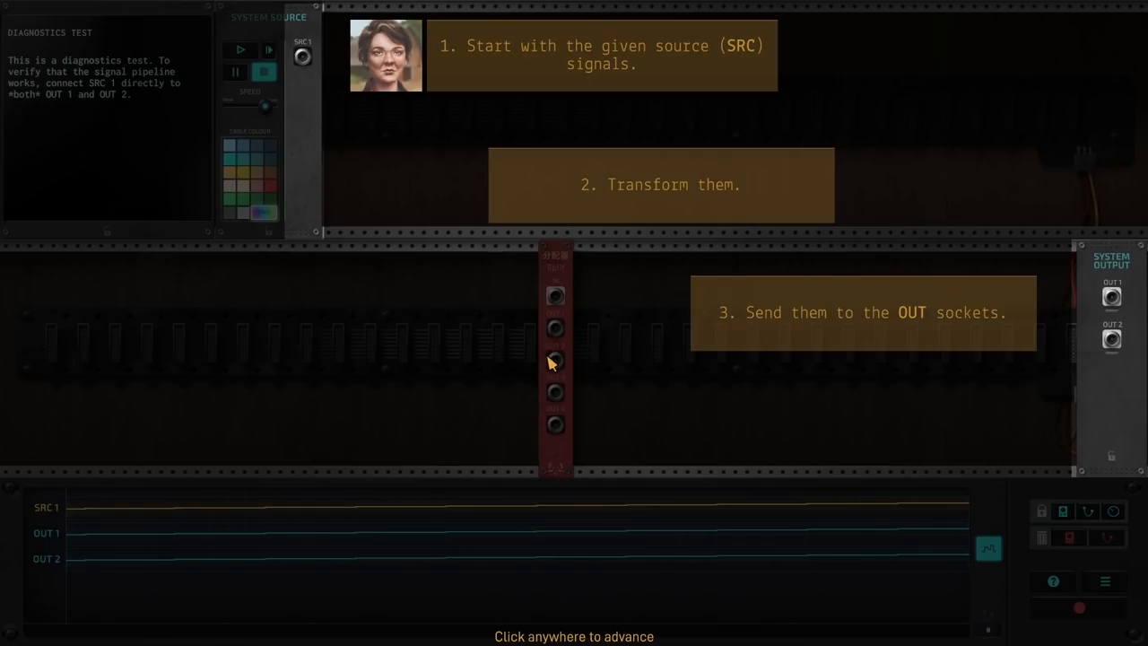
{"action": "left_click", "coordinate": [552, 362]}
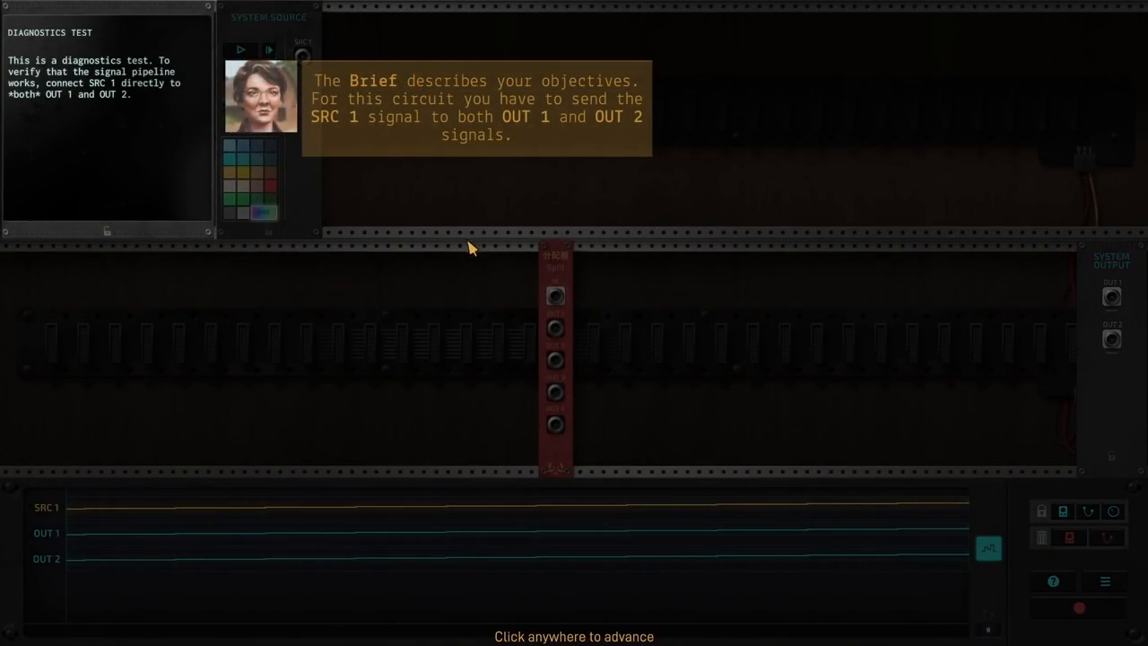
{"action": "mouse_move", "coordinate": [423, 221]}
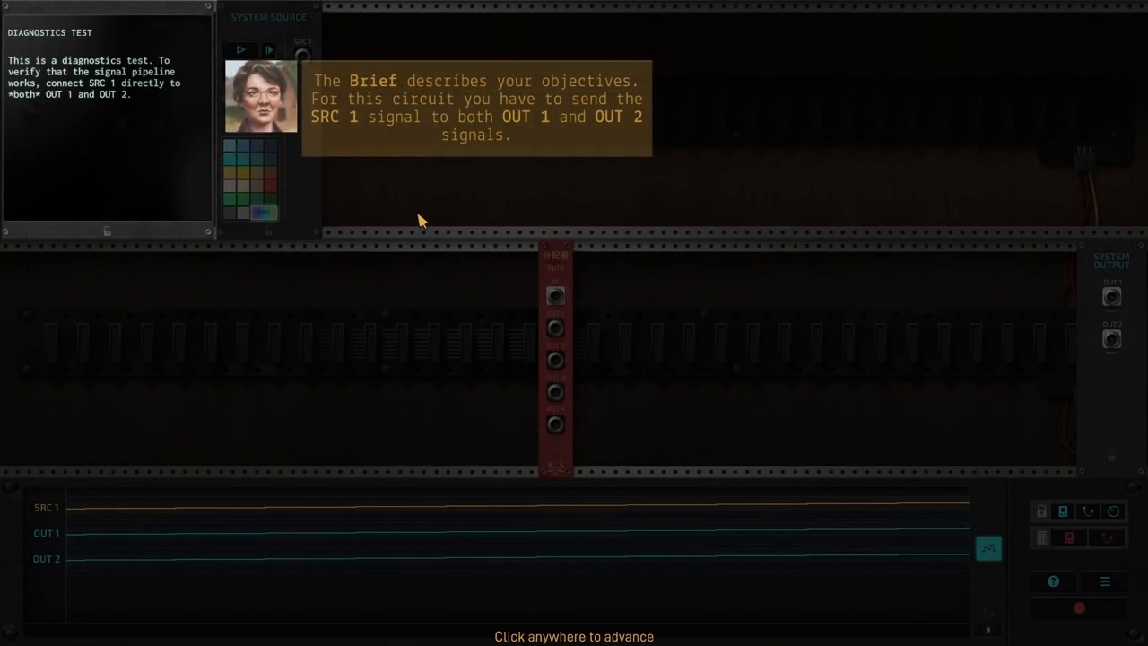
{"action": "mouse_move", "coordinate": [416, 161]}
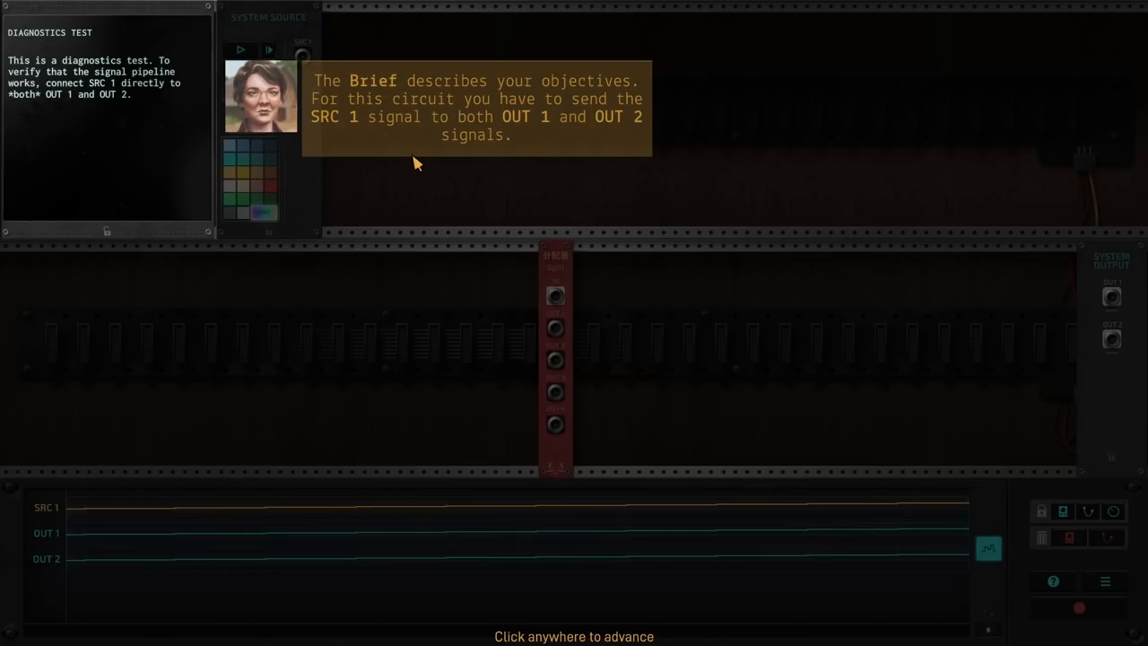
{"action": "mouse_move", "coordinate": [405, 147]}
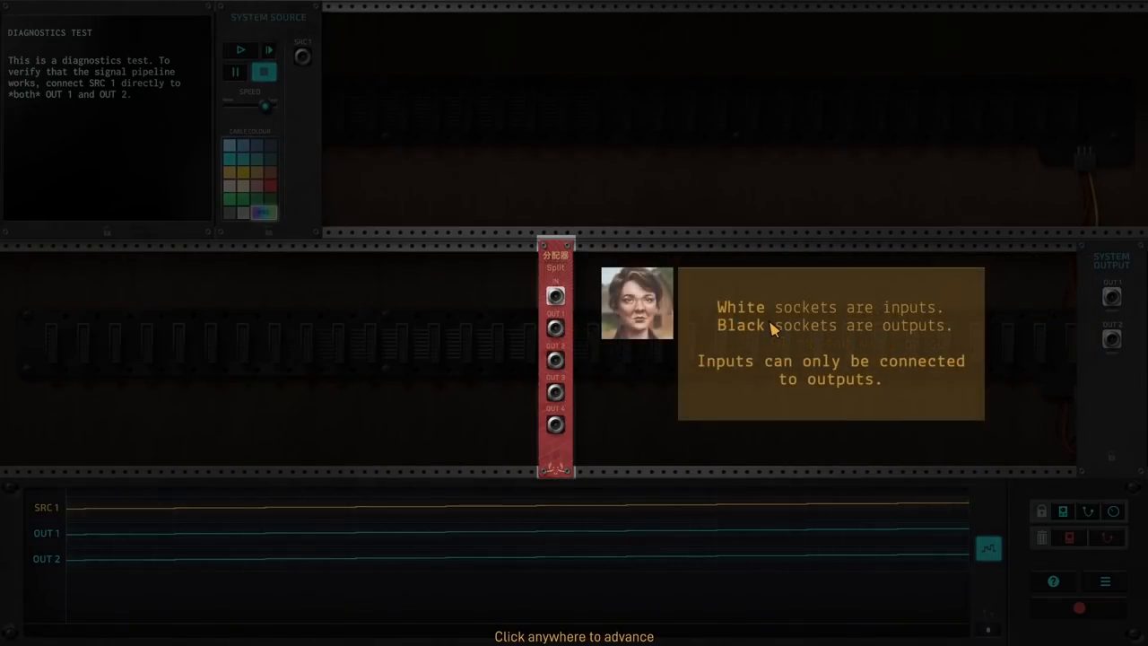
{"action": "mouse_move", "coordinate": [739, 296]}
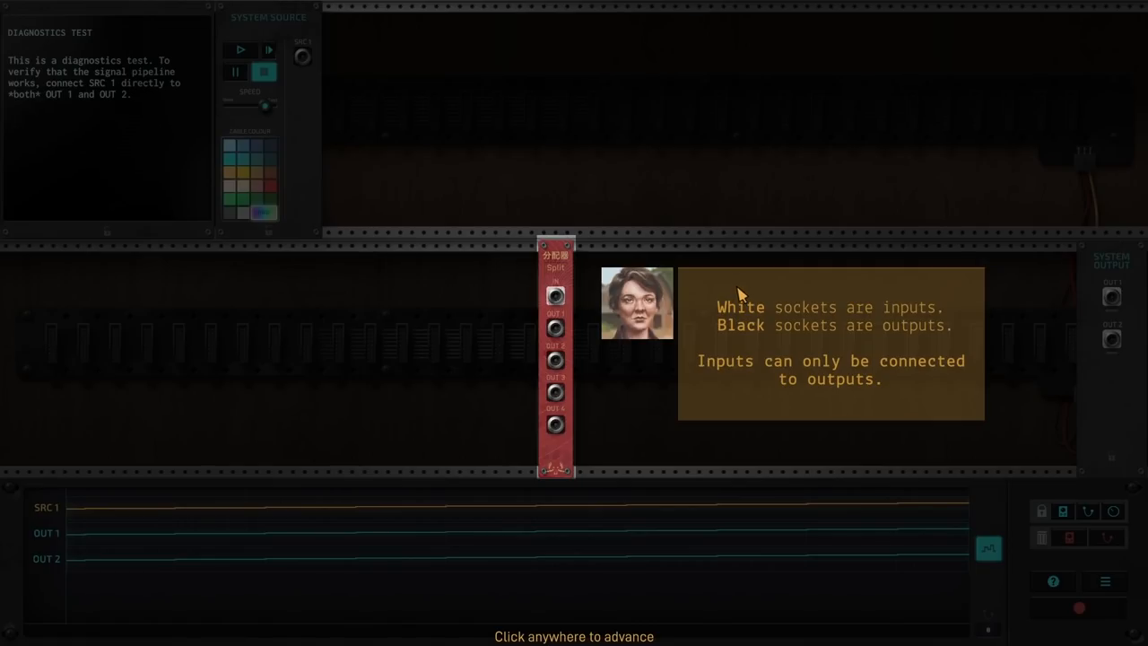
{"action": "left_click", "coordinate": [742, 294]}
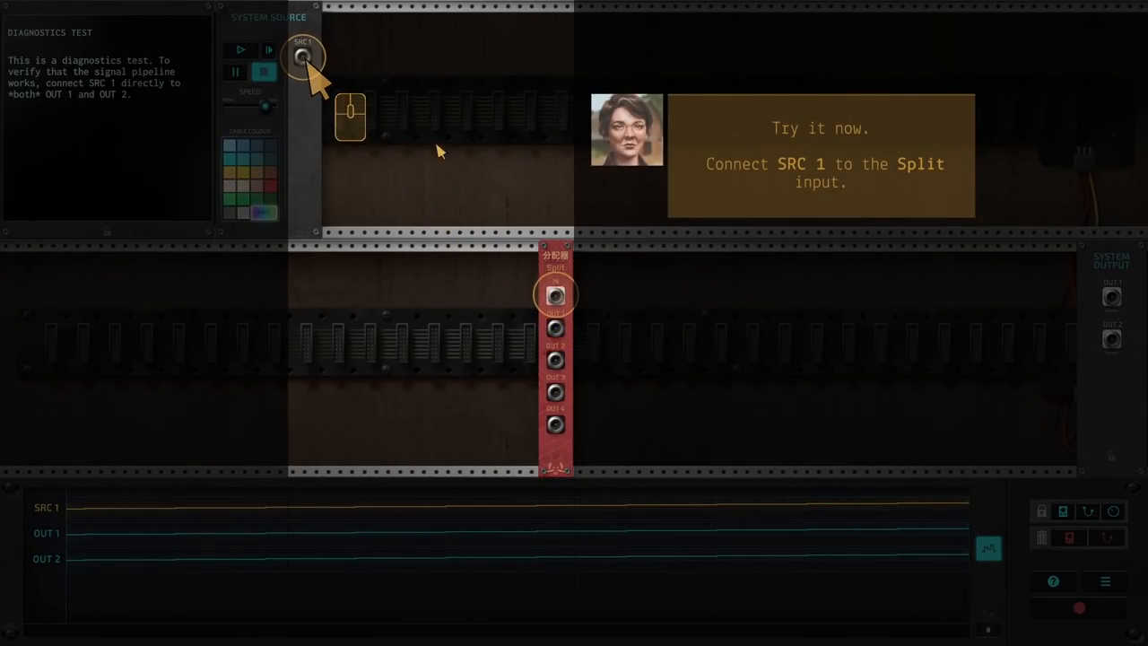
Patch SRC 1 into the Split input and a Split output into an OUT socket
{"action": "left_click_drag", "start_coordinate": [305, 55], "coordinate": [556, 294]}
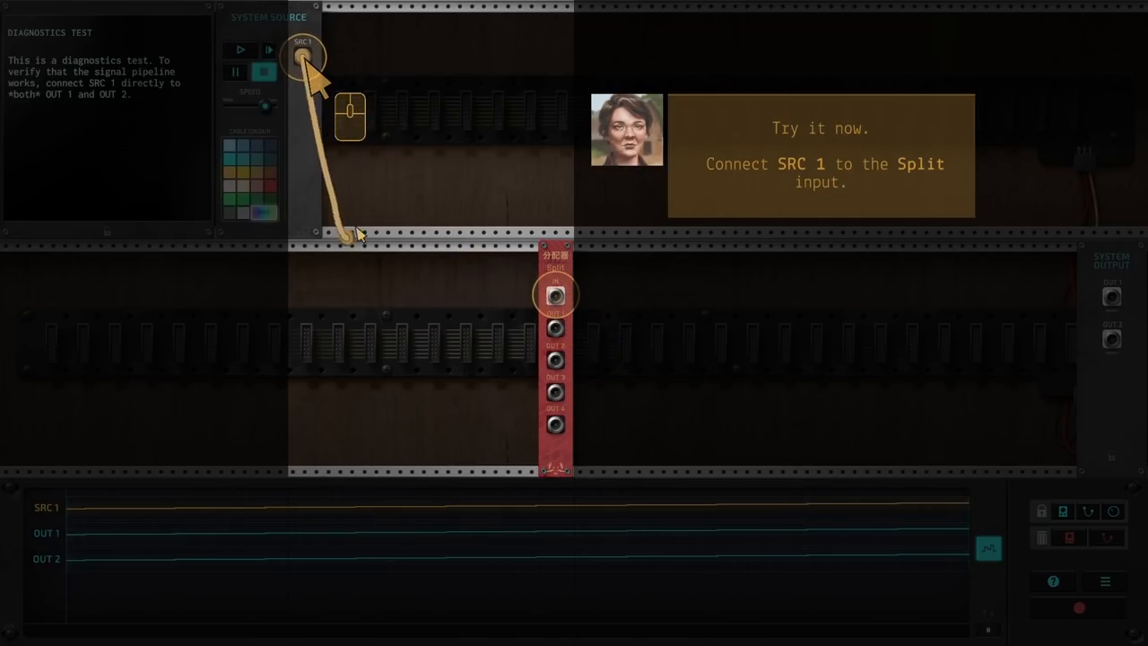
{"action": "left_click_drag", "start_coordinate": [303, 56], "coordinate": [554, 294]}
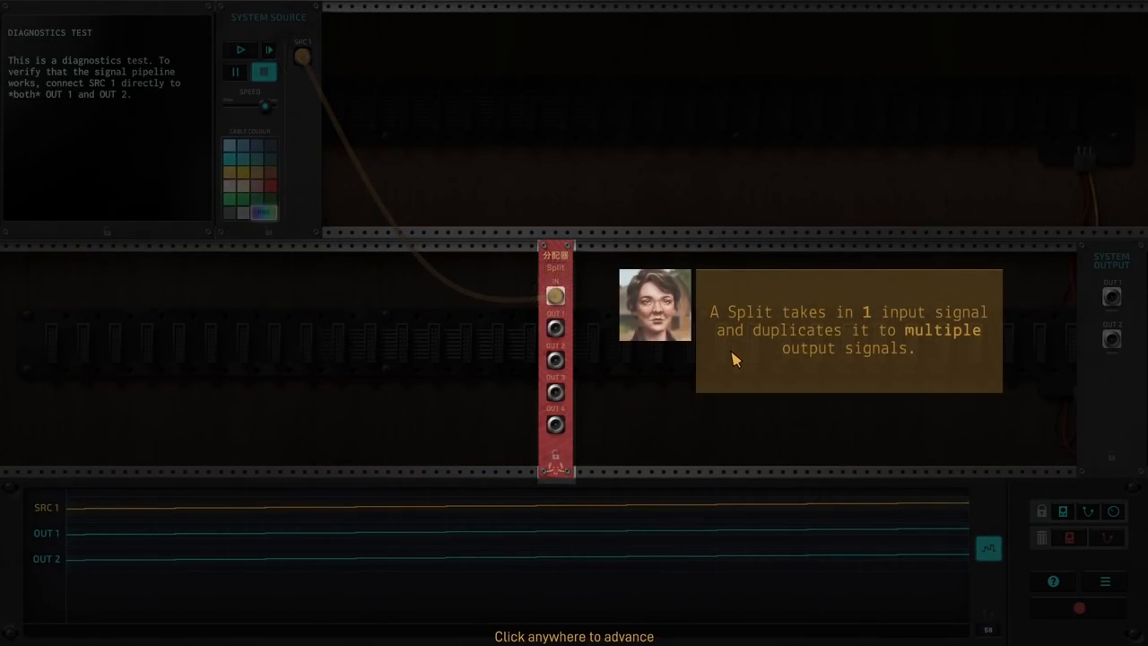
{"action": "left_click", "coordinate": [736, 359]}
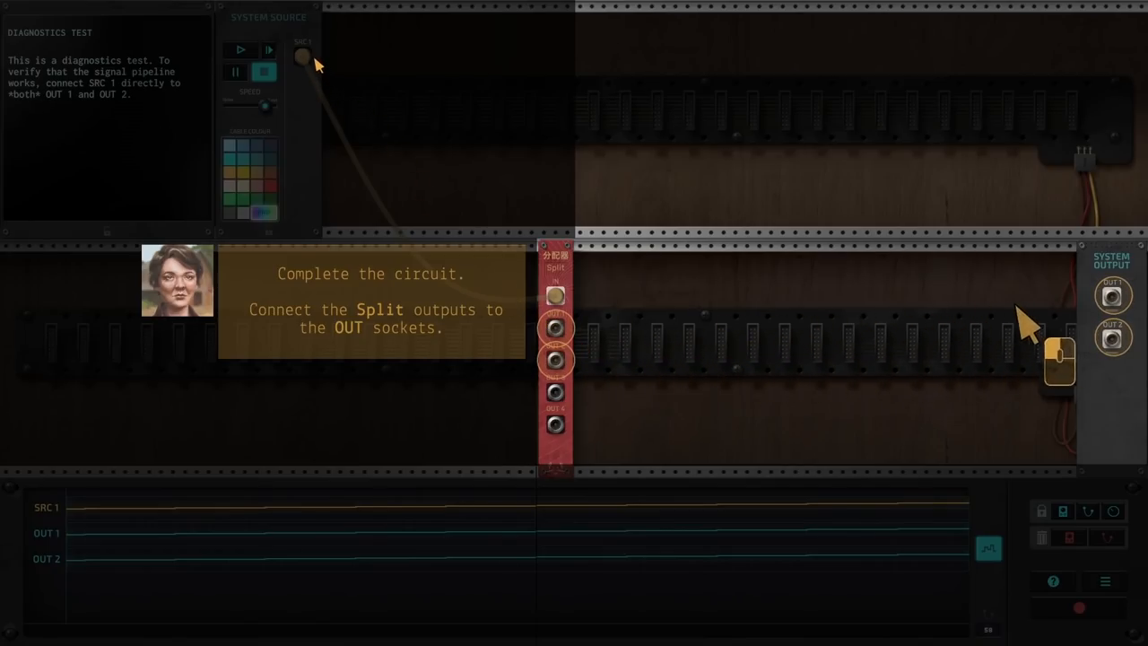
{"action": "left_click_drag", "start_coordinate": [554, 329], "coordinate": [891, 315]}
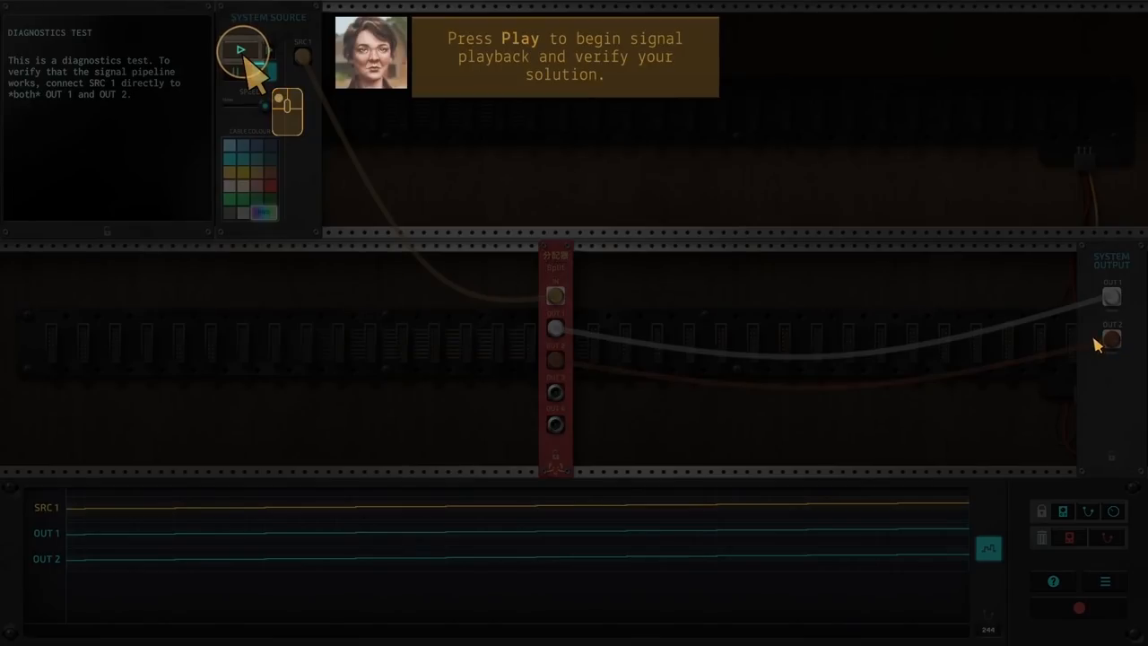
Run signal playback to verify the Split patch
{"action": "left_click", "coordinate": [242, 48]}
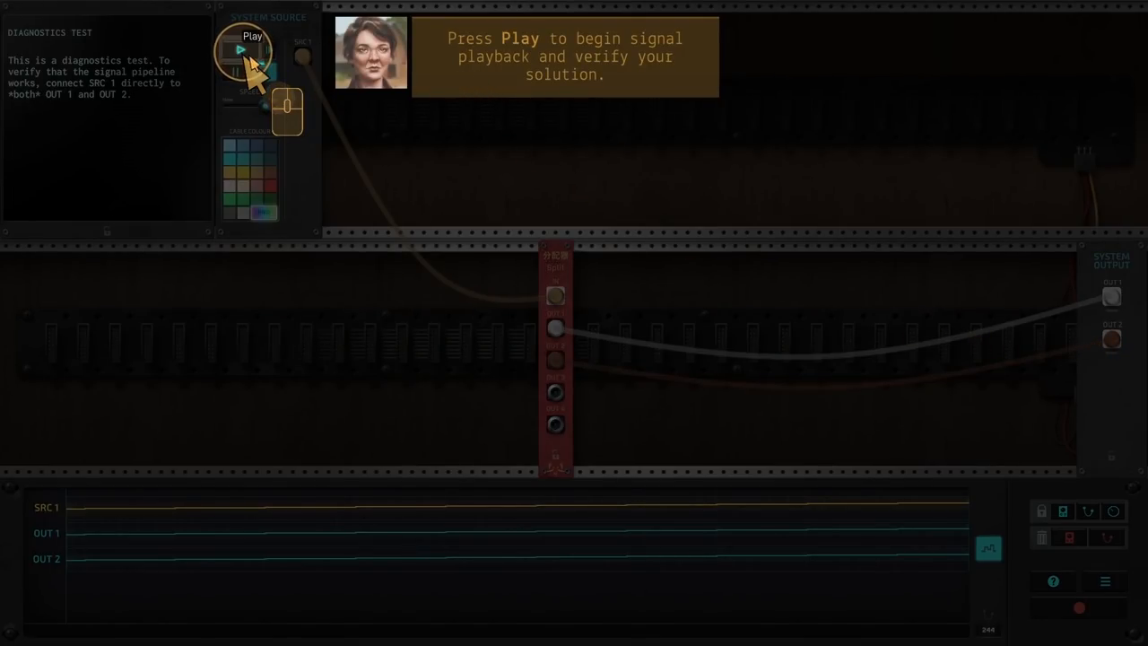
{"action": "left_click", "coordinate": [242, 50]}
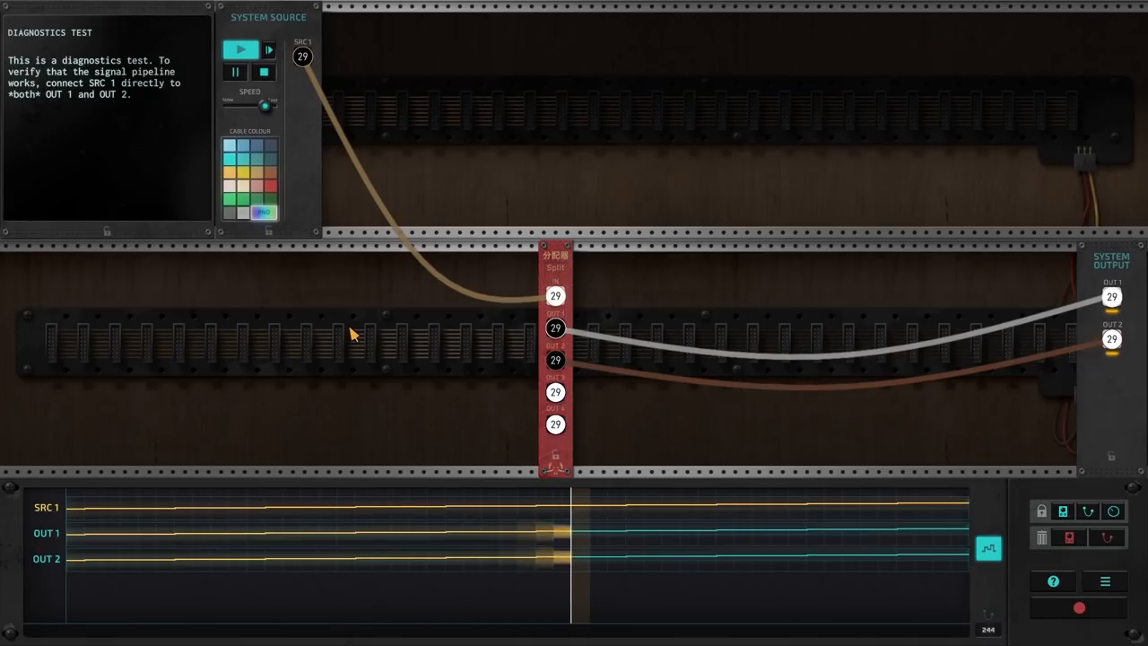
{"action": "mouse_move", "coordinate": [556, 359]}
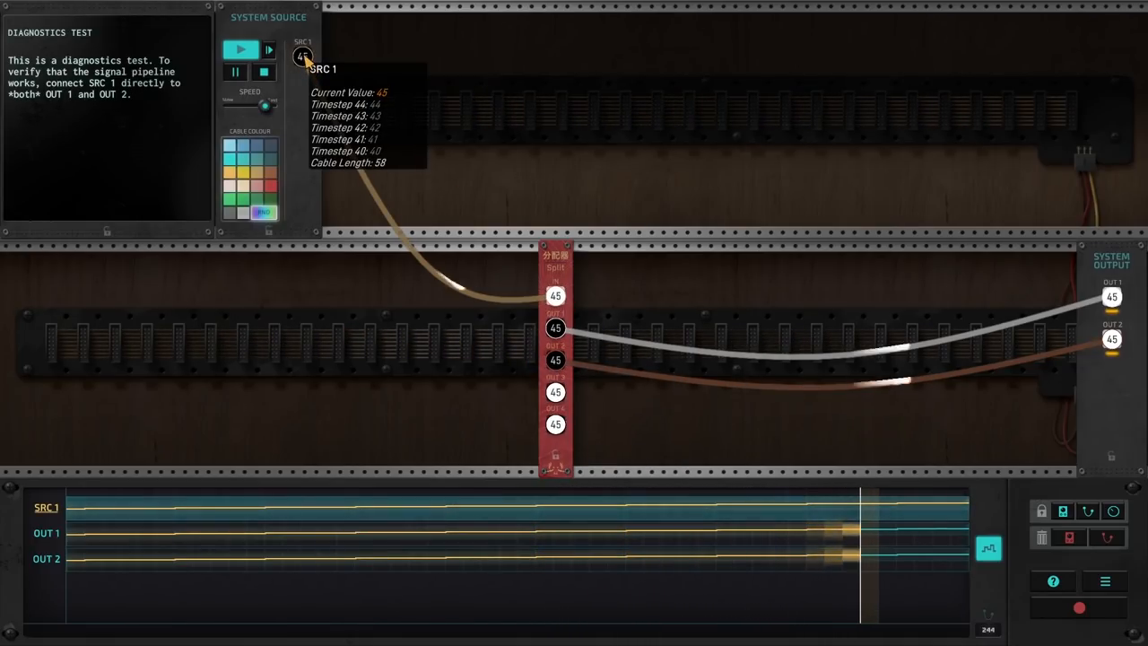
Review the final score, then in Chat ask 'So what now?' and reply 'Alright. I'll do my best.'
{"action": "left_click", "coordinate": [264, 71]}
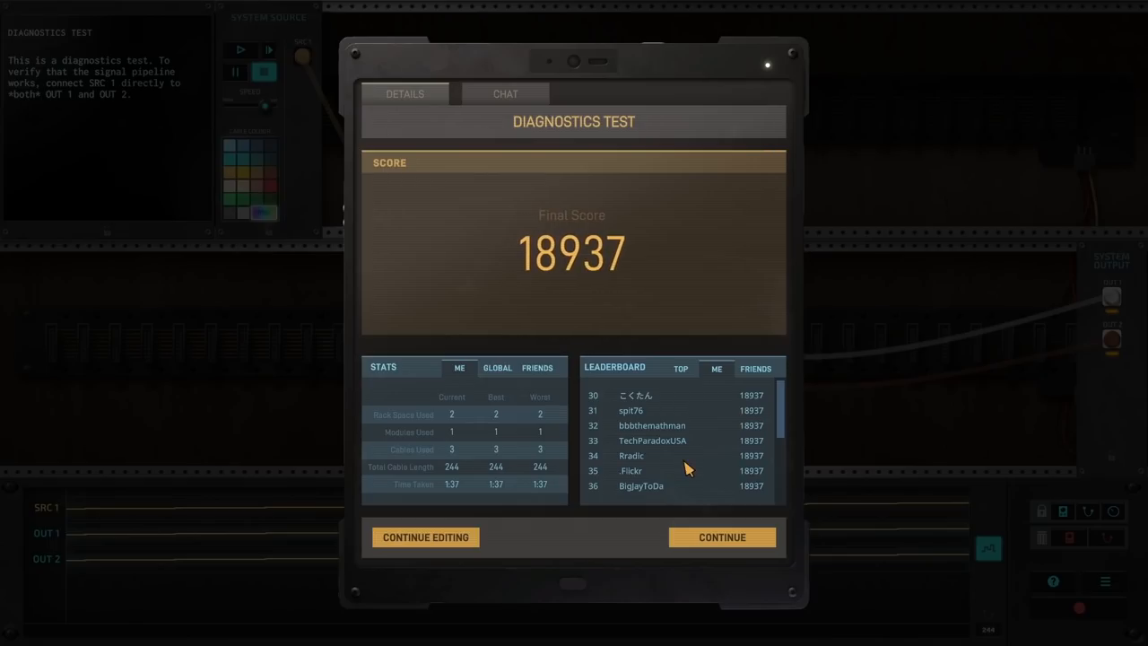
{"action": "scroll", "scroll_direction": "down", "scroll_amount": 3}
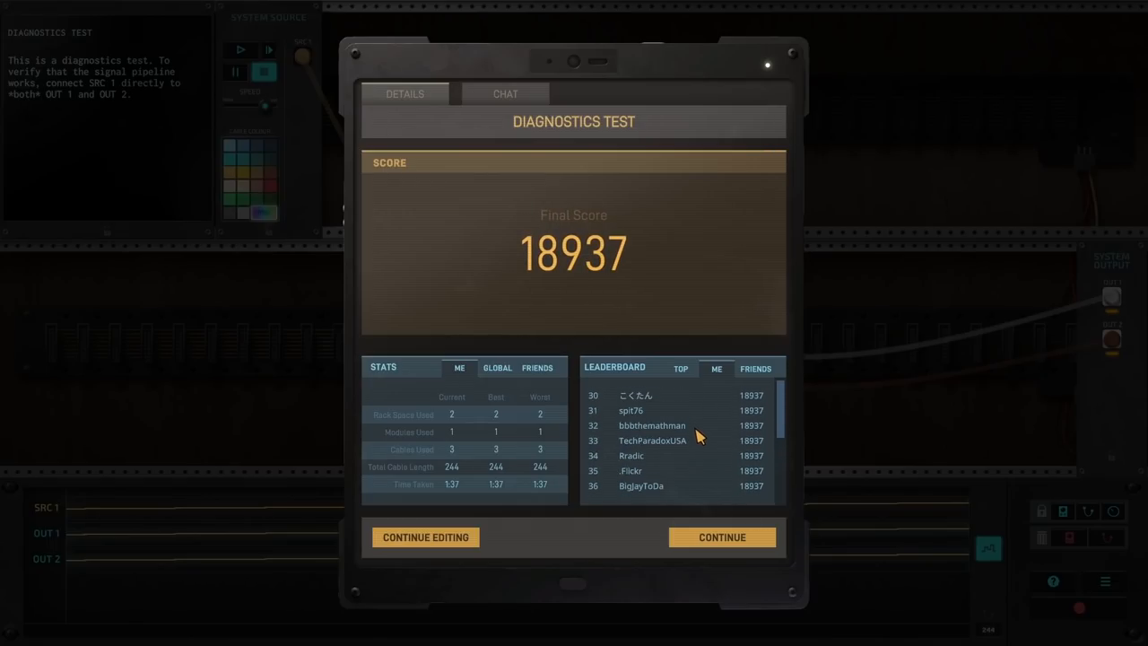
{"action": "left_click", "coordinate": [506, 93]}
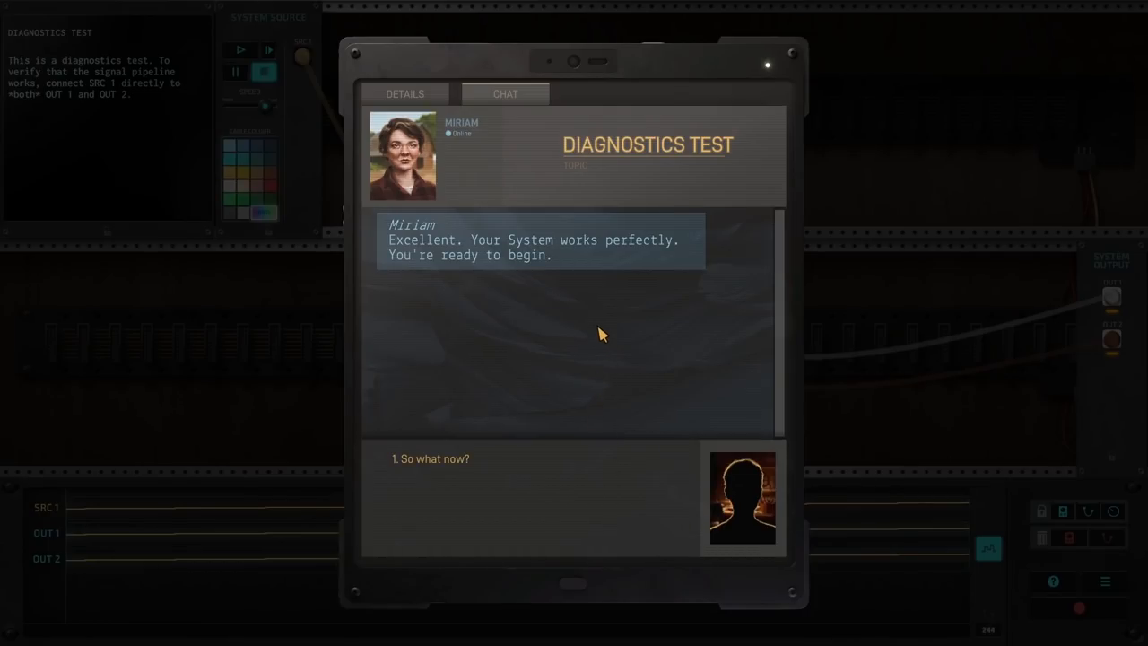
{"action": "left_click", "coordinate": [430, 459]}
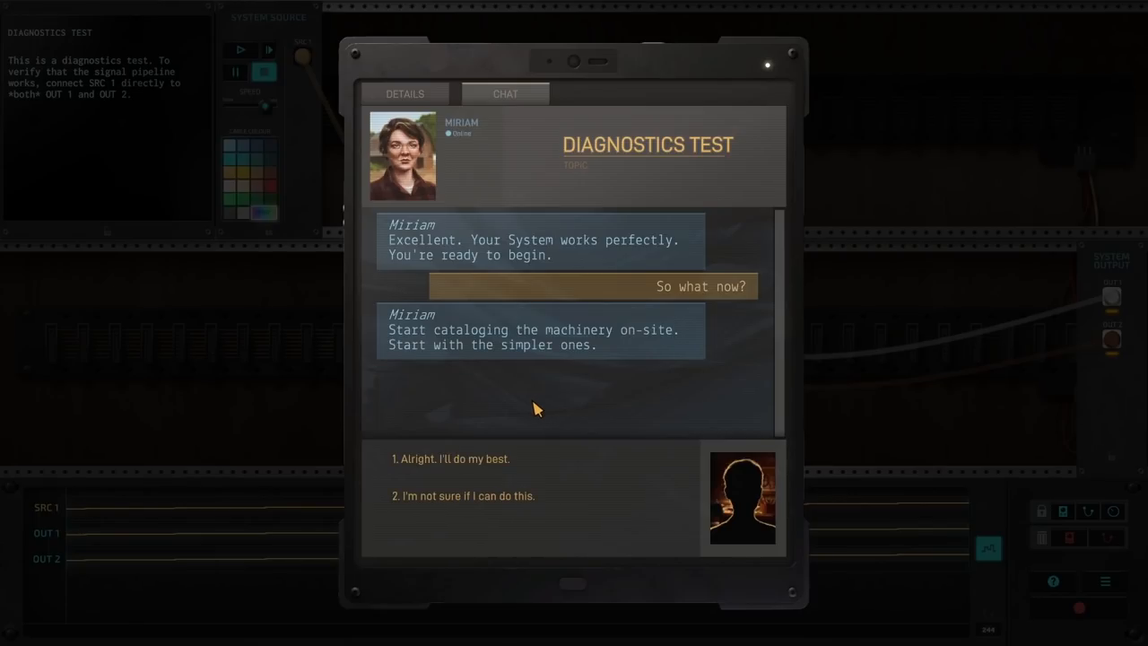
{"action": "mouse_move", "coordinate": [483, 462]}
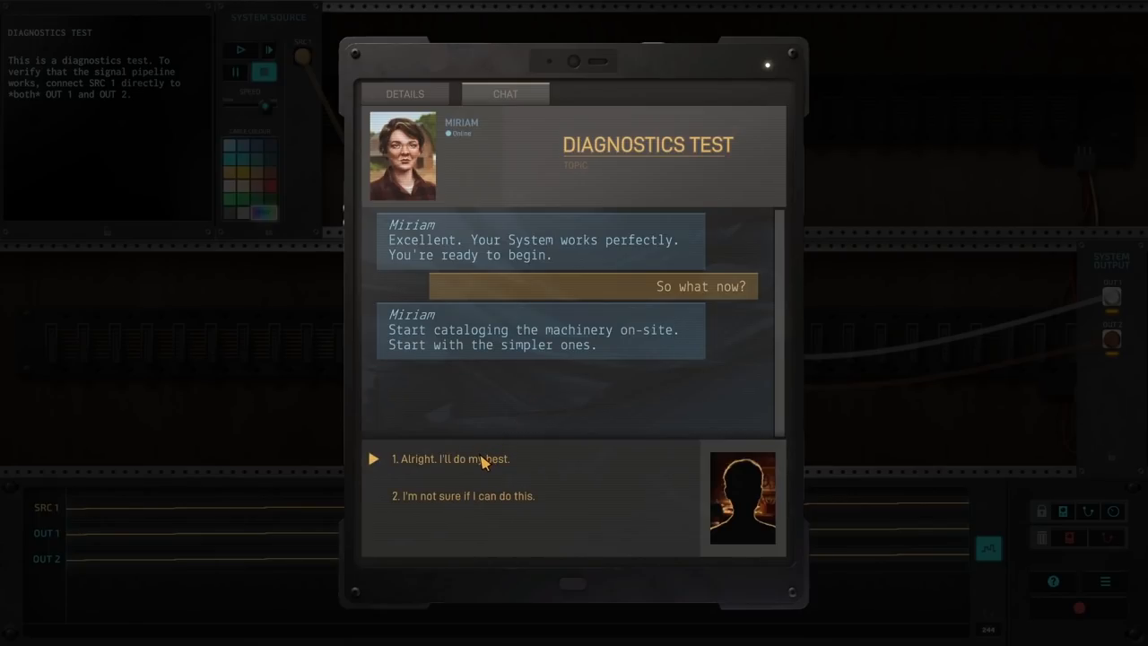
{"action": "left_click", "coordinate": [448, 459]}
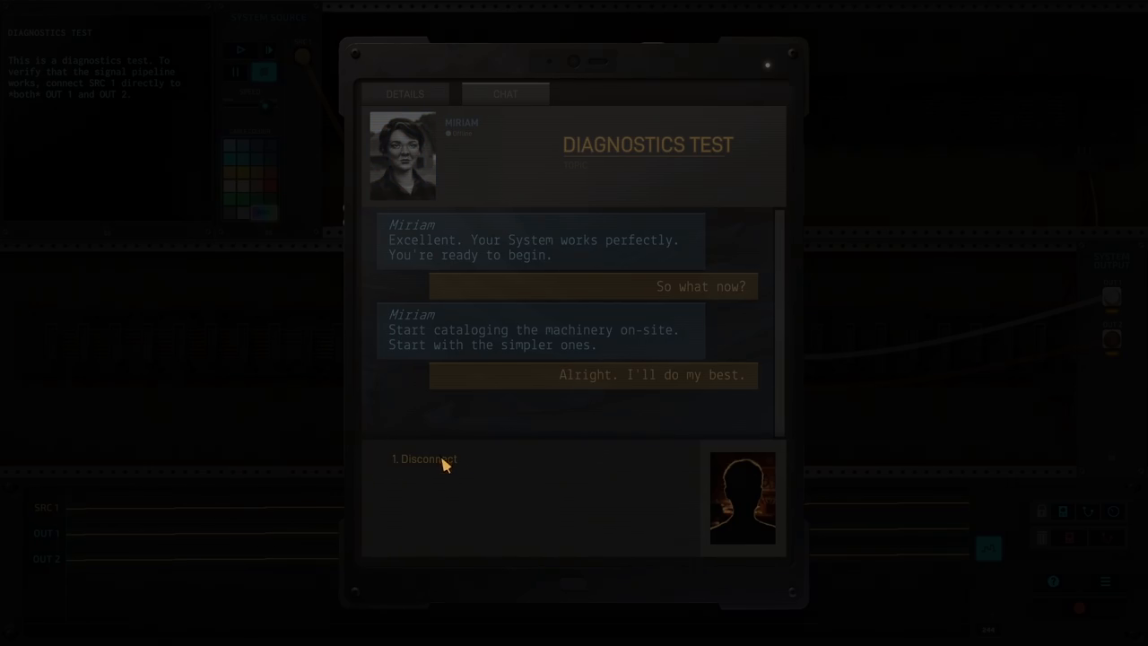
Disconnect from the test, select the Power Generator level and ask about the plan
{"action": "left_click", "coordinate": [429, 459]}
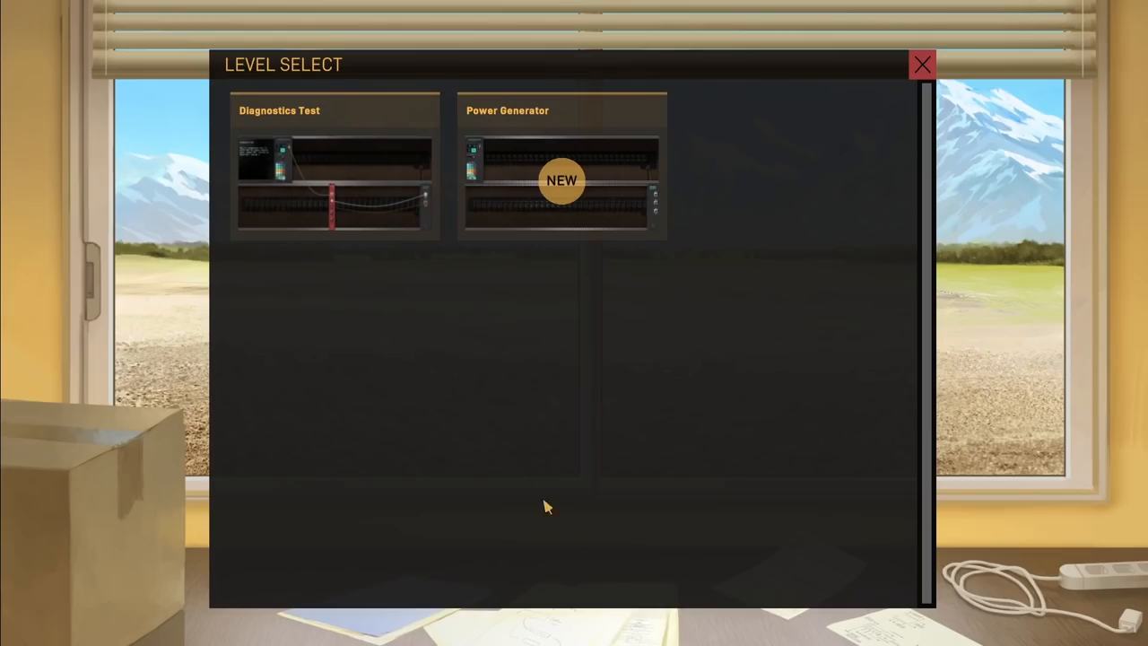
{"action": "mouse_move", "coordinate": [524, 199]}
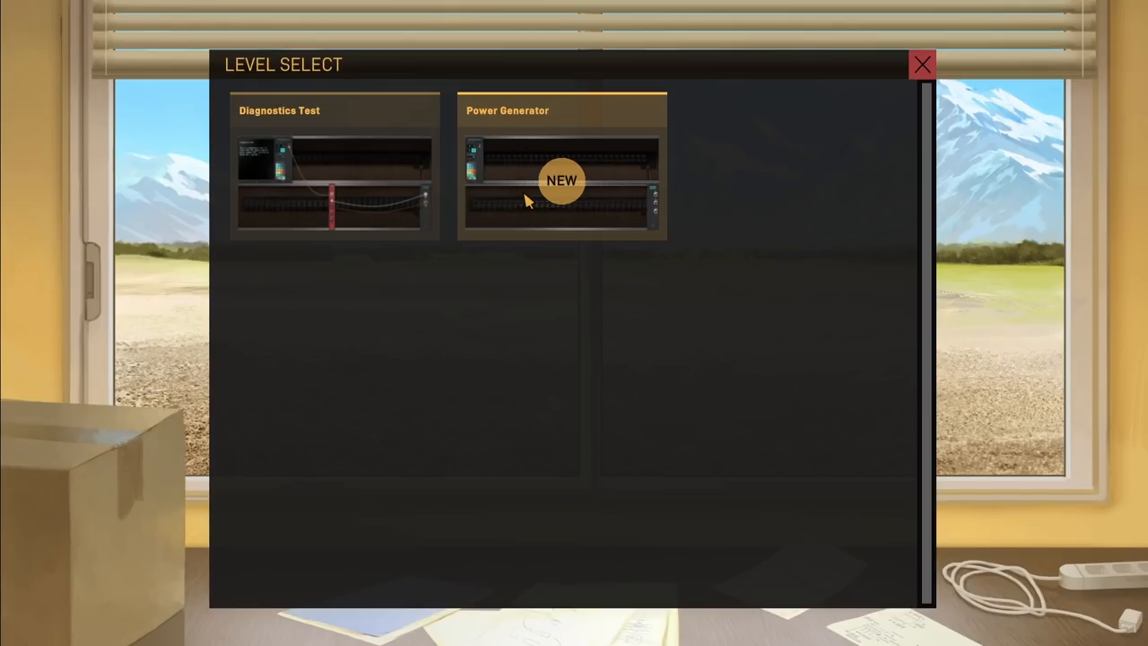
{"action": "mouse_move", "coordinate": [720, 172]}
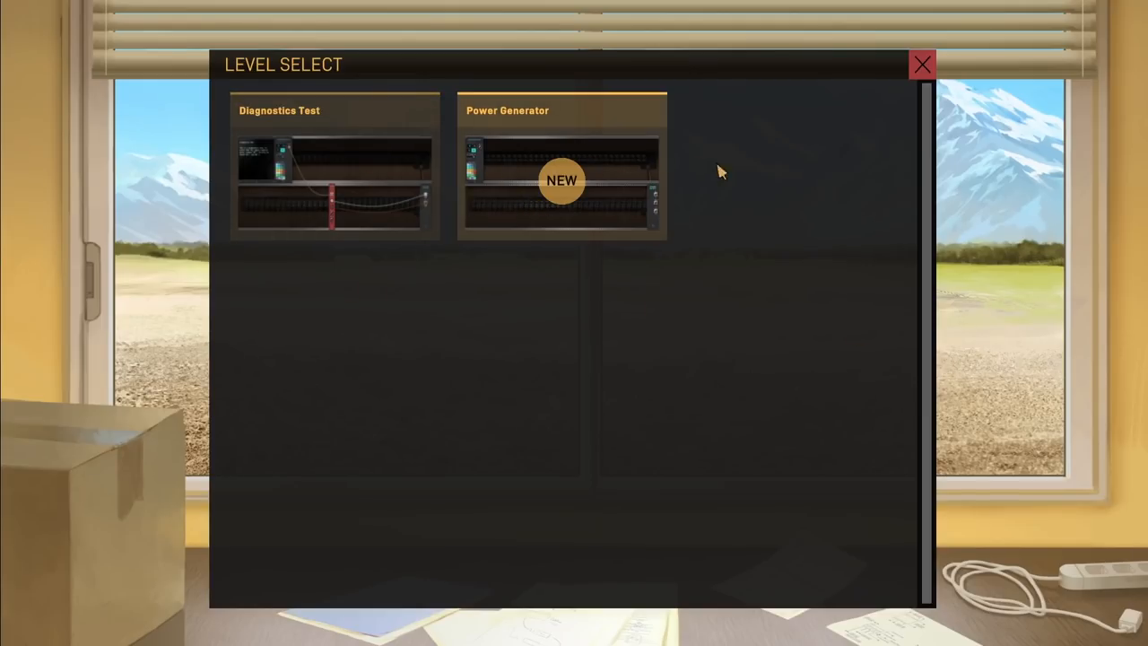
{"action": "left_click", "coordinate": [561, 165]}
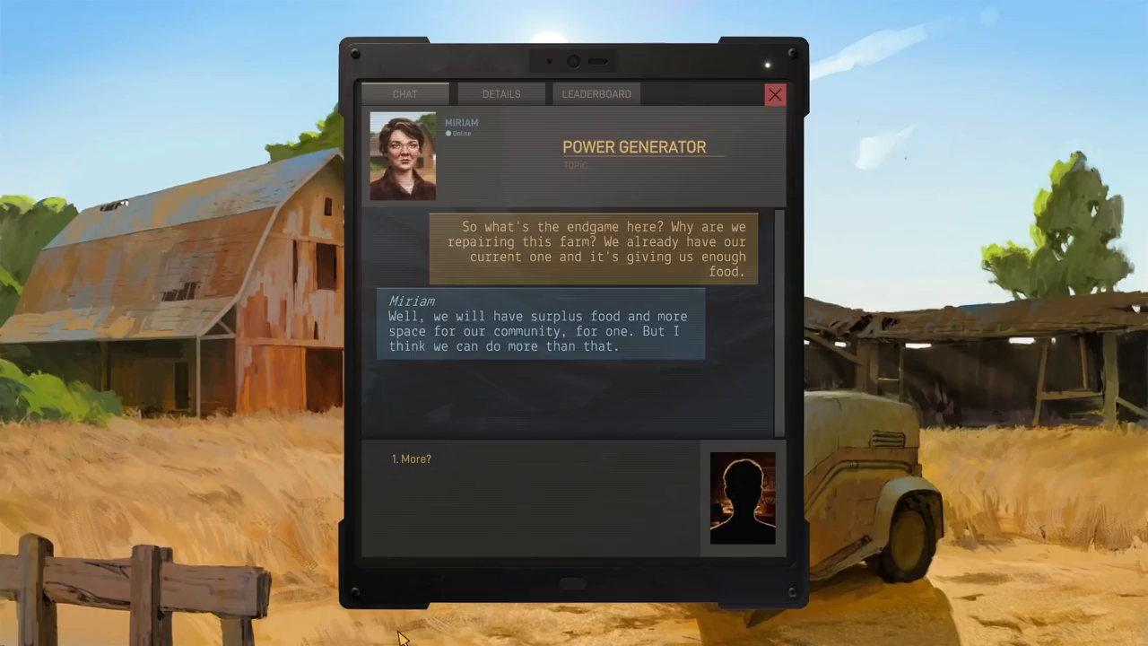
{"action": "mouse_move", "coordinate": [405, 635]}
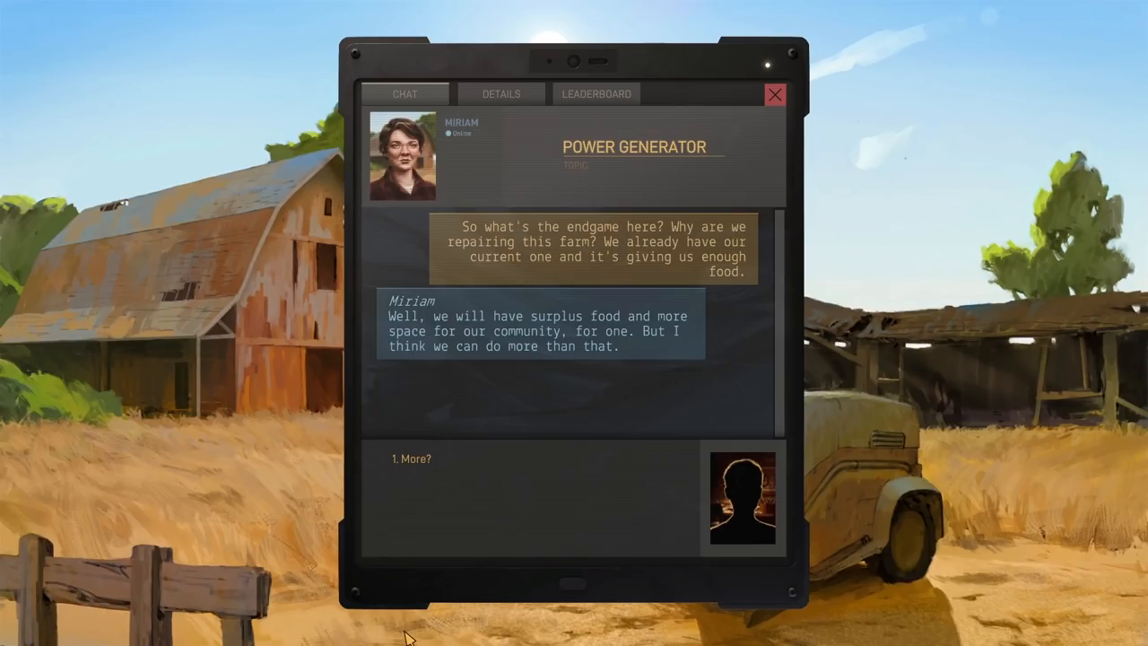
{"action": "left_click", "coordinate": [411, 459]}
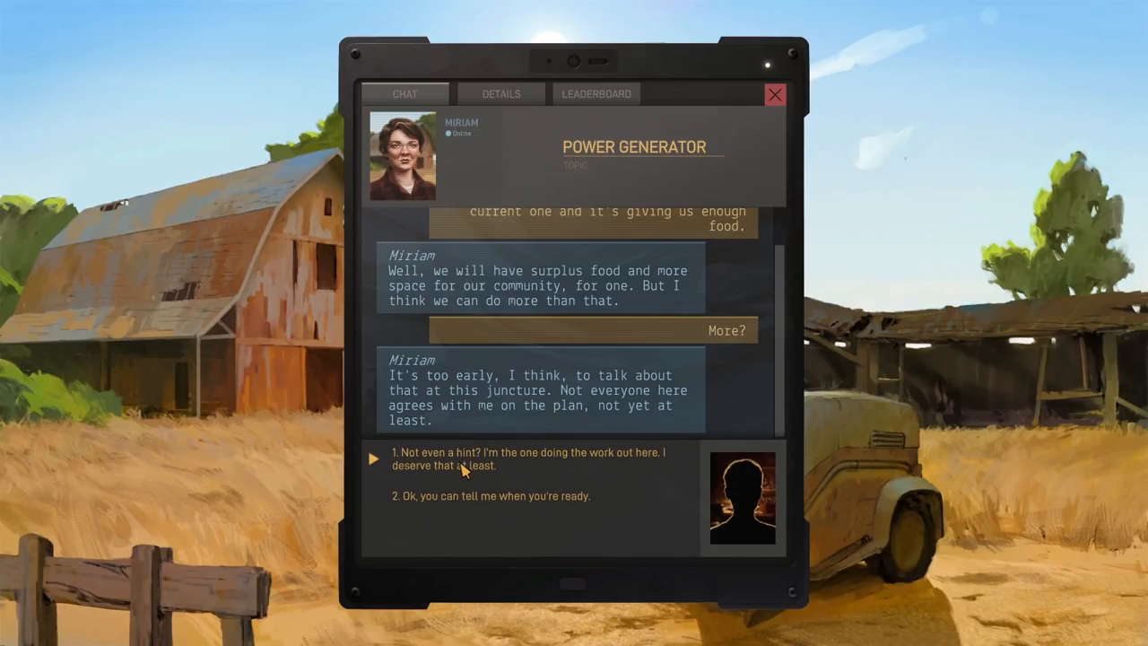
{"action": "left_click", "coordinate": [529, 459]}
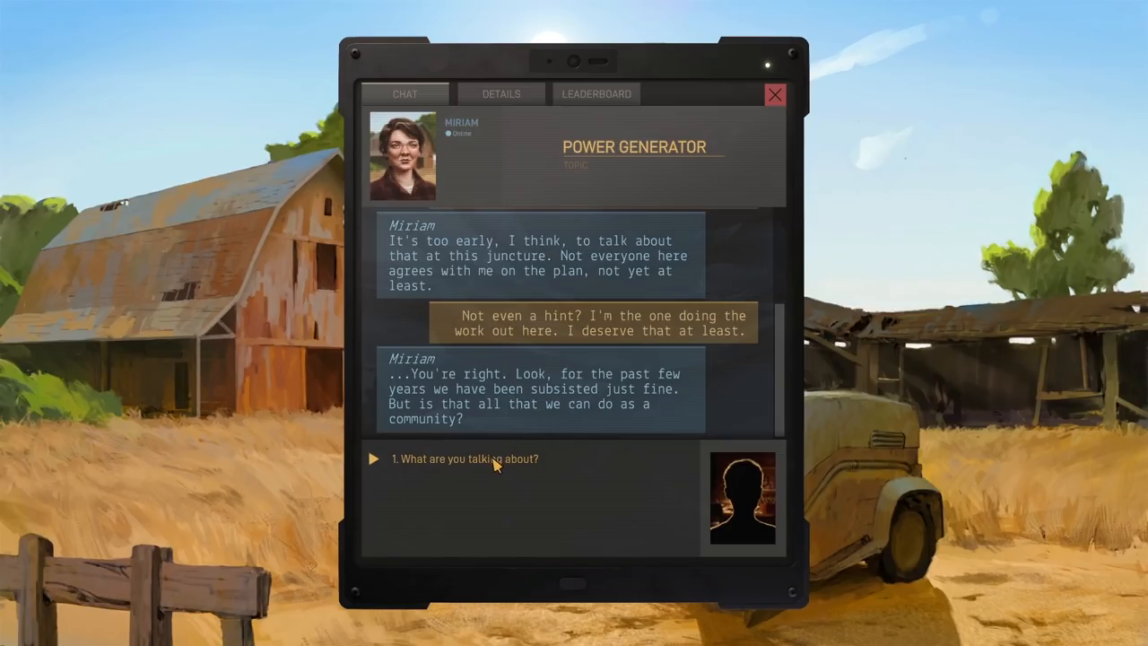
Ask what she means and what Ellis Agri-Tech is, then accept the explanation with 'Alright'
{"action": "left_click", "coordinate": [466, 459]}
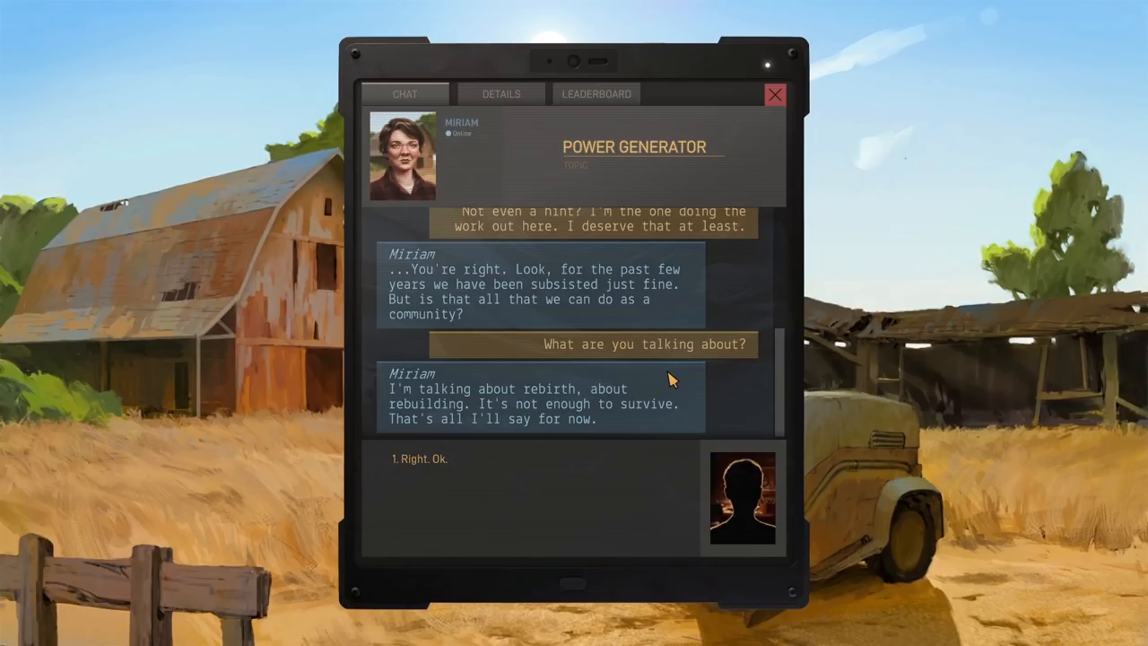
{"action": "mouse_move", "coordinate": [480, 455]}
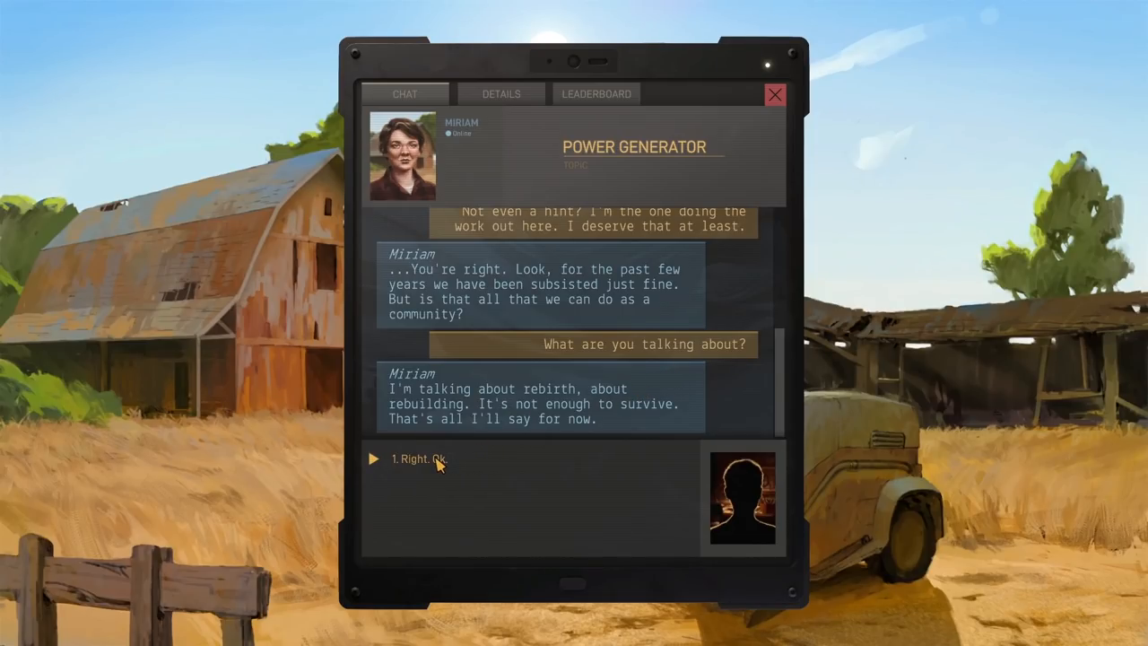
{"action": "left_click", "coordinate": [416, 459]}
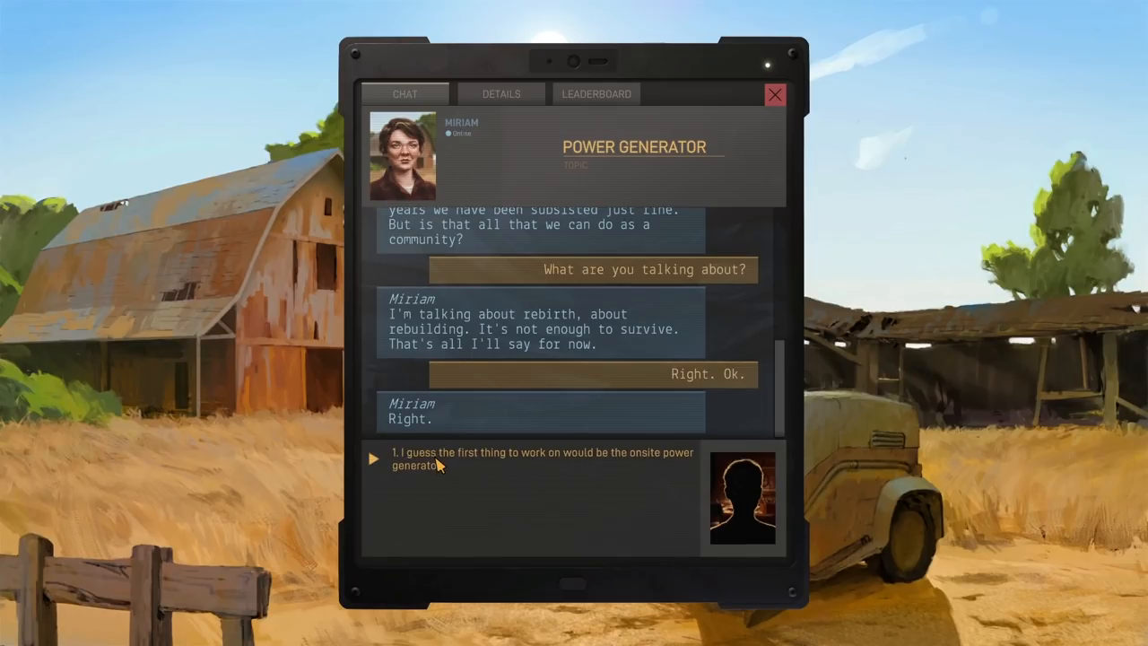
{"action": "mouse_move", "coordinate": [463, 465]}
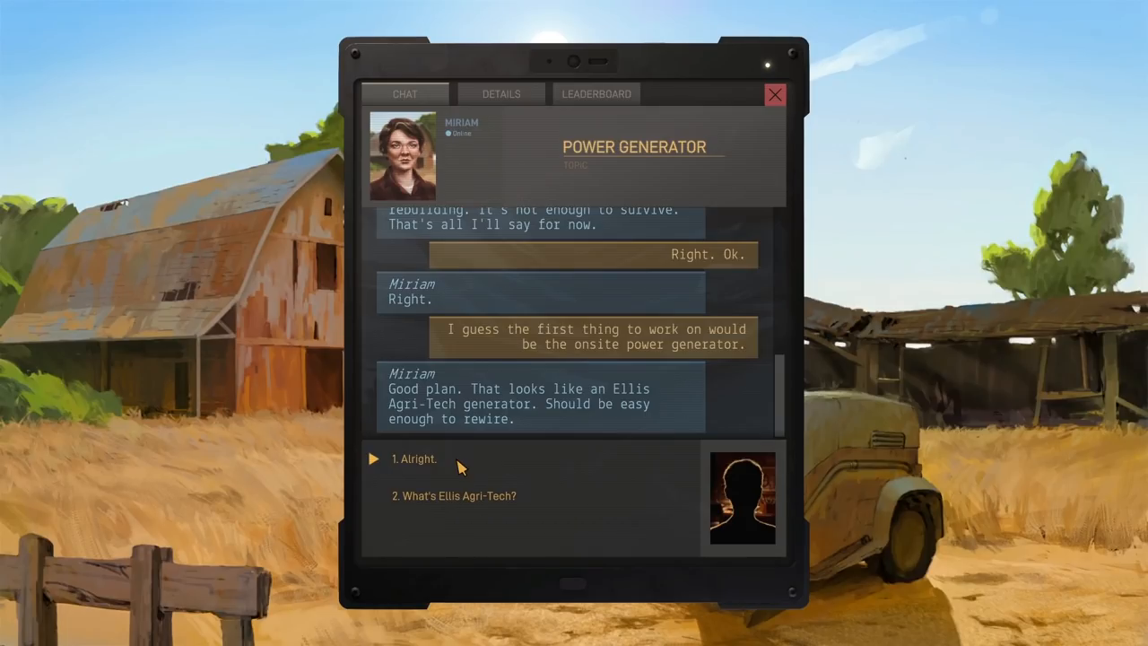
{"action": "mouse_move", "coordinate": [506, 505]}
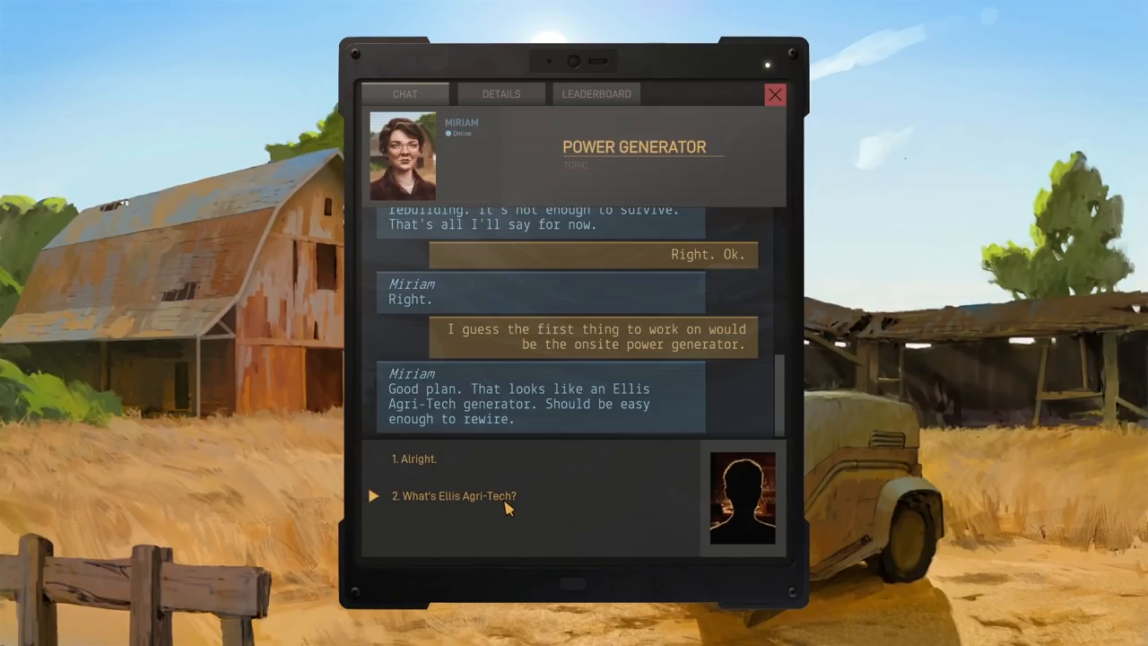
{"action": "left_click", "coordinate": [452, 495]}
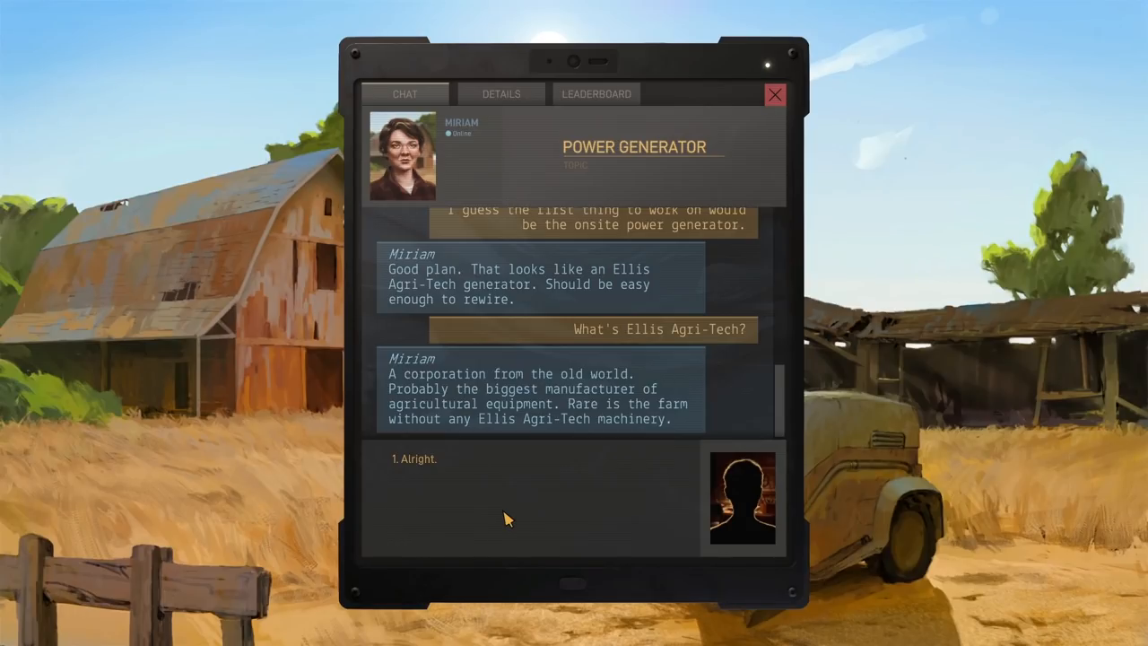
{"action": "mouse_move", "coordinate": [422, 459]}
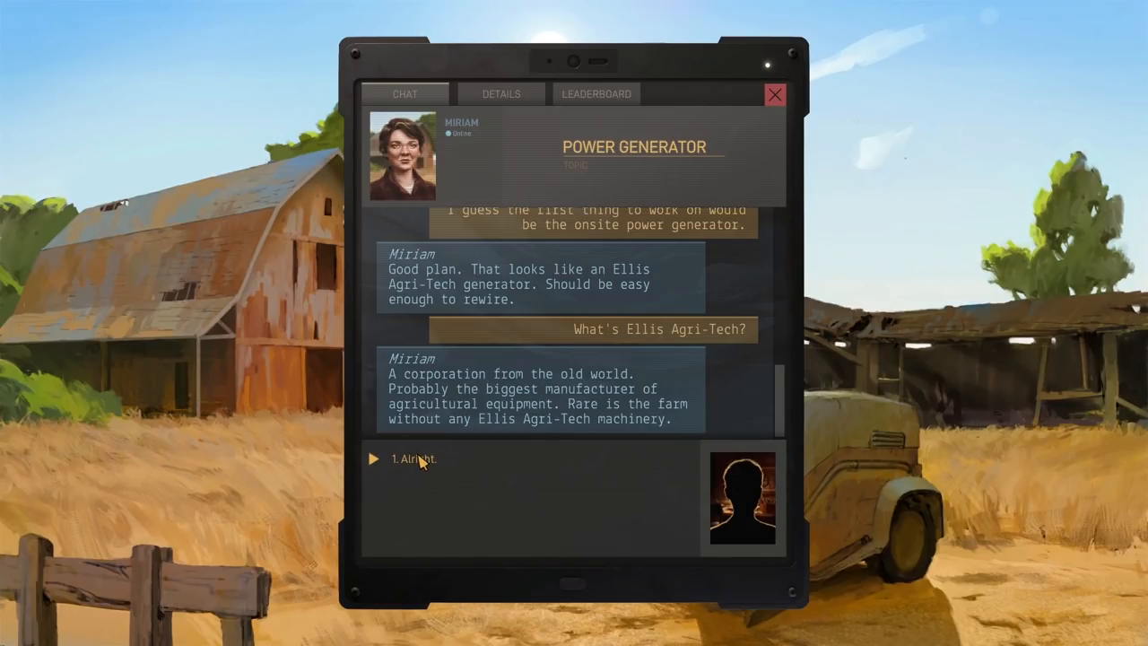
{"action": "left_click", "coordinate": [412, 459]}
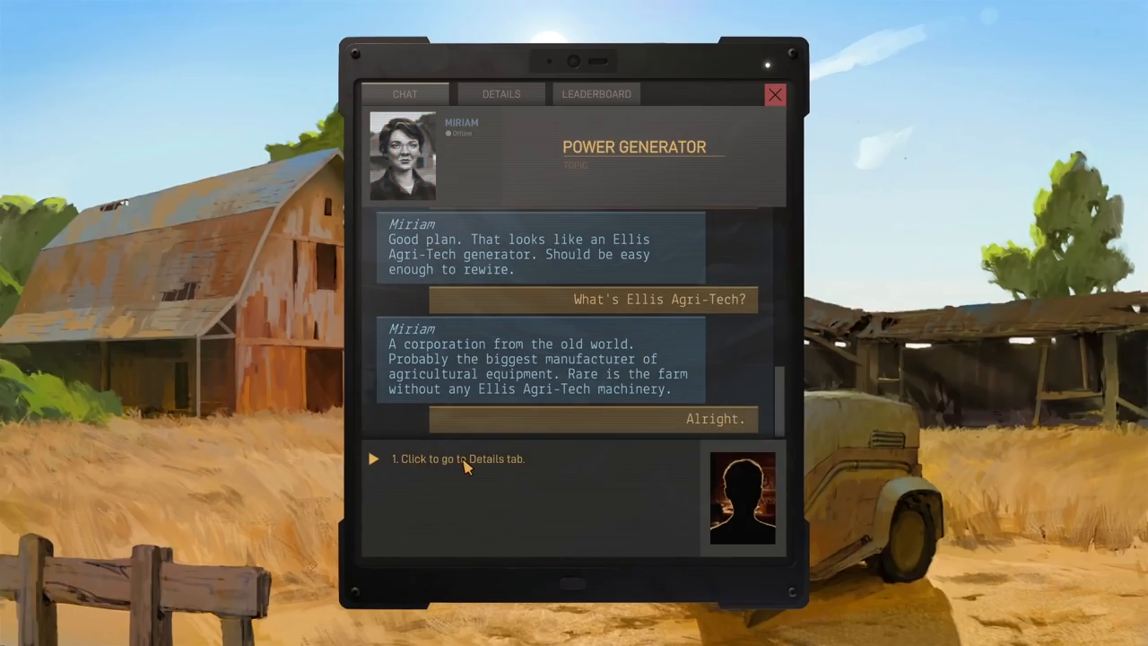
View the Power Generator objectives and start the level
{"action": "left_click", "coordinate": [501, 93]}
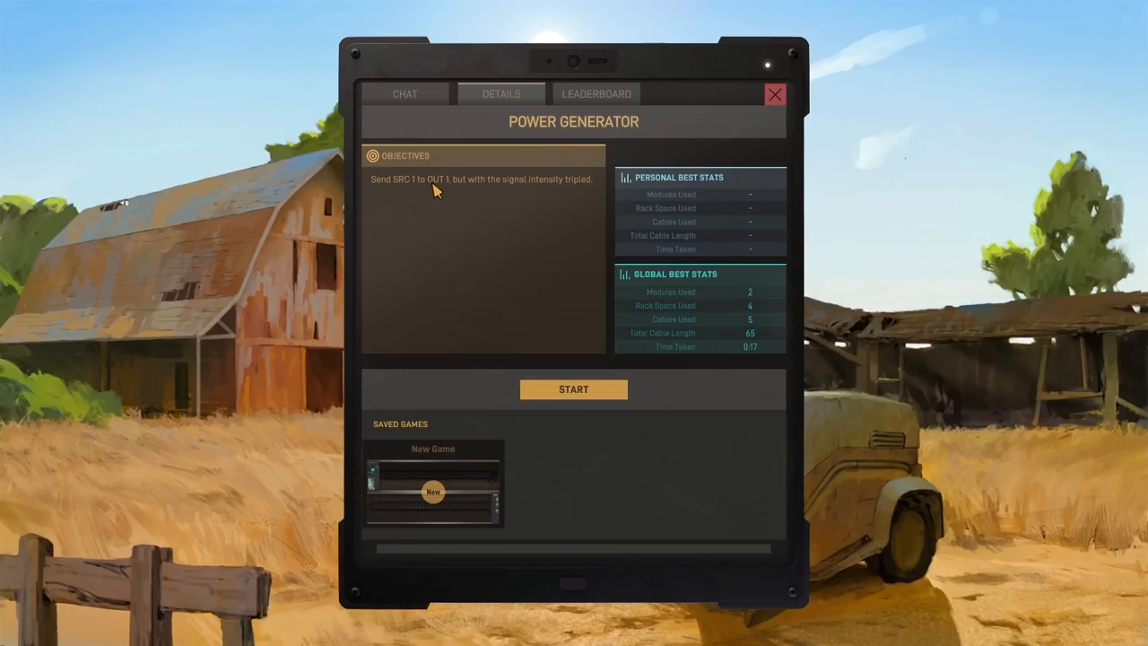
{"action": "mouse_move", "coordinate": [517, 196]}
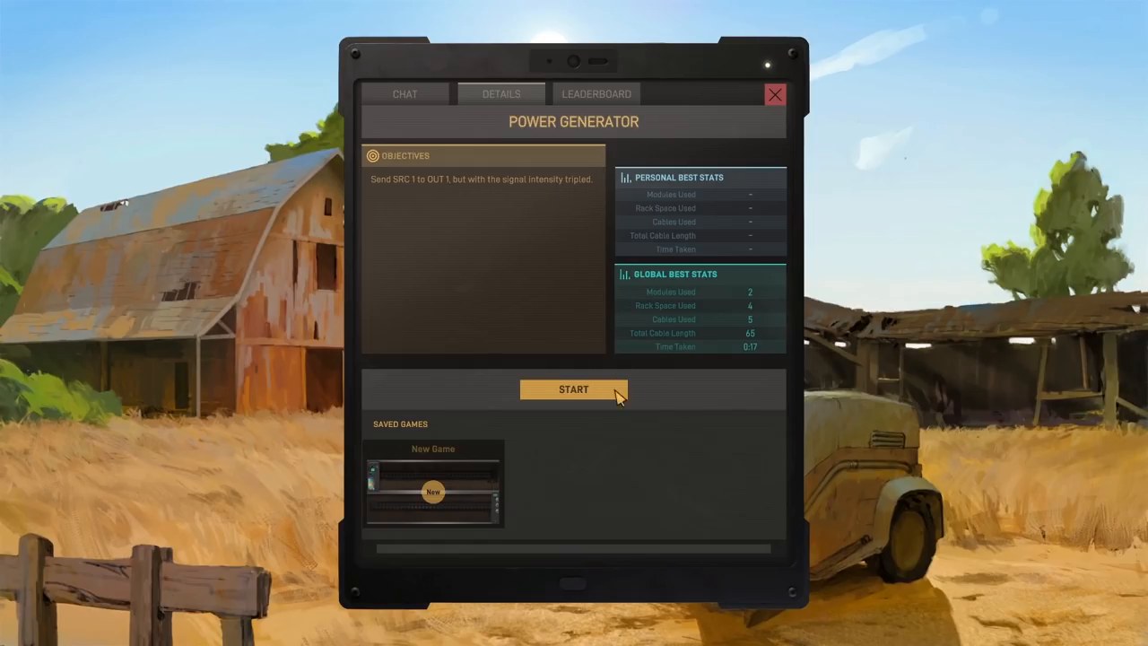
{"action": "left_click", "coordinate": [574, 387]}
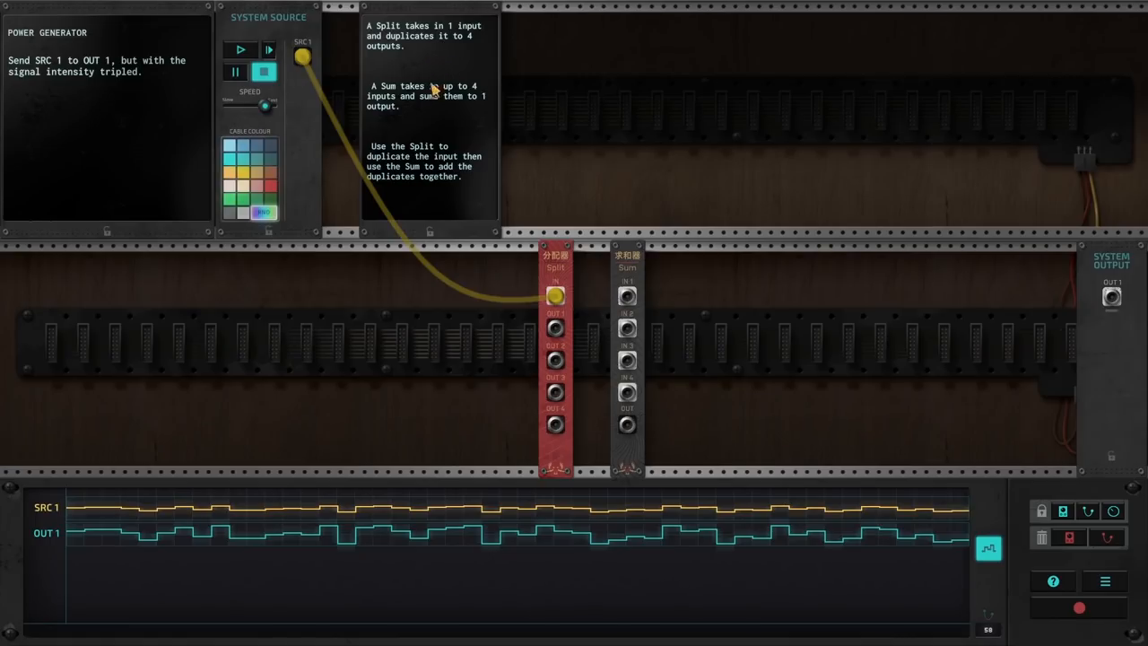
{"action": "mouse_move", "coordinate": [419, 111]}
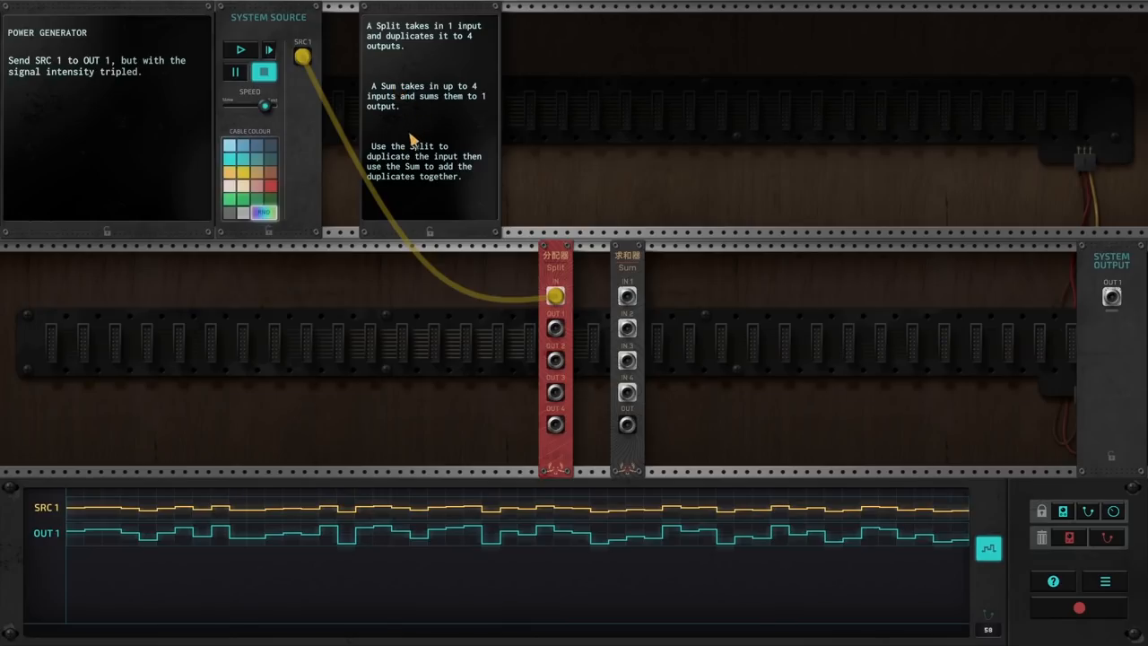
{"action": "mouse_move", "coordinate": [416, 129]}
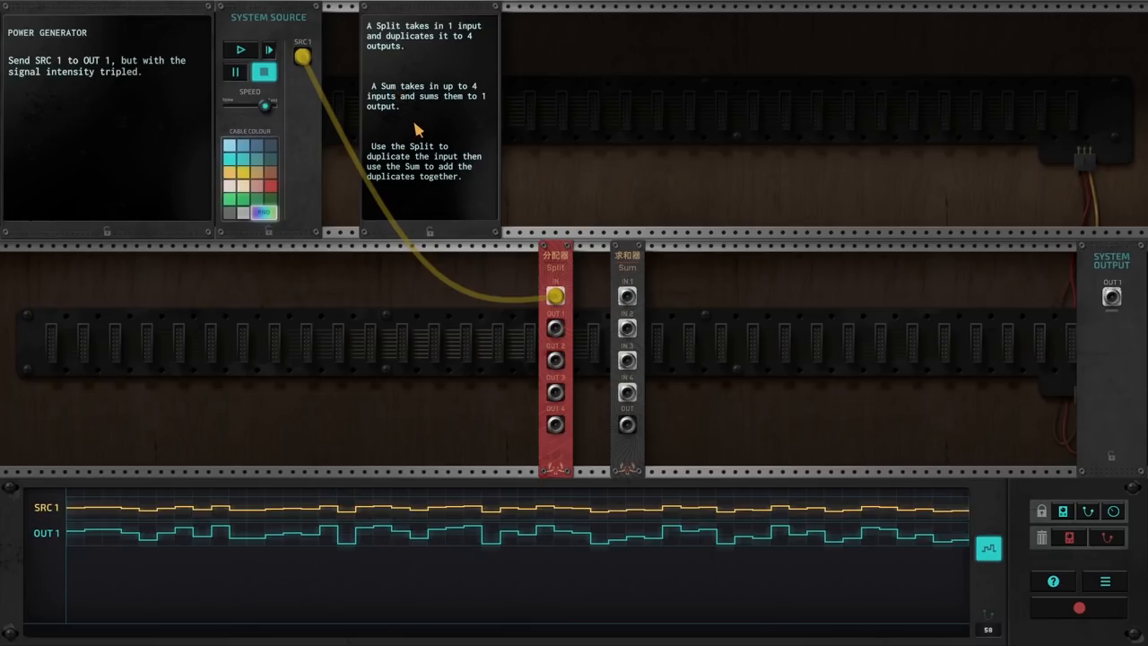
{"action": "mouse_move", "coordinate": [452, 109]}
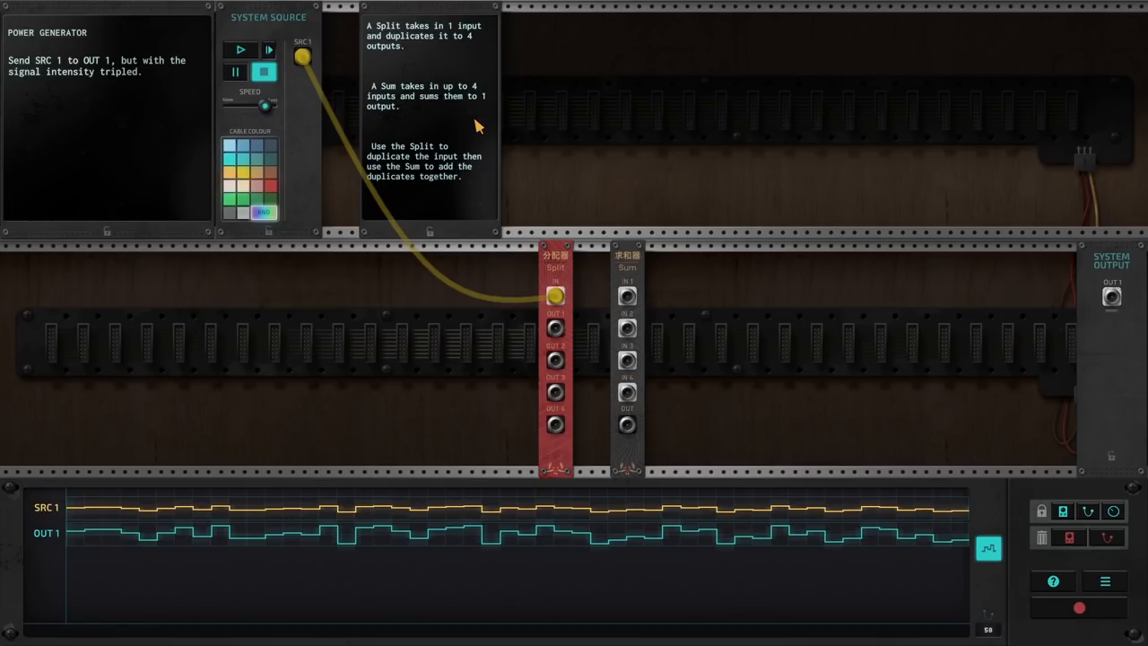
{"action": "mouse_move", "coordinate": [301, 56]}
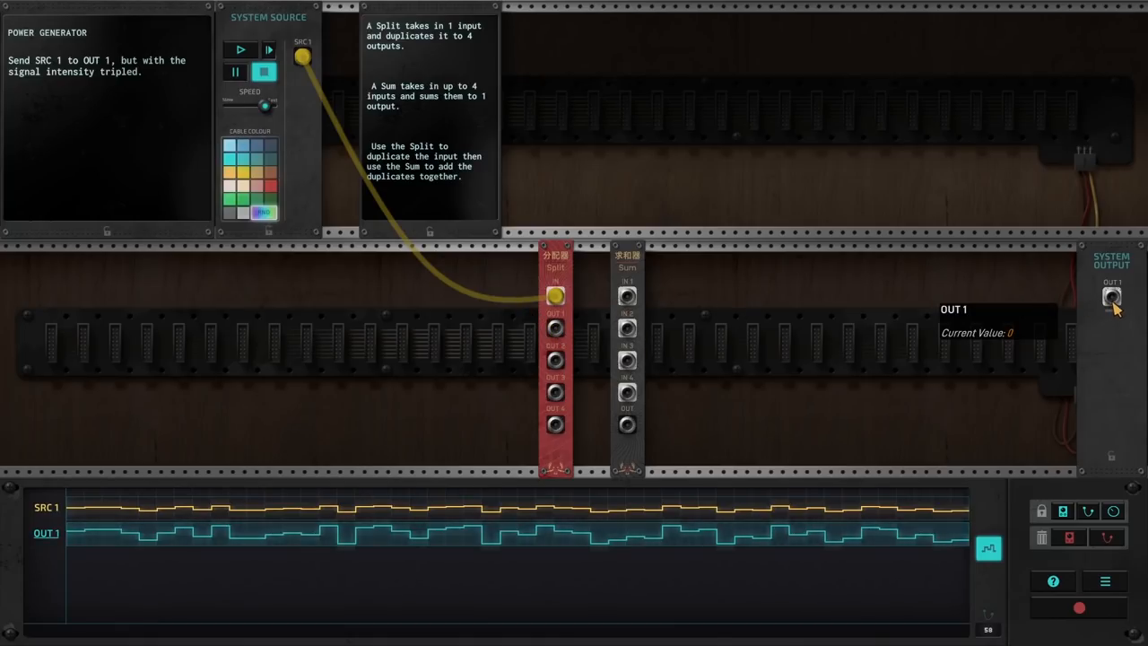
{"action": "mouse_move", "coordinate": [1103, 309]}
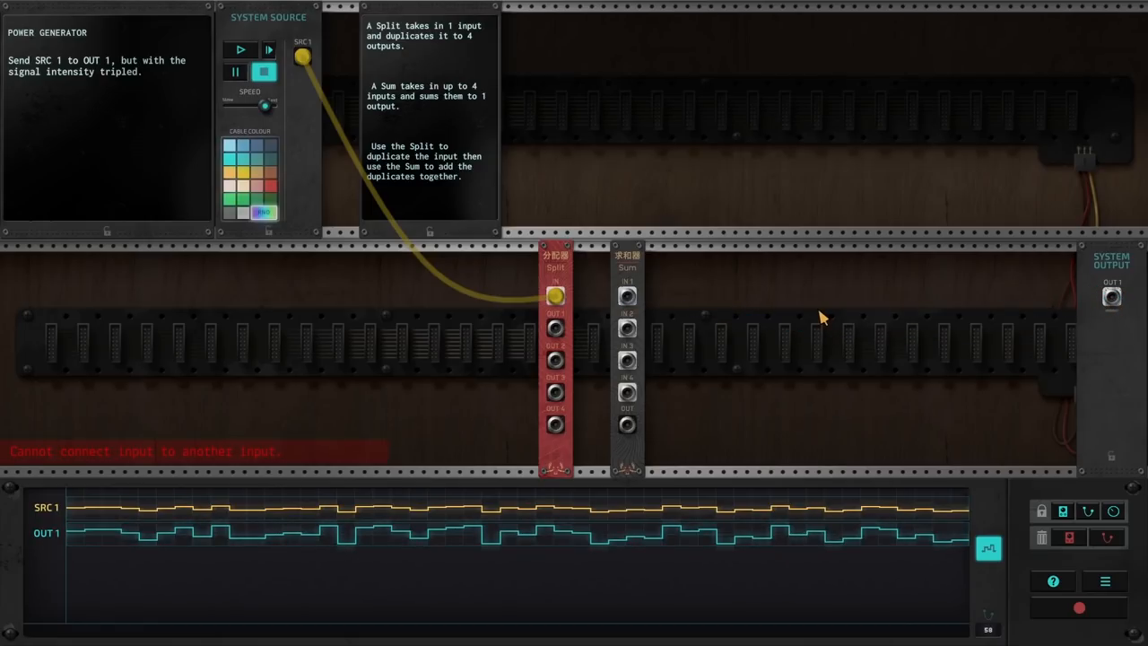
{"action": "mouse_move", "coordinate": [785, 341]}
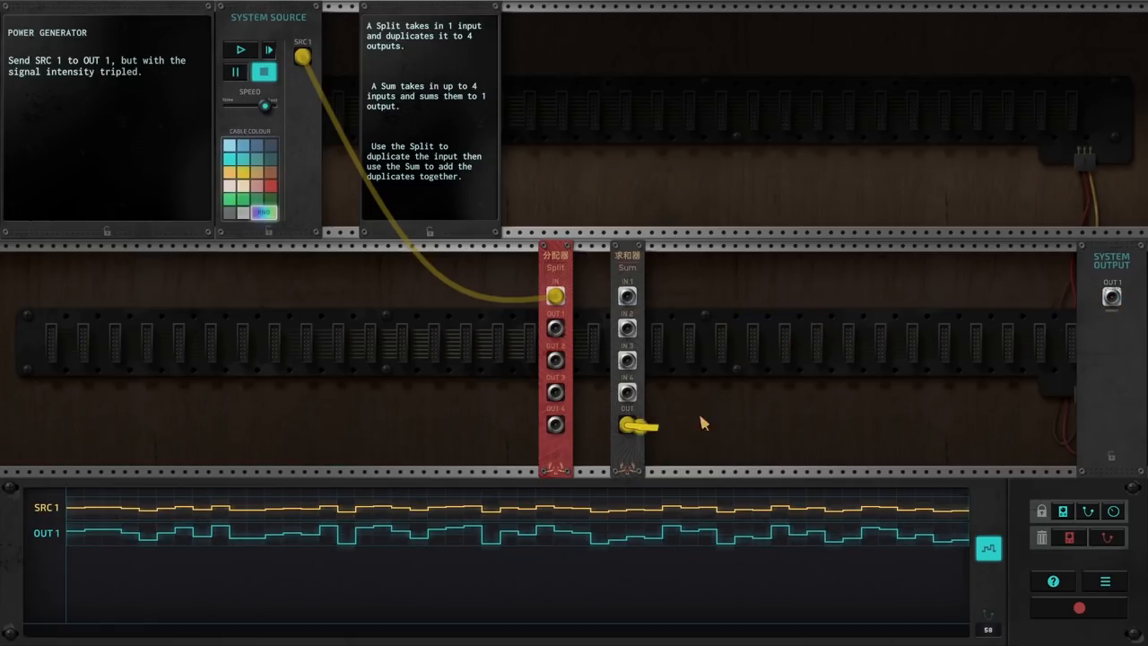
Cable Sum OUT to OUT 1 and Split OUT 1–3 into Sum IN 1–3, then speed up playback
{"action": "left_click_drag", "start_coordinate": [628, 426], "coordinate": [1111, 296]}
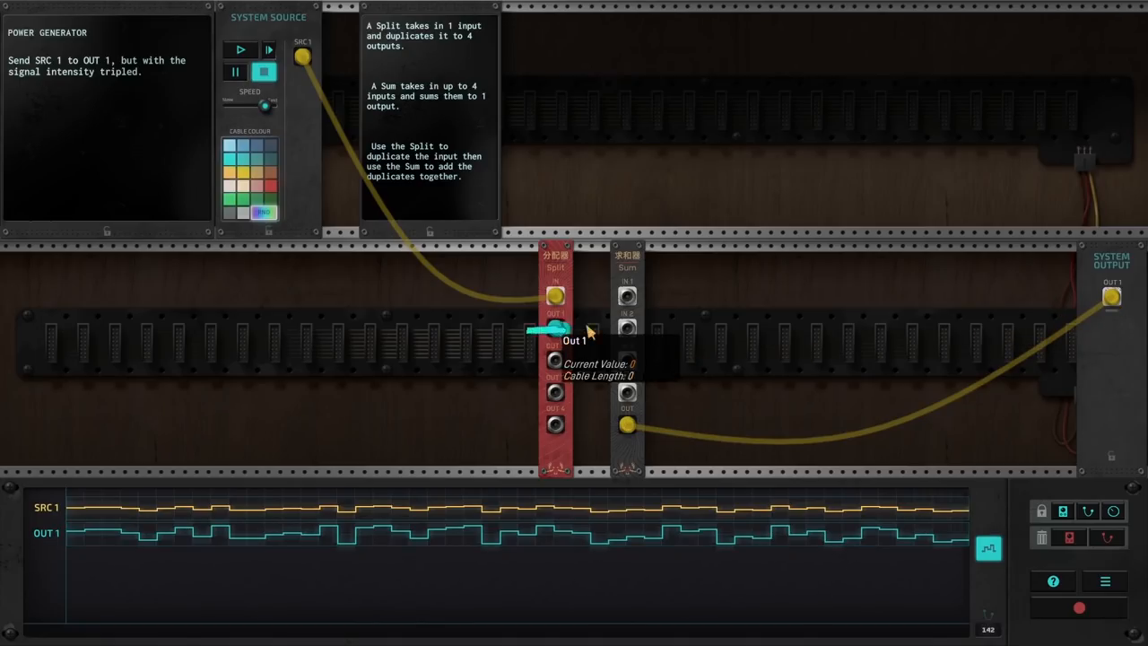
{"action": "left_click_drag", "start_coordinate": [556, 326], "coordinate": [627, 294]}
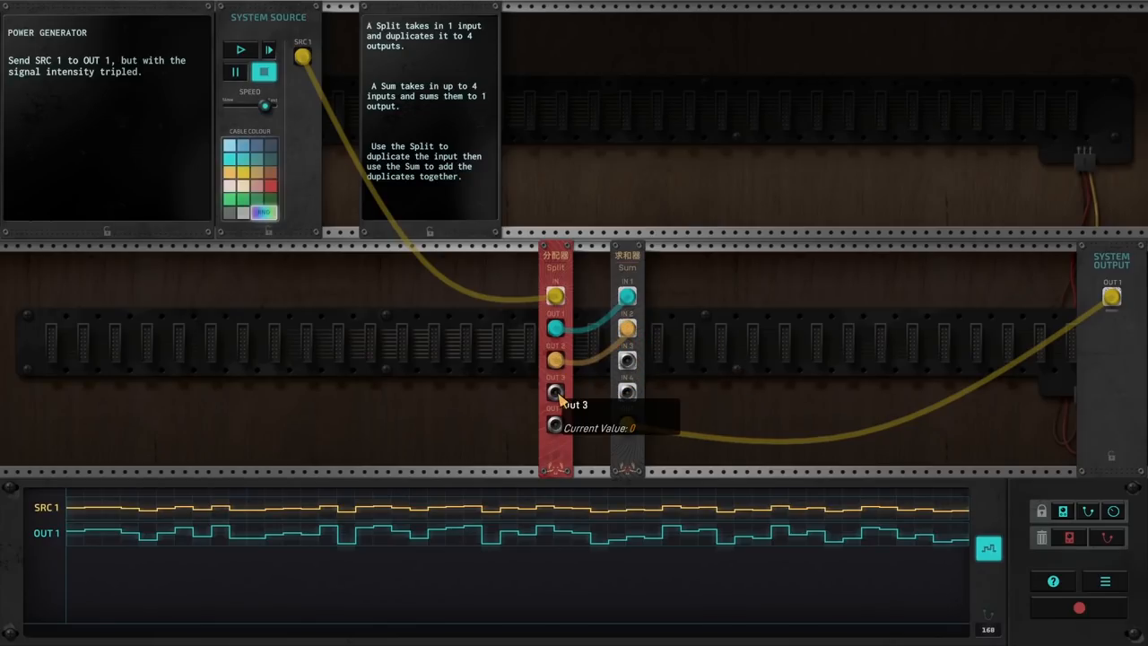
{"action": "left_click_drag", "start_coordinate": [554, 391], "coordinate": [626, 360]}
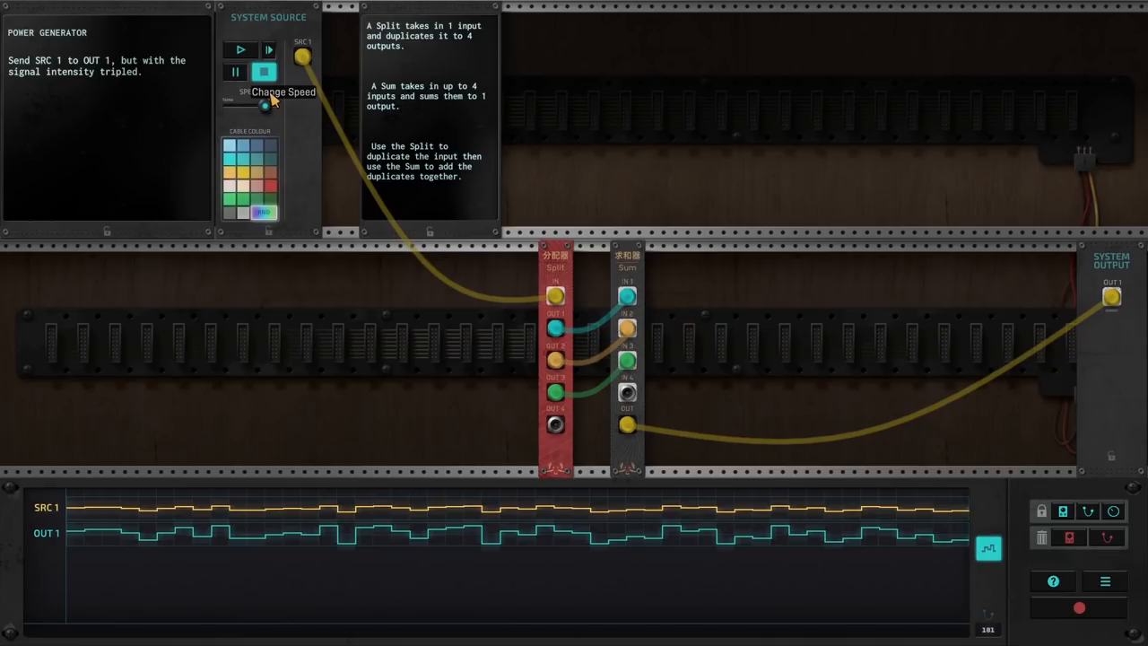
{"action": "left_click", "coordinate": [240, 50]}
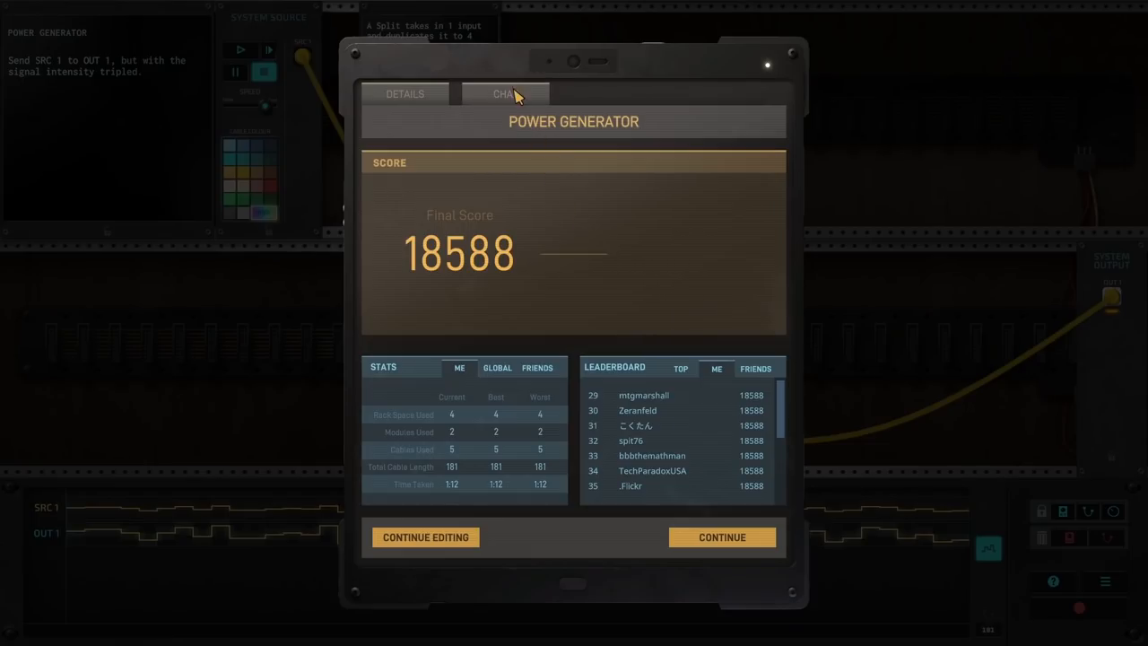
Answer Miriam's Power Generator chat, disconnect, and select the Circuit Breaker level
{"action": "left_click", "coordinate": [506, 94]}
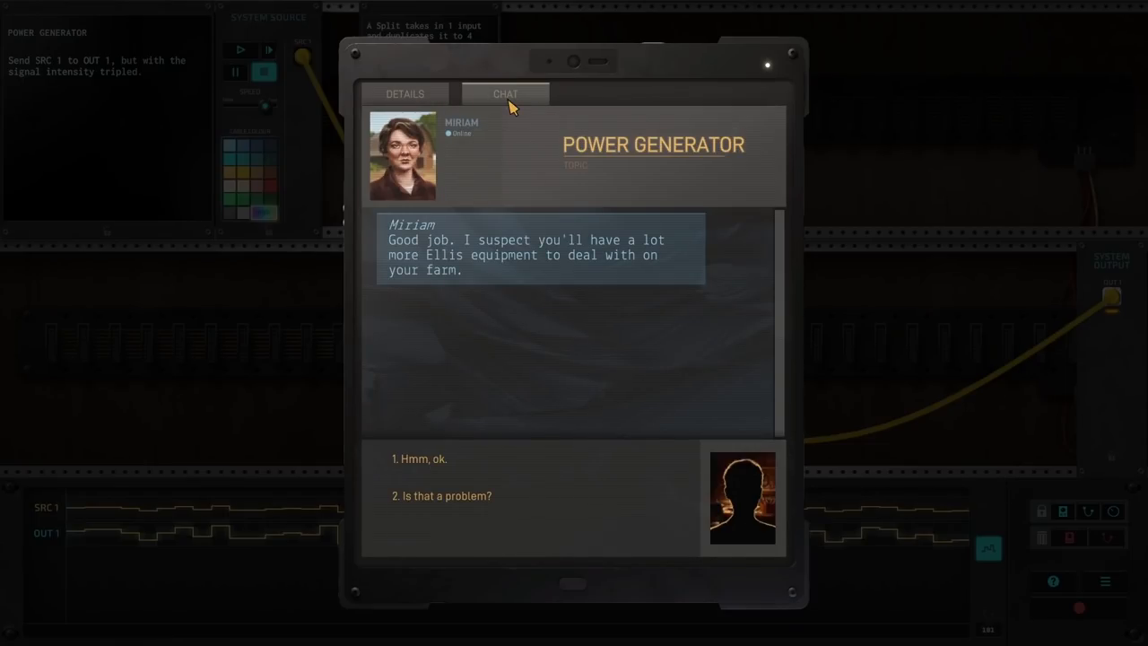
{"action": "mouse_move", "coordinate": [500, 341]}
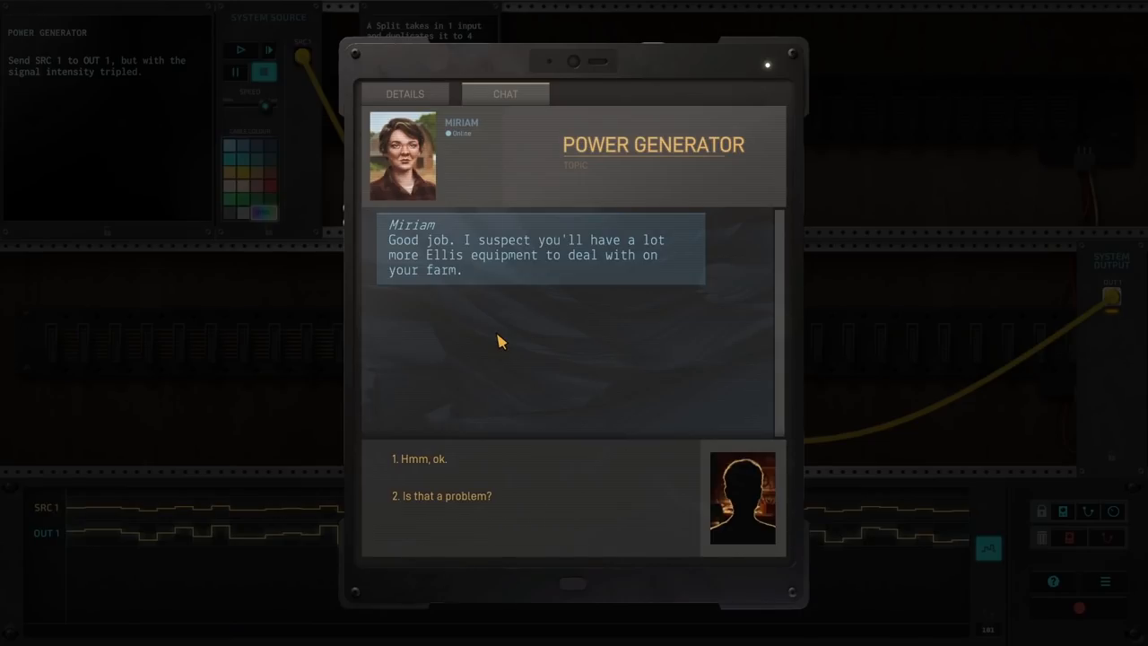
{"action": "mouse_move", "coordinate": [416, 351]}
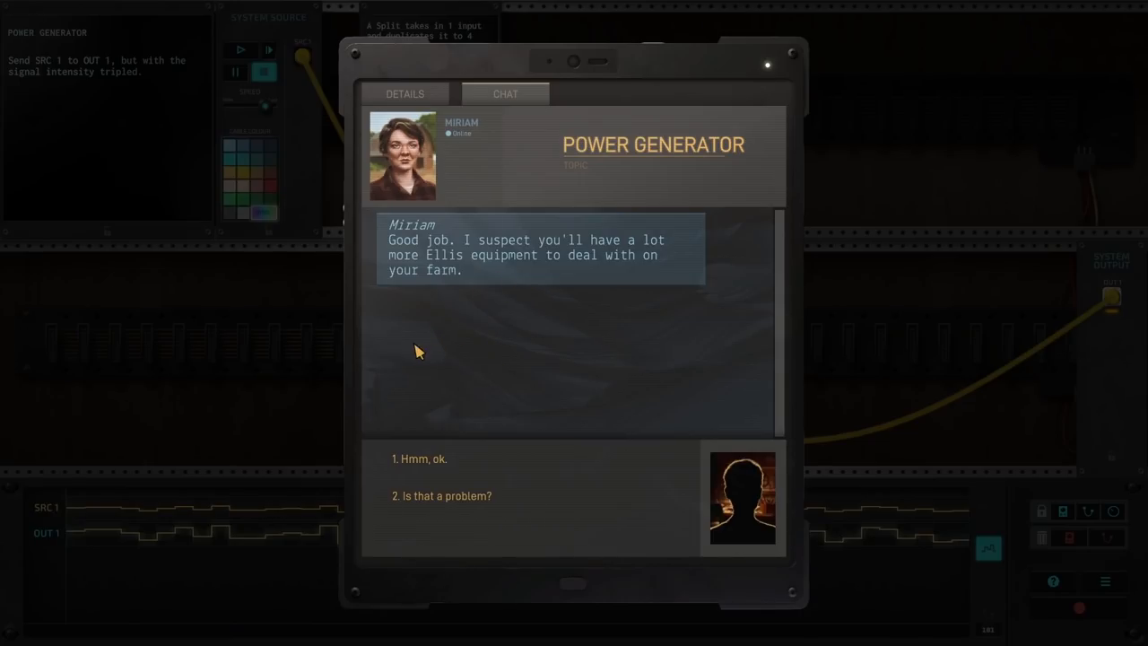
{"action": "left_click", "coordinate": [441, 495]}
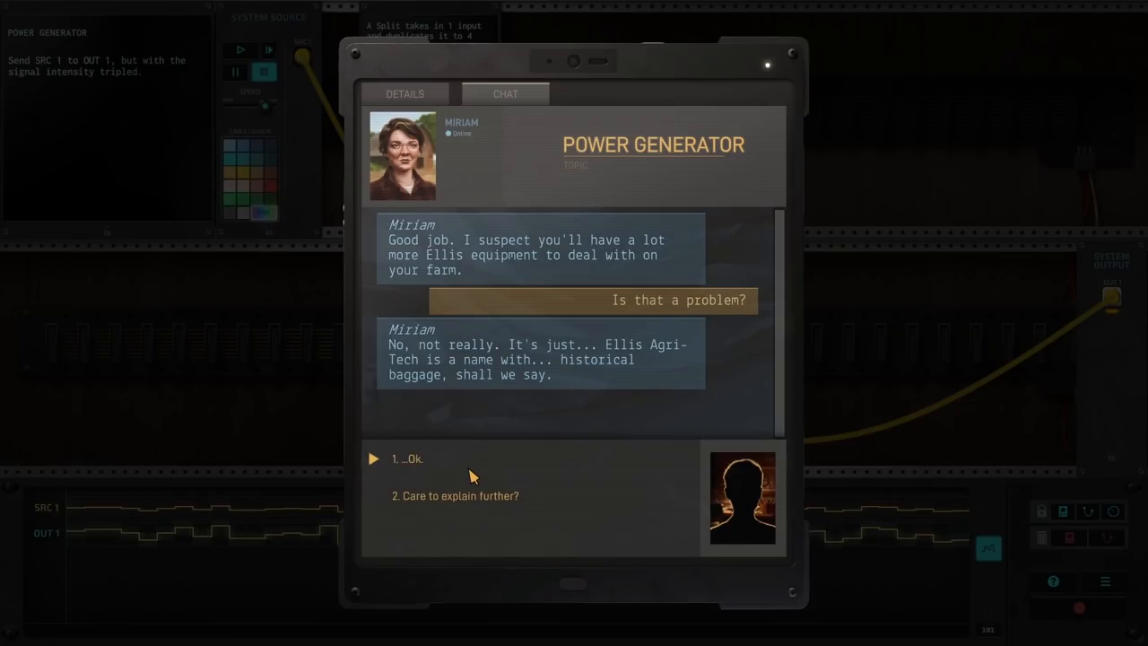
{"action": "mouse_move", "coordinate": [465, 500]}
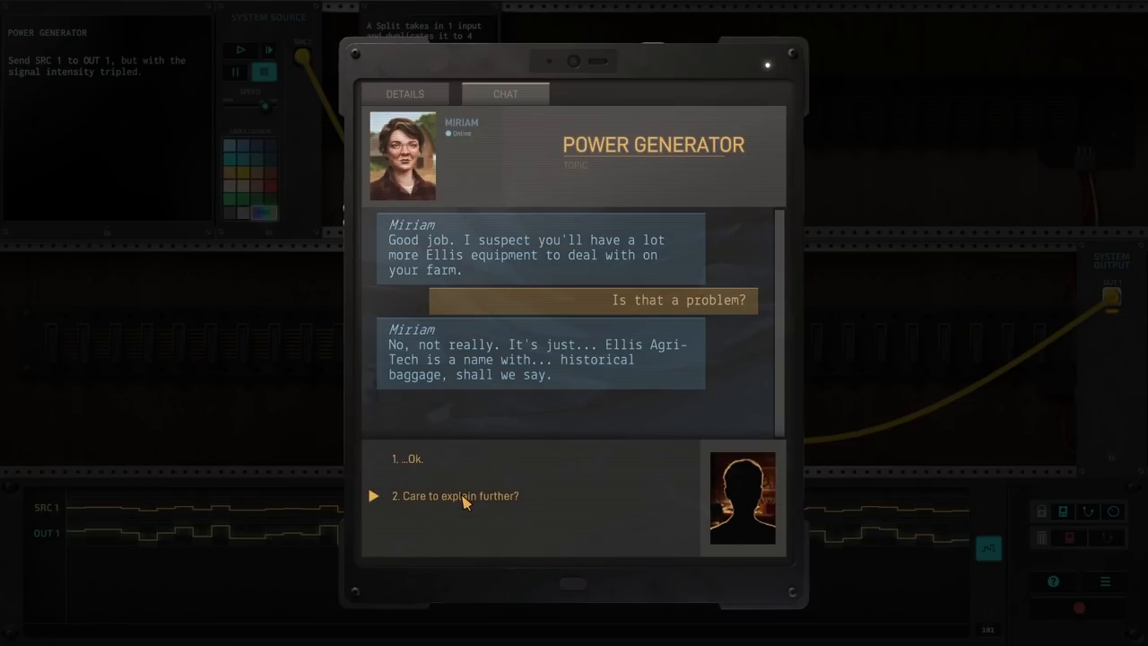
{"action": "left_click", "coordinate": [456, 494]}
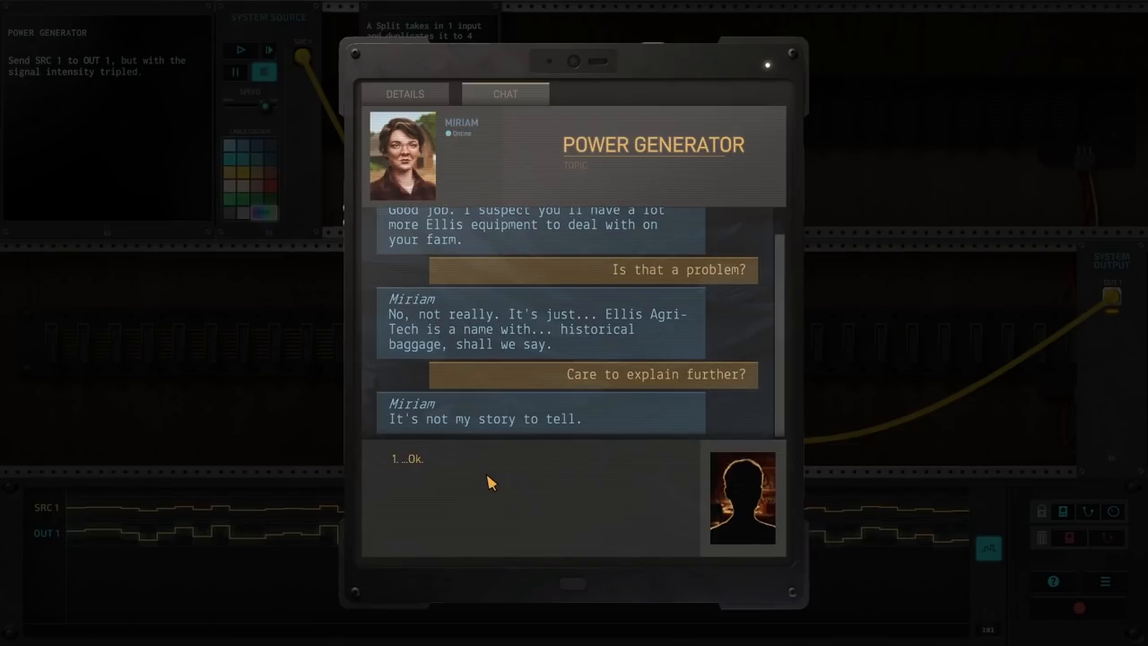
{"action": "left_click", "coordinate": [408, 459]}
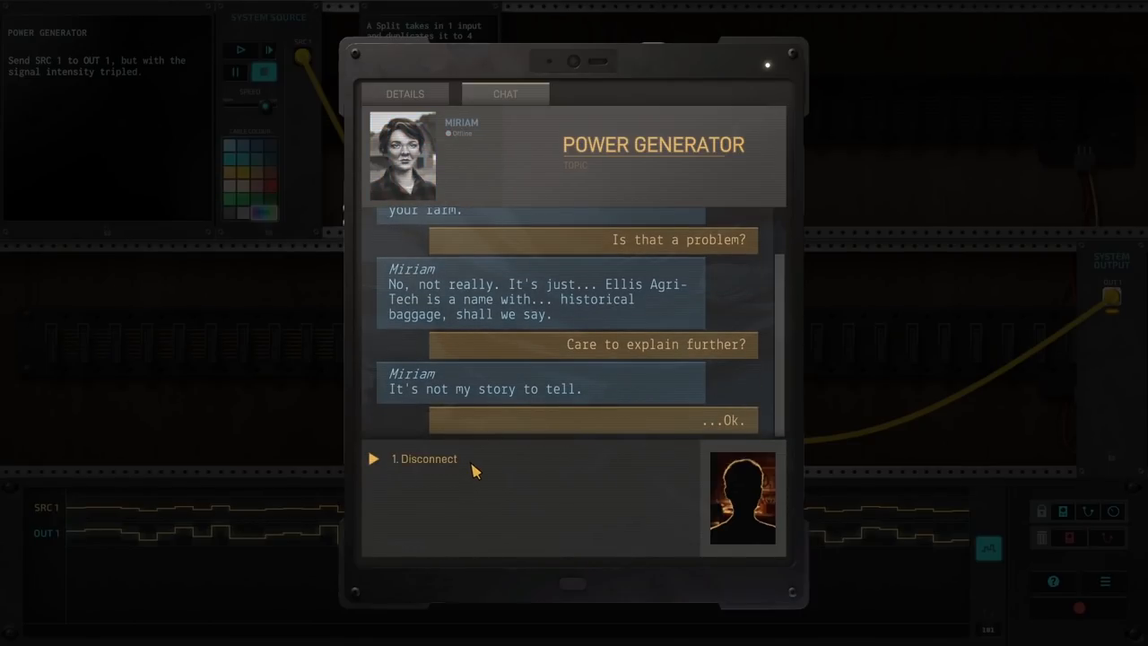
{"action": "left_click", "coordinate": [424, 459]}
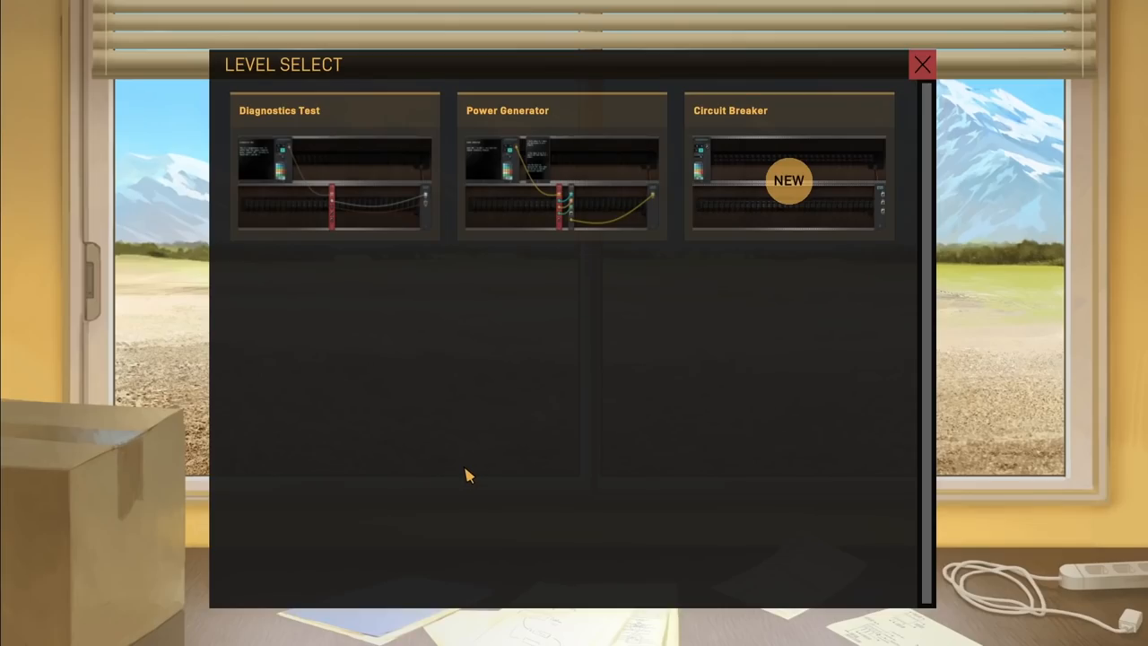
{"action": "mouse_move", "coordinate": [767, 178]}
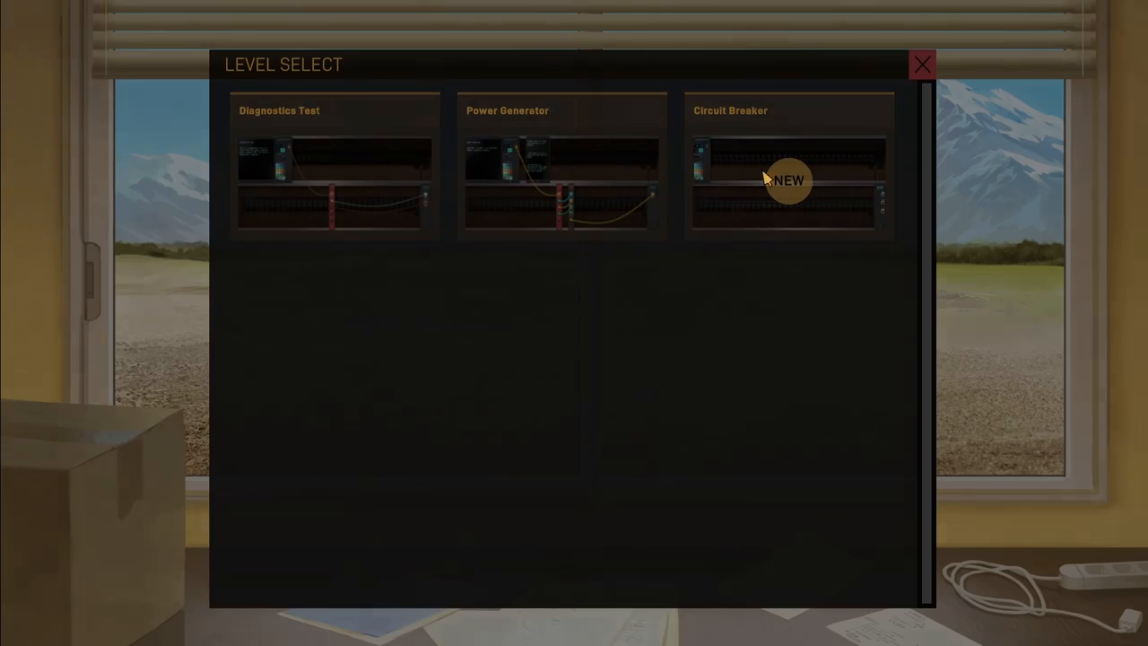
{"action": "left_click", "coordinate": [785, 179]}
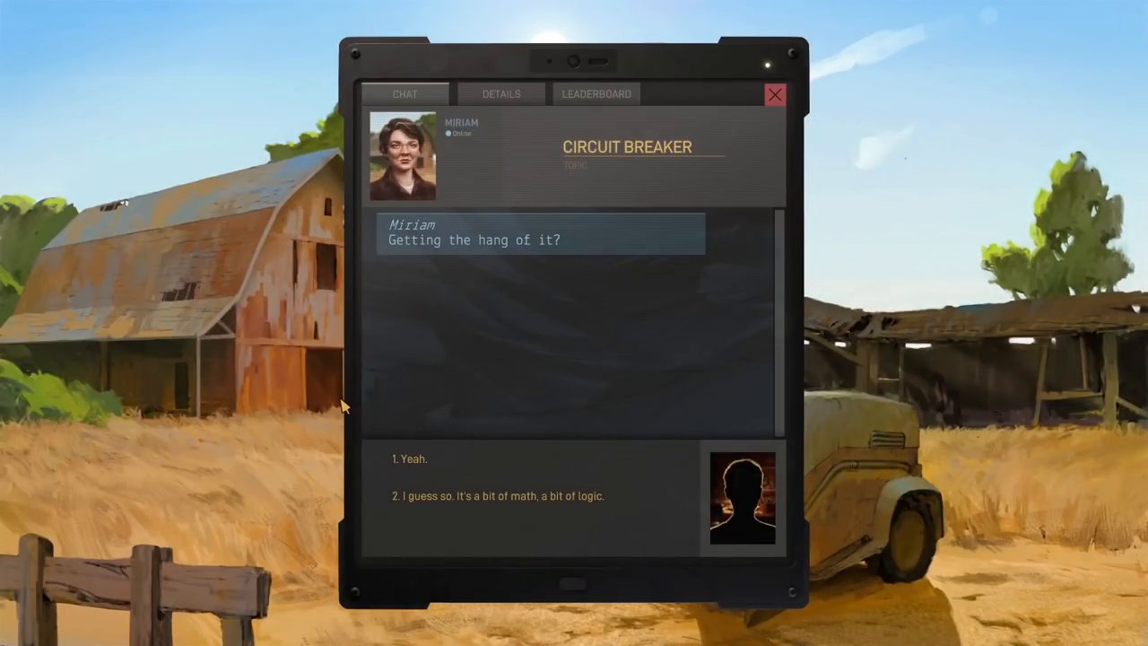
{"action": "mouse_move", "coordinate": [499, 506]}
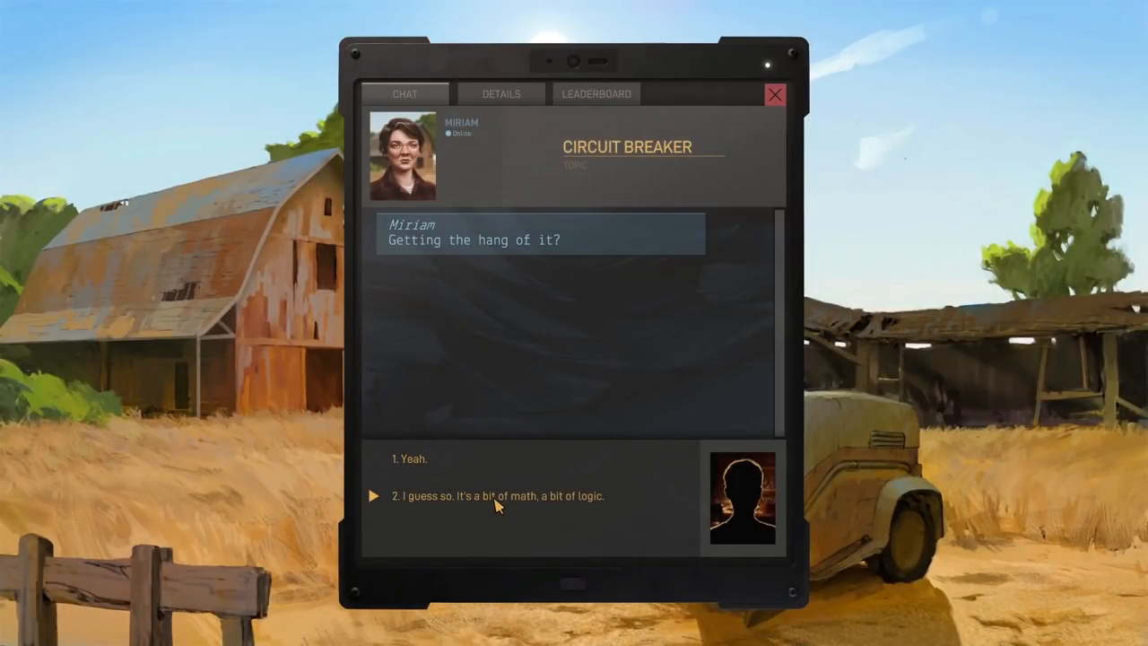
{"action": "mouse_move", "coordinate": [542, 509]}
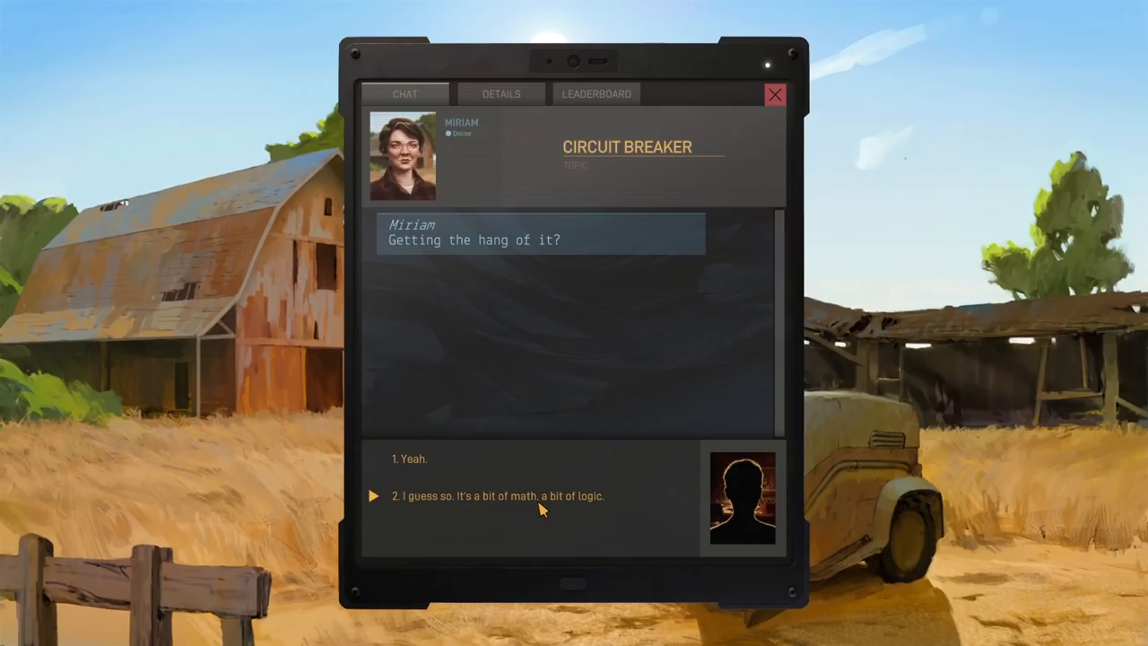
Reply through the Circuit Breaker chat about math and human ingenuity, then go to the Details tab
{"action": "left_click", "coordinate": [495, 494]}
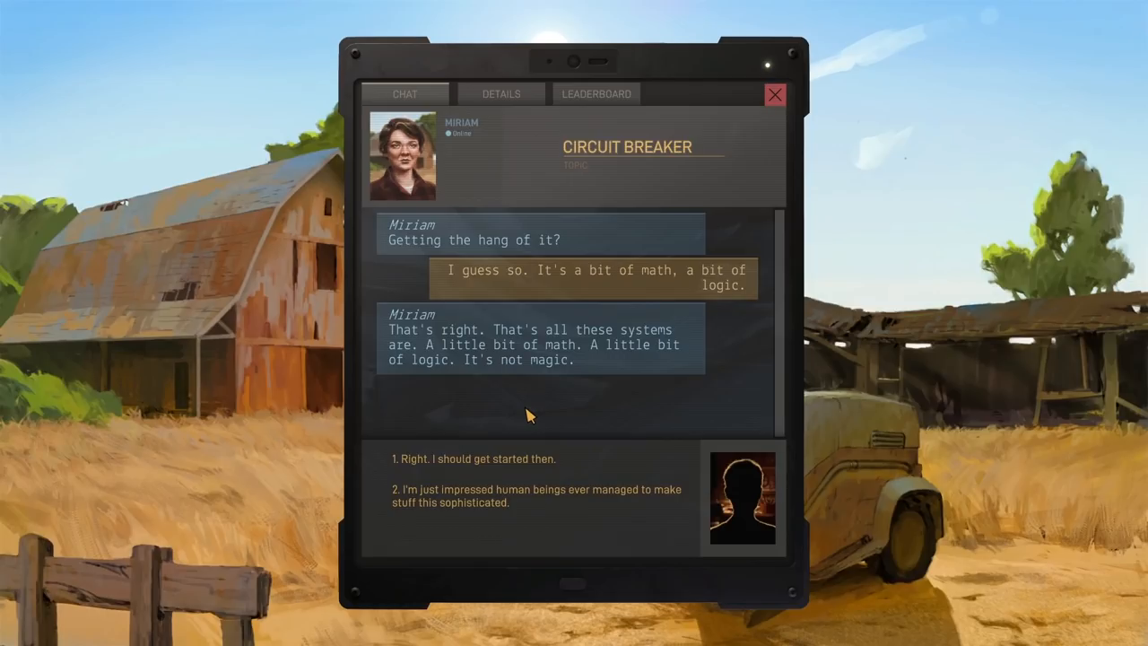
{"action": "mouse_move", "coordinate": [510, 459]}
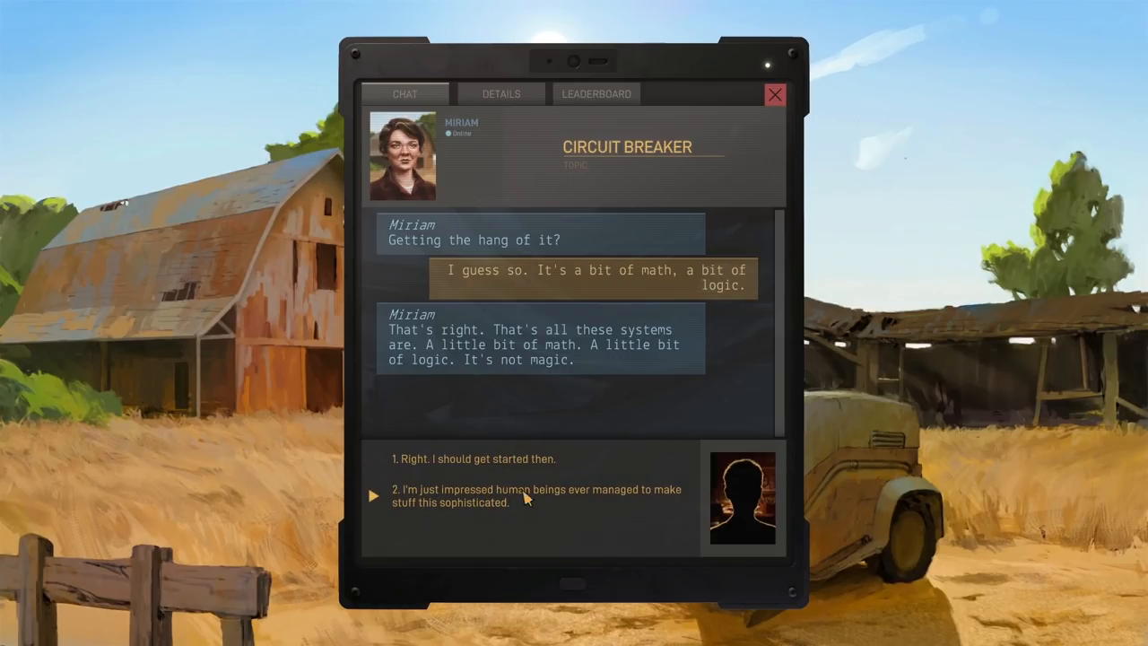
{"action": "left_click", "coordinate": [534, 495]}
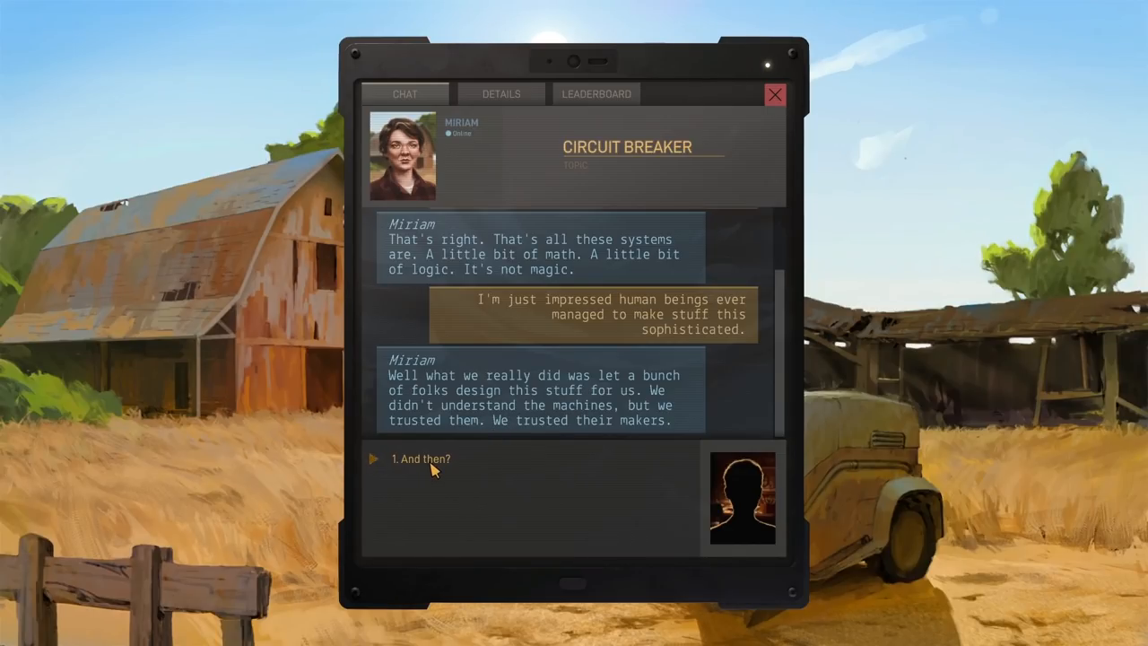
{"action": "left_click", "coordinate": [419, 459]}
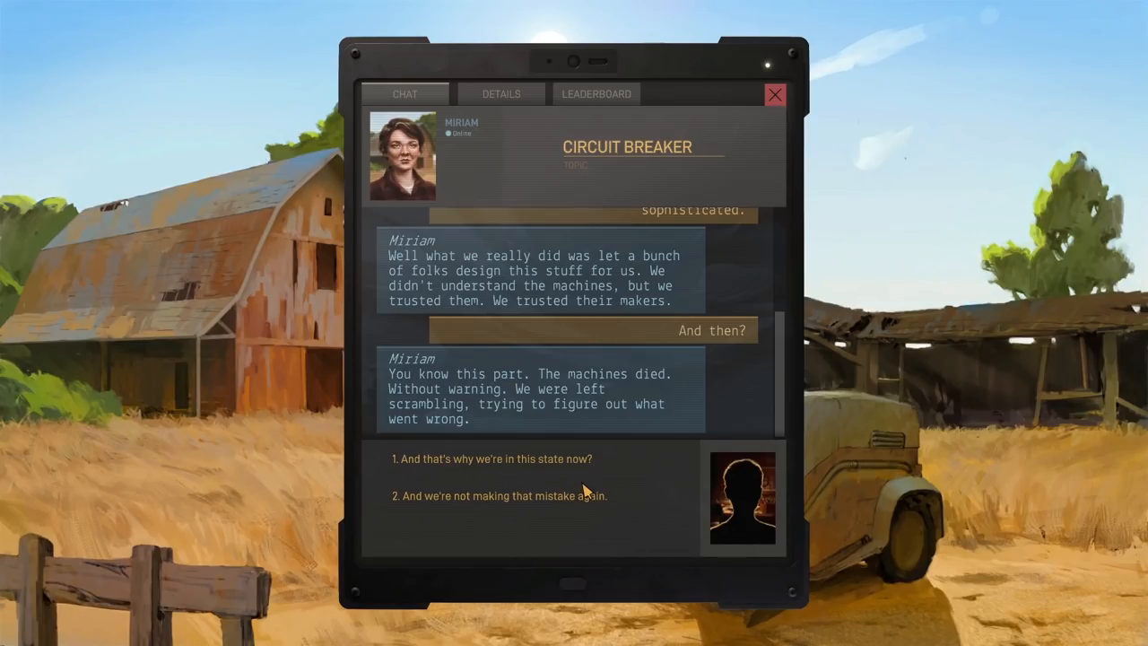
{"action": "mouse_move", "coordinate": [585, 495]}
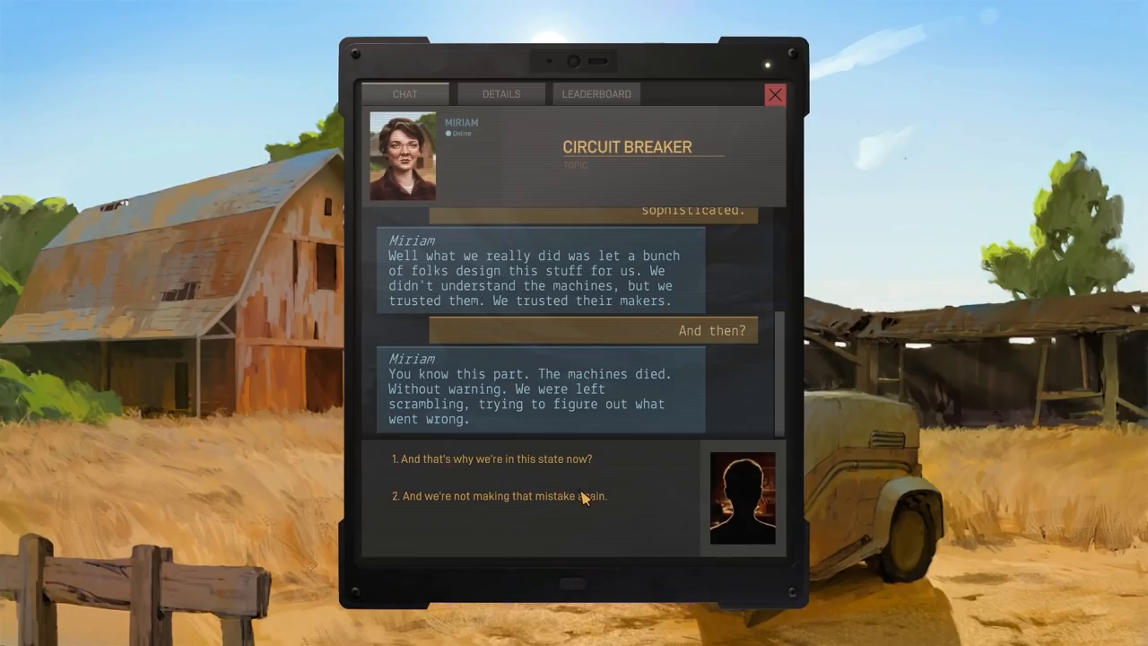
{"action": "mouse_move", "coordinate": [554, 475]}
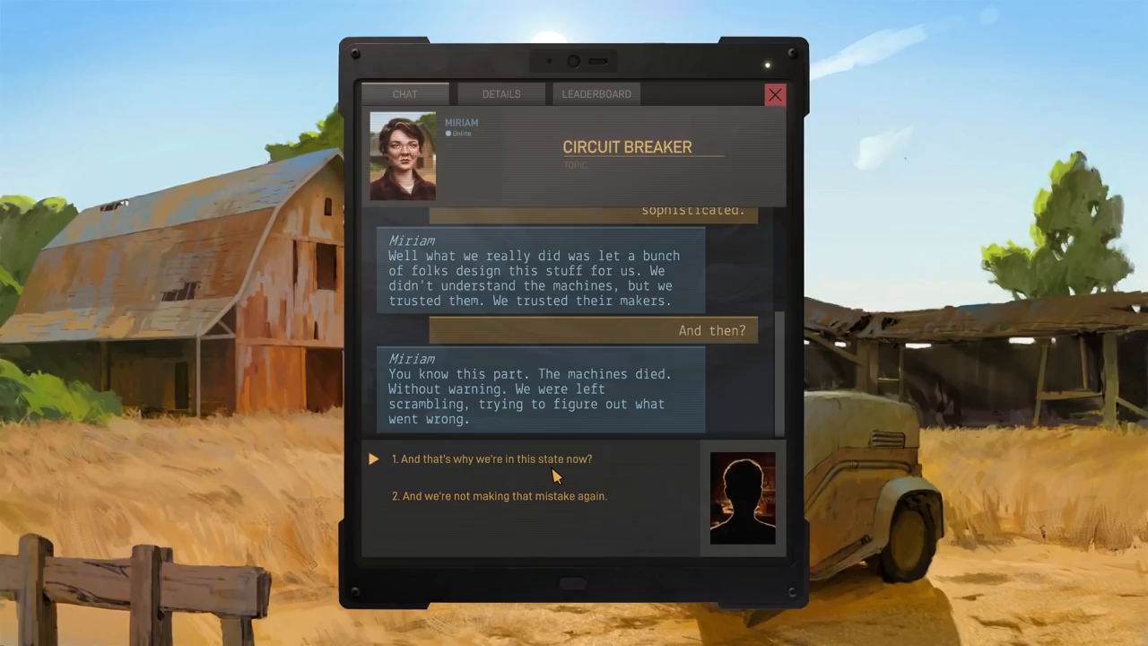
{"action": "left_click", "coordinate": [490, 459]}
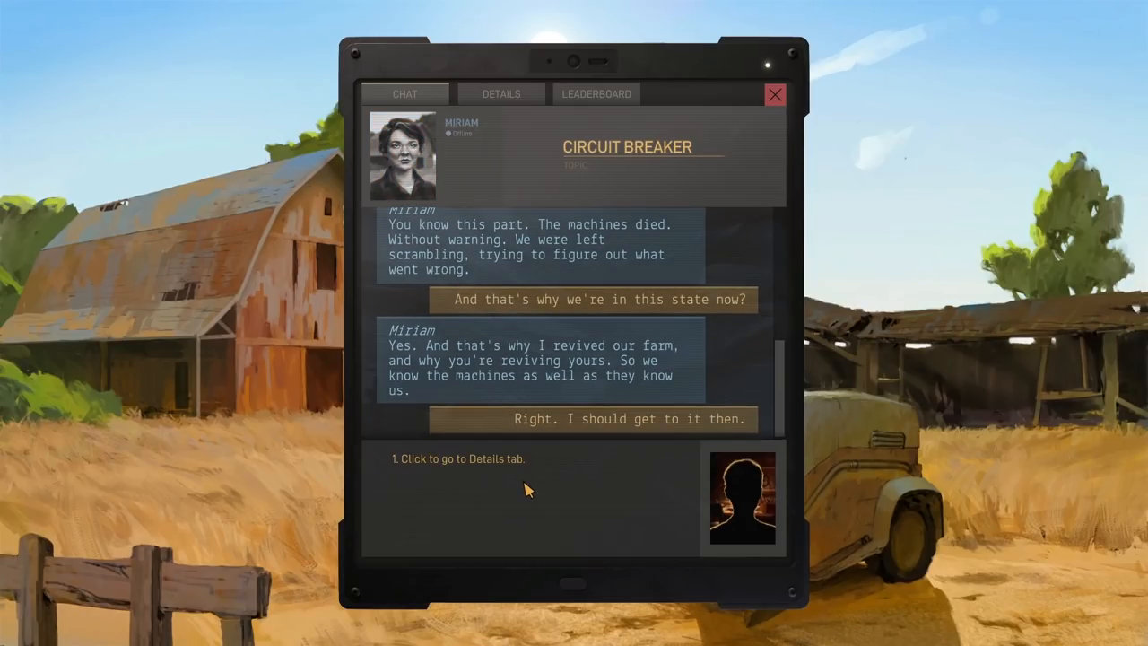
{"action": "left_click", "coordinate": [500, 94]}
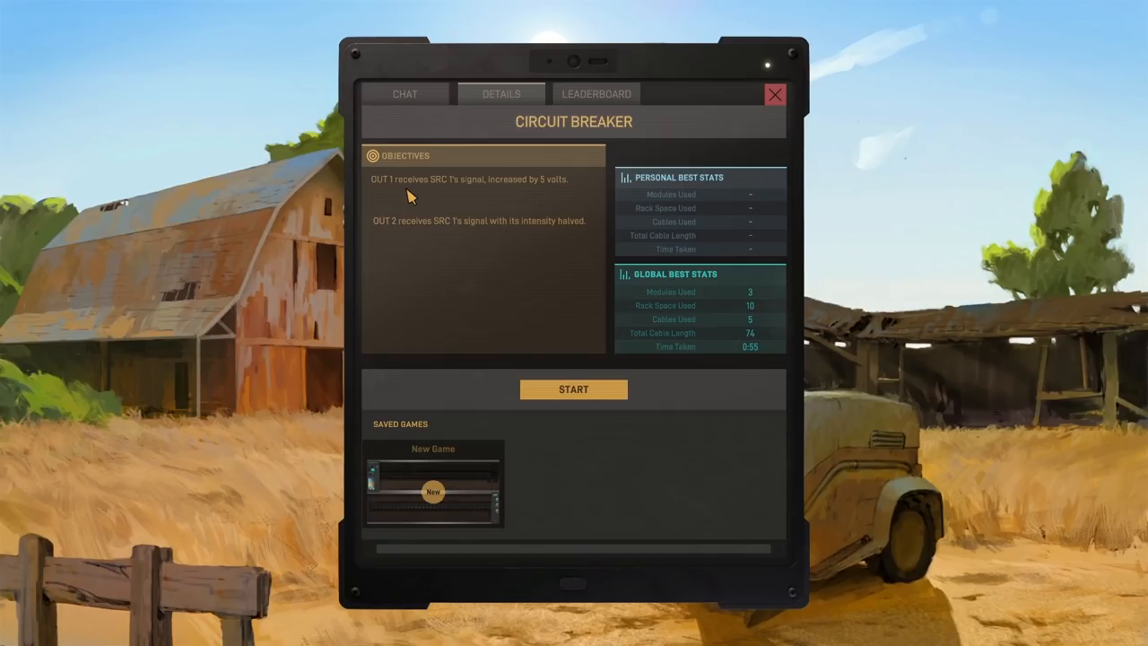
{"action": "mouse_move", "coordinate": [423, 199]}
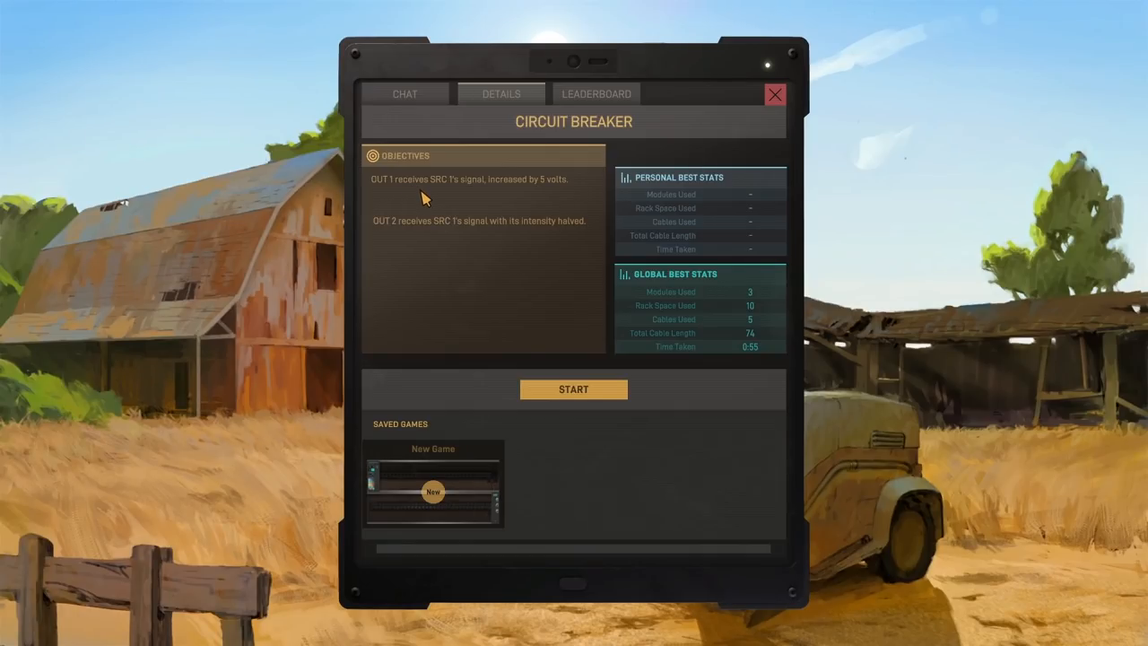
{"action": "mouse_move", "coordinate": [416, 235]}
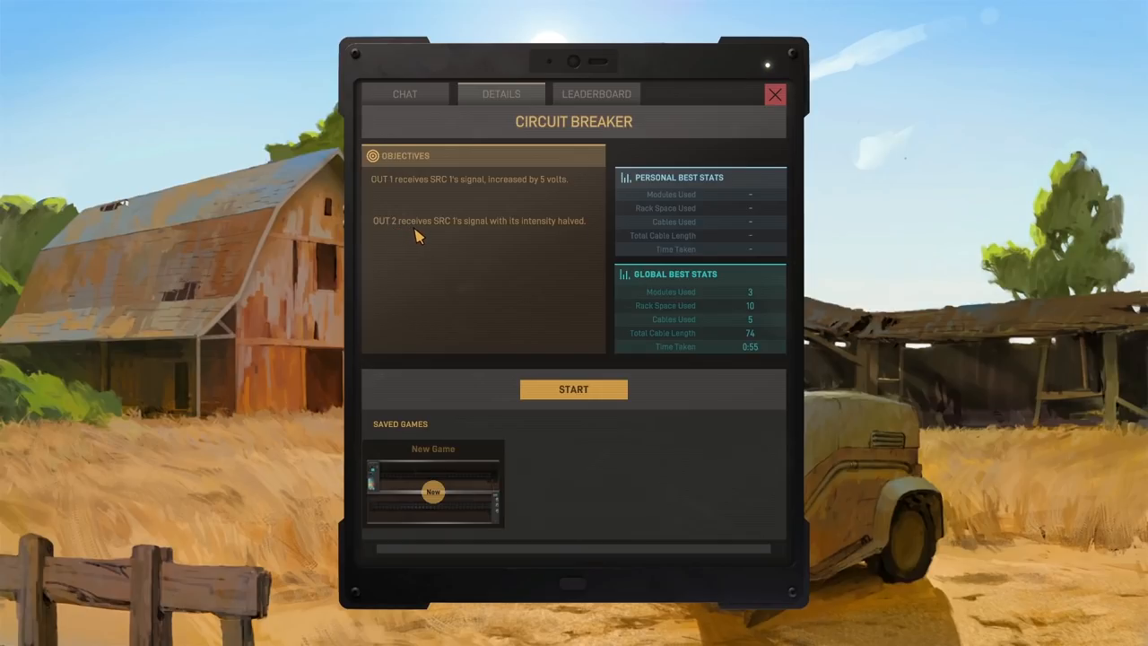
{"action": "mouse_move", "coordinate": [484, 236]}
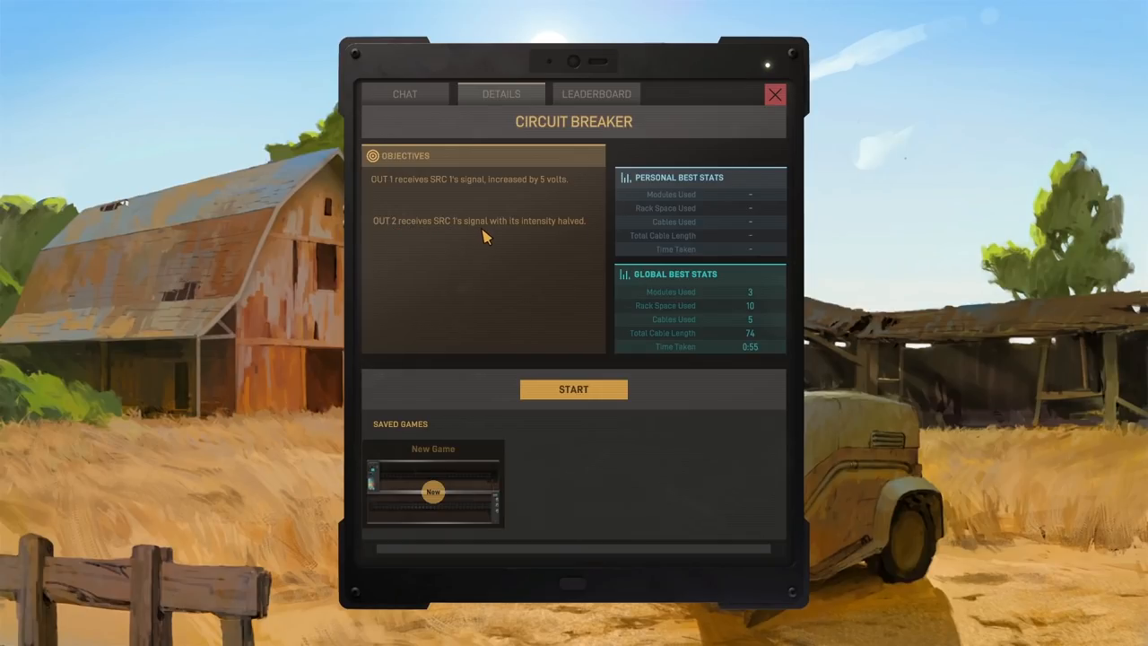
{"action": "mouse_move", "coordinate": [567, 233]}
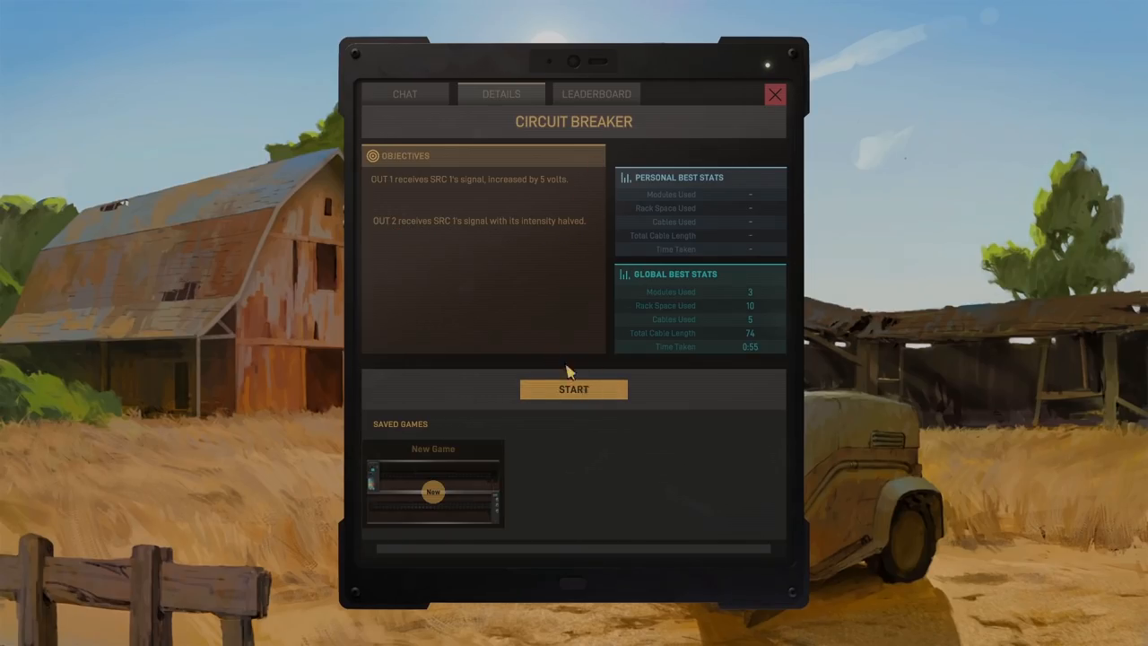
Start the Circuit Breaker level and place an Attenuator from the Module Catalog on the rack
{"action": "left_click", "coordinate": [573, 388]}
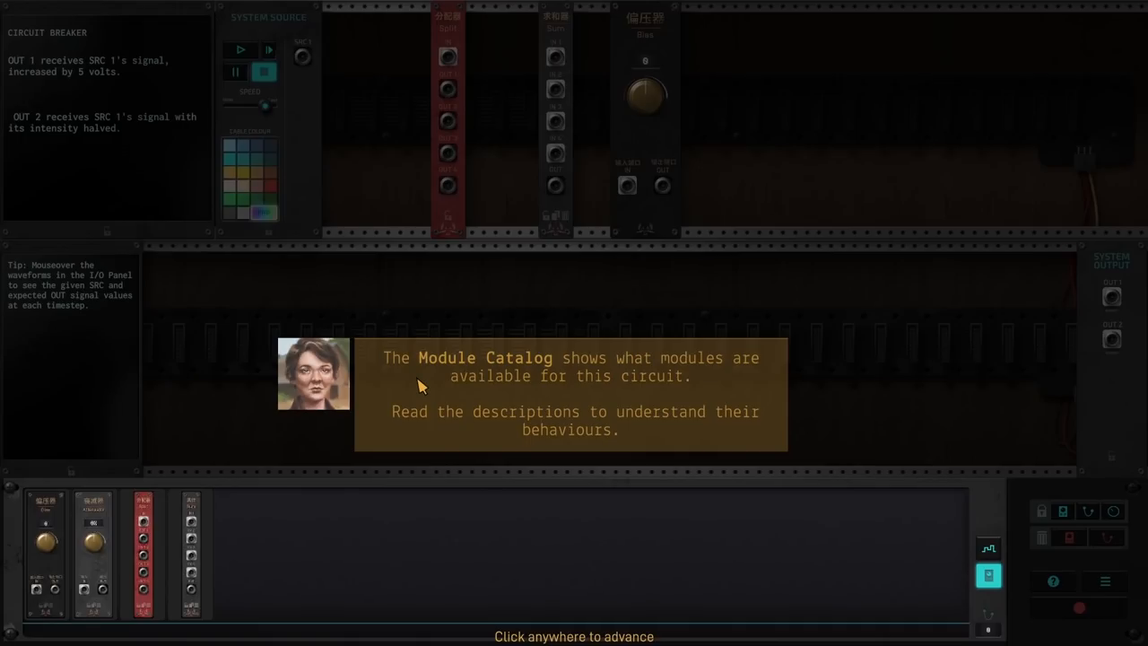
{"action": "mouse_move", "coordinate": [433, 431]}
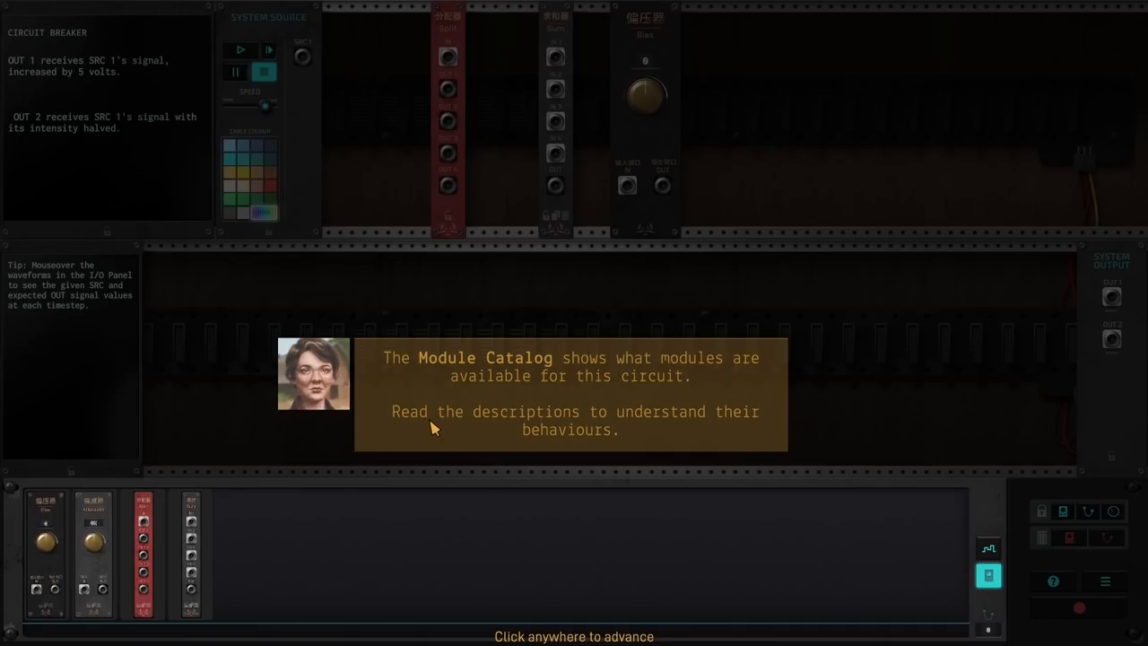
{"action": "left_click", "coordinate": [434, 427]}
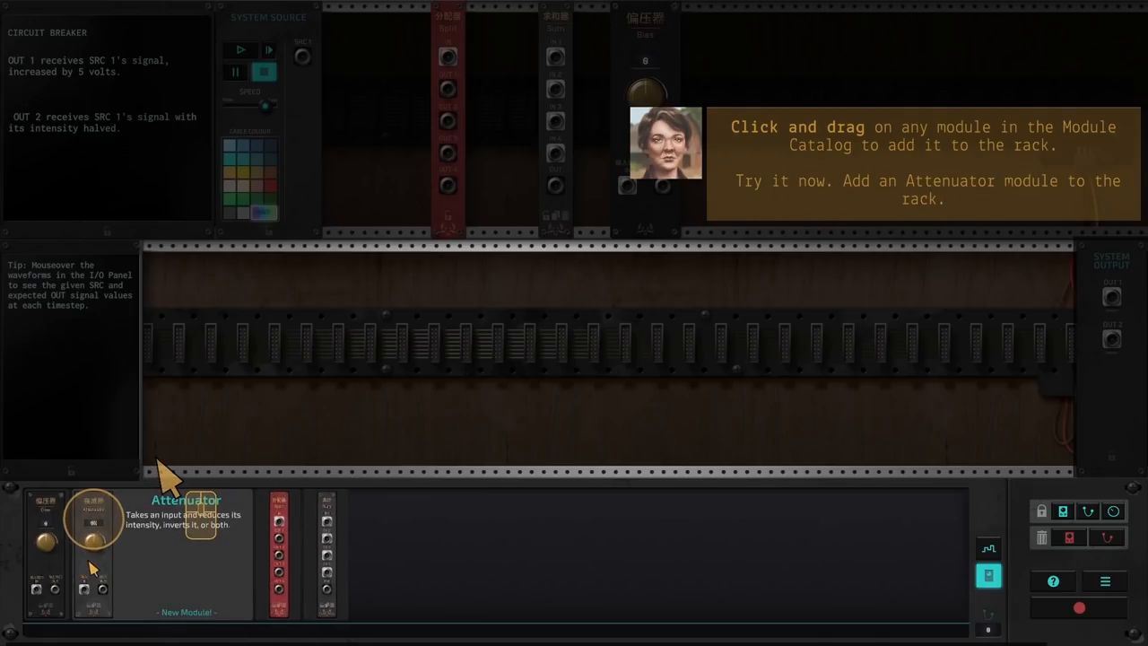
{"action": "left_click_drag", "start_coordinate": [93, 516], "coordinate": [269, 448]}
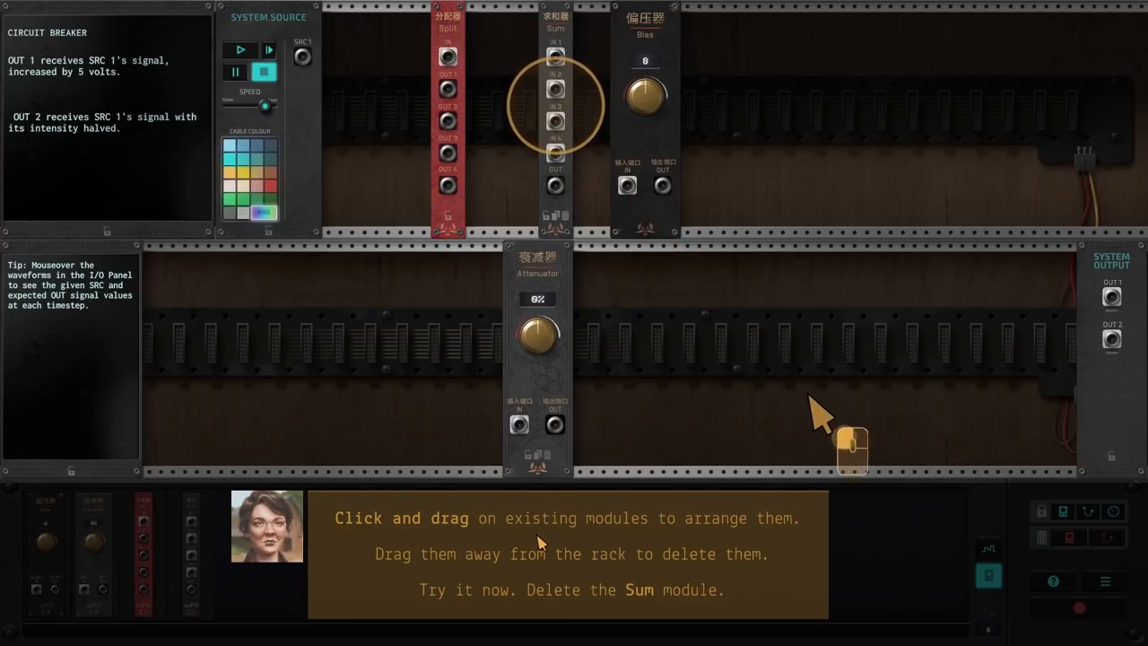
{"action": "mouse_move", "coordinate": [555, 122]}
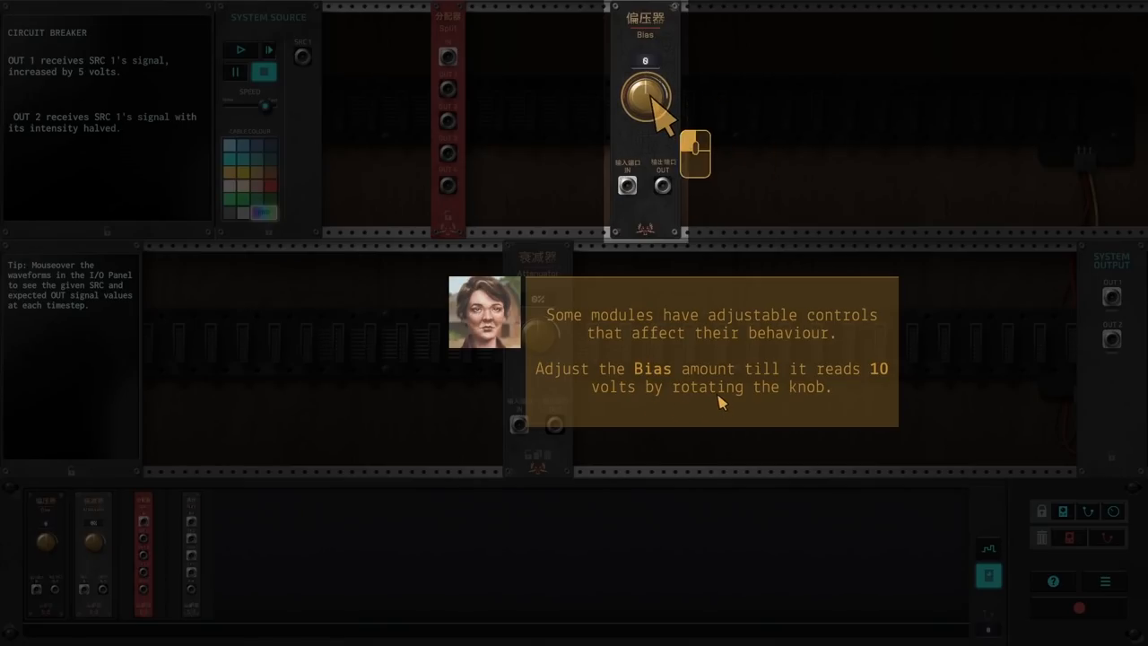
Turn the Bias knob up until its amount reads 10 volts
{"action": "left_click_drag", "start_coordinate": [643, 93], "coordinate": [667, 86]}
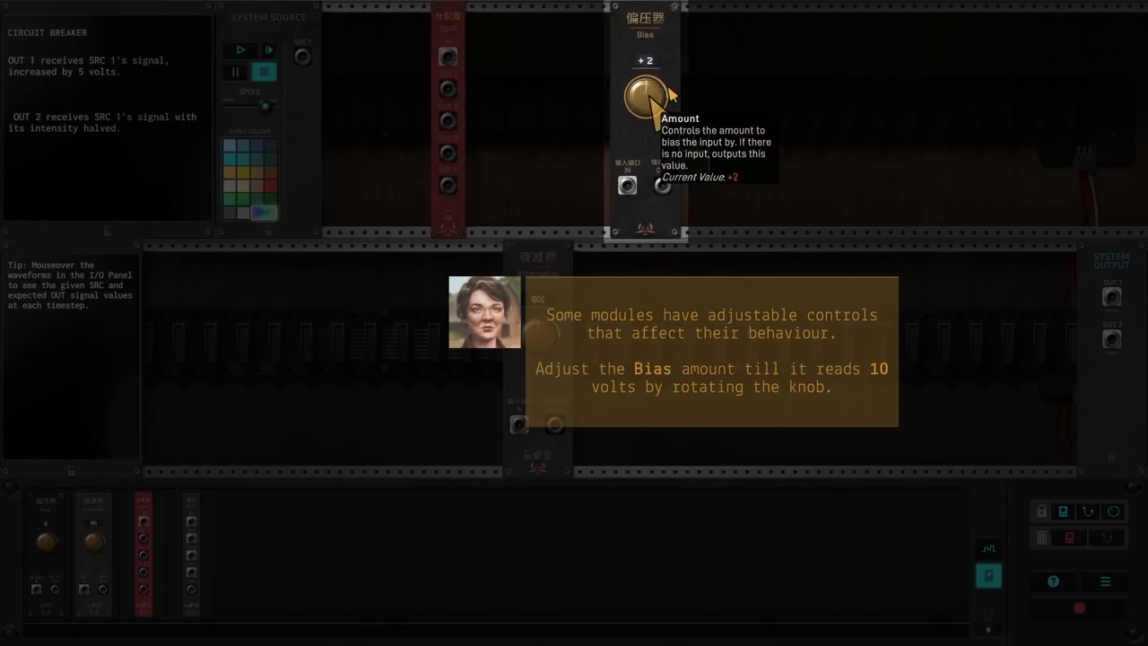
{"action": "left_click_drag", "start_coordinate": [644, 93], "coordinate": [654, 102]}
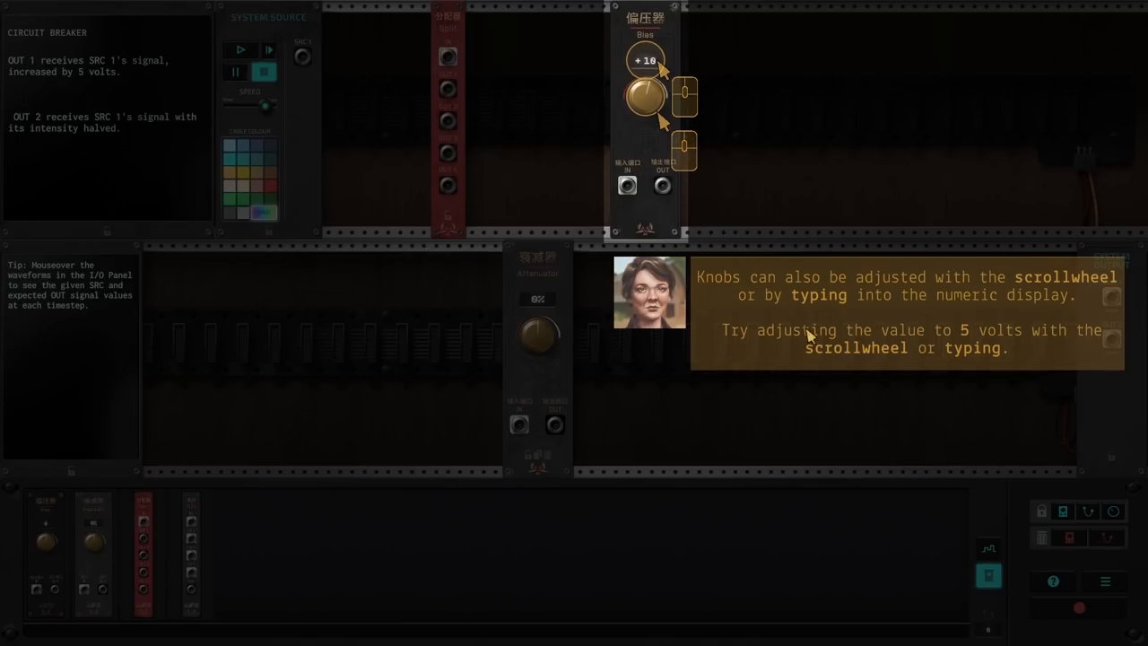
{"action": "mouse_move", "coordinate": [788, 363]}
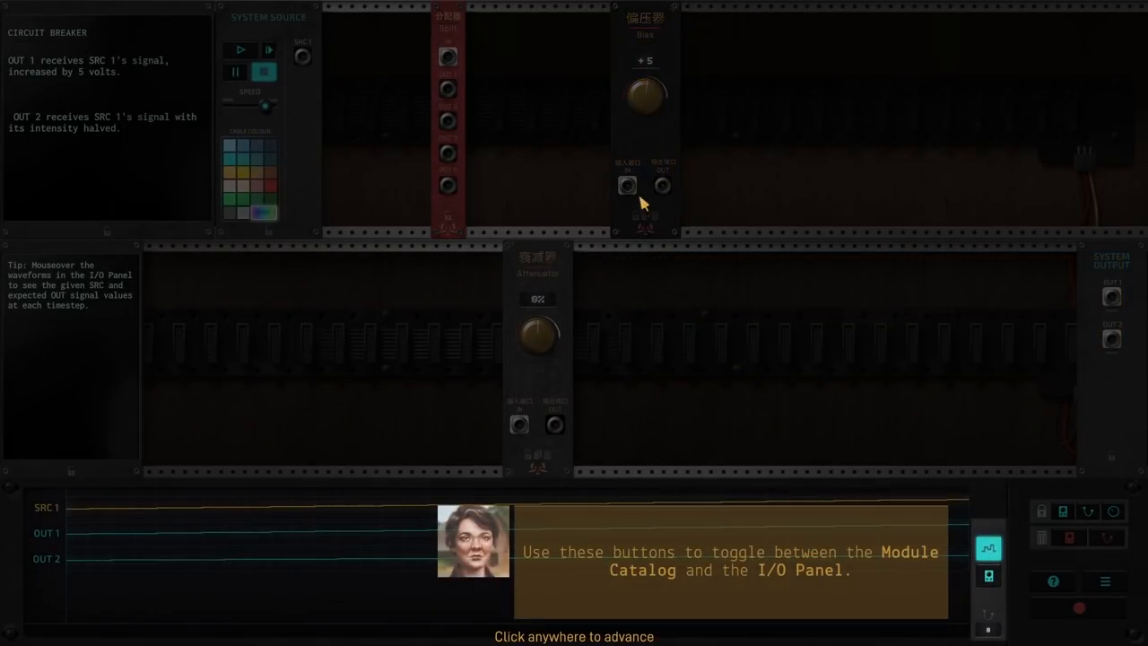
{"action": "mouse_move", "coordinate": [710, 592]}
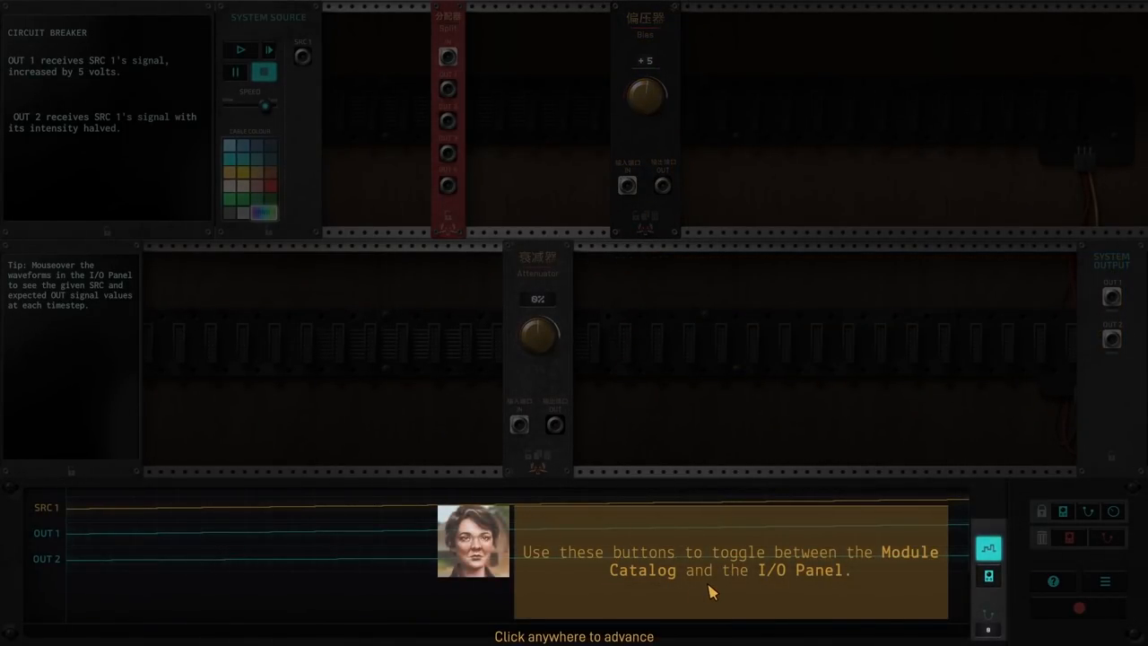
Advance through the last tutorial messages until the dialog closes
{"action": "left_click", "coordinate": [714, 591]}
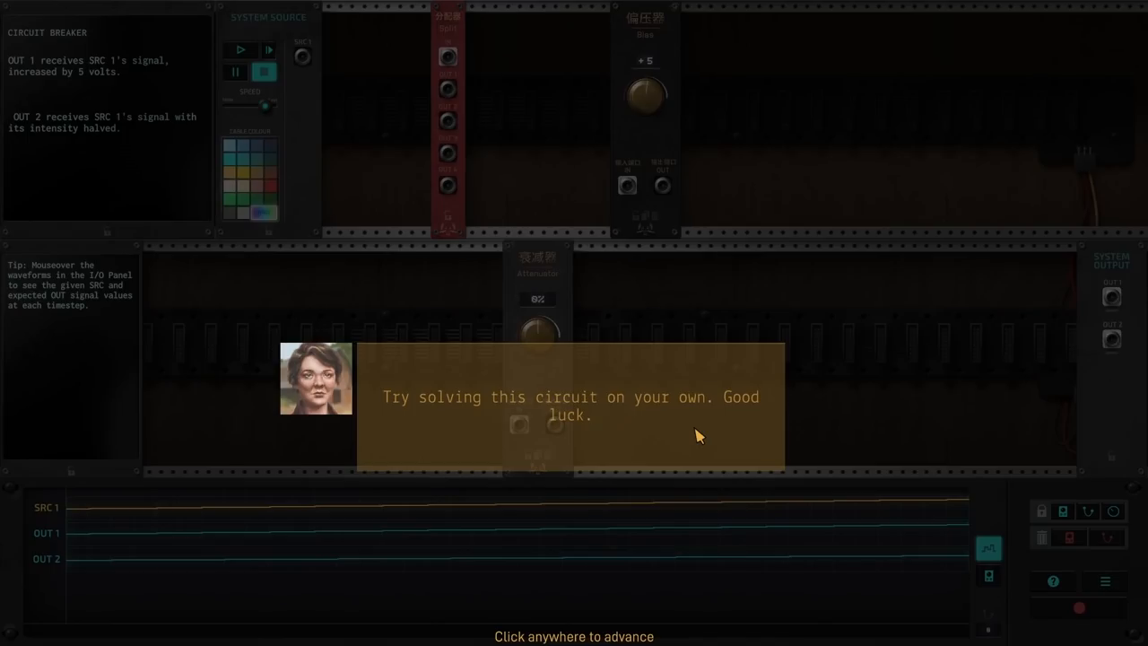
{"action": "left_click", "coordinate": [700, 435]}
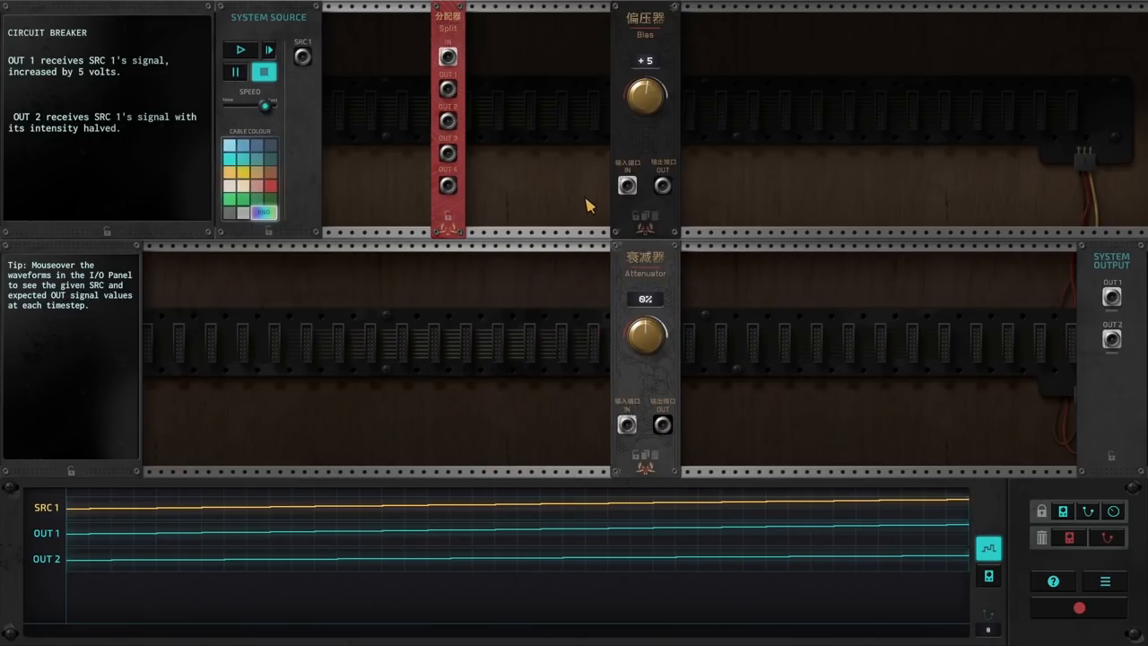
{"action": "mouse_move", "coordinate": [47, 74]}
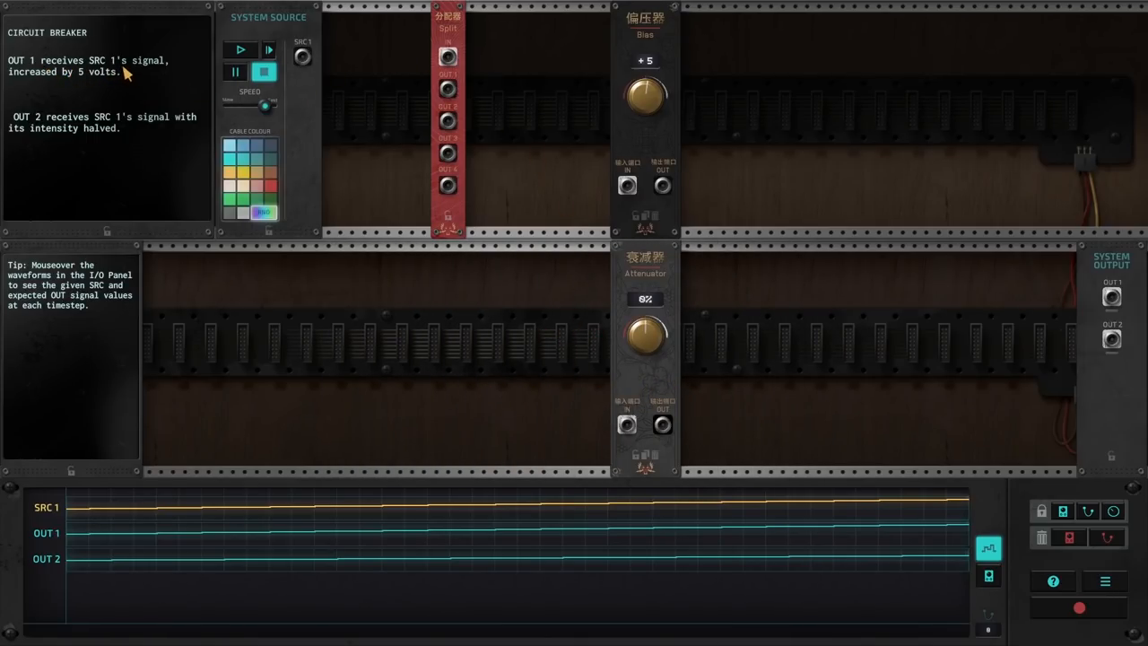
{"action": "mouse_move", "coordinate": [110, 86]}
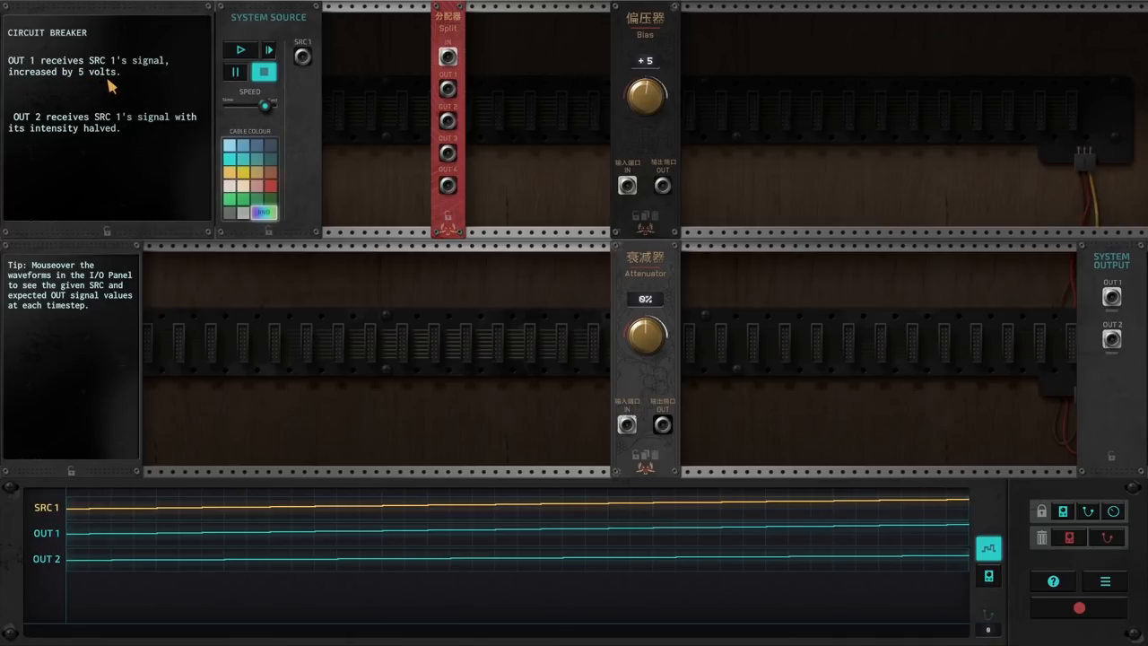
{"action": "mouse_move", "coordinate": [452, 58]}
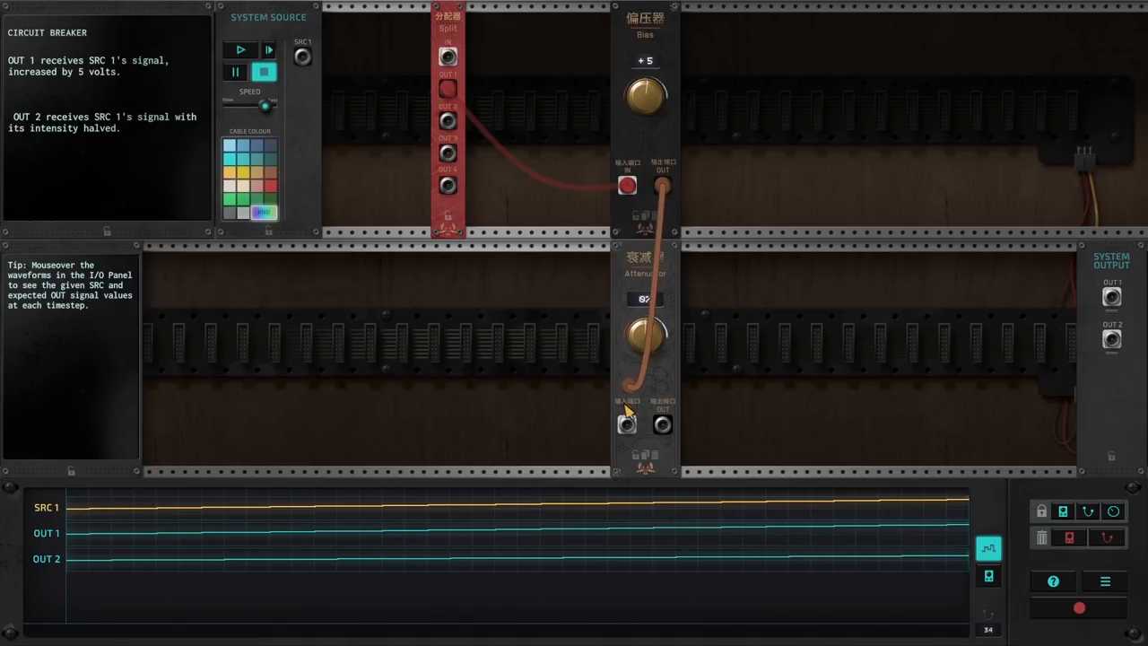
Cable the Bias output into the Attenuator input, then bring up the Module Catalog
{"action": "left_click_drag", "start_coordinate": [662, 423], "coordinate": [1110, 339]}
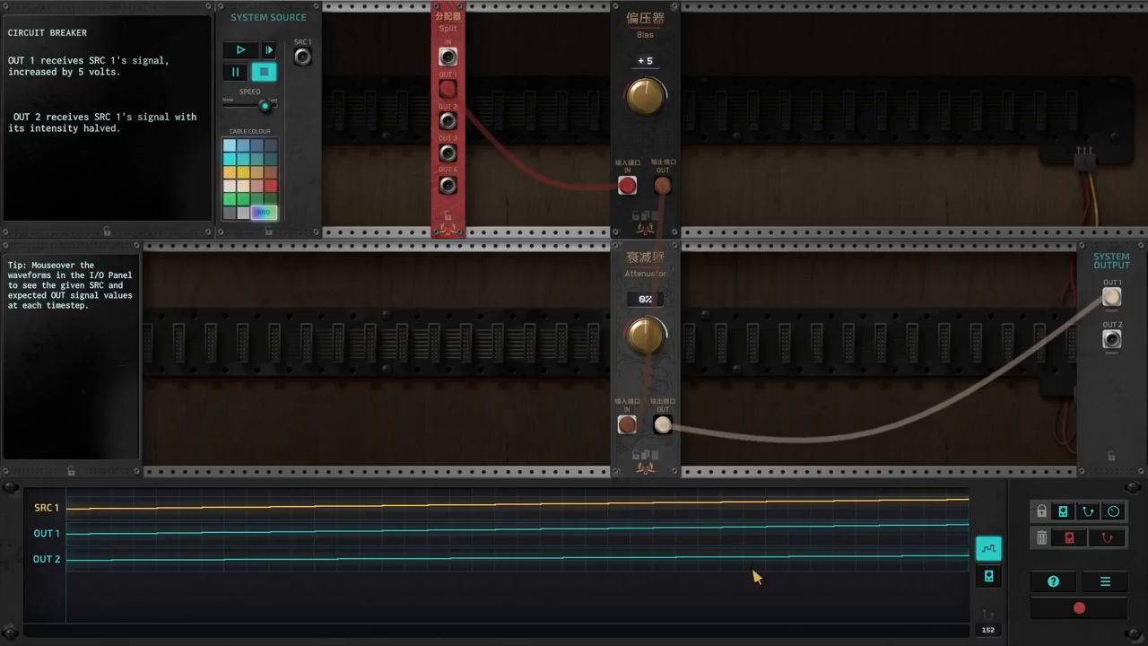
{"action": "left_click", "coordinate": [988, 574]}
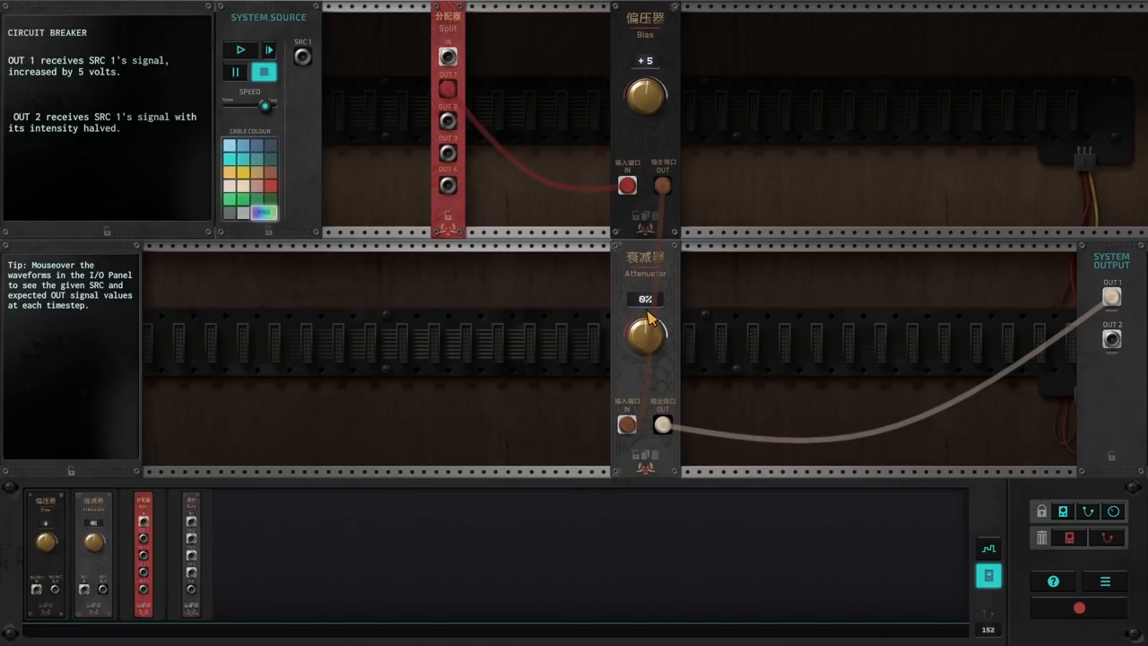
{"action": "mouse_move", "coordinate": [986, 548]}
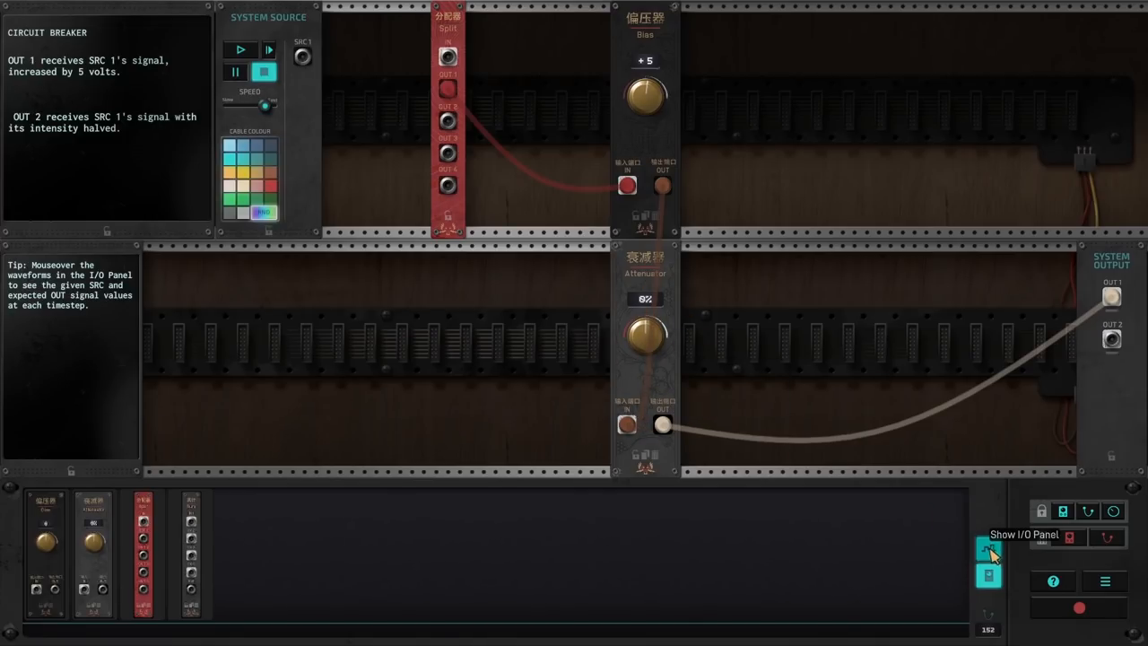
Switch to the waveform view and raise the Bias amount to 10 volts
{"action": "left_click", "coordinate": [986, 549]}
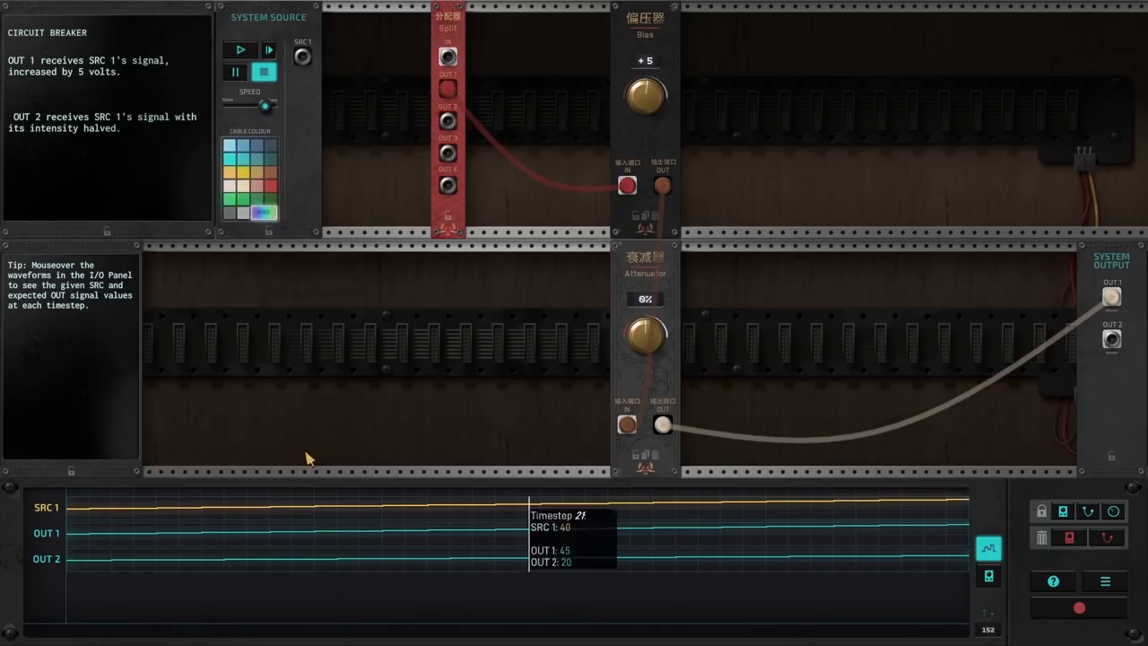
{"action": "left_click", "coordinate": [240, 50]}
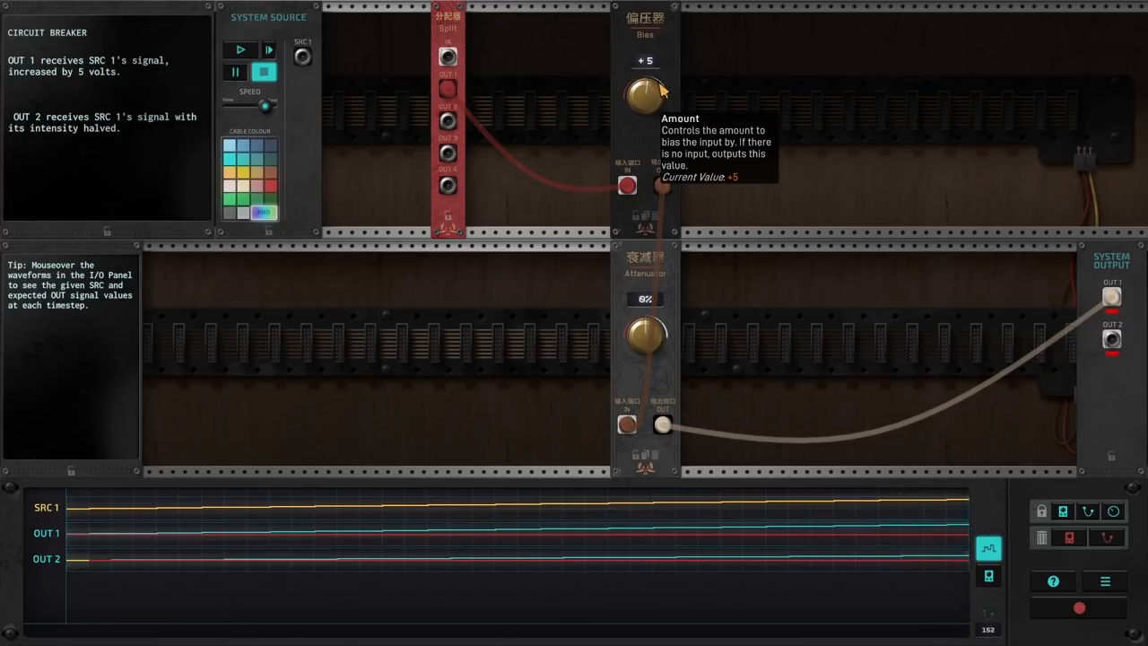
{"action": "left_click_drag", "start_coordinate": [644, 89], "coordinate": [655, 86]}
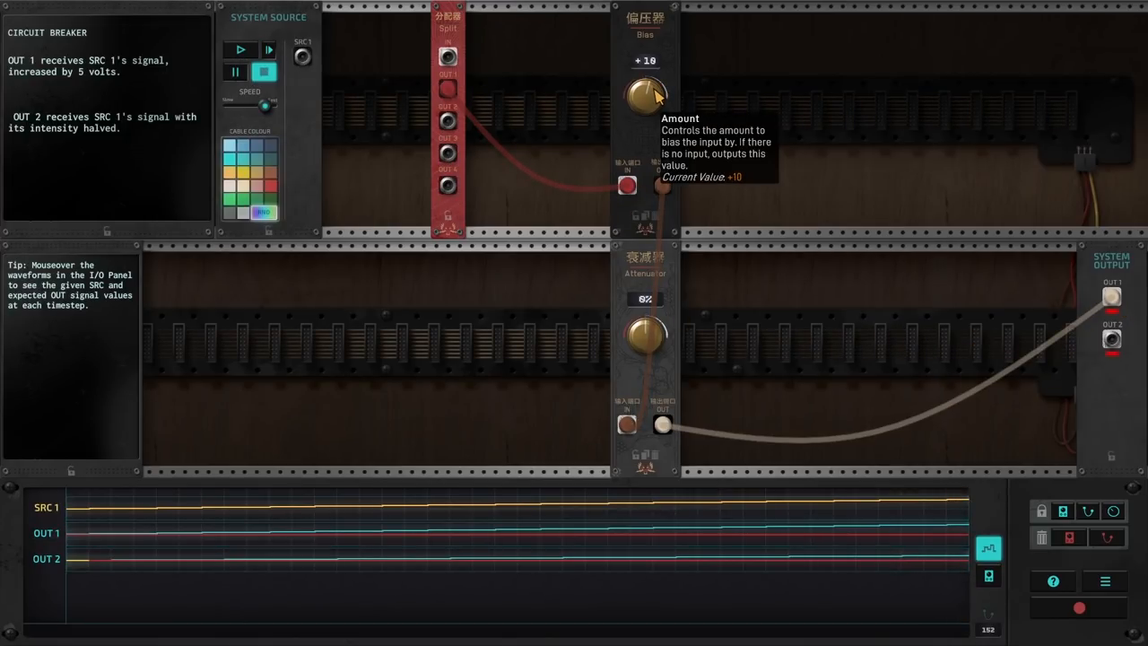
Run and stop the simulation several times to check the Split–Bias–Attenuator output on OUT 1
{"action": "left_click", "coordinate": [240, 51]}
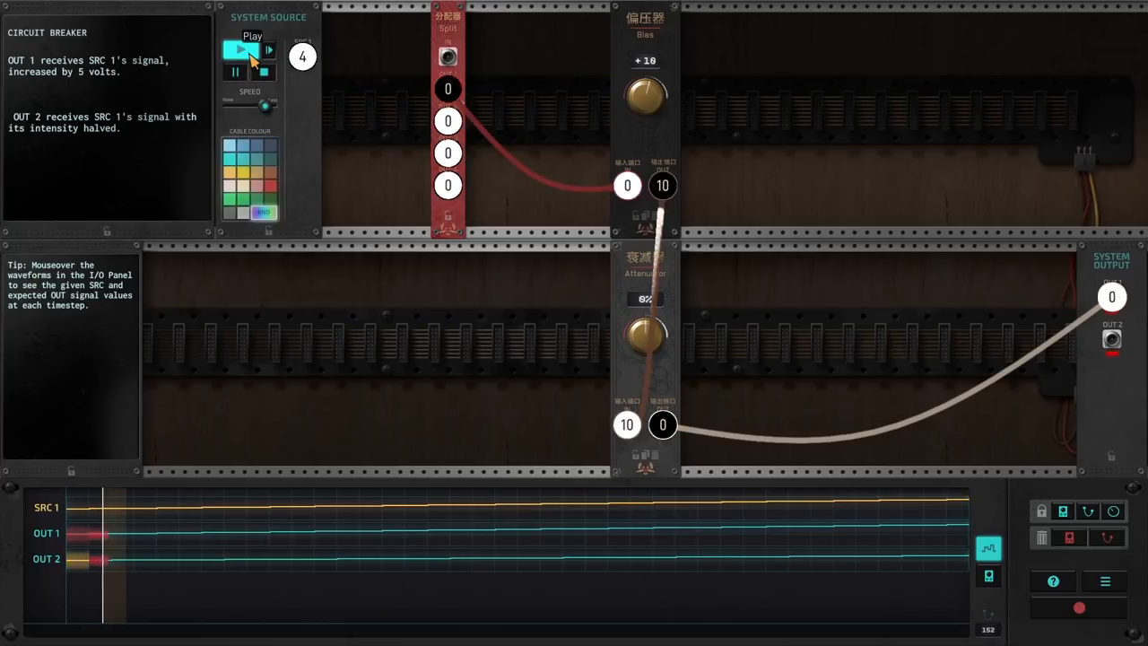
{"action": "left_click", "coordinate": [236, 50]}
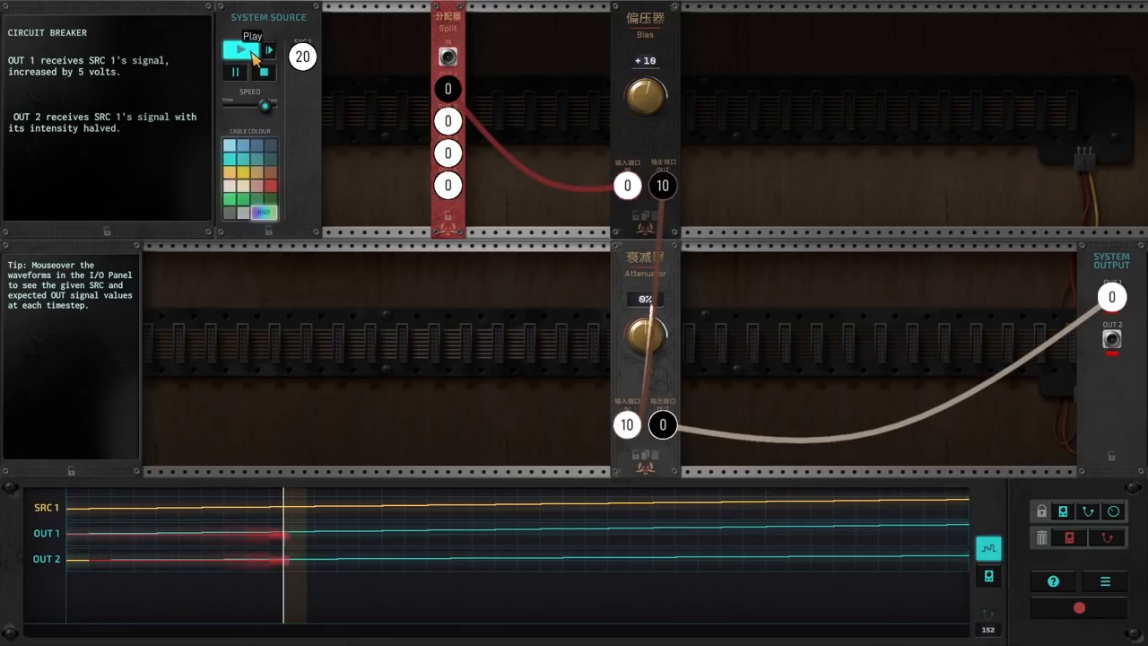
{"action": "left_click", "coordinate": [239, 50]}
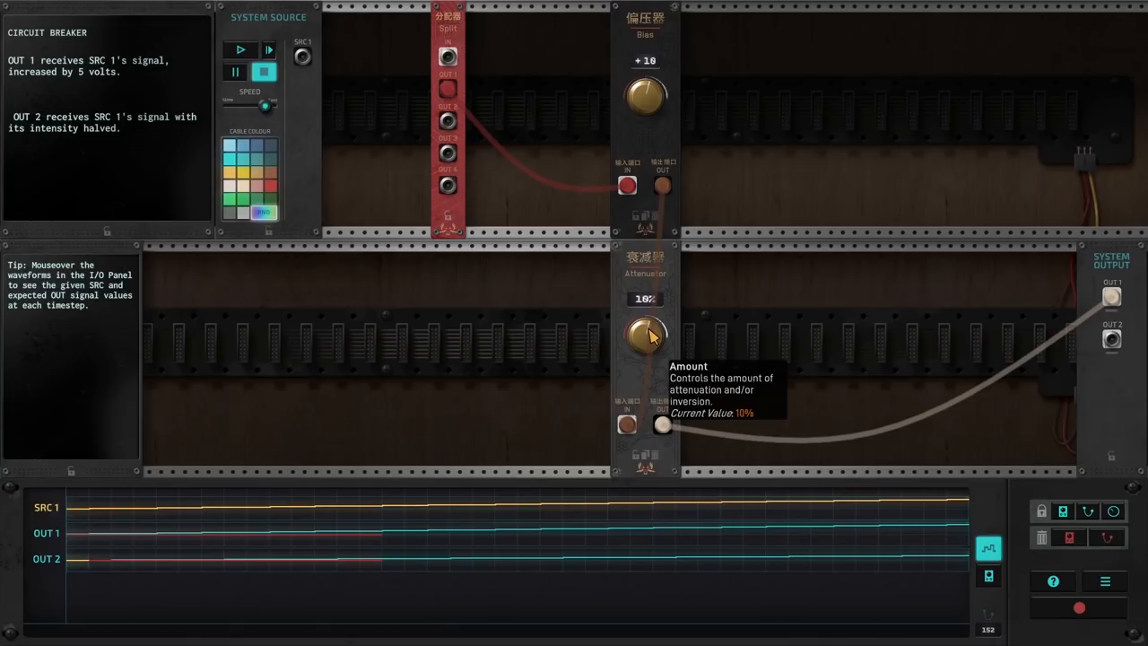
{"action": "mouse_move", "coordinate": [240, 61]}
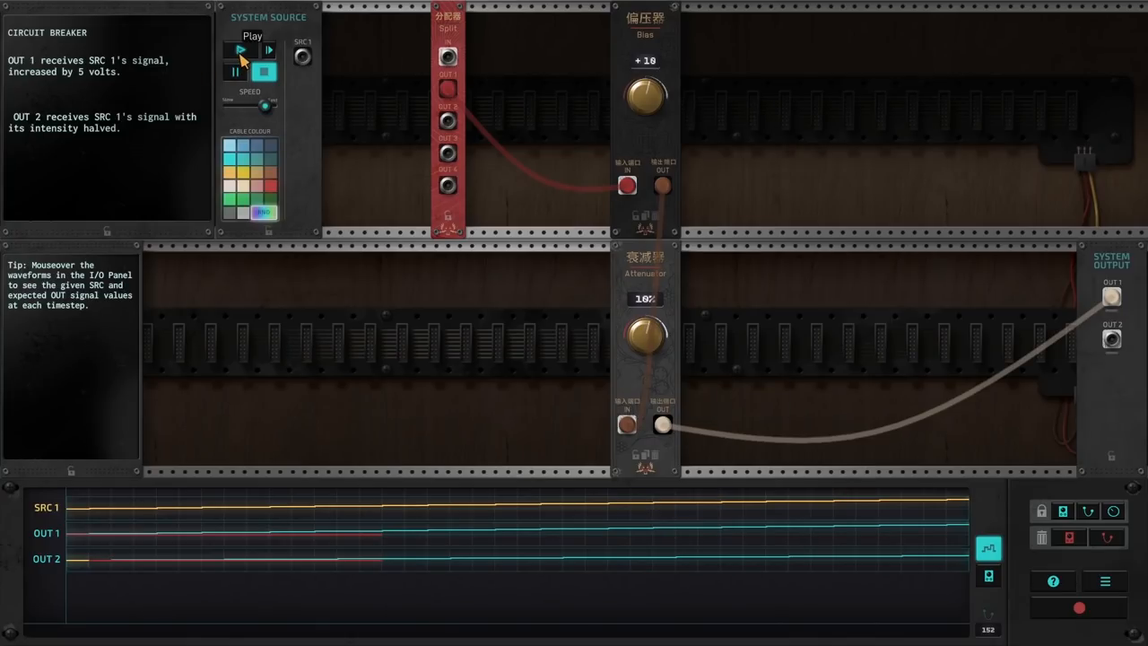
{"action": "left_click", "coordinate": [240, 50]}
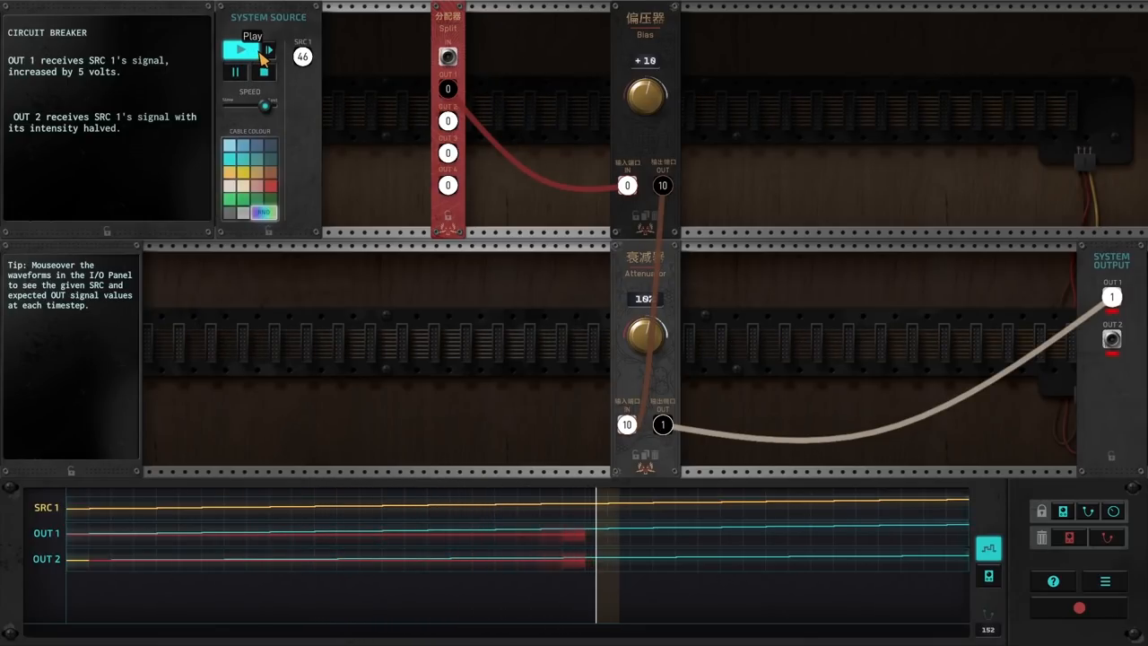
{"action": "left_click", "coordinate": [240, 50]}
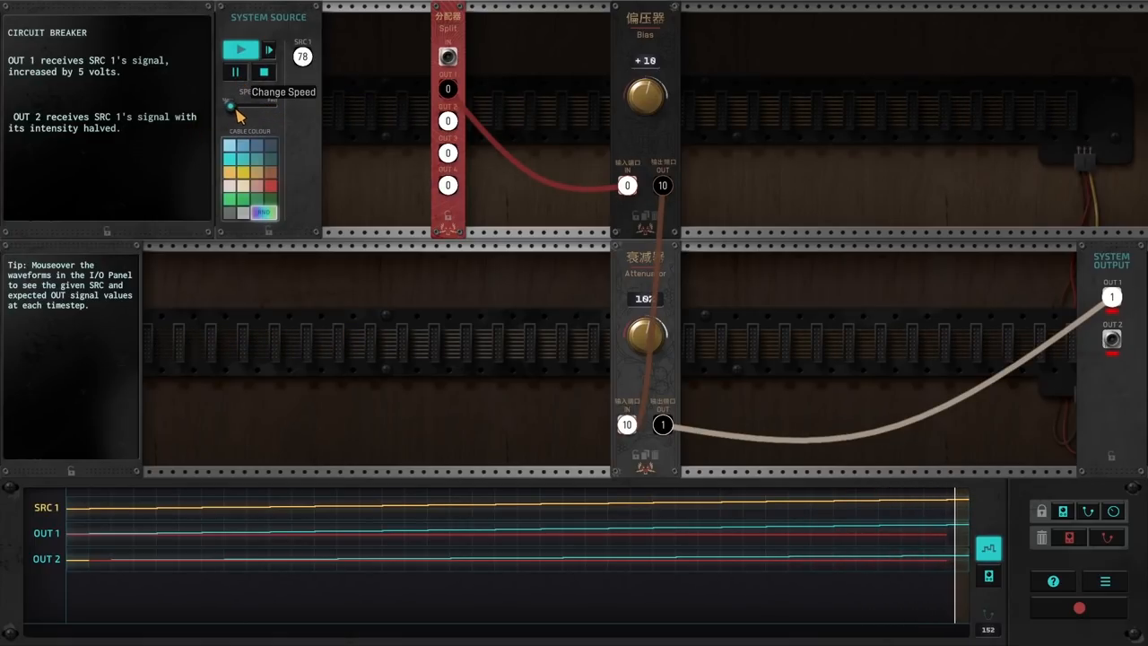
{"action": "left_click", "coordinate": [264, 72]}
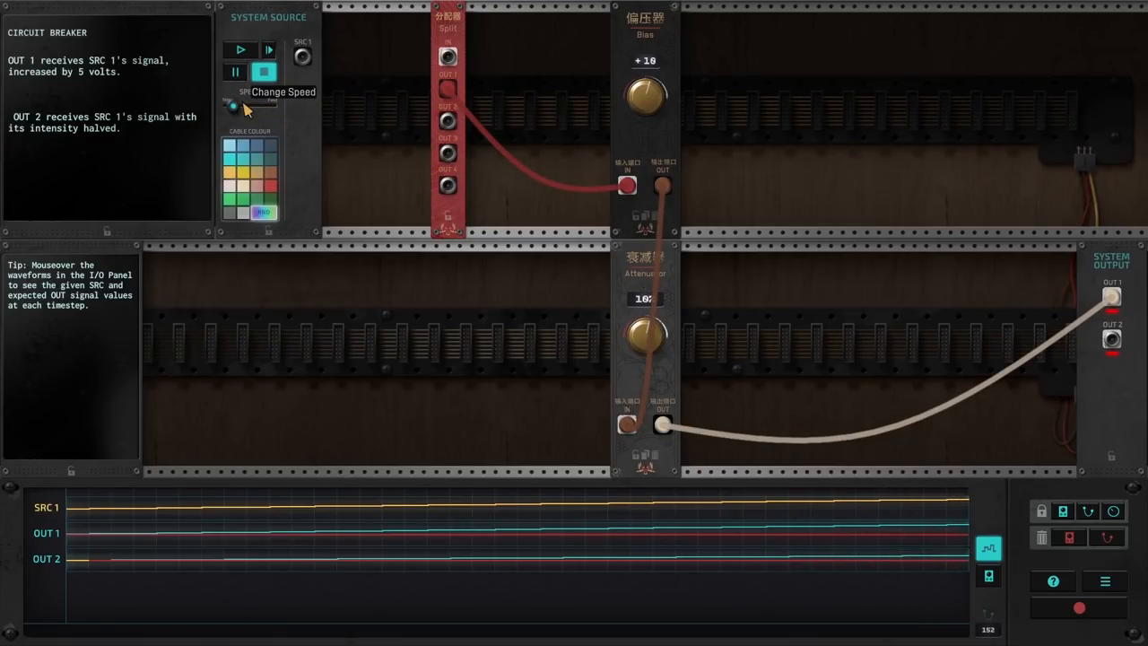
{"action": "left_click", "coordinate": [240, 50]}
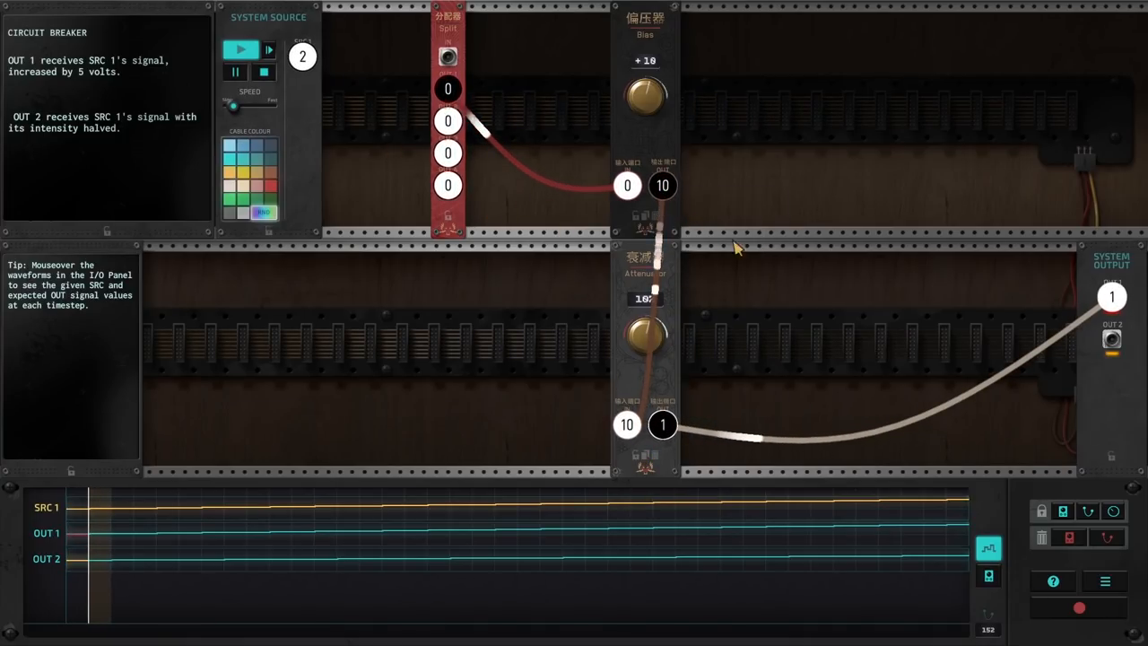
{"action": "left_click", "coordinate": [241, 50]}
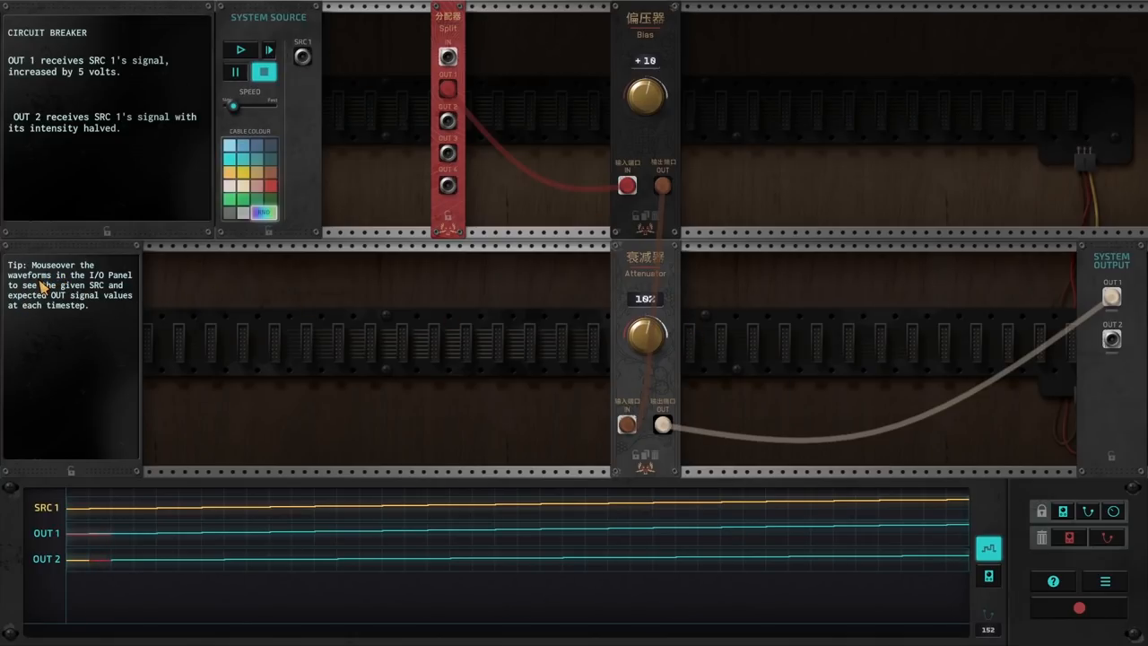
{"action": "mouse_move", "coordinate": [102, 301]}
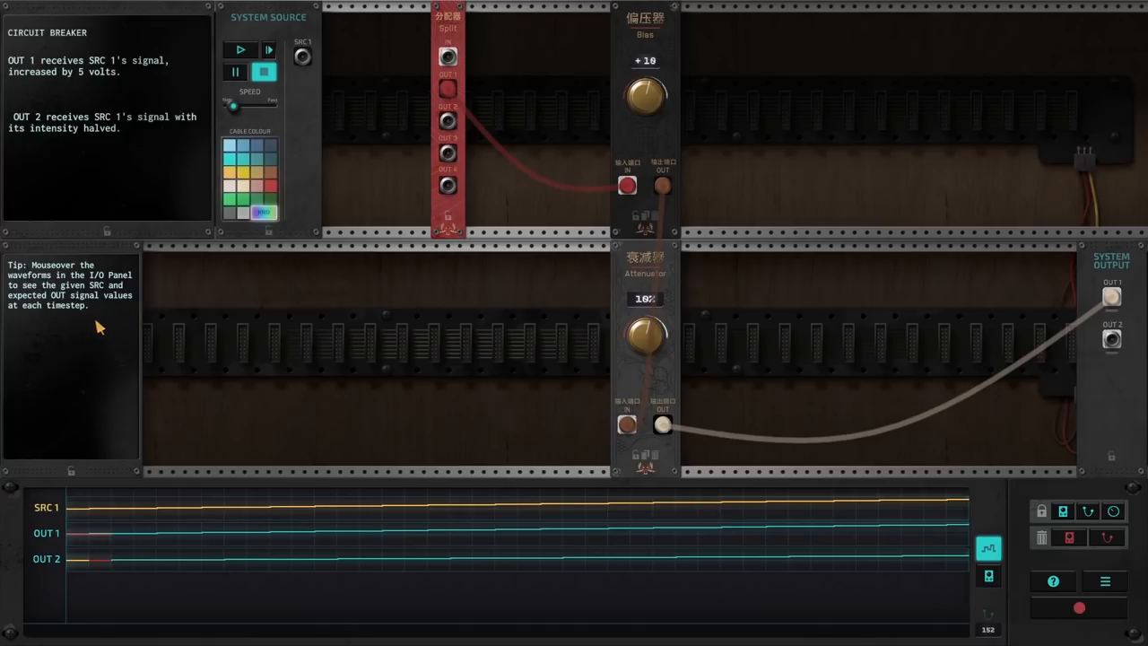
{"action": "mouse_move", "coordinate": [165, 538]}
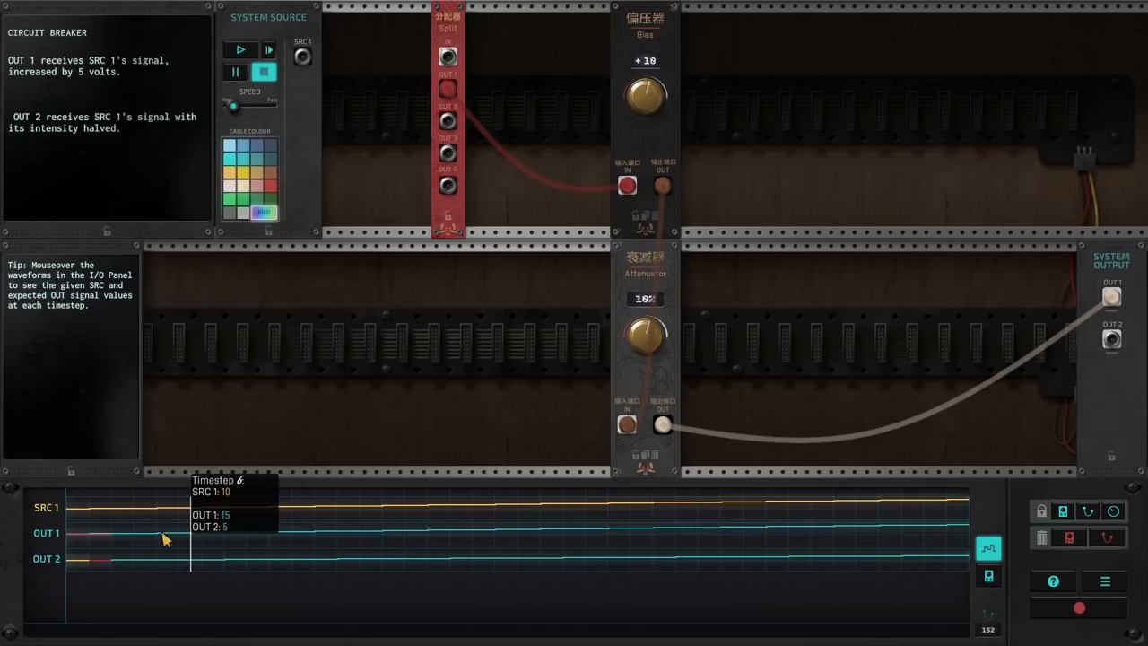
{"action": "mouse_move", "coordinate": [100, 529]}
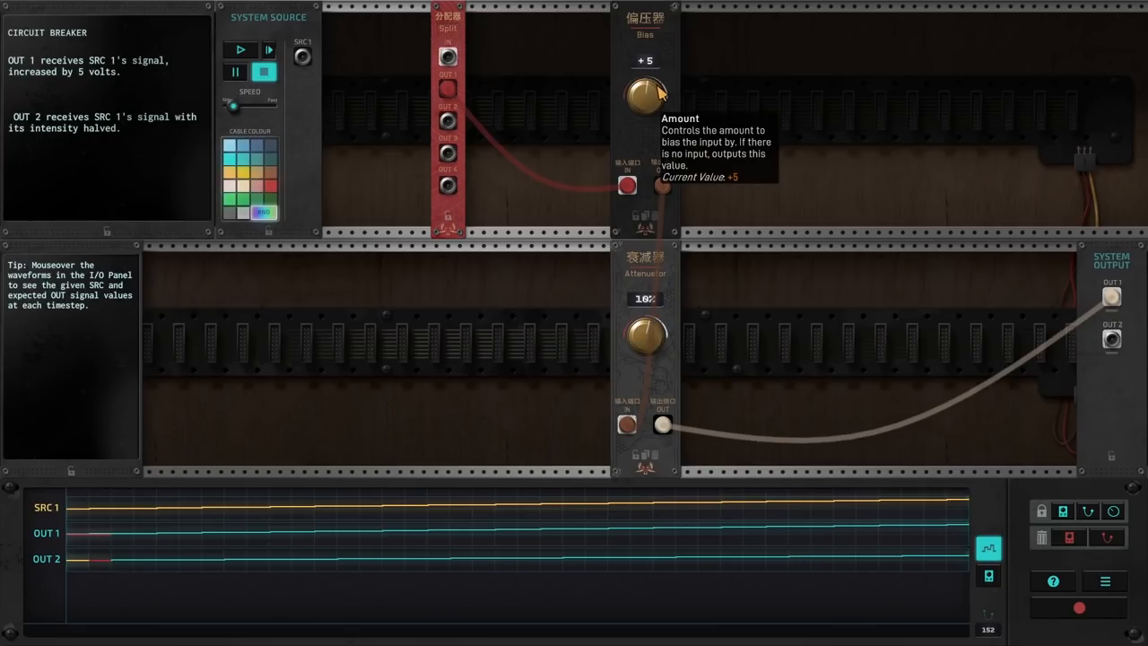
{"action": "mouse_move", "coordinate": [253, 68]}
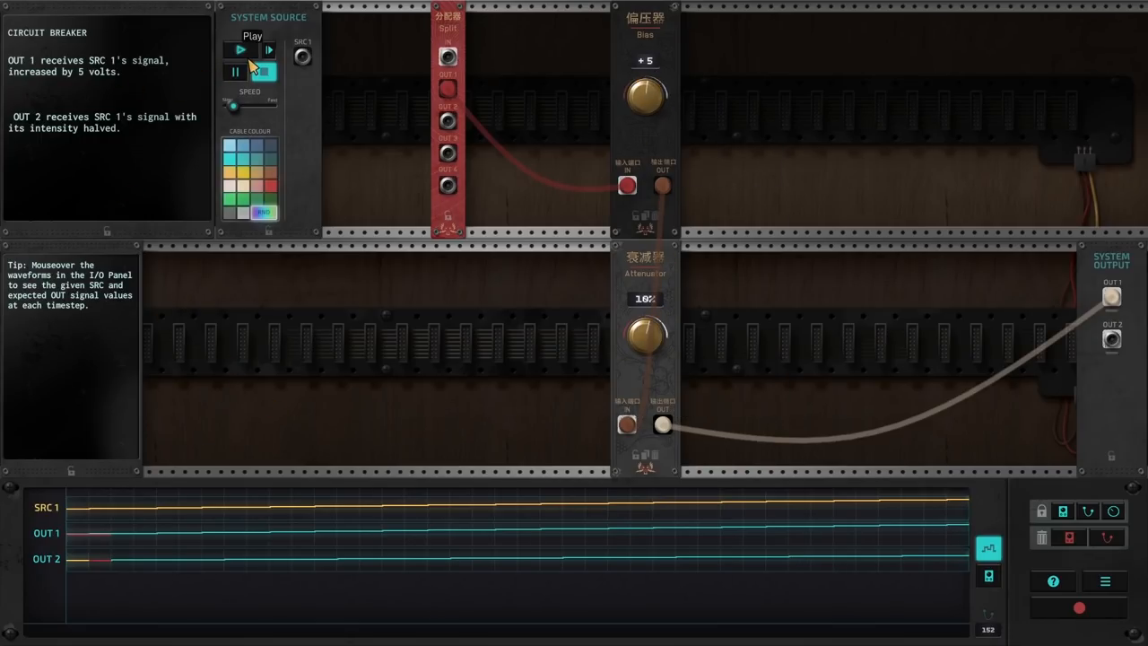
Rerun the circuit with Bias at +5, stop it and drag the Bias knob down to −5
{"action": "left_click", "coordinate": [239, 50]}
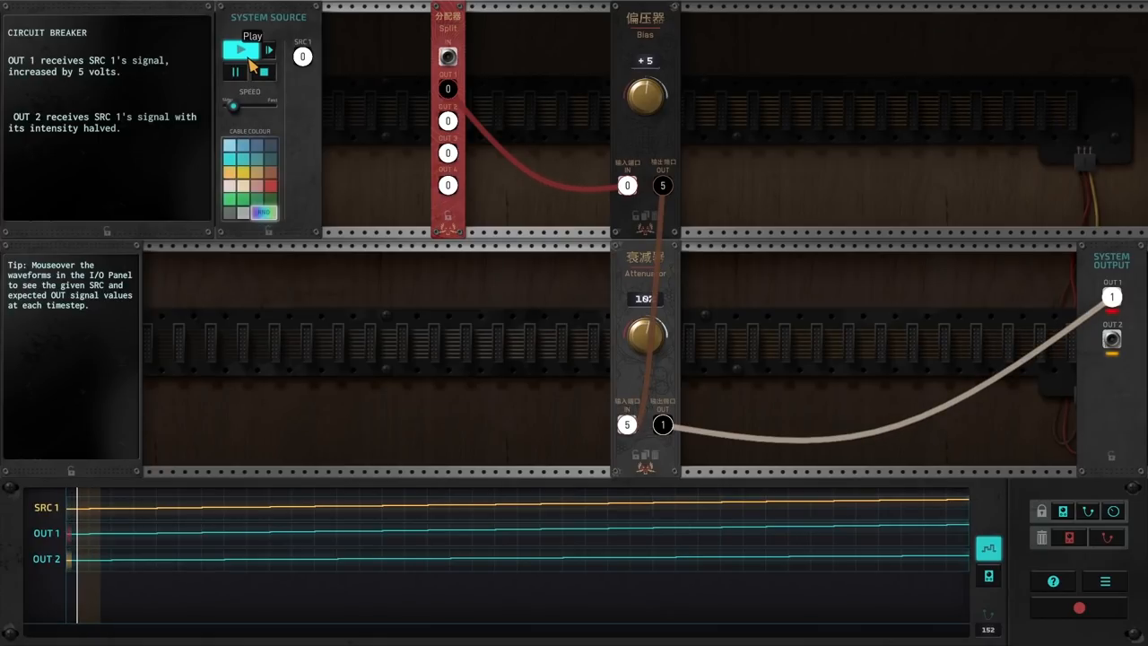
{"action": "left_click", "coordinate": [240, 50]}
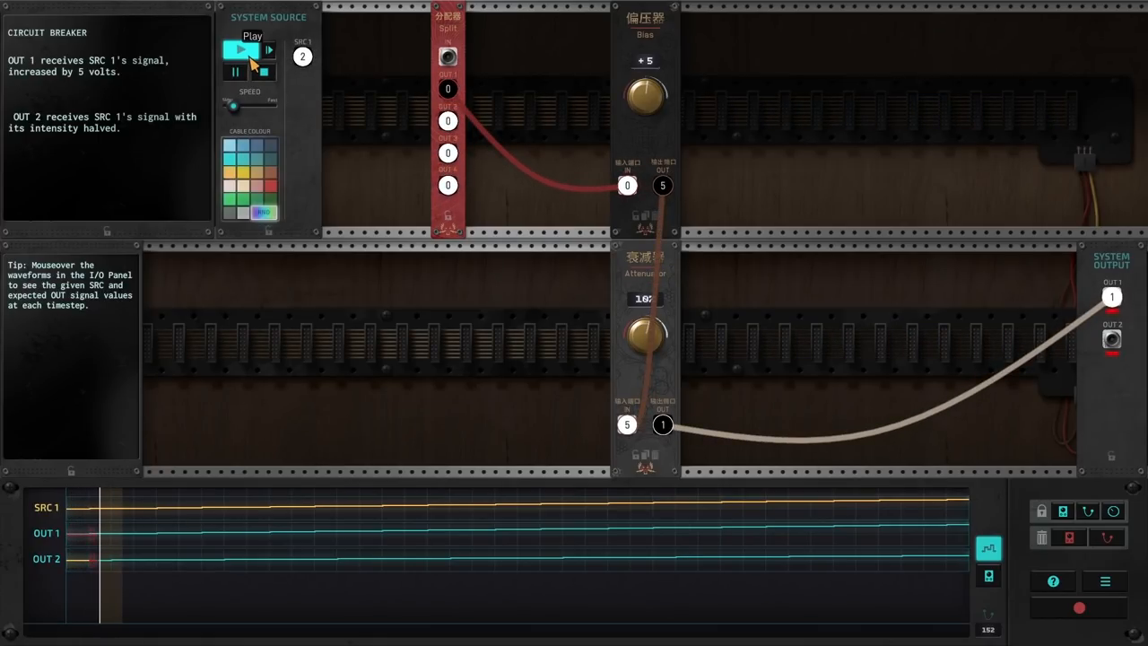
{"action": "left_click", "coordinate": [264, 72]}
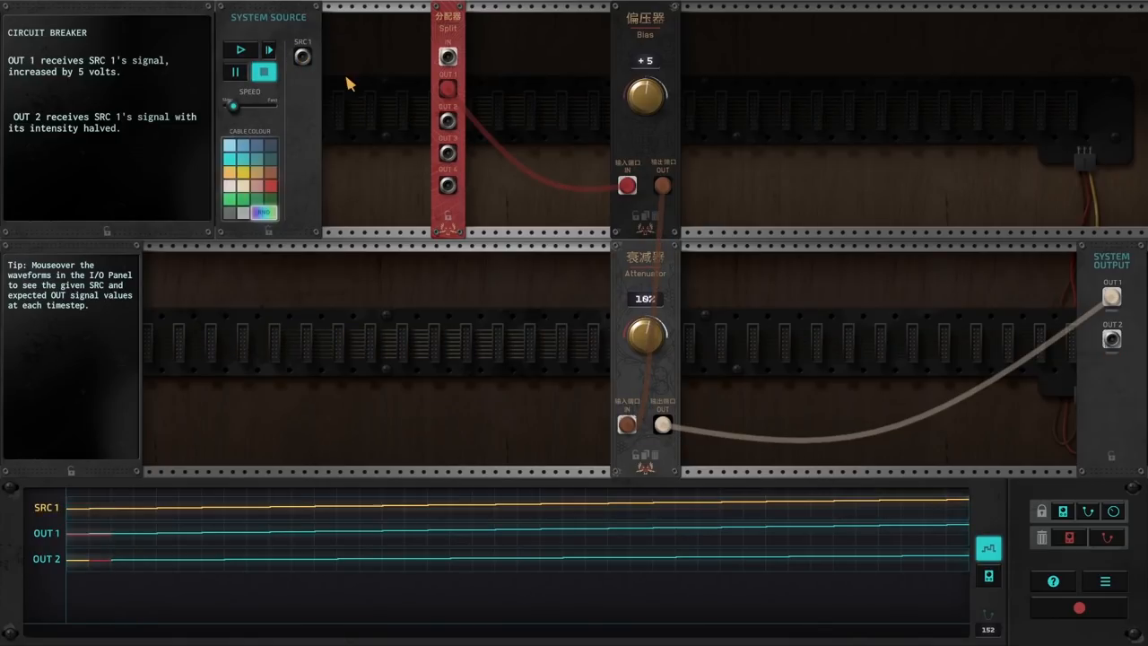
{"action": "left_click_drag", "start_coordinate": [301, 56], "coordinate": [447, 88]}
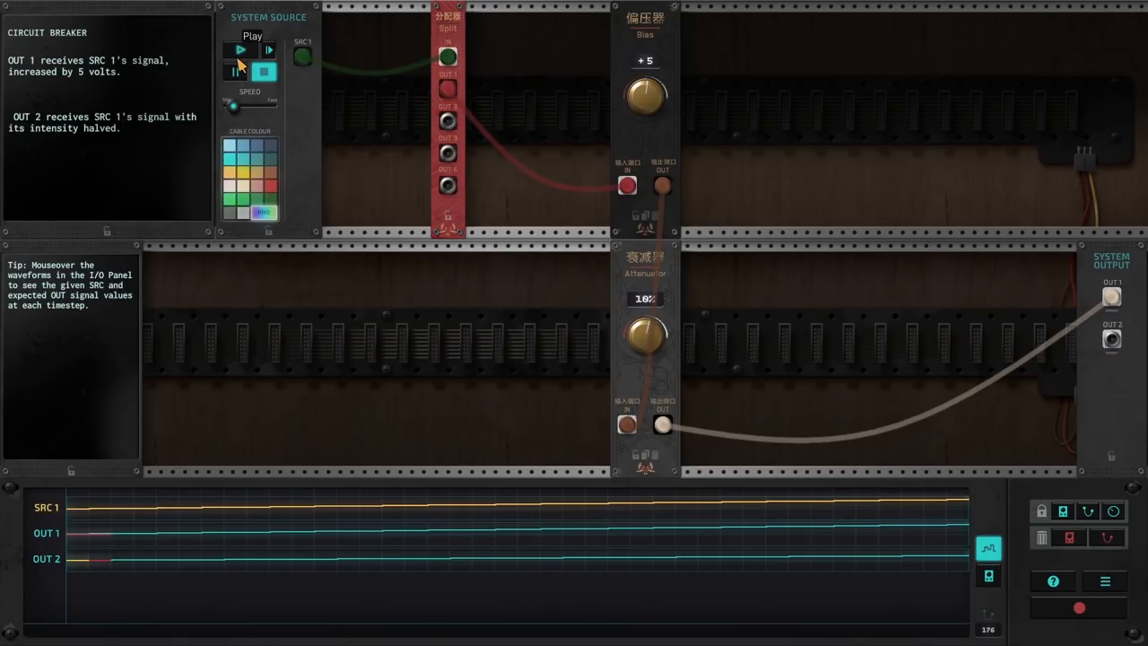
Run the simulation again with the −5 volt bias to test the outputs
{"action": "left_click", "coordinate": [239, 50]}
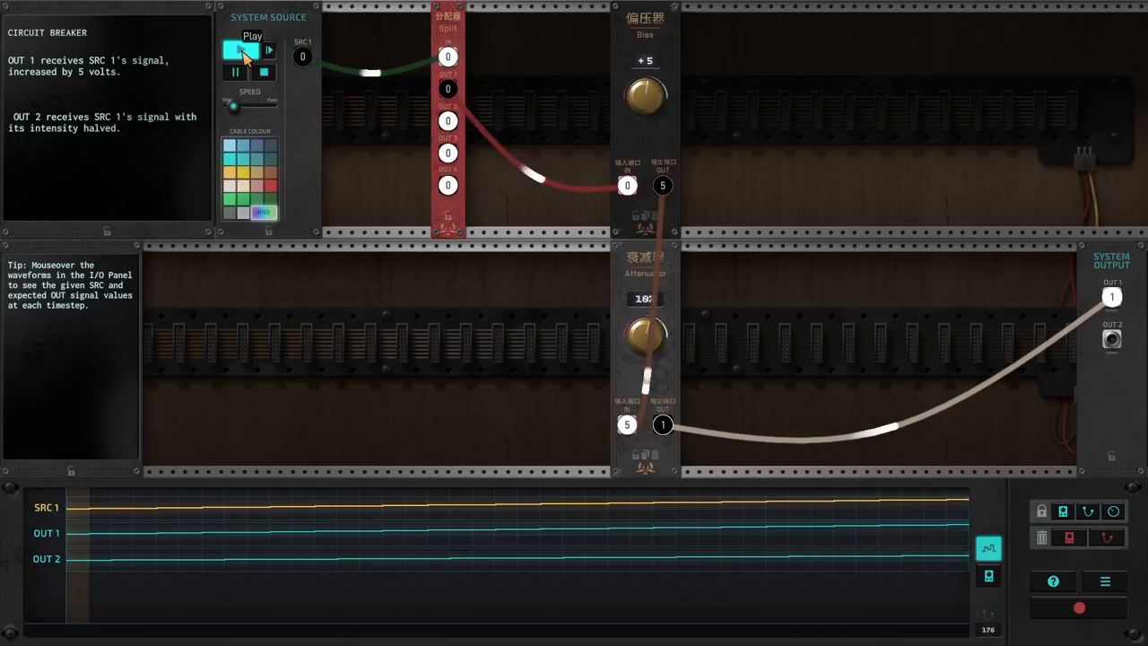
{"action": "left_click", "coordinate": [241, 50]}
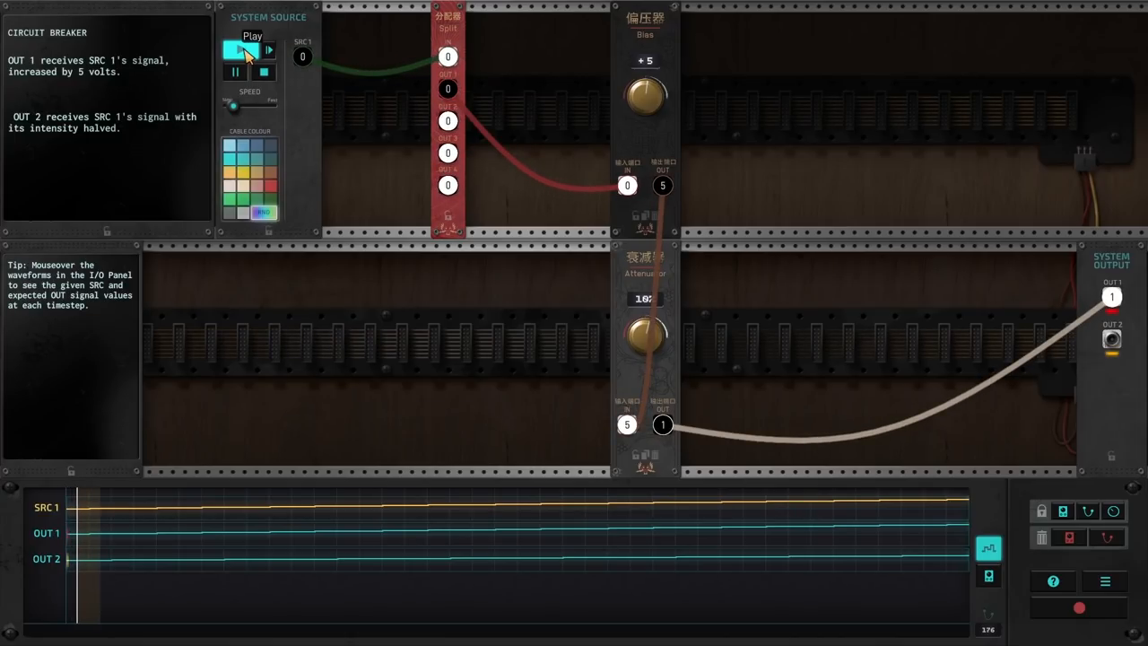
{"action": "left_click", "coordinate": [240, 50]}
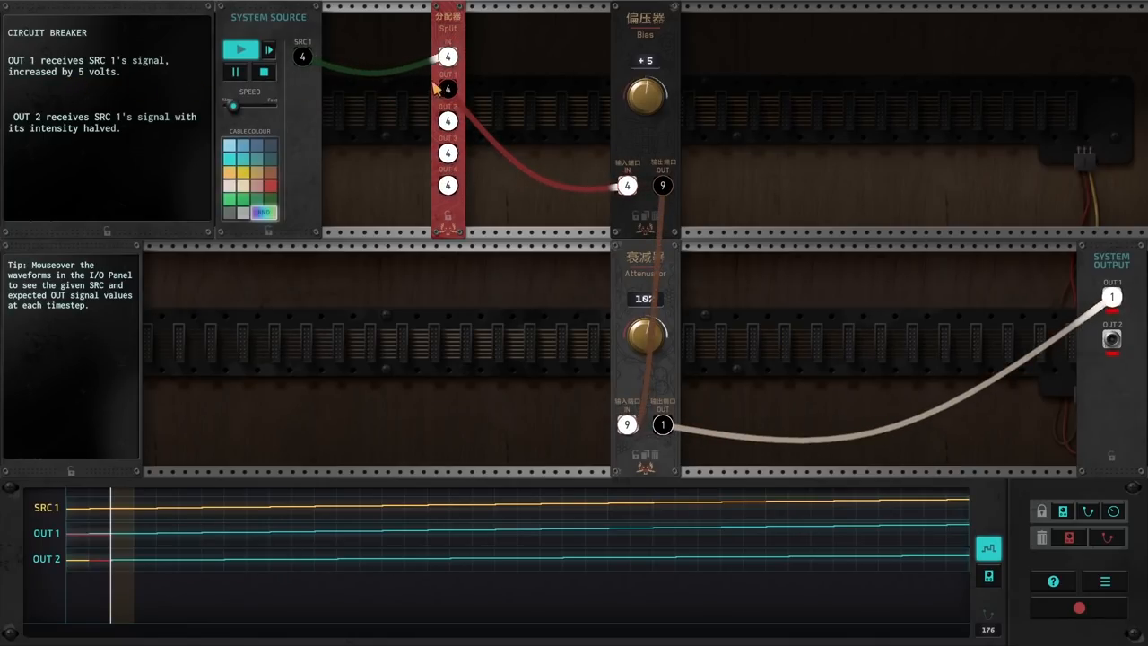
{"action": "mouse_move", "coordinate": [644, 93]}
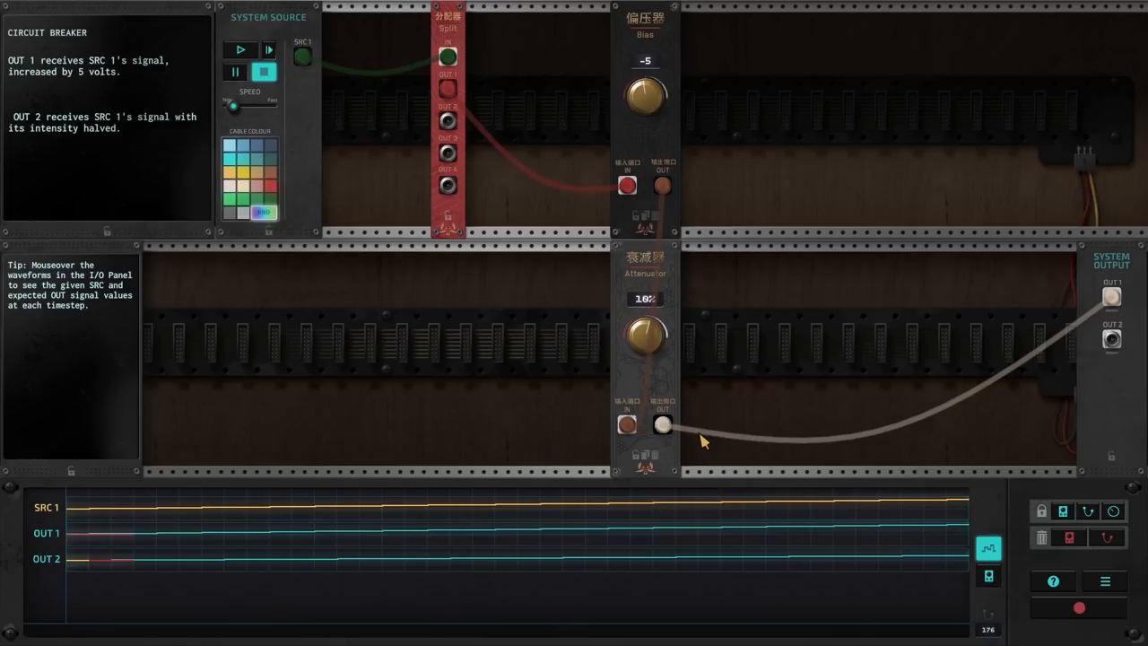
{"action": "mouse_move", "coordinate": [660, 170]}
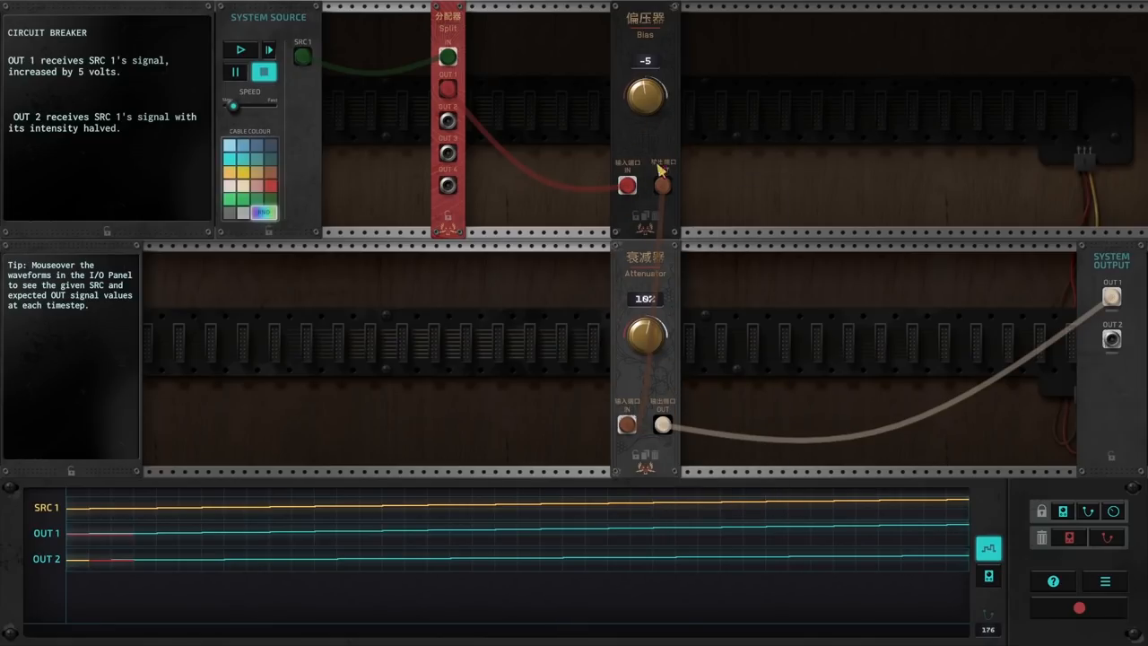
{"action": "left_click", "coordinate": [240, 51]}
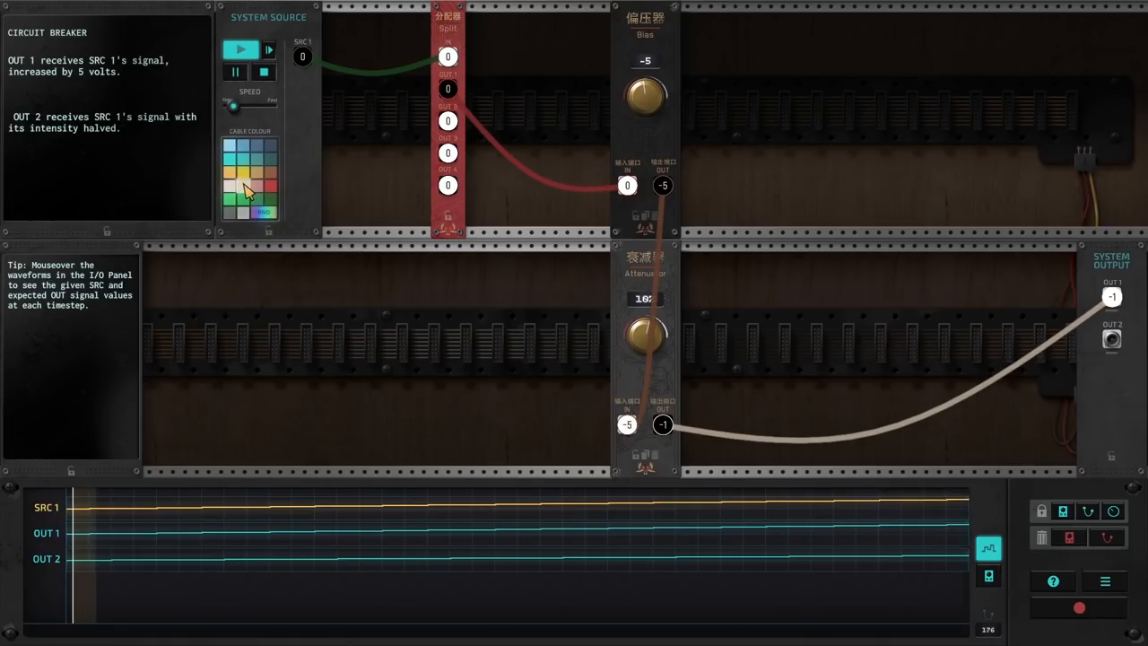
{"action": "left_click", "coordinate": [241, 51]}
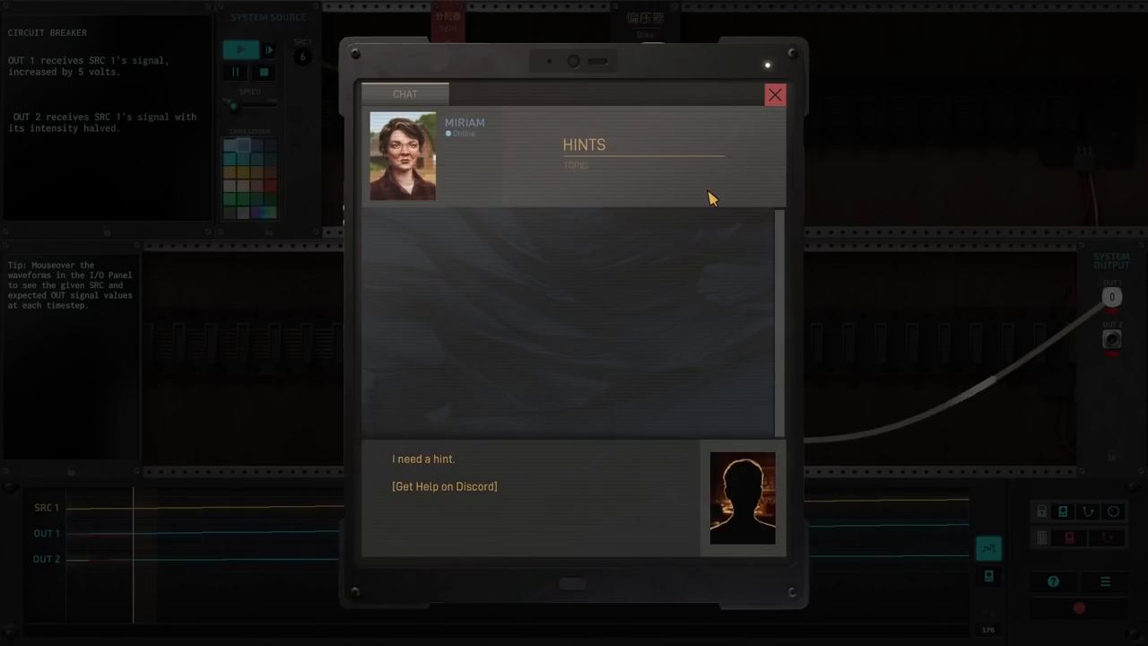
{"action": "left_click", "coordinate": [423, 459]}
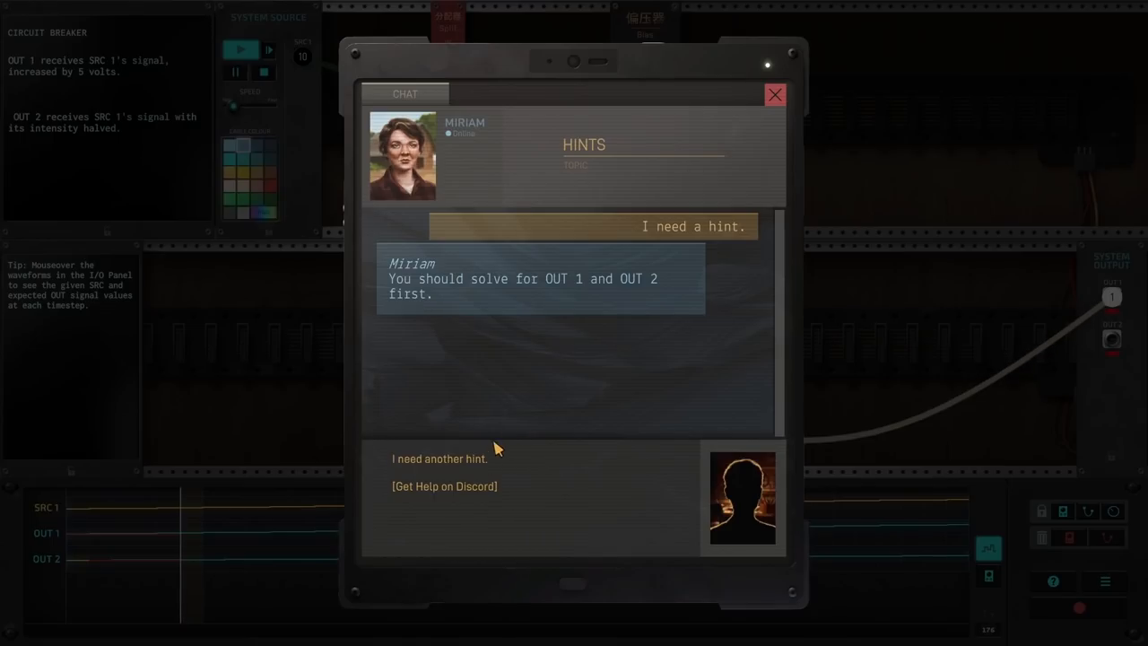
{"action": "mouse_move", "coordinate": [448, 504]}
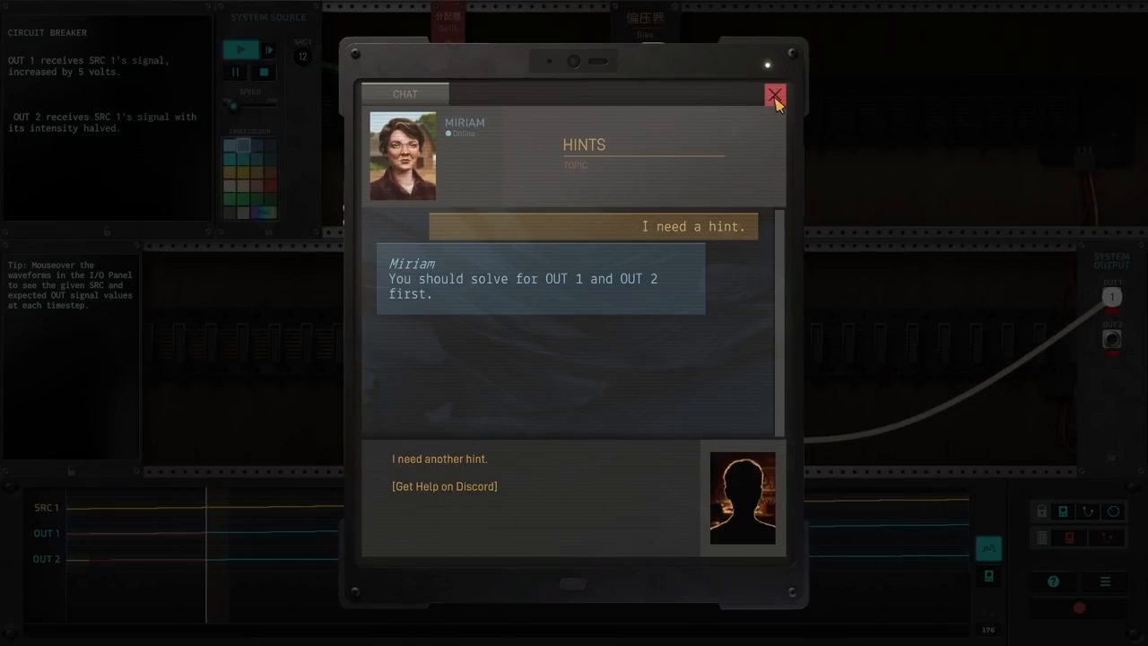
{"action": "left_click", "coordinate": [775, 95]}
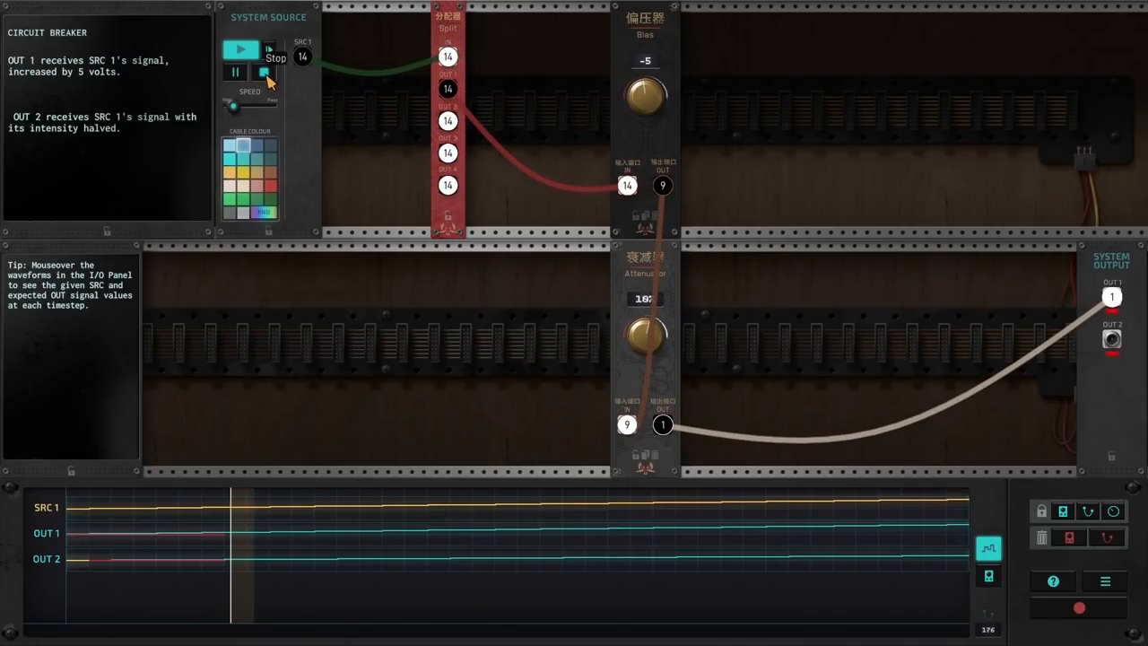
Stop playback and add a Sum module from the module library to the lower rack
{"action": "left_click", "coordinate": [262, 72]}
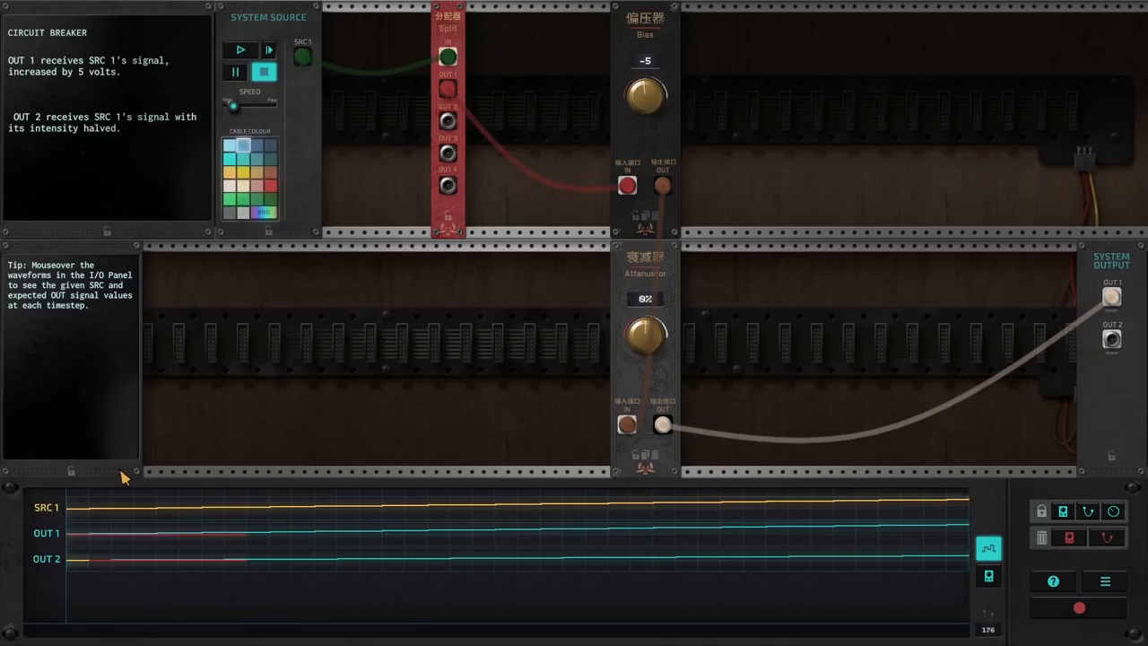
{"action": "left_click", "coordinate": [986, 576]}
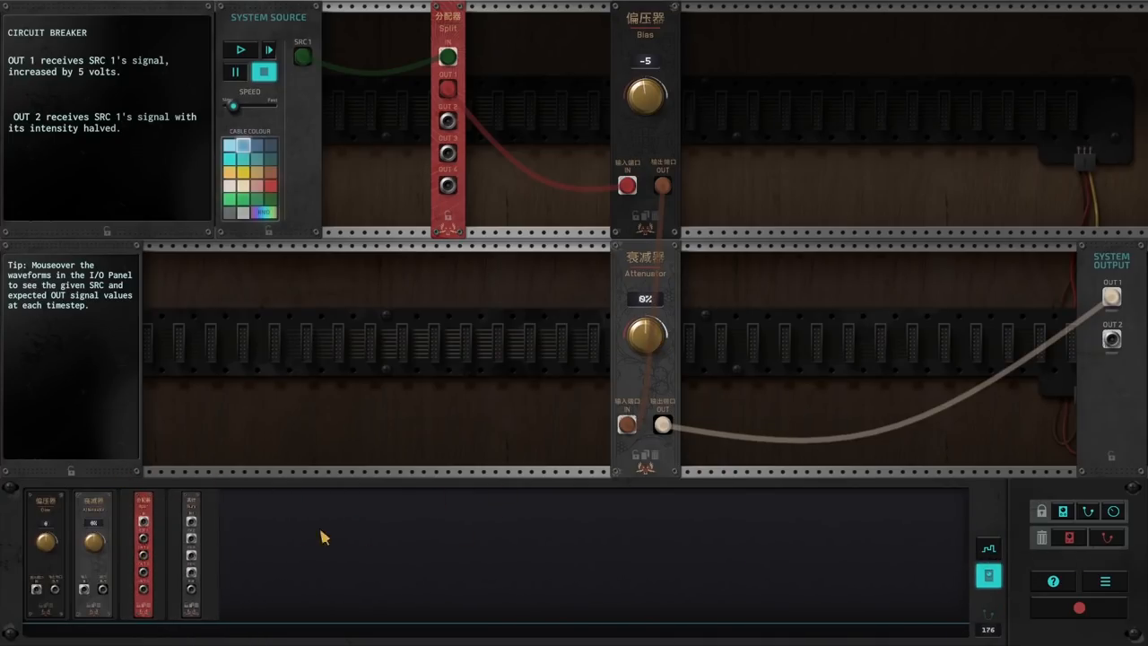
{"action": "mouse_move", "coordinate": [190, 552]}
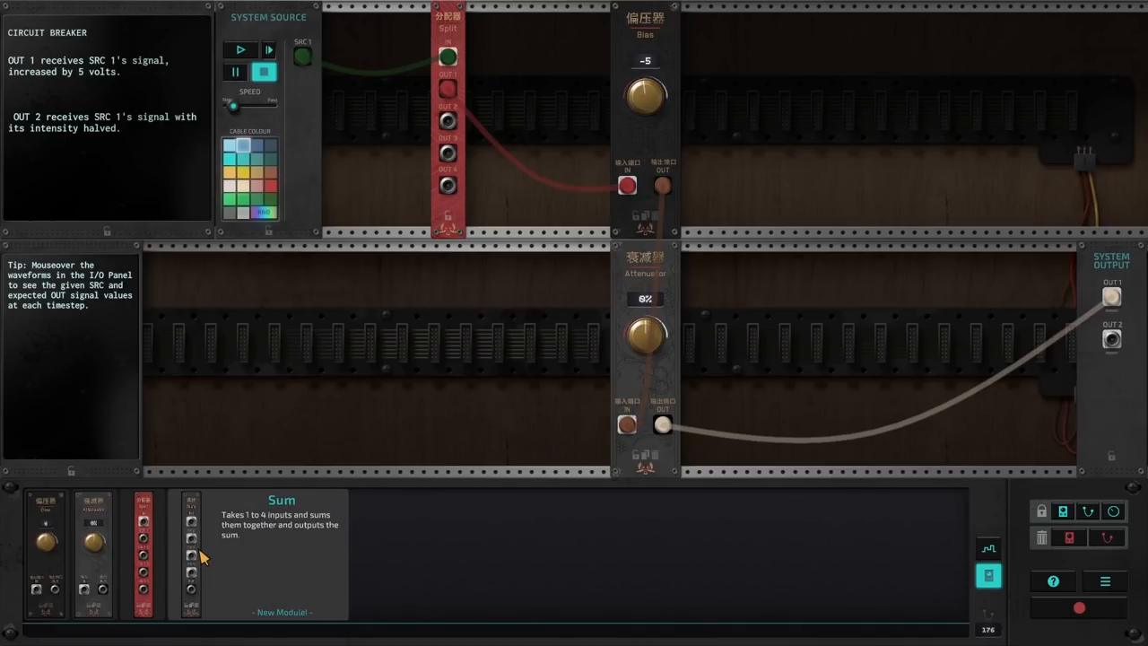
{"action": "mouse_move", "coordinate": [204, 556]}
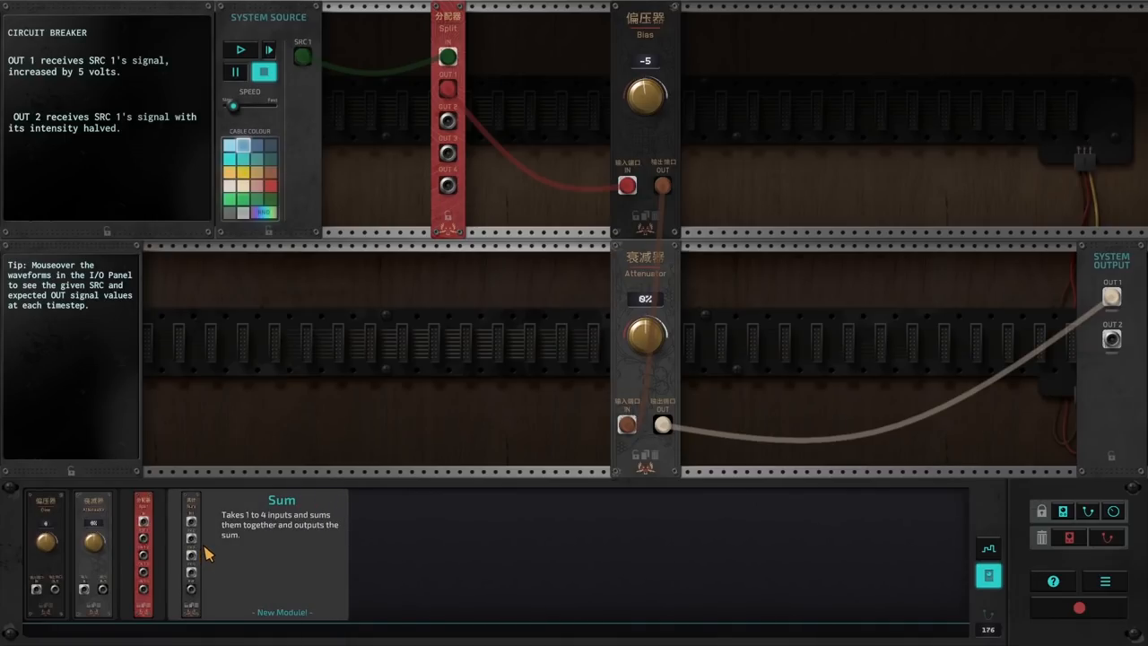
{"action": "mouse_move", "coordinate": [212, 548]}
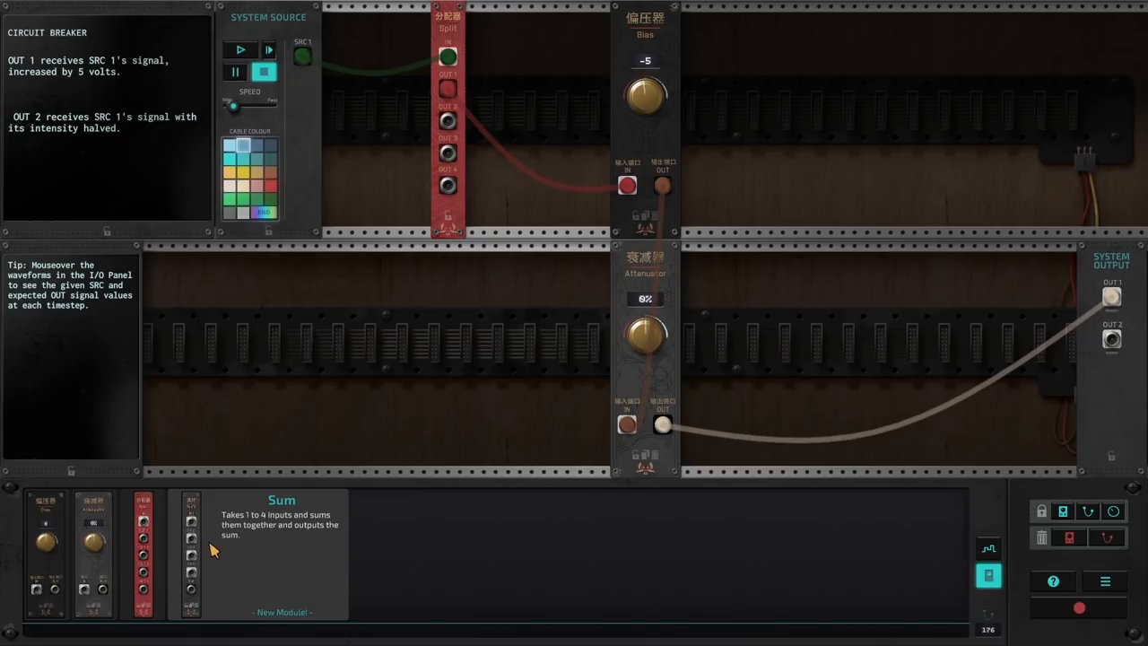
{"action": "left_click", "coordinate": [988, 549]}
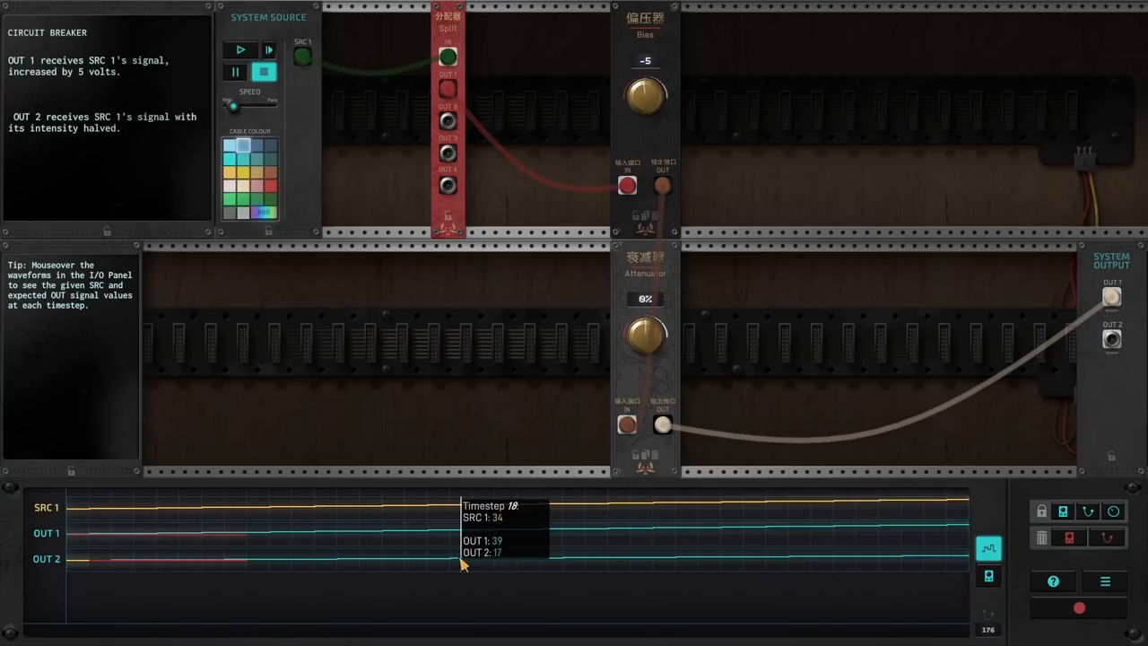
{"action": "mouse_move", "coordinate": [828, 574]}
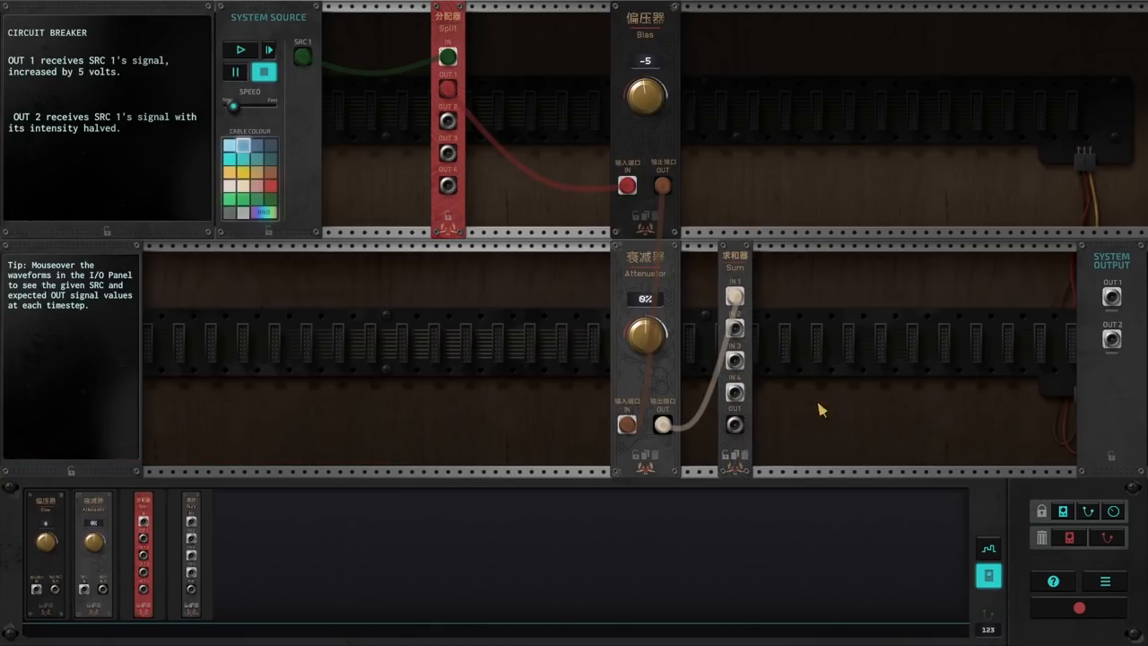
{"action": "mouse_move", "coordinate": [621, 501]}
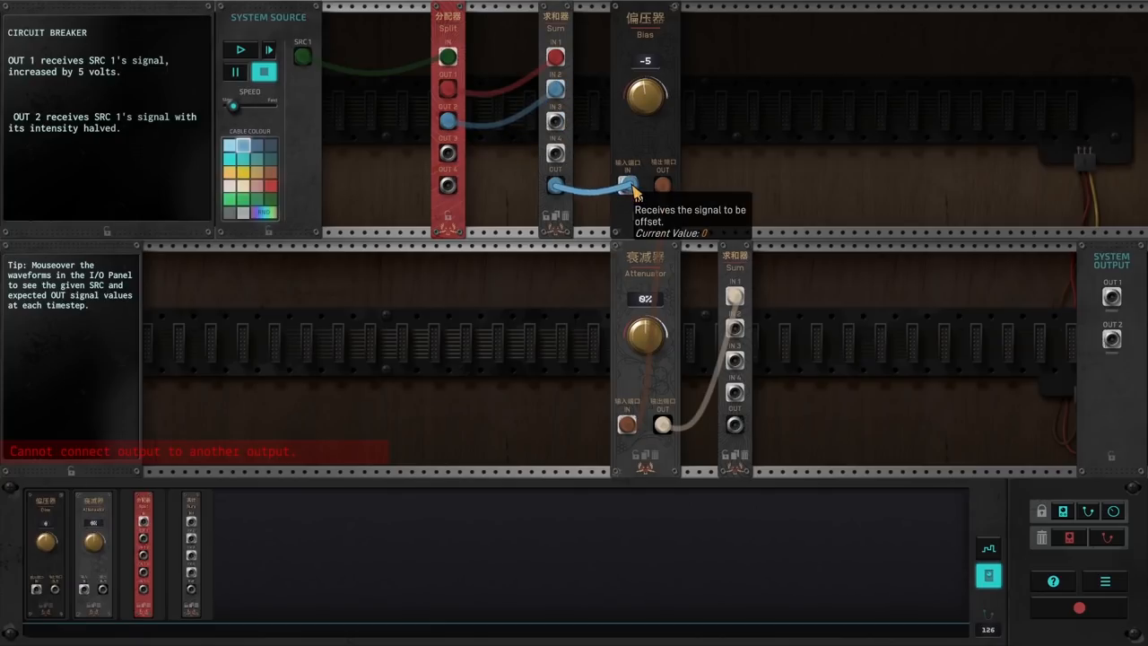
Cable the Sum output into Bias IN and the Attenuator output back to OUT 1
{"action": "left_click_drag", "start_coordinate": [662, 423], "coordinate": [793, 409]}
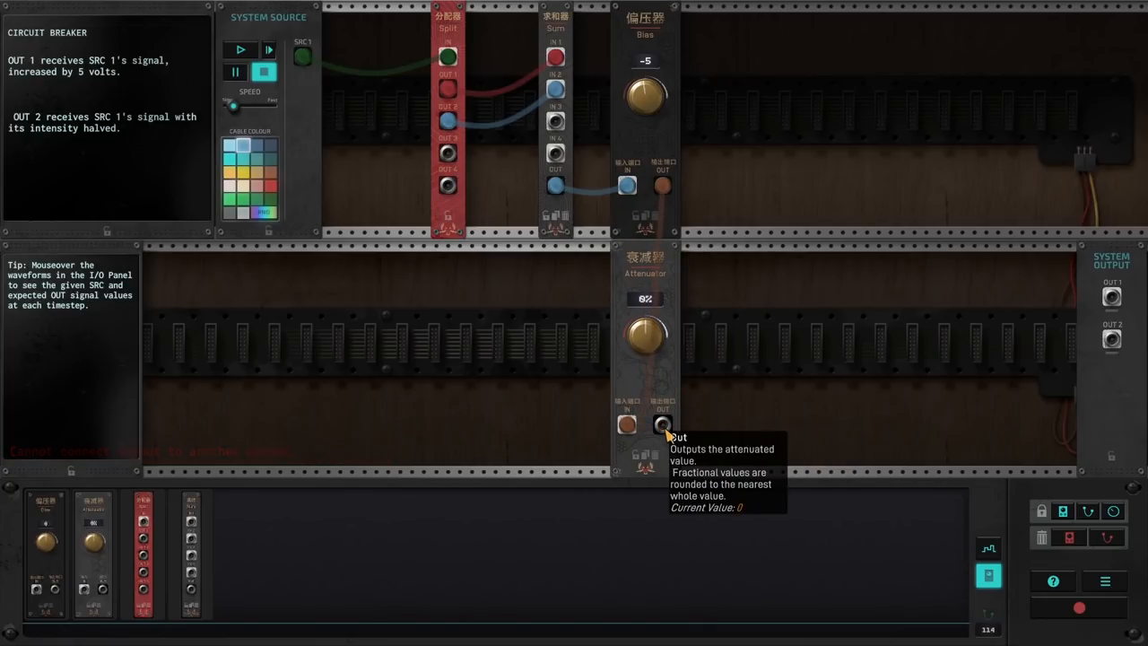
{"action": "left_click_drag", "start_coordinate": [661, 423], "coordinate": [1110, 298]}
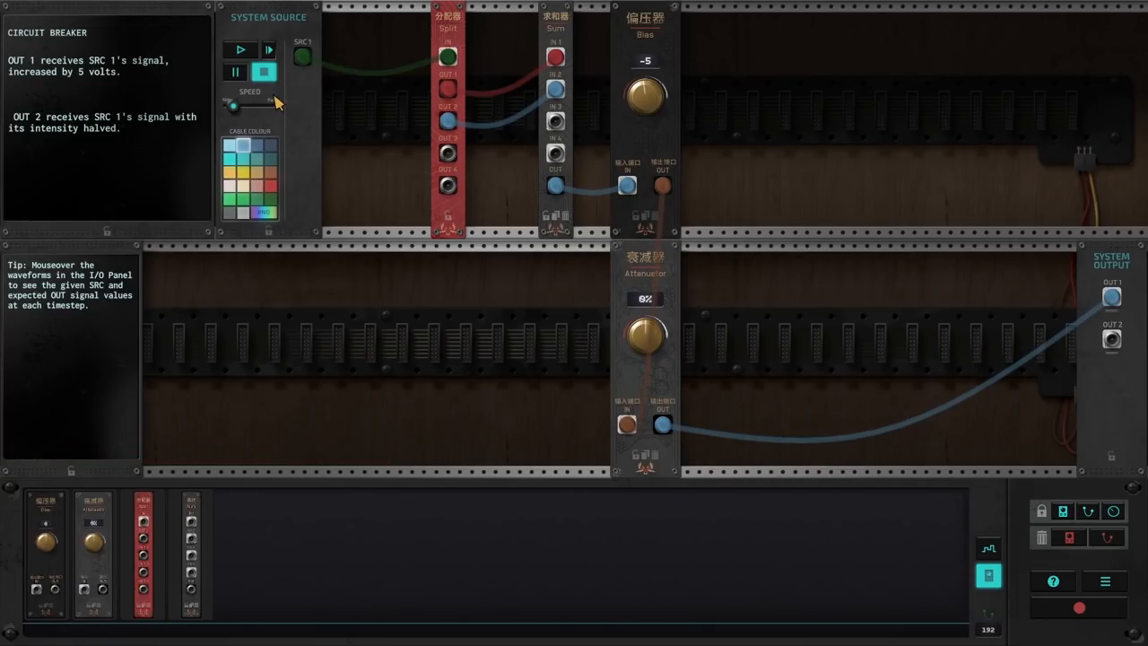
Run the Sum–Bias–Attenuator chain, watch the port values, then stop playback
{"action": "left_click", "coordinate": [241, 50]}
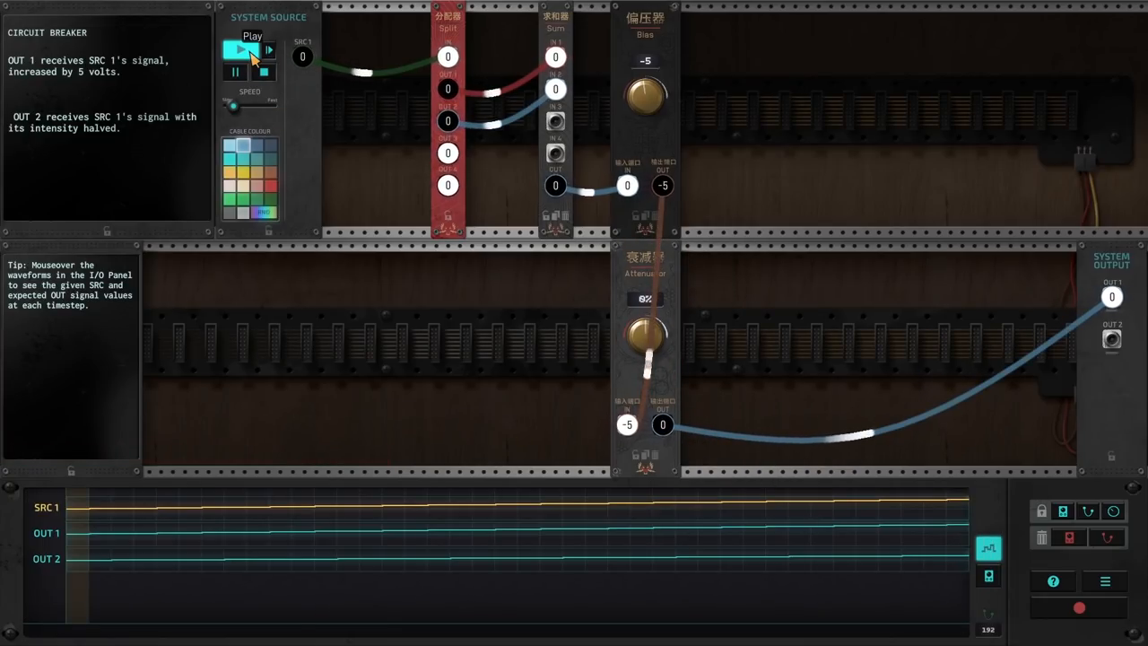
{"action": "left_click", "coordinate": [240, 50]}
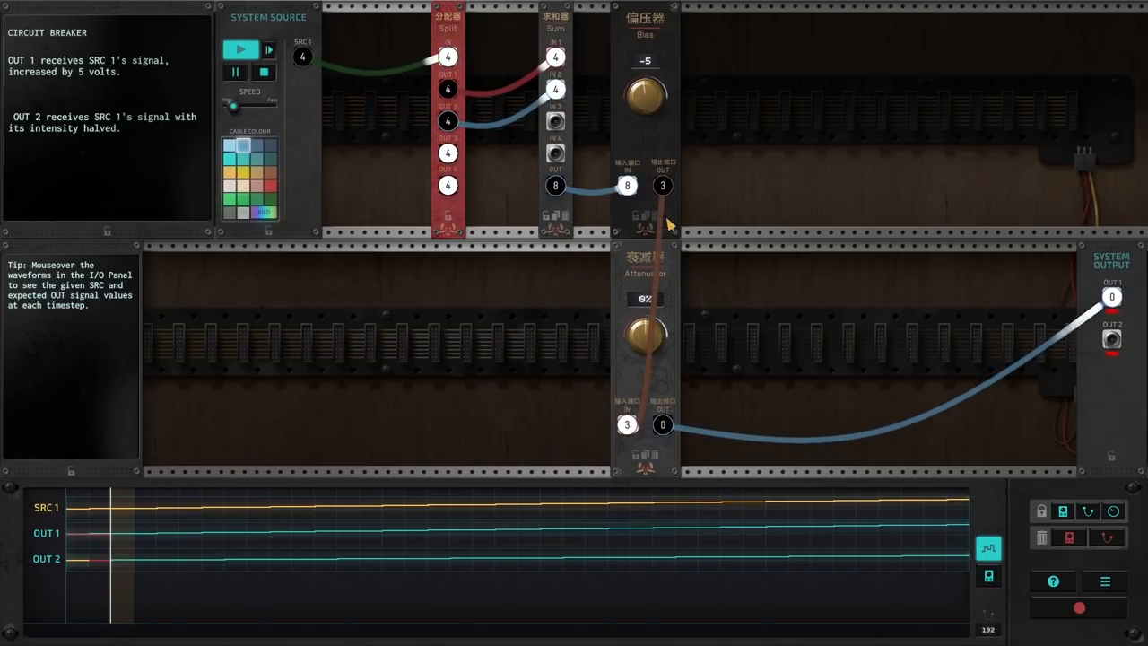
{"action": "mouse_move", "coordinate": [644, 94]}
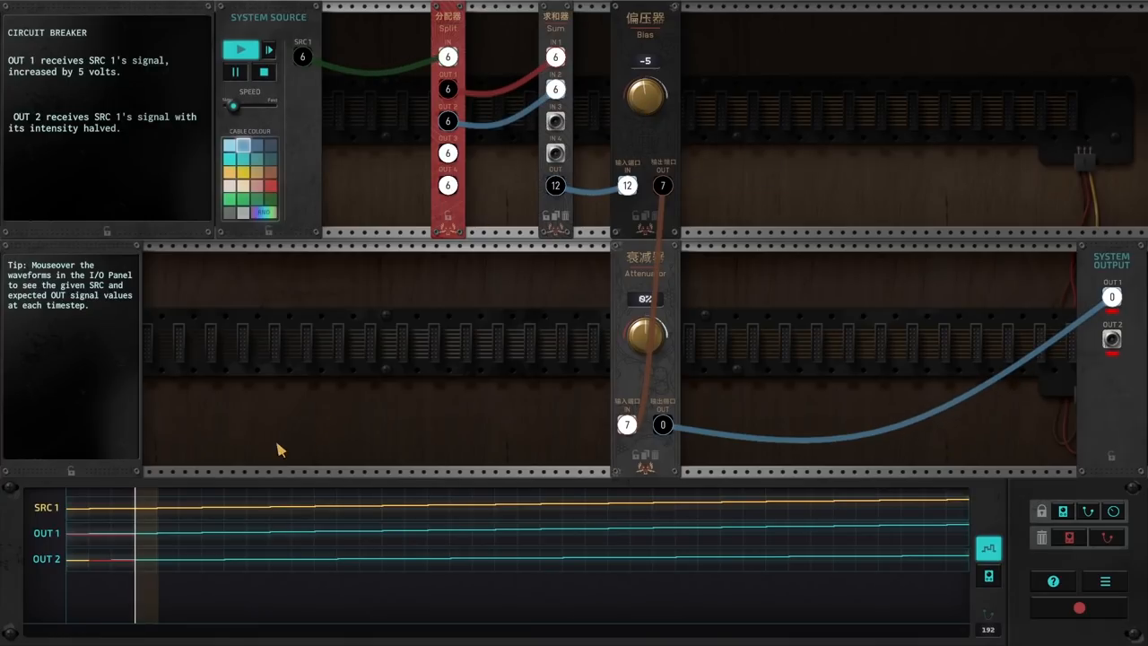
{"action": "mouse_move", "coordinate": [115, 545]}
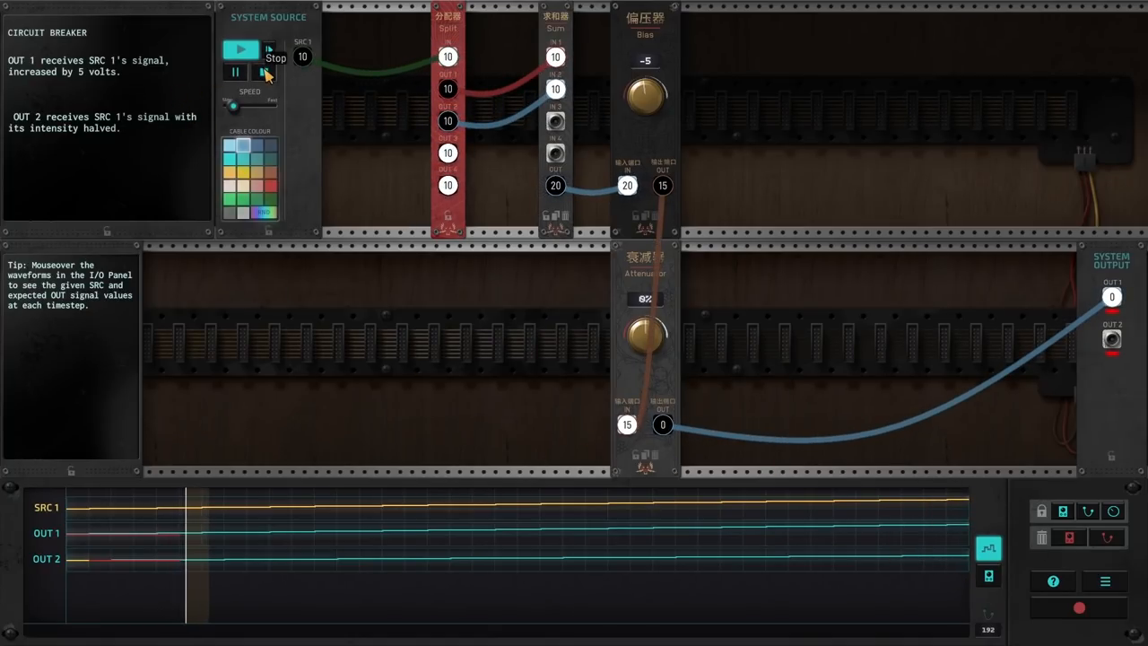
{"action": "left_click", "coordinate": [266, 71]}
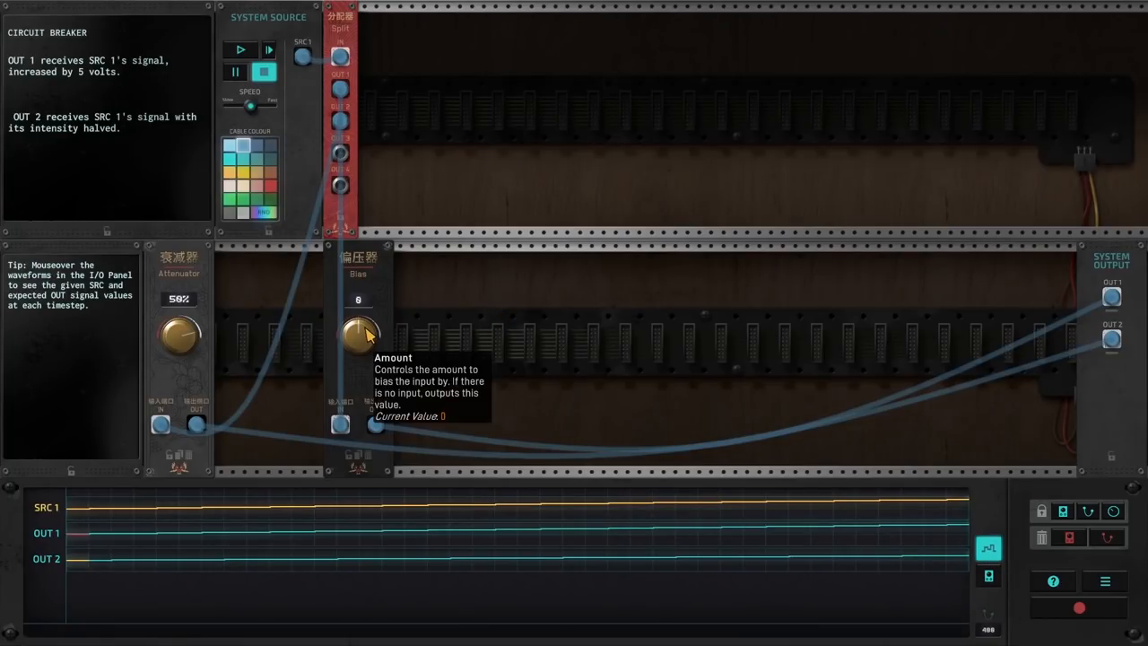
{"action": "mouse_move", "coordinate": [183, 294]}
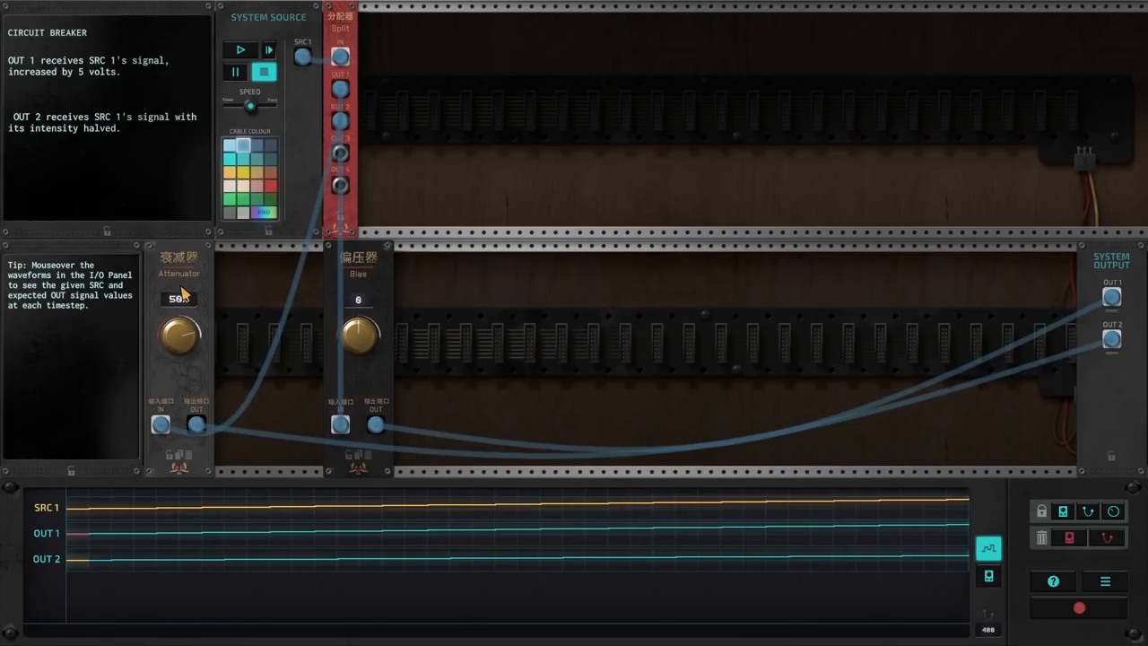
{"action": "mouse_move", "coordinate": [366, 284]}
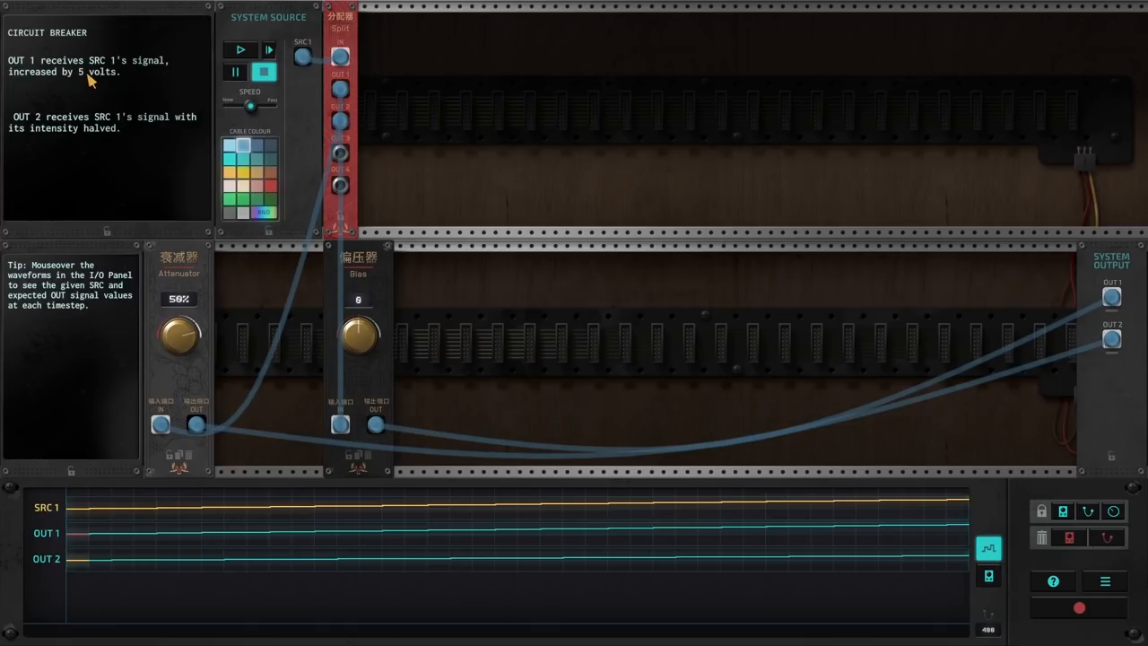
{"action": "mouse_move", "coordinate": [136, 100]}
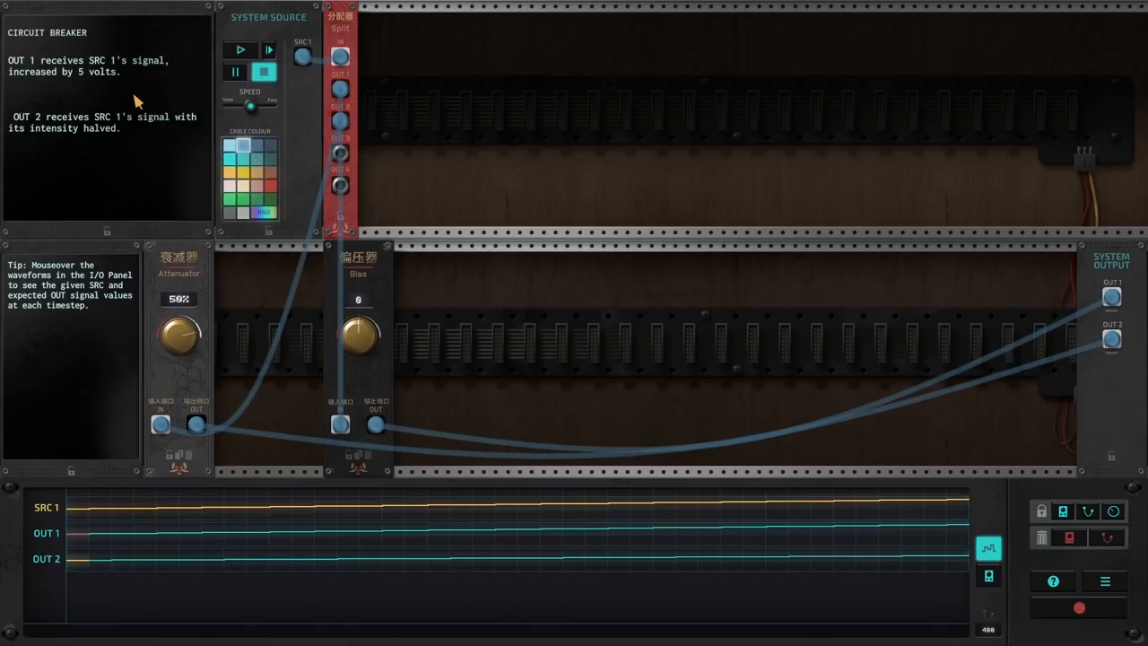
{"action": "mouse_move", "coordinate": [355, 339]}
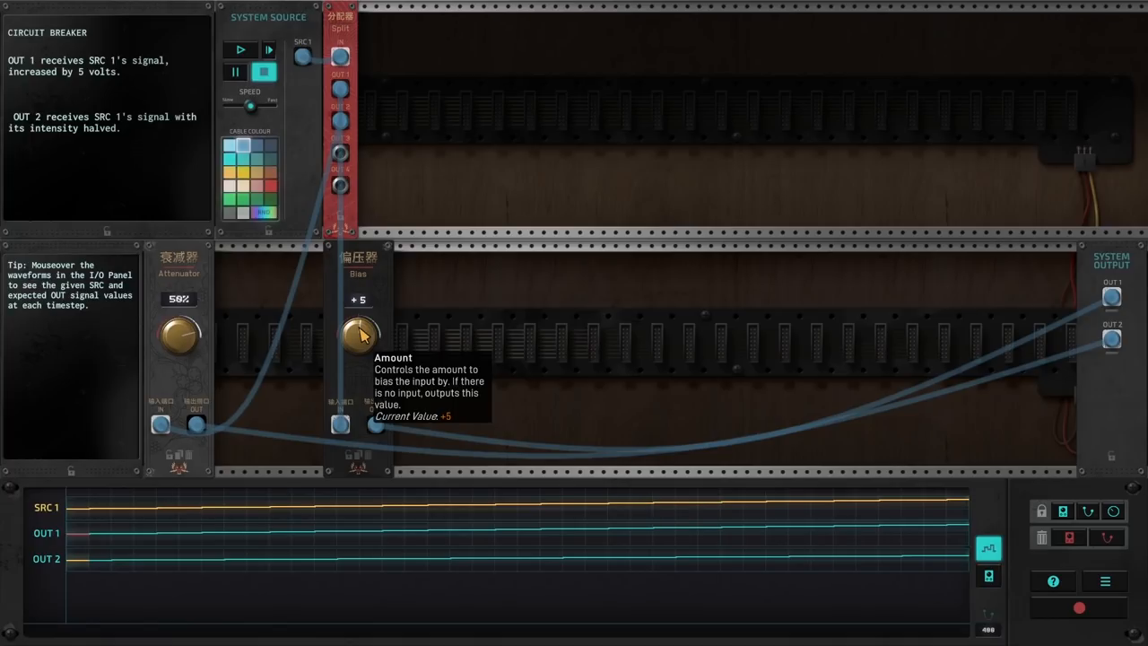
{"action": "mouse_move", "coordinate": [213, 84]}
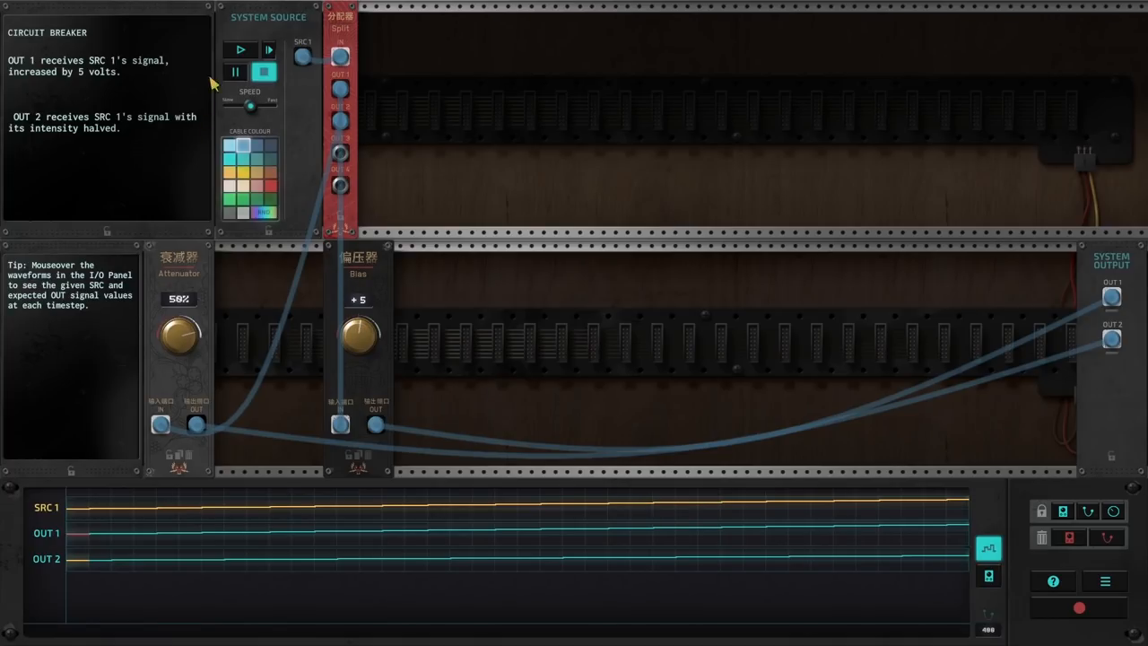
Run the final circuit with Bias at +5 volts so Circuit Breaker is solved
{"action": "left_click", "coordinate": [241, 50]}
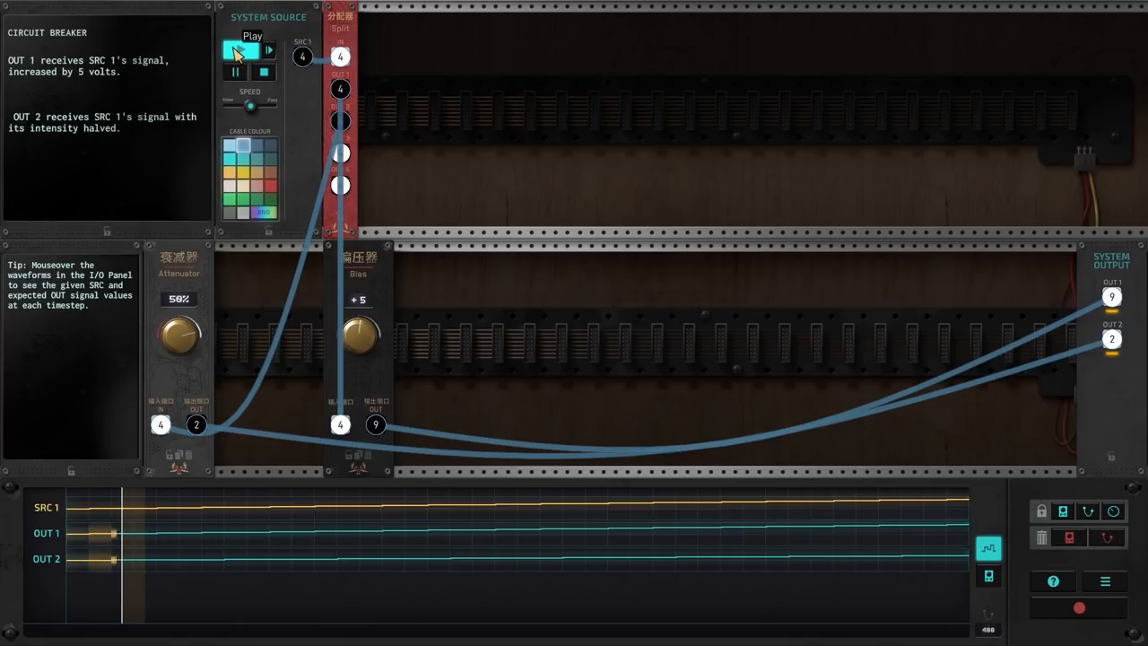
{"action": "left_click", "coordinate": [240, 50]}
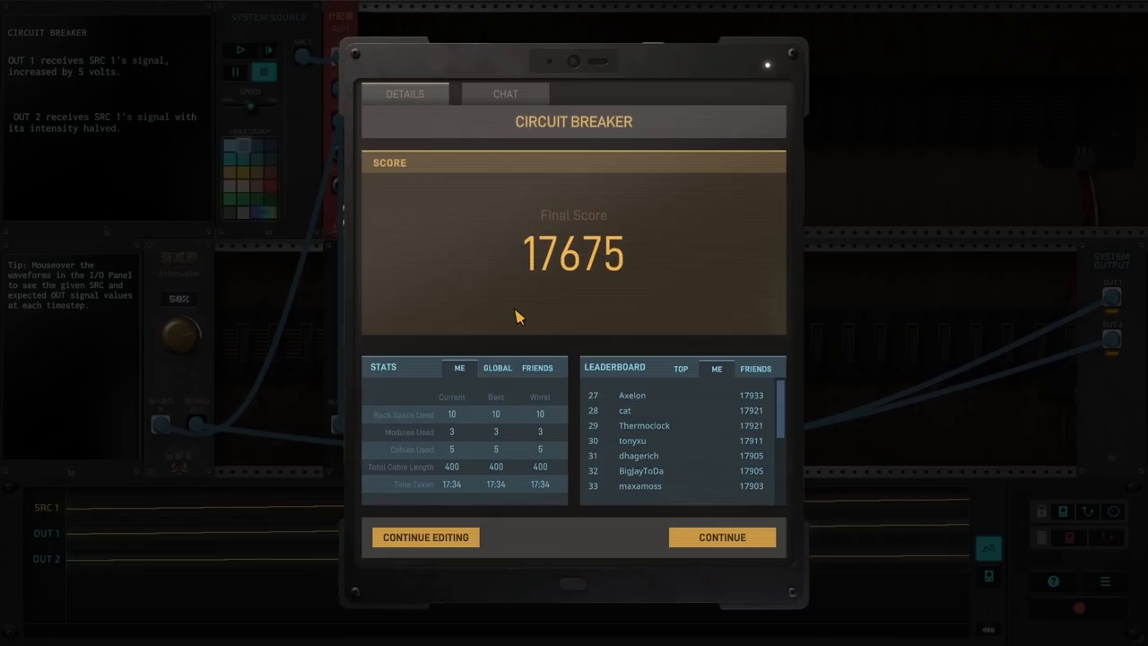
{"action": "mouse_move", "coordinate": [538, 151]}
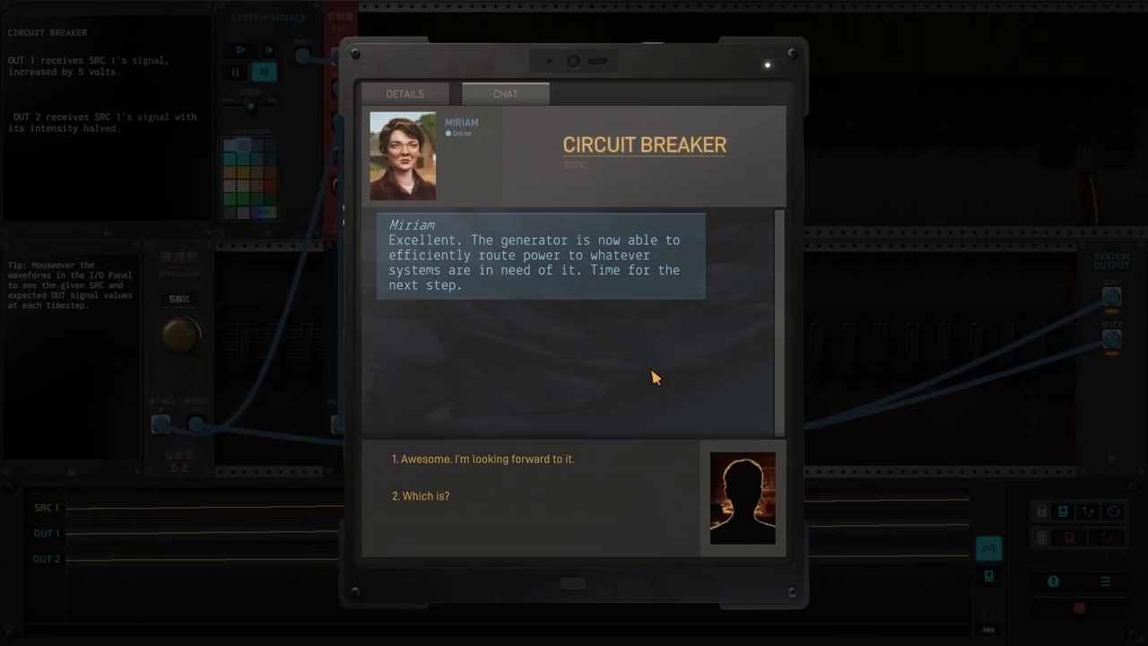
{"action": "mouse_move", "coordinate": [452, 484]}
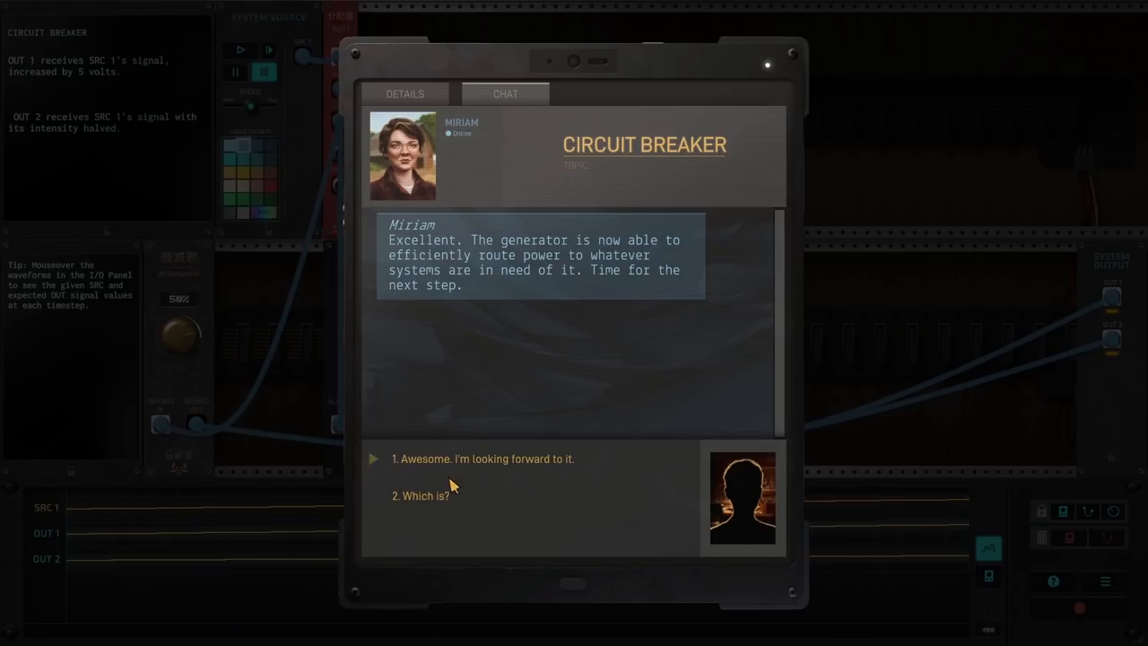
Ask Miriam what comes next, agree to keep reviving machines, and accept the farmhouse lights job
{"action": "left_click", "coordinate": [422, 495]}
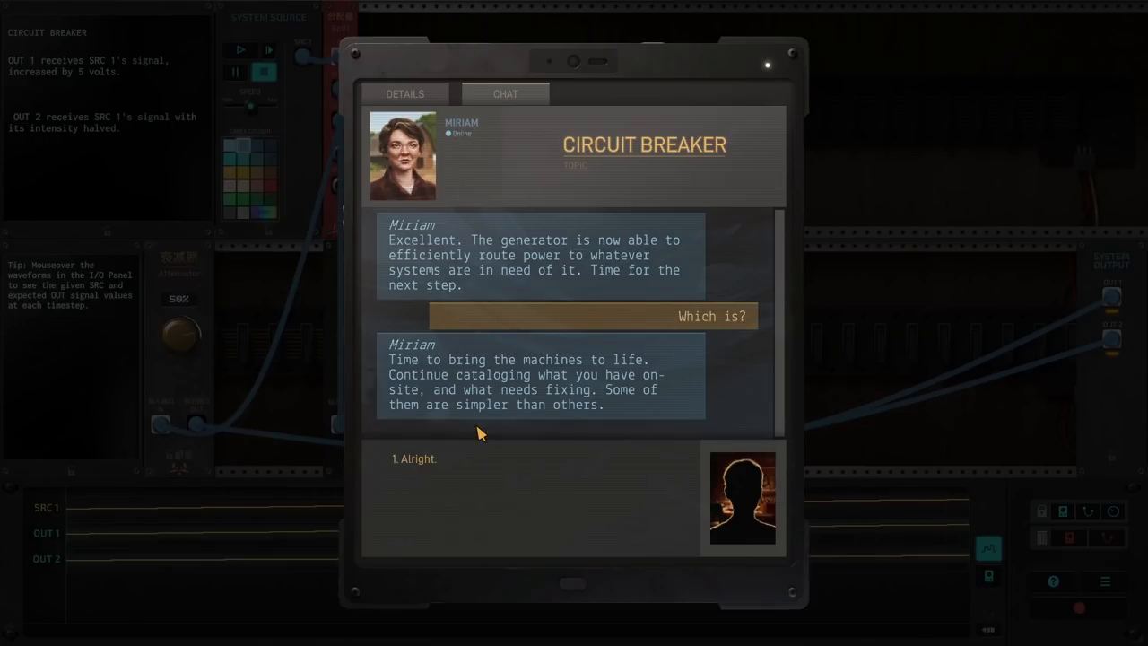
{"action": "mouse_move", "coordinate": [480, 430]}
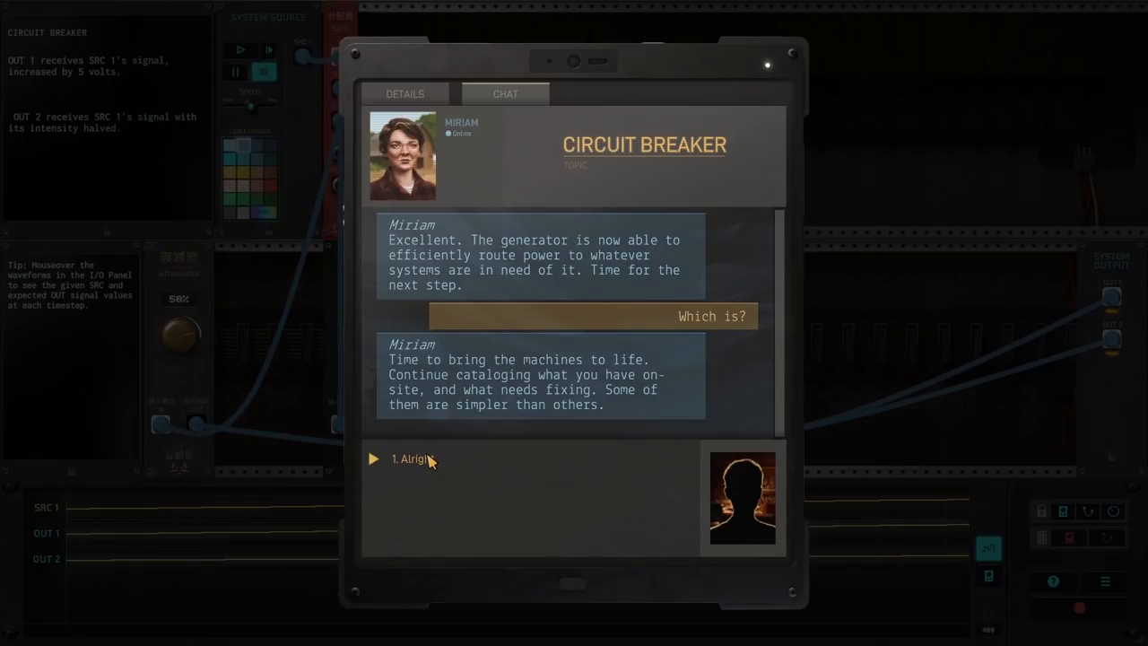
{"action": "left_click", "coordinate": [409, 459]}
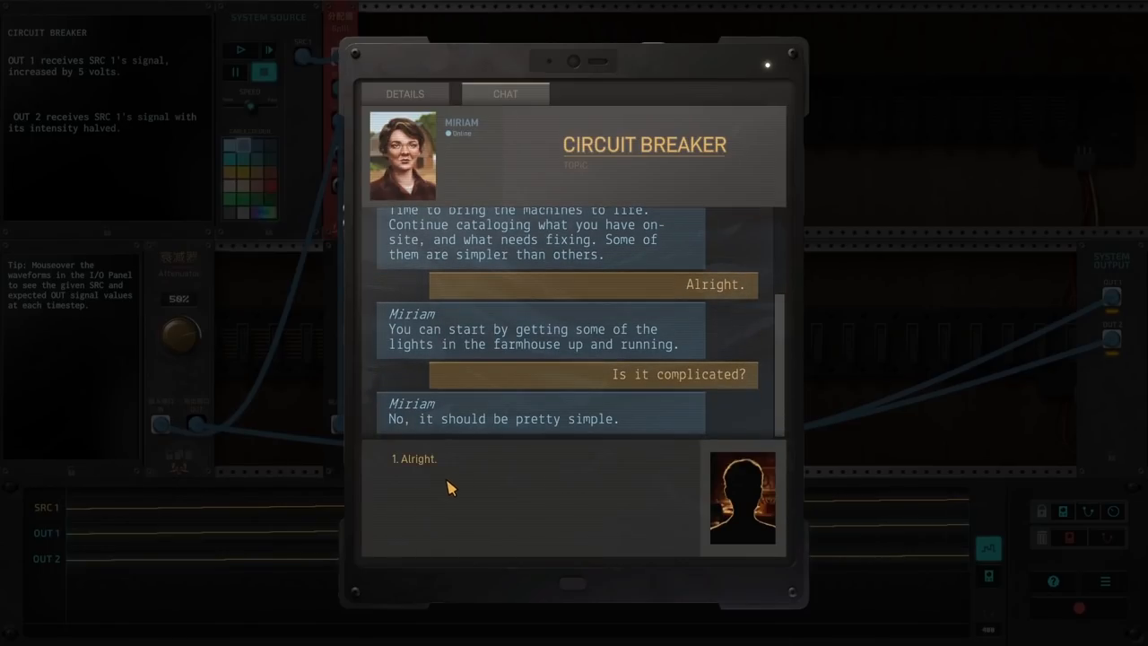
{"action": "left_click", "coordinate": [414, 459]}
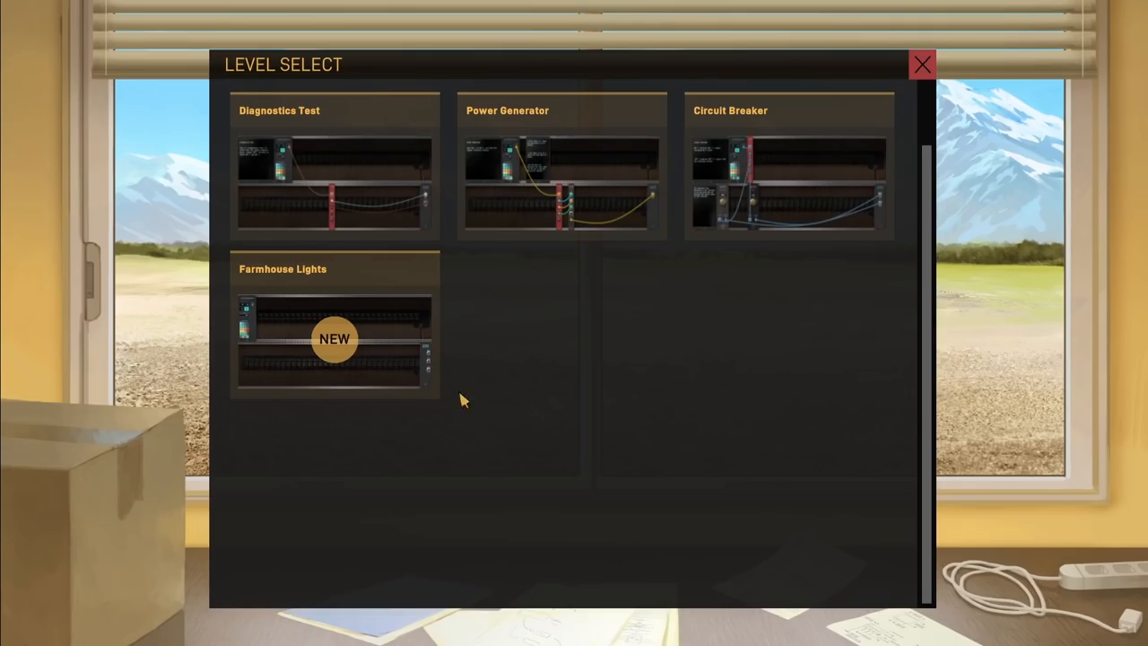
{"action": "mouse_move", "coordinate": [333, 296]}
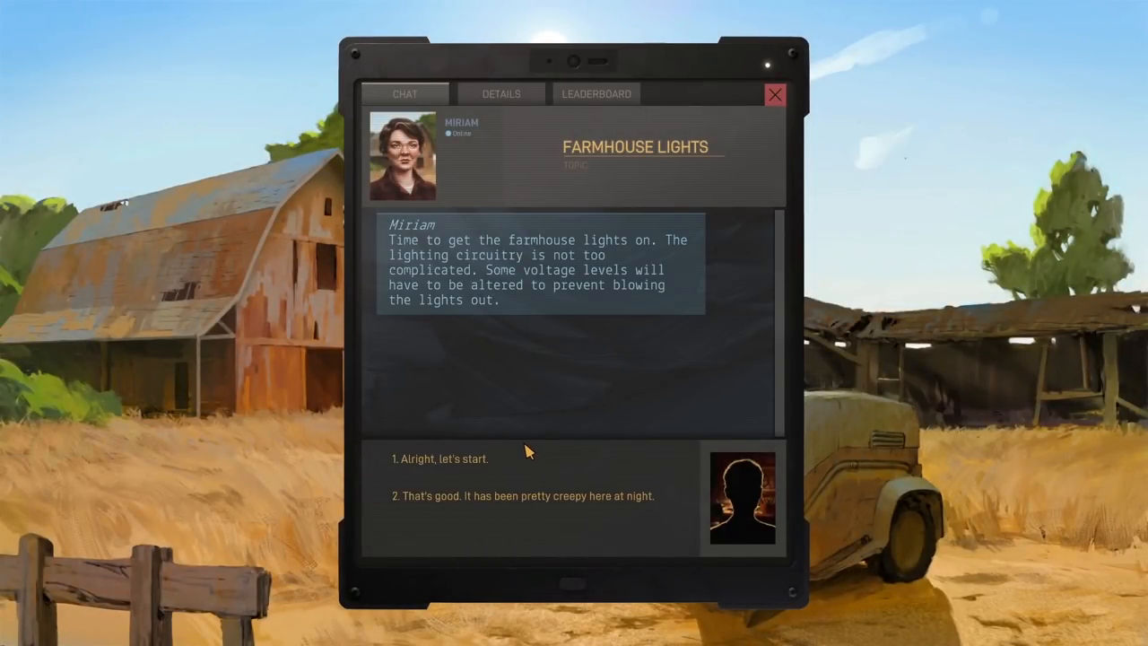
{"action": "mouse_move", "coordinate": [511, 349]}
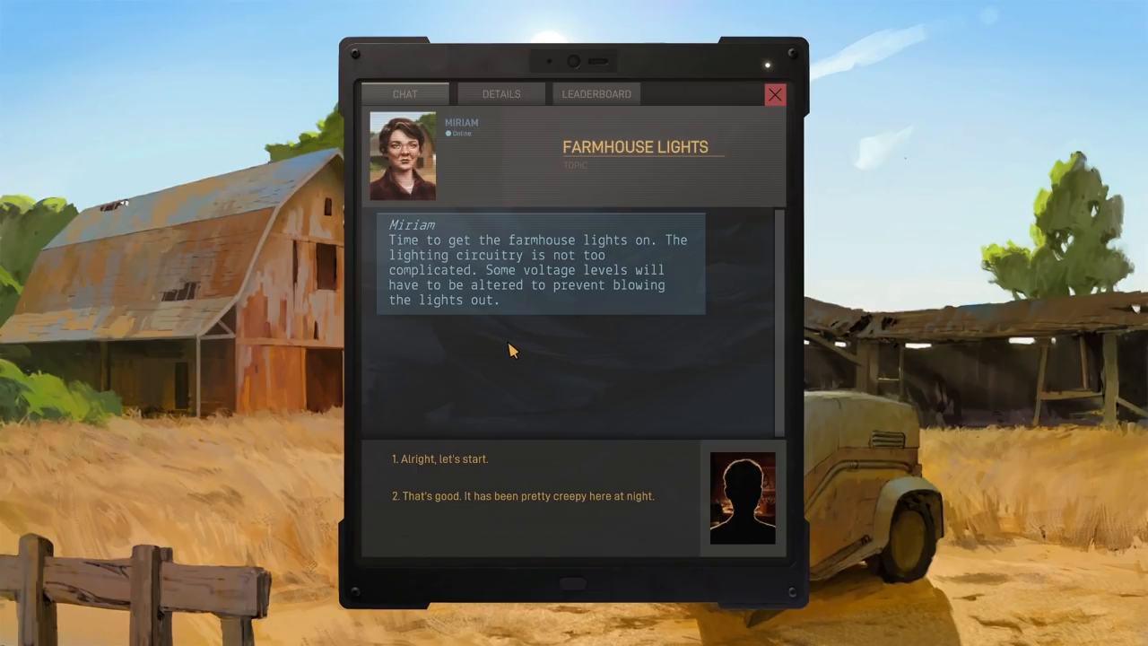
{"action": "mouse_move", "coordinate": [508, 502]}
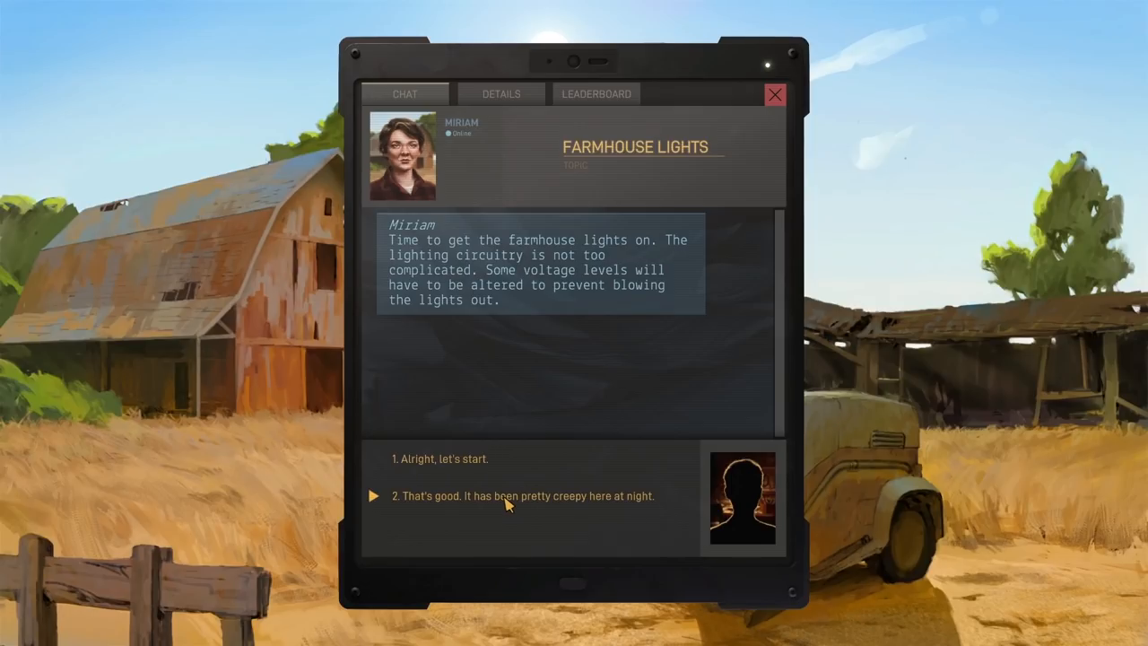
Tell Miriam it has been creepy at night, then reply 'I best get to work then.'
{"action": "left_click", "coordinate": [520, 495]}
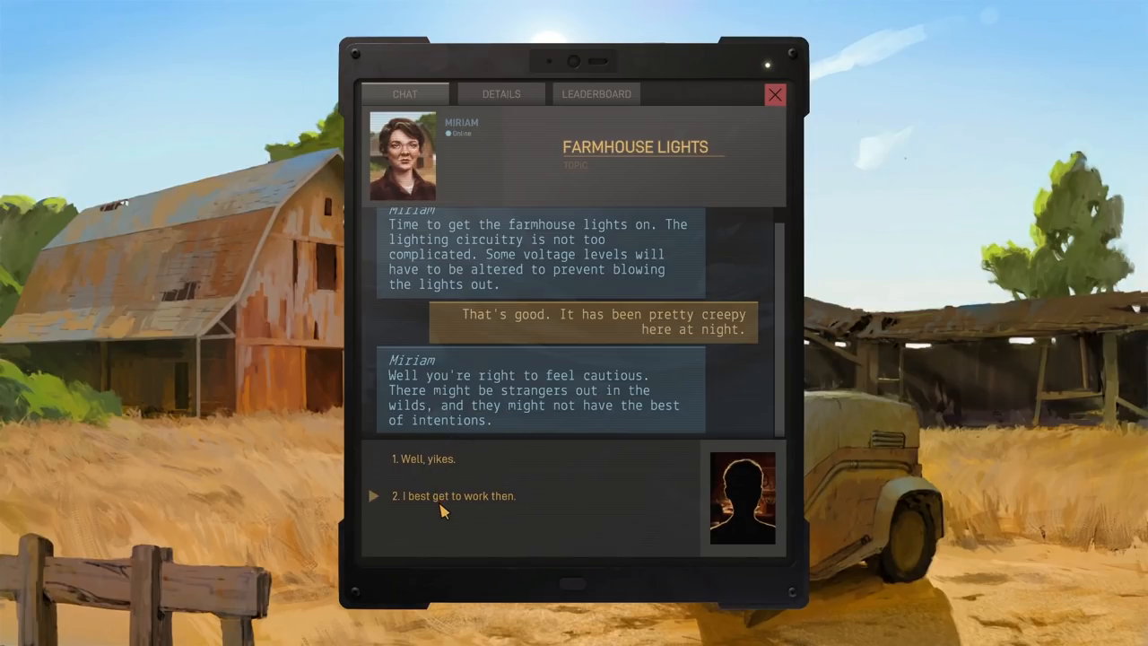
{"action": "left_click", "coordinate": [454, 495]}
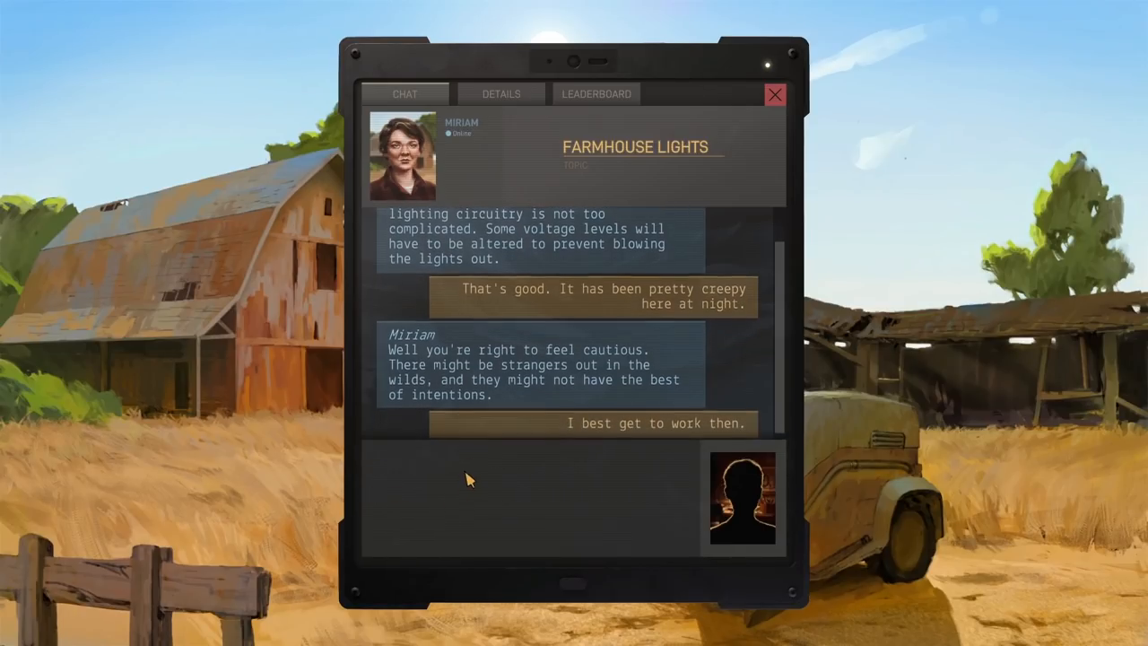
Read the Farmhouse Lights objectives in Details and start a New Game of the level
{"action": "left_click", "coordinate": [500, 94]}
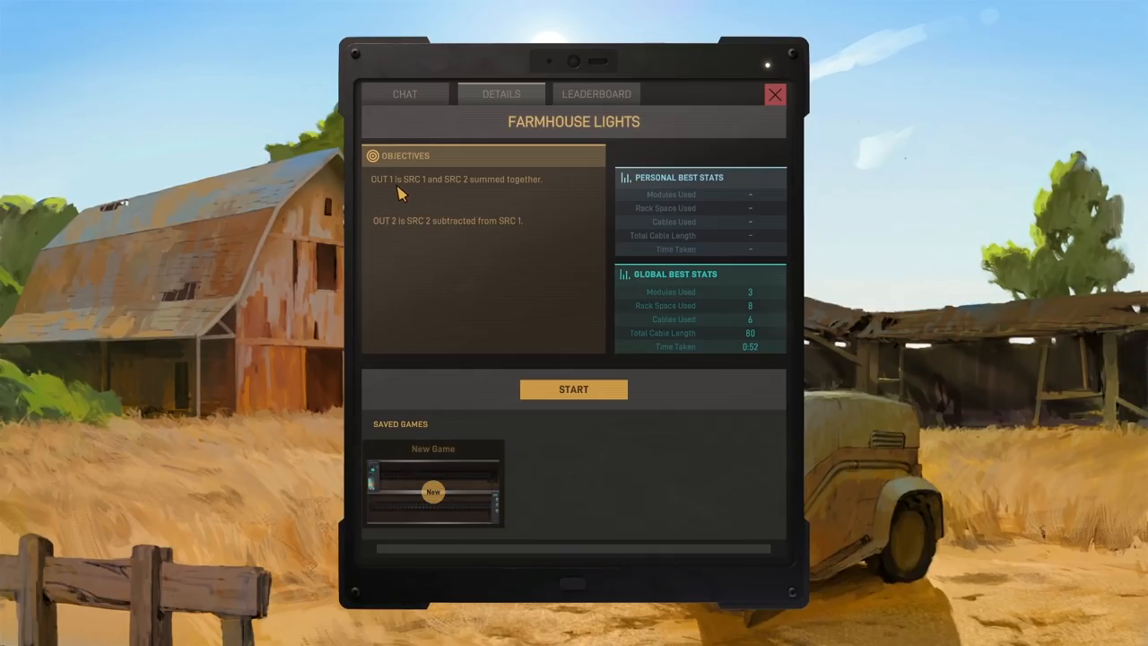
{"action": "mouse_move", "coordinate": [441, 196]}
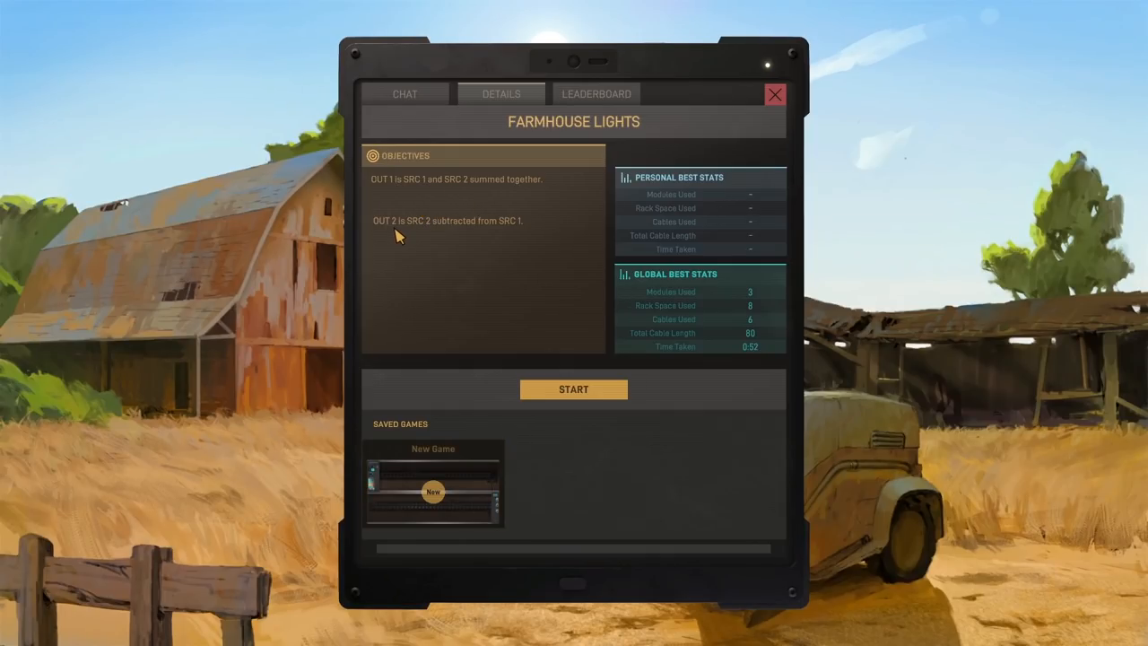
{"action": "mouse_move", "coordinate": [475, 240]}
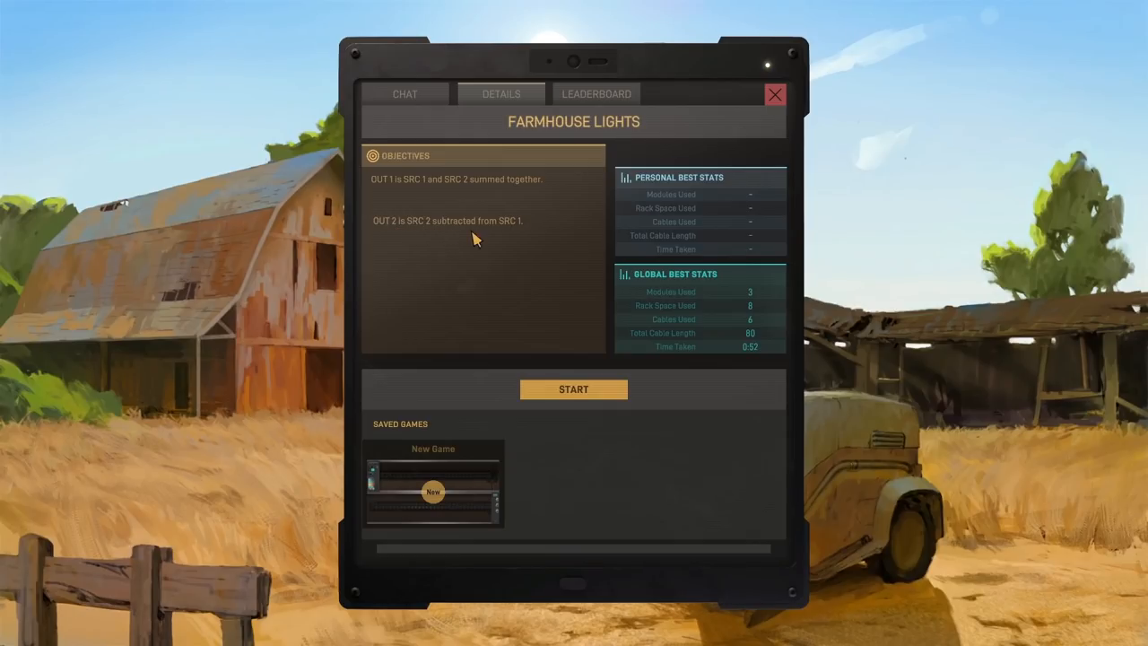
{"action": "mouse_move", "coordinate": [491, 241]}
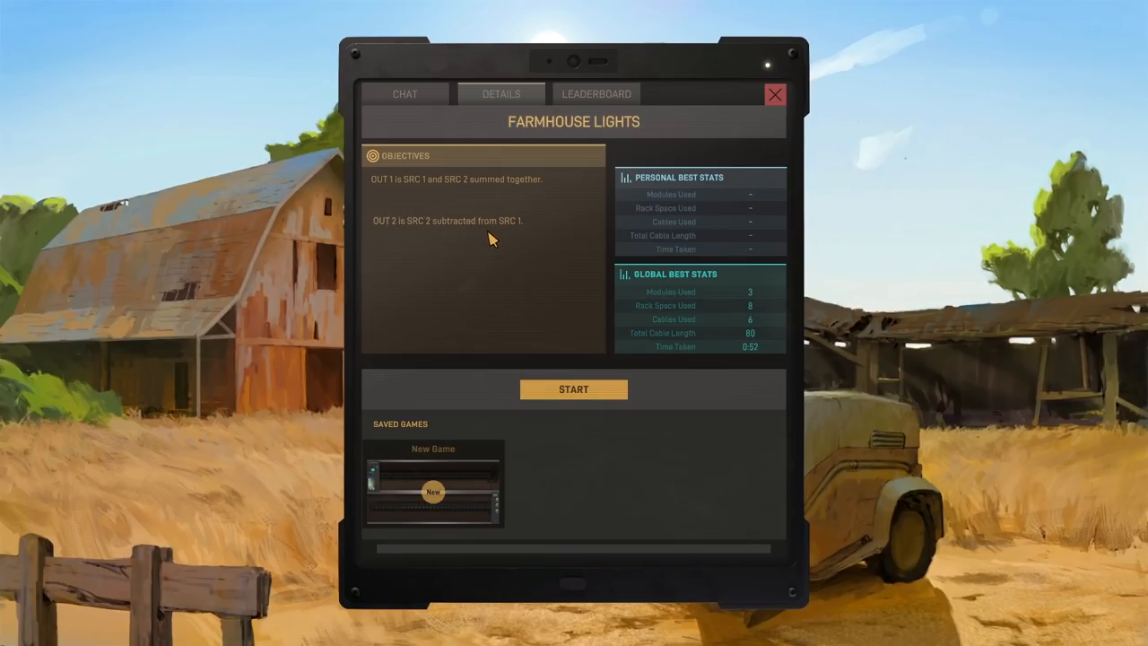
{"action": "left_click", "coordinate": [574, 388]}
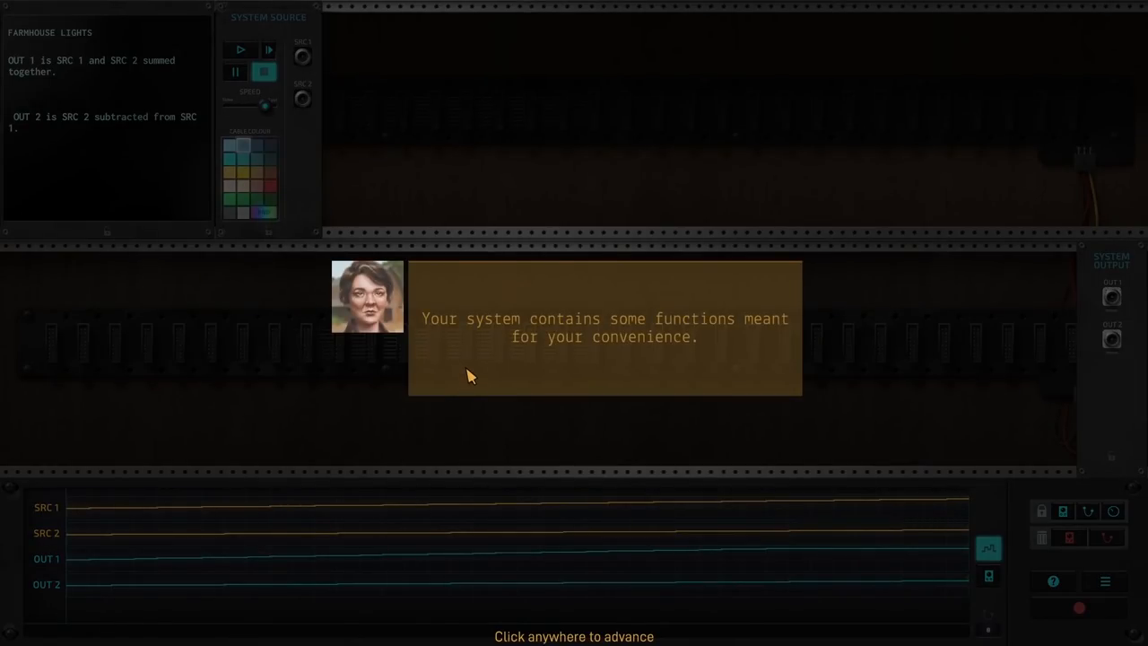
{"action": "mouse_move", "coordinate": [473, 372]}
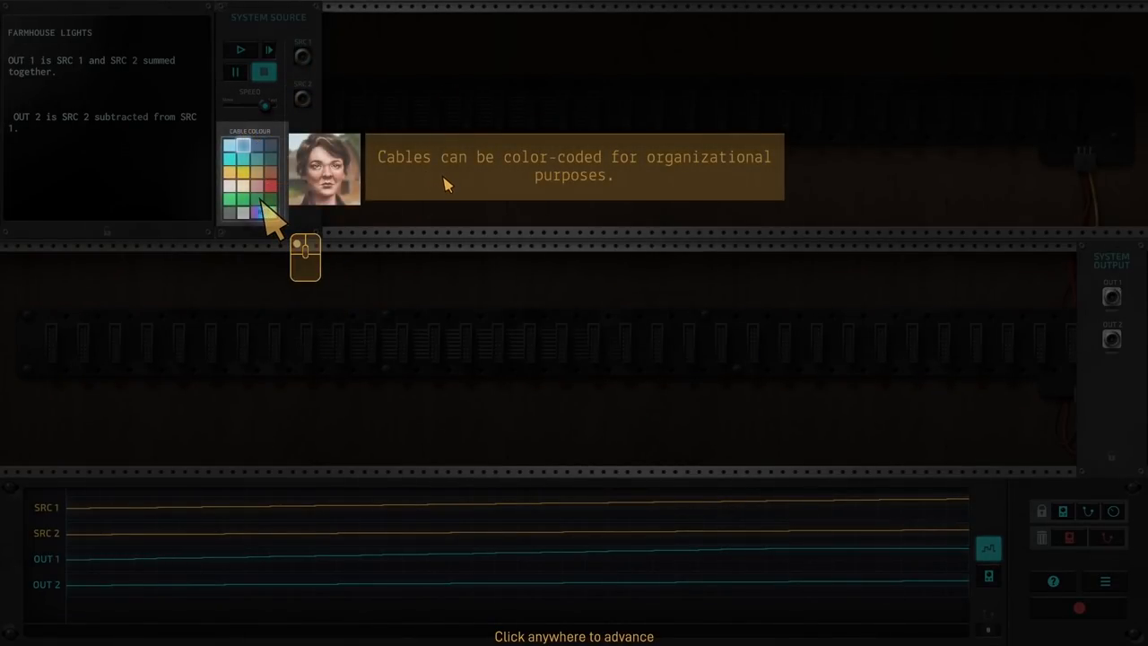
Advance through the tutorial tips on cable colors, Notepad and Oscilloscope modules
{"action": "left_click", "coordinate": [574, 359]}
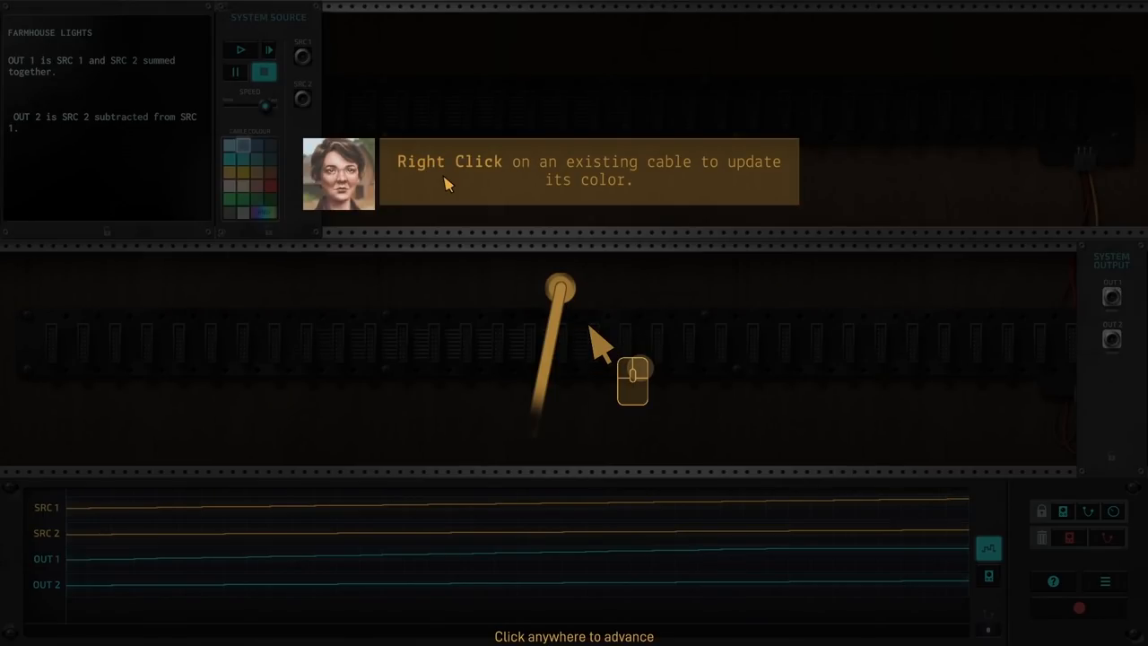
{"action": "mouse_move", "coordinate": [574, 308]}
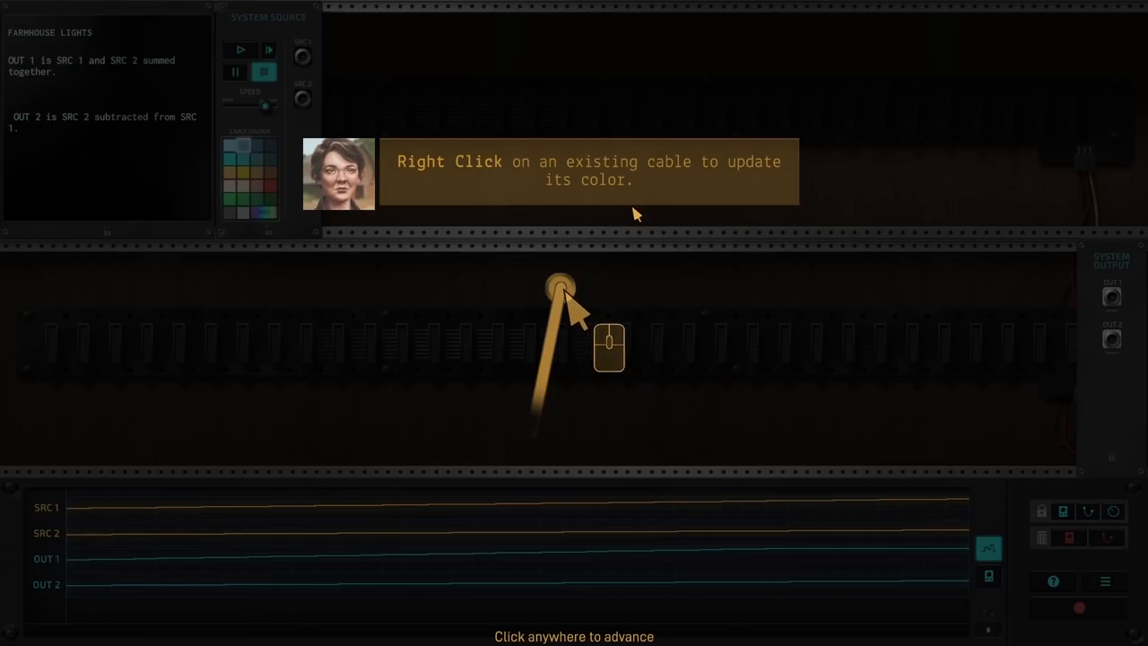
{"action": "mouse_move", "coordinate": [601, 344]}
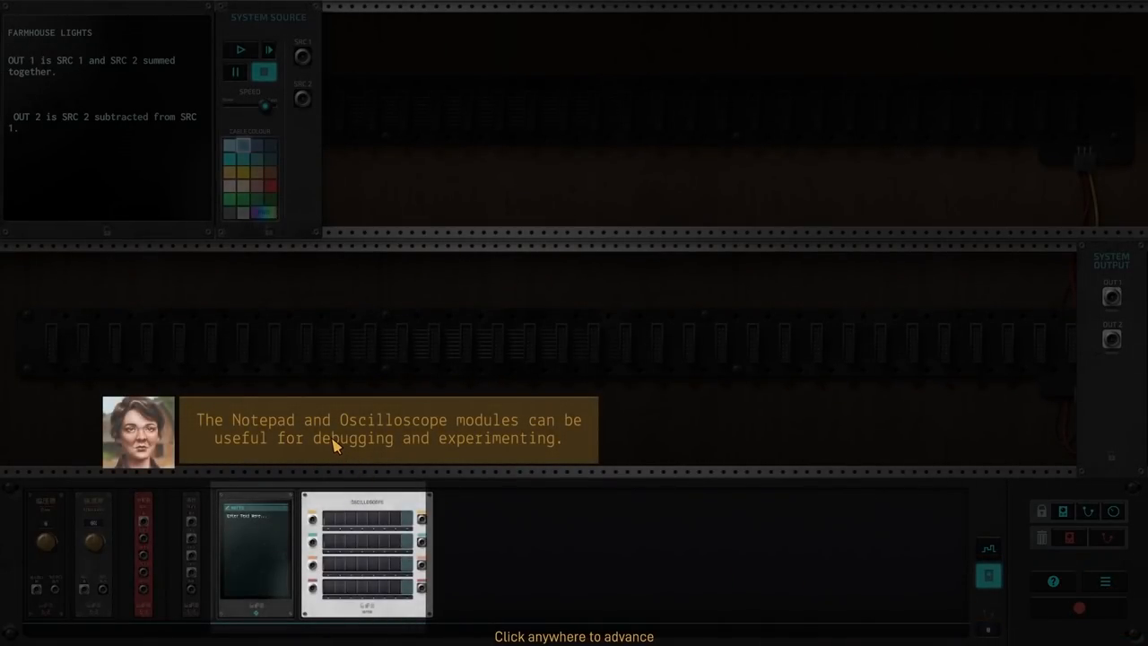
{"action": "mouse_move", "coordinate": [339, 445]}
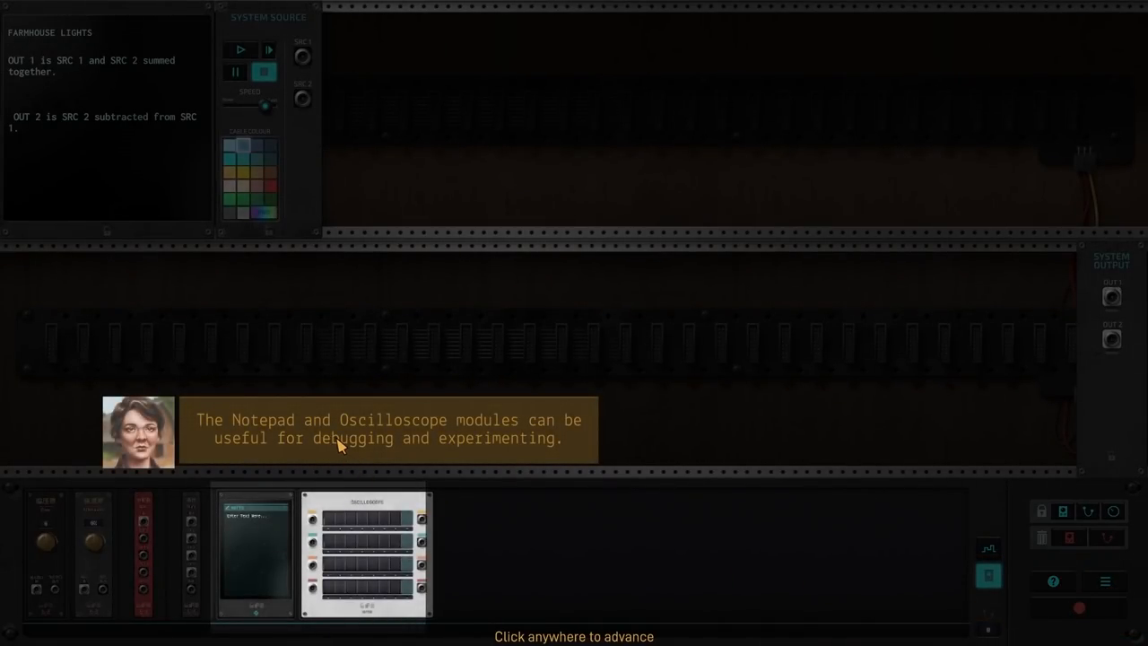
{"action": "mouse_move", "coordinate": [350, 466]}
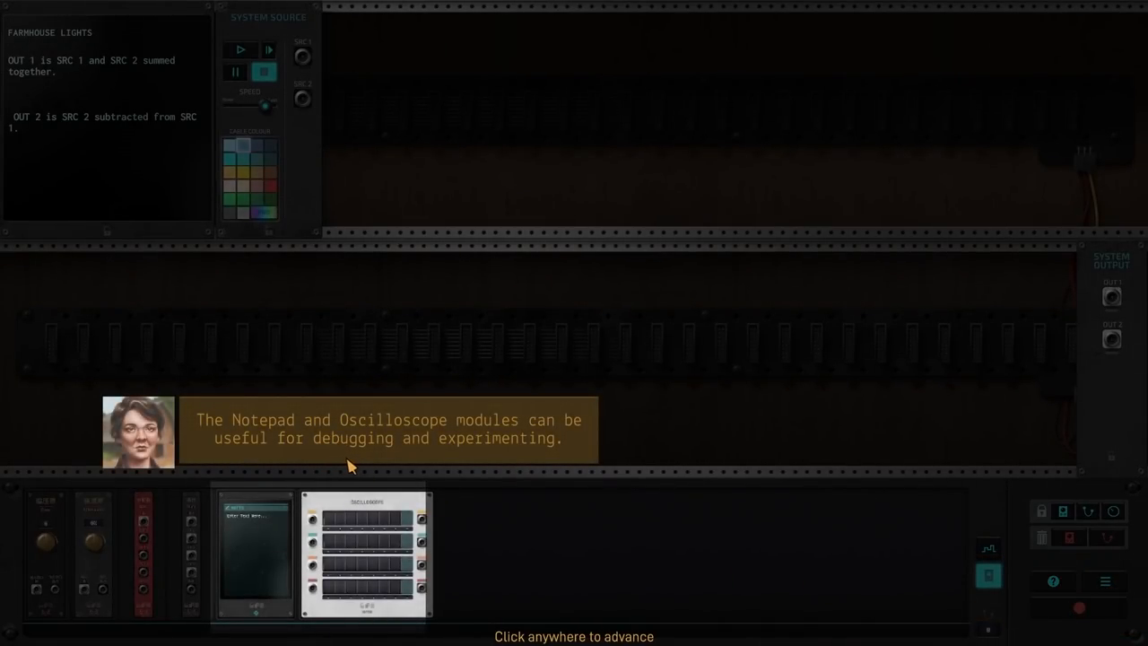
{"action": "left_click", "coordinate": [350, 466]}
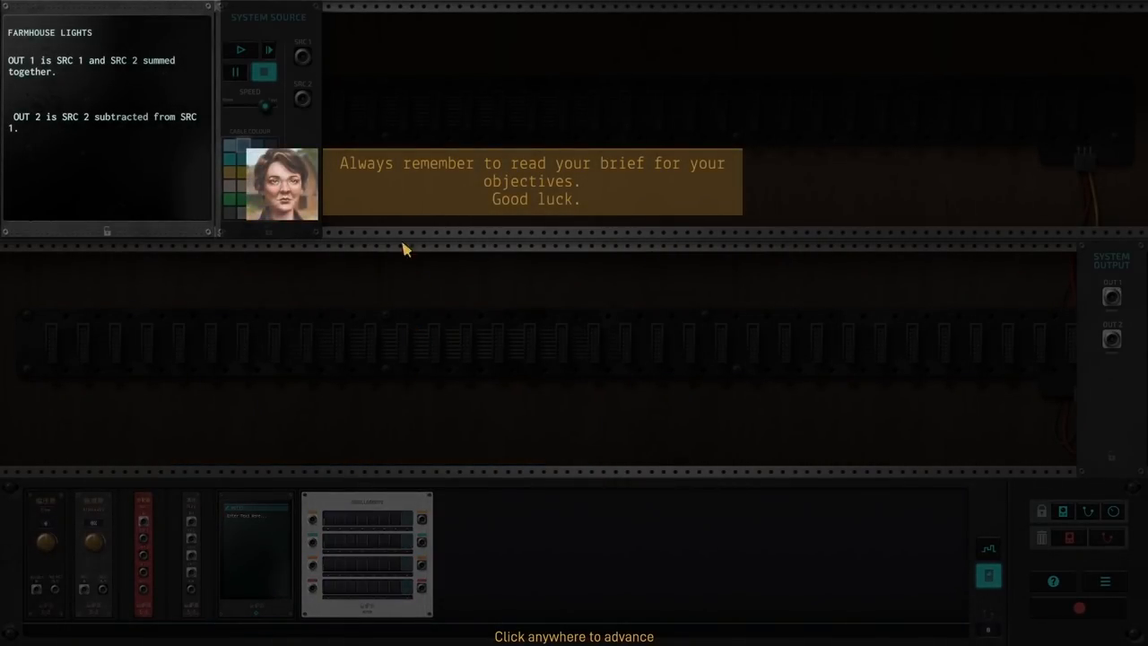
{"action": "mouse_move", "coordinate": [424, 197]}
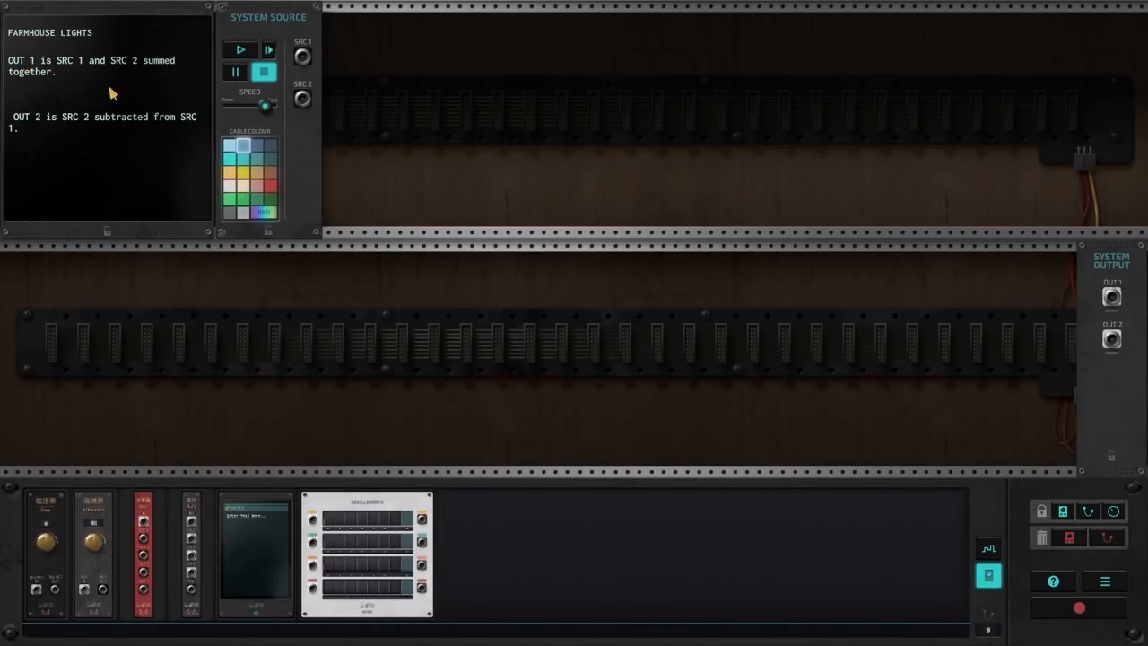
{"action": "mouse_move", "coordinate": [321, 135]}
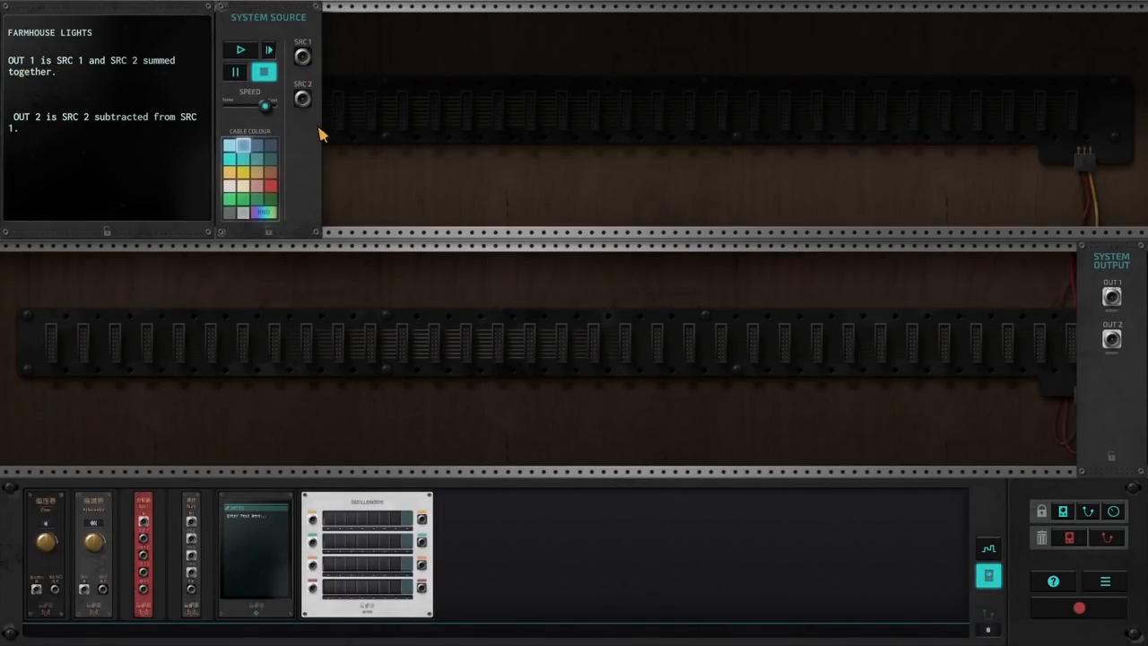
{"action": "mouse_move", "coordinate": [46, 76]}
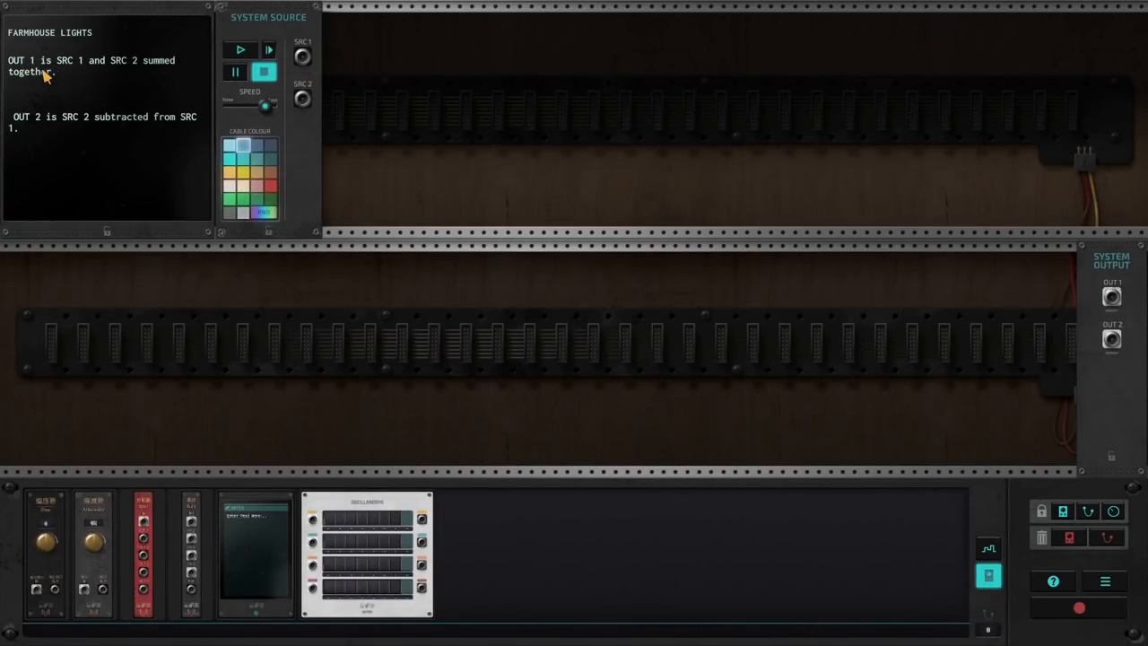
{"action": "mouse_move", "coordinate": [147, 76]}
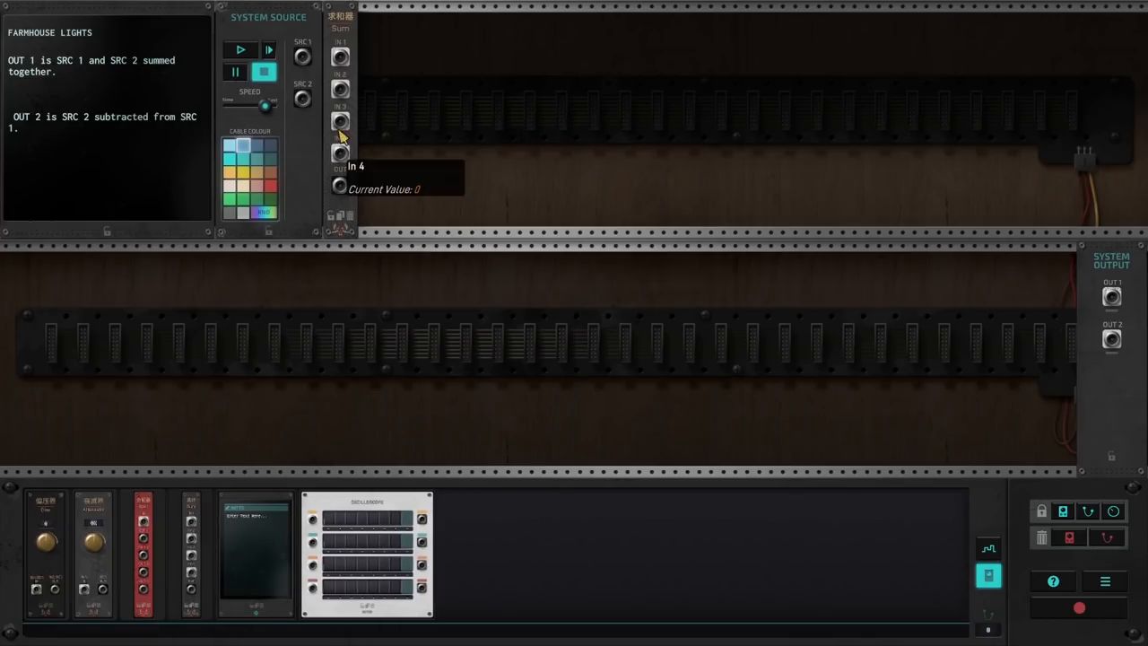
Cable SRC 1 and SRC 2 into the Sum module, run its output onward, and start the simulation
{"action": "left_click_drag", "start_coordinate": [301, 56], "coordinate": [339, 56]}
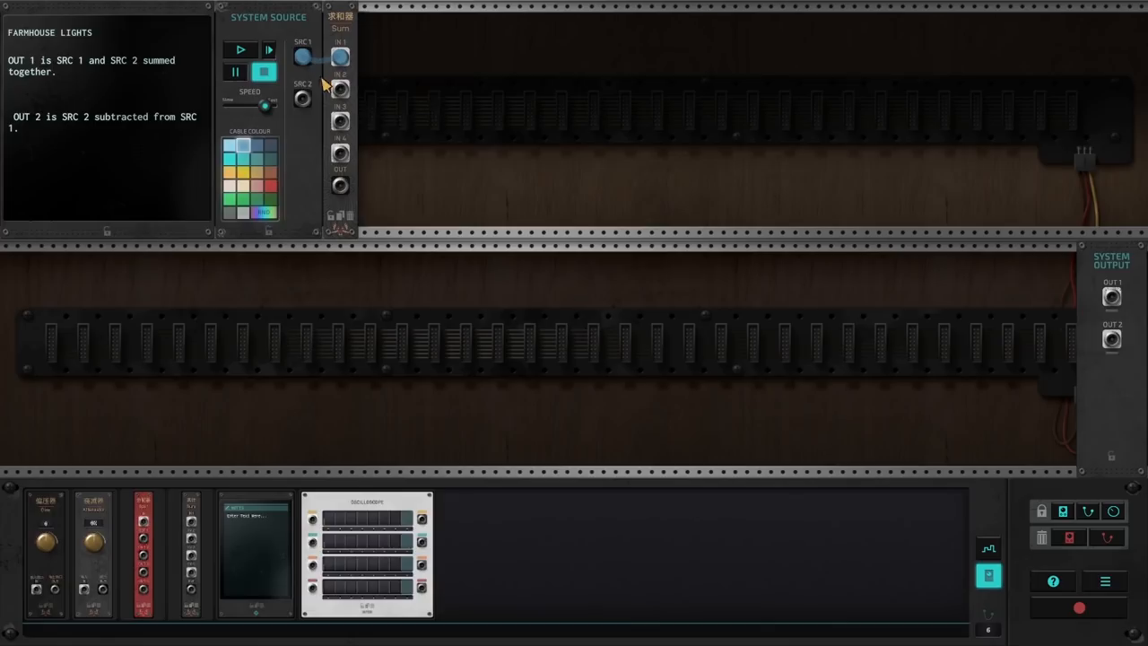
{"action": "left_click_drag", "start_coordinate": [339, 185], "coordinate": [642, 219]}
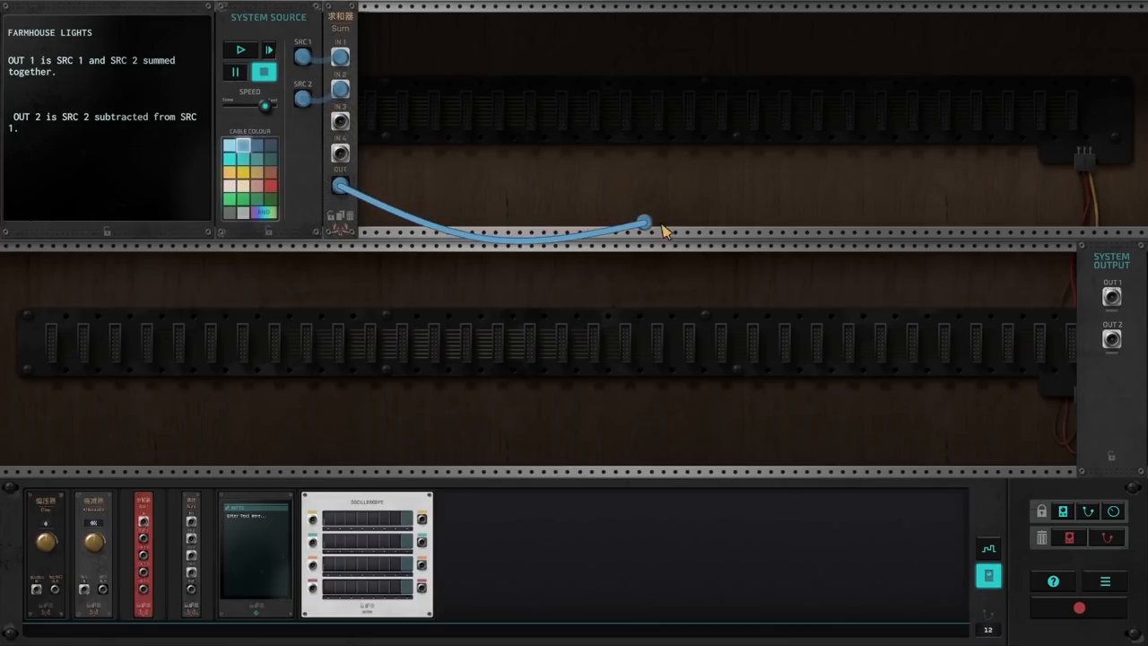
{"action": "left_click_drag", "start_coordinate": [642, 222], "coordinate": [1043, 269]}
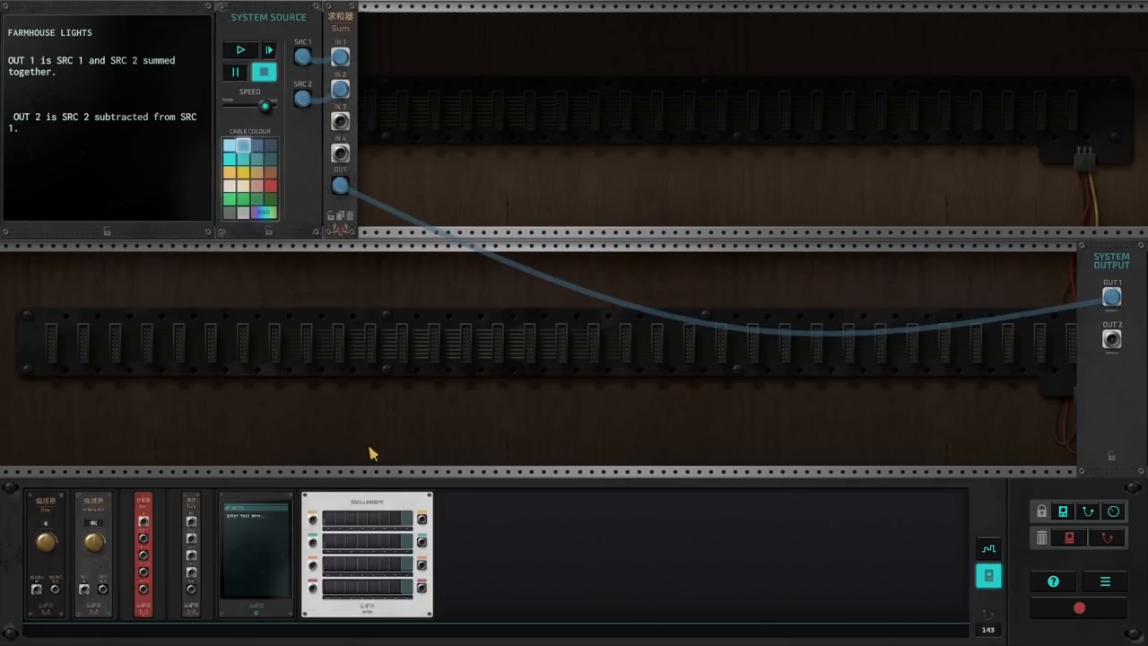
{"action": "left_click", "coordinate": [241, 50]}
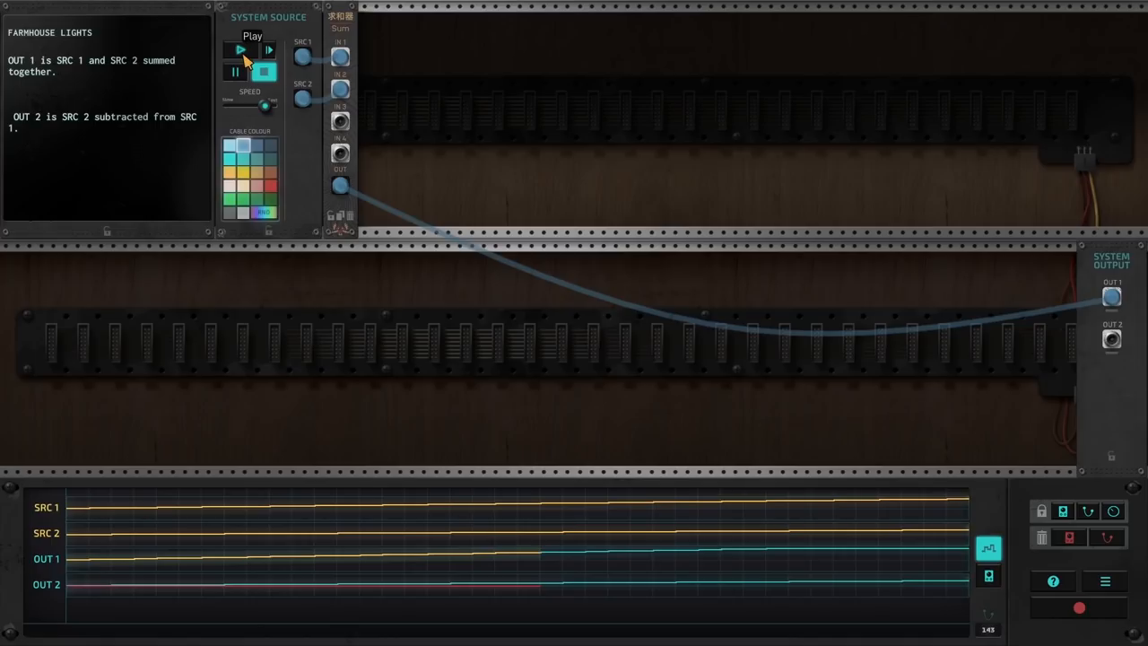
{"action": "mouse_move", "coordinate": [45, 136]}
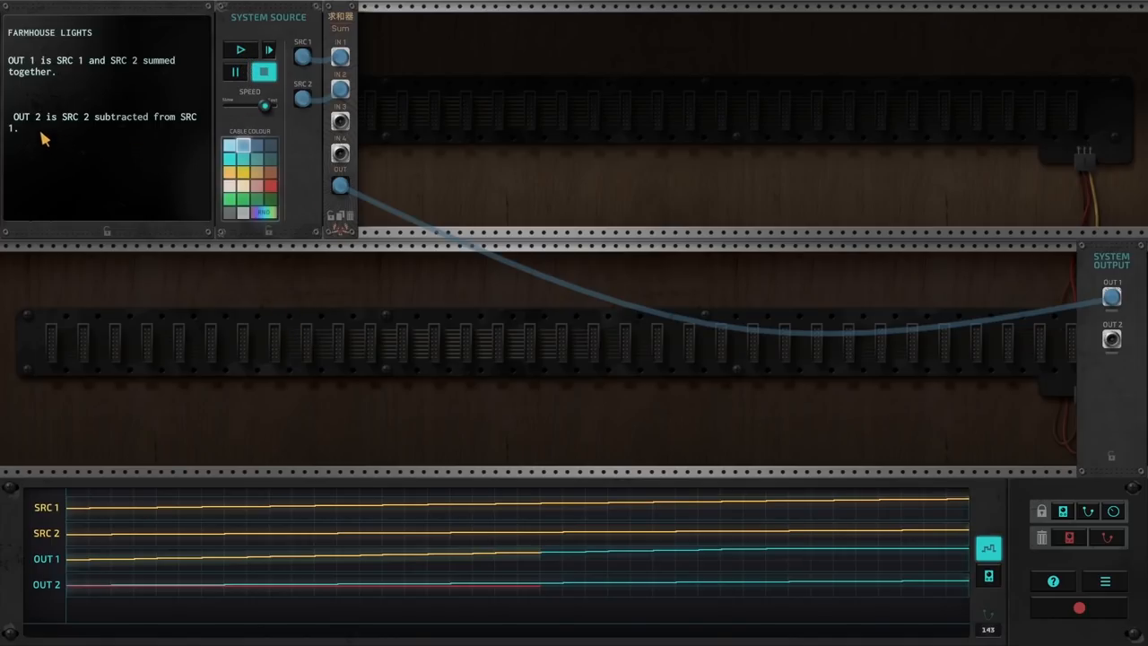
{"action": "mouse_move", "coordinate": [179, 129]}
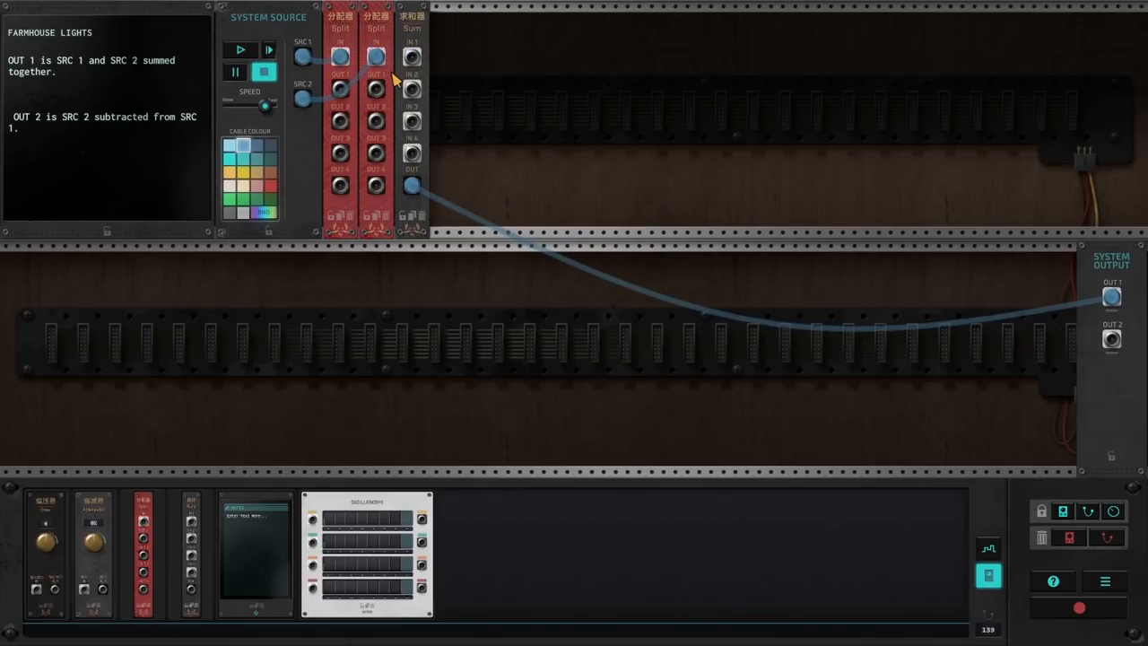
{"action": "mouse_move", "coordinate": [375, 88]}
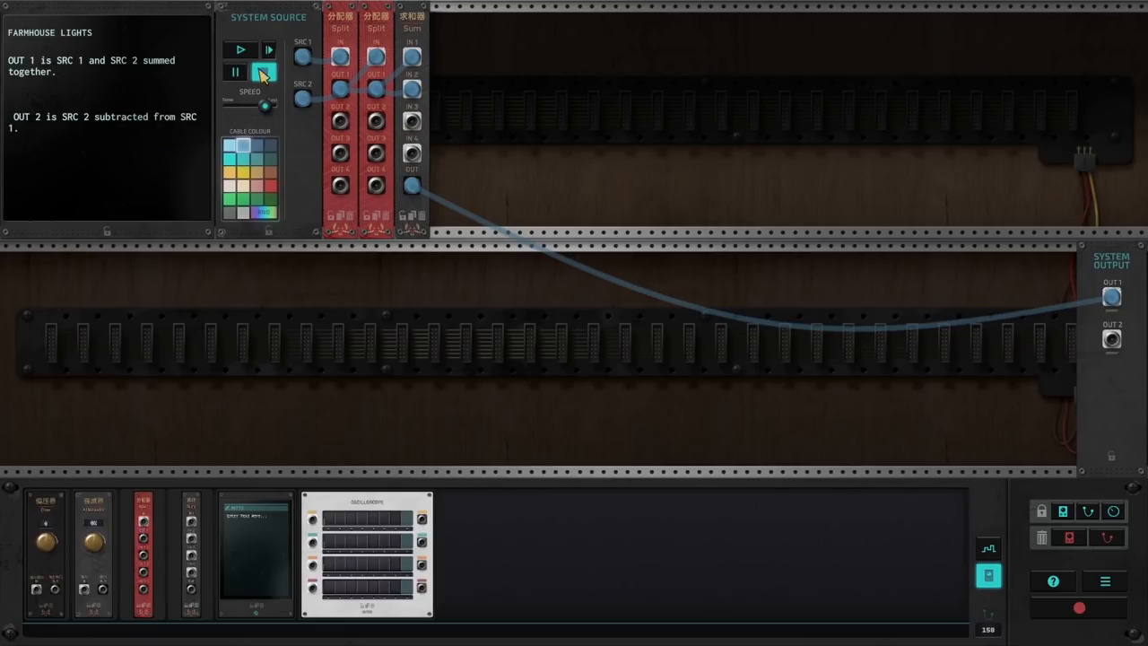
Test-run the reworked splitter-and-Sum patch, then stop the simulation
{"action": "left_click", "coordinate": [241, 50]}
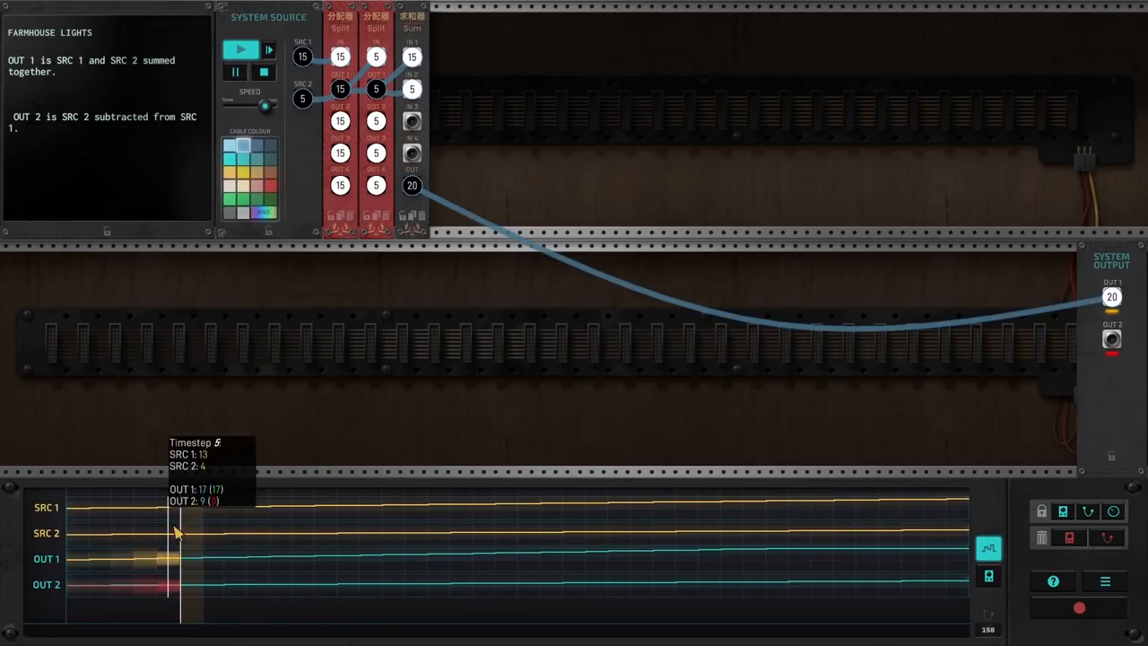
{"action": "left_click", "coordinate": [264, 72]}
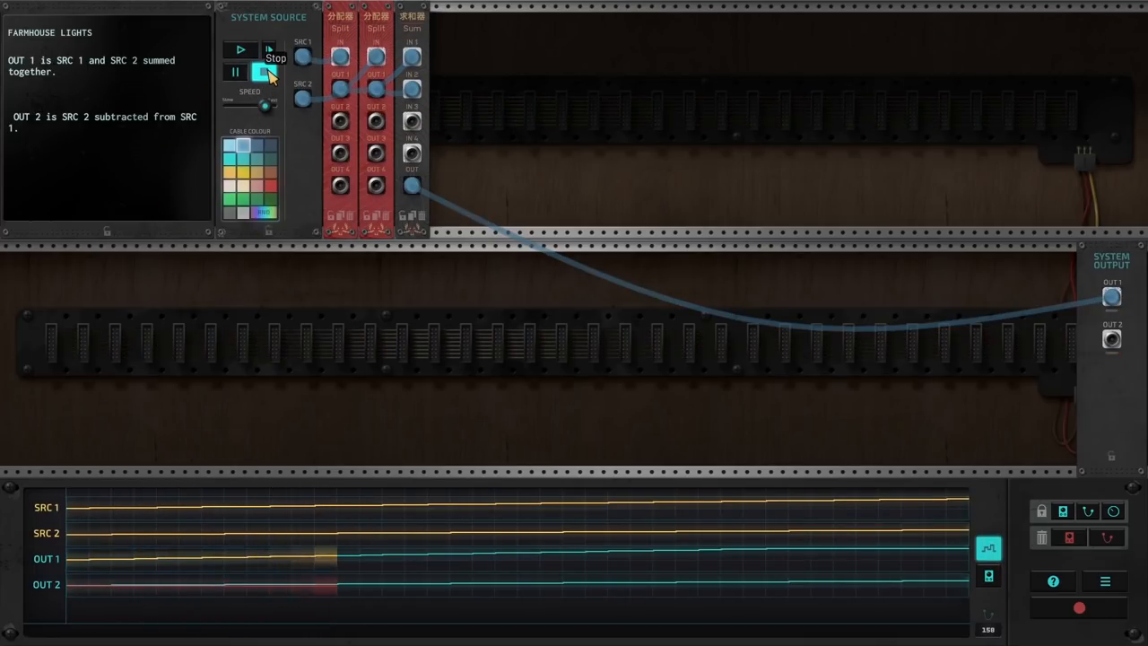
{"action": "left_click", "coordinate": [263, 72]}
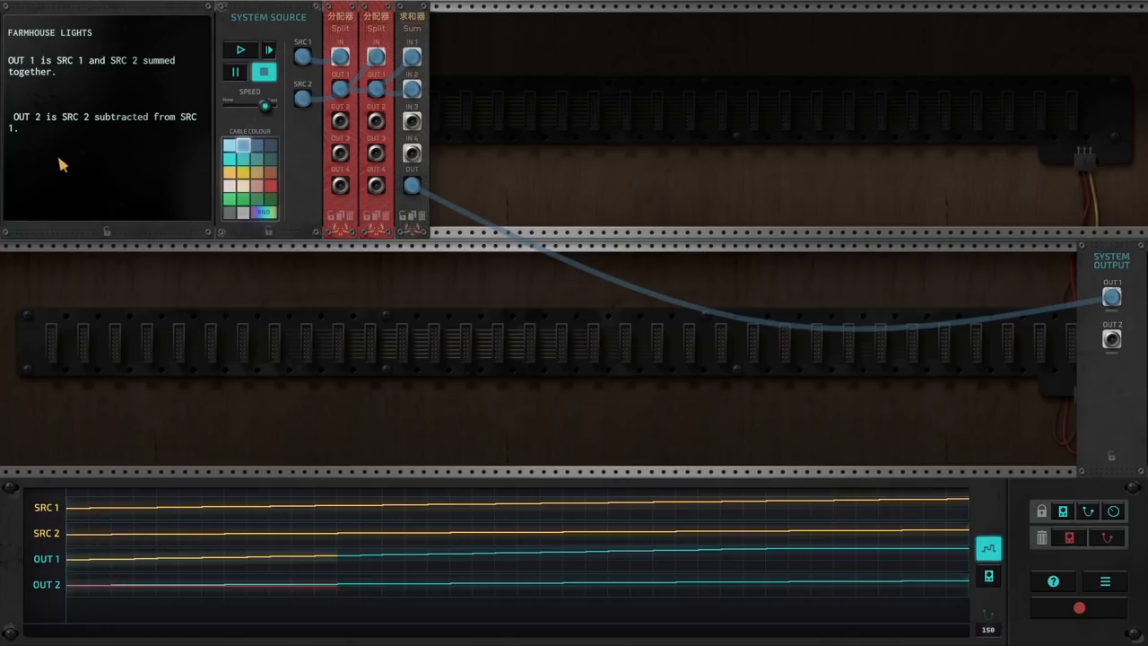
{"action": "mouse_move", "coordinate": [65, 128]}
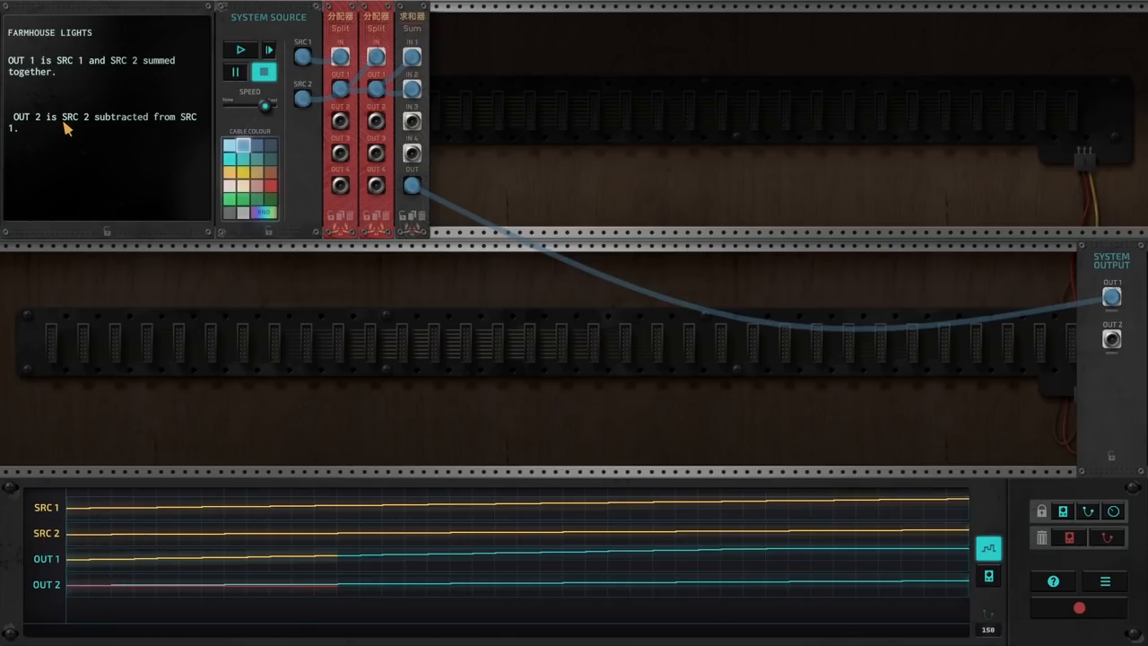
{"action": "mouse_move", "coordinate": [154, 129]}
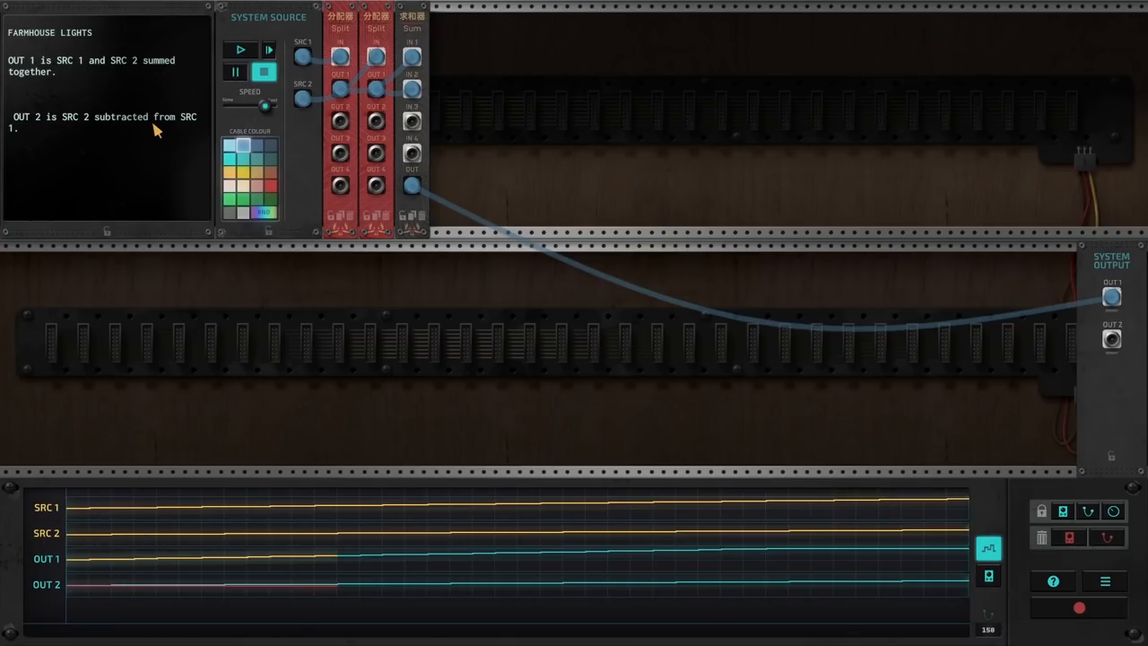
{"action": "mouse_move", "coordinate": [60, 534]}
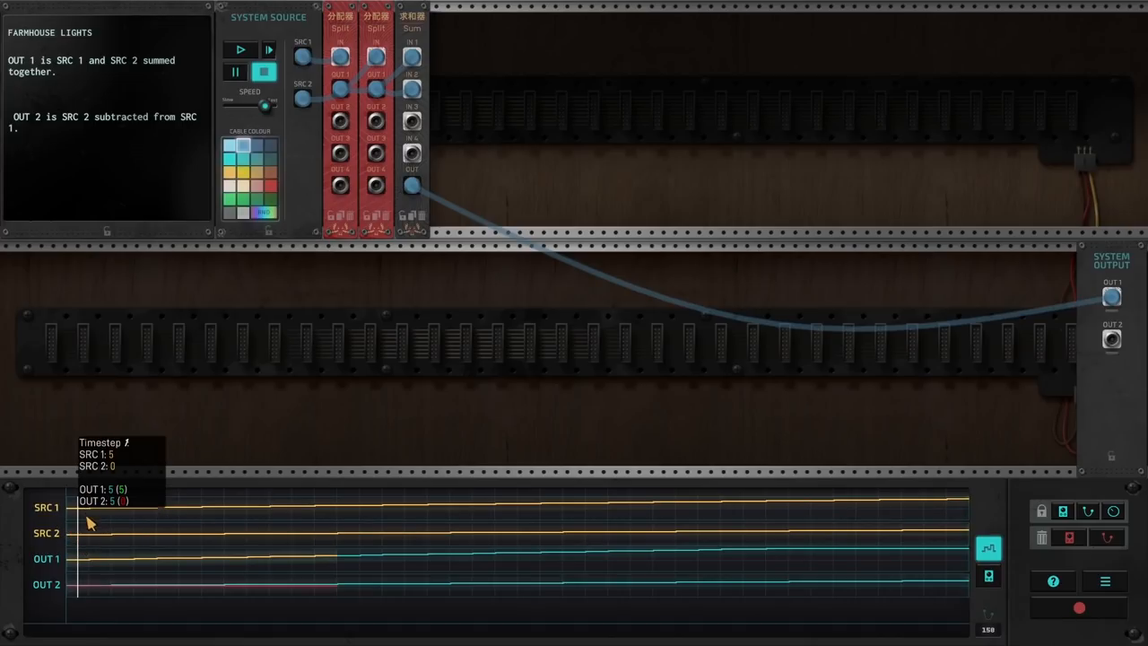
{"action": "mouse_move", "coordinate": [83, 542]}
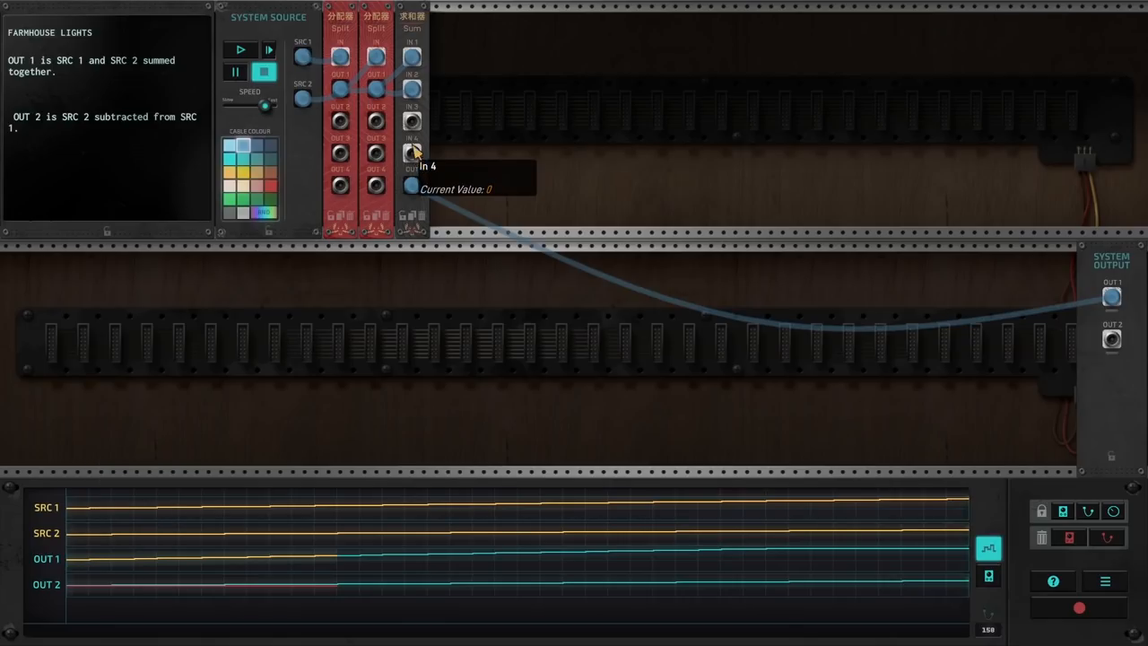
{"action": "mouse_move", "coordinate": [428, 136]}
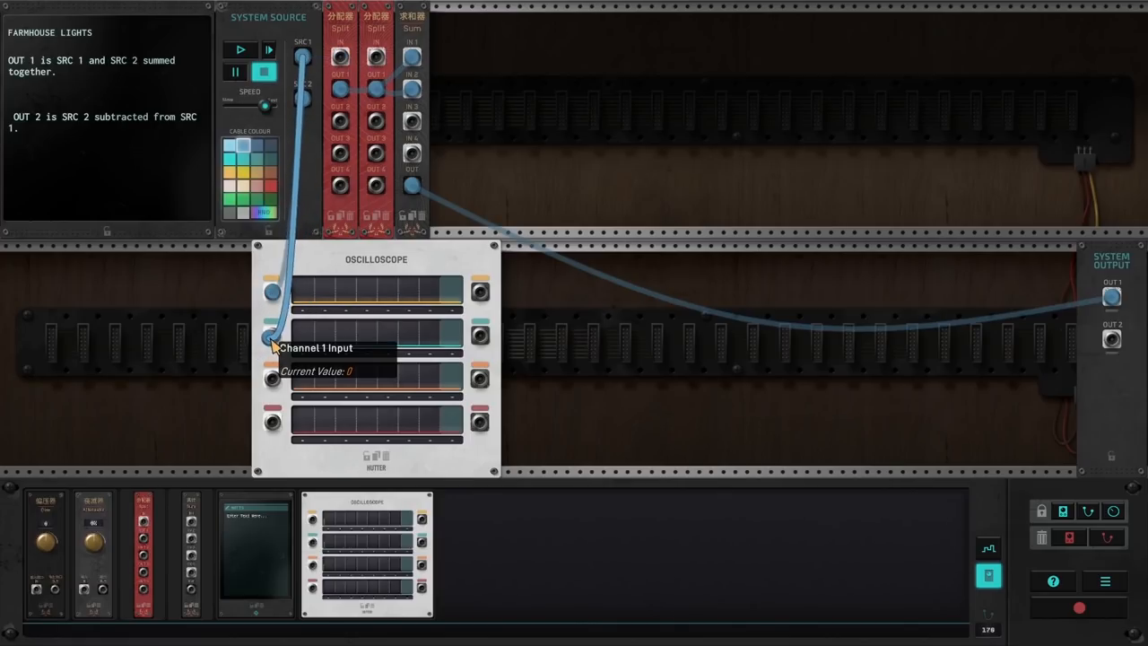
Attach SRC 1 to the oscilloscope's first channel
{"action": "left_click", "coordinate": [240, 51]}
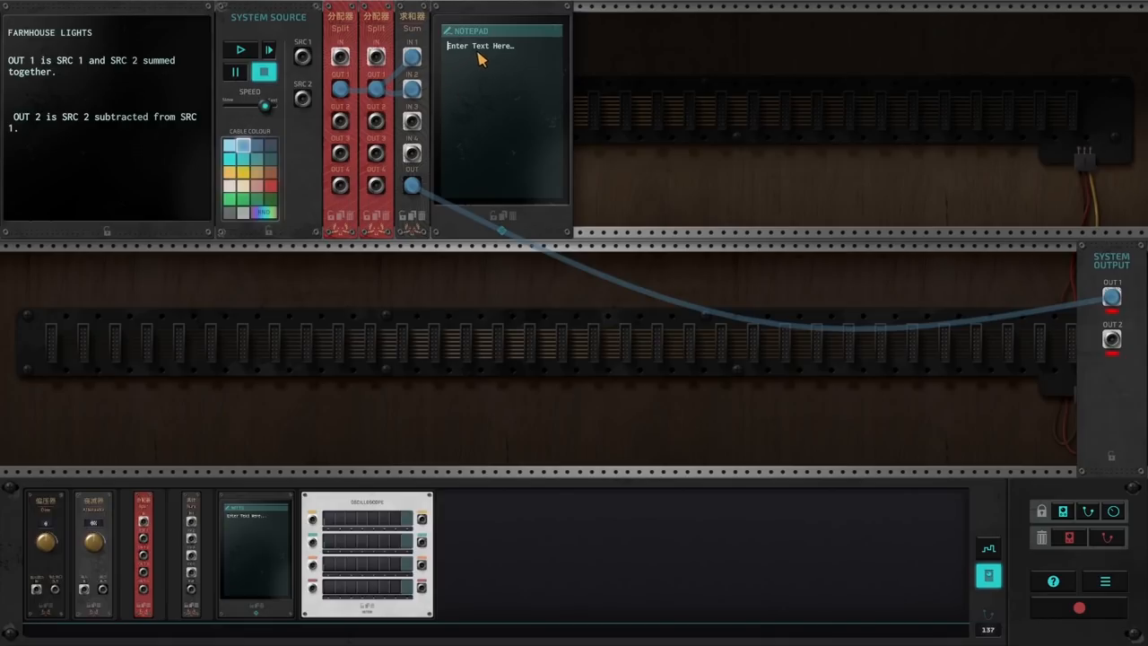
{"action": "mouse_move", "coordinate": [574, 175]}
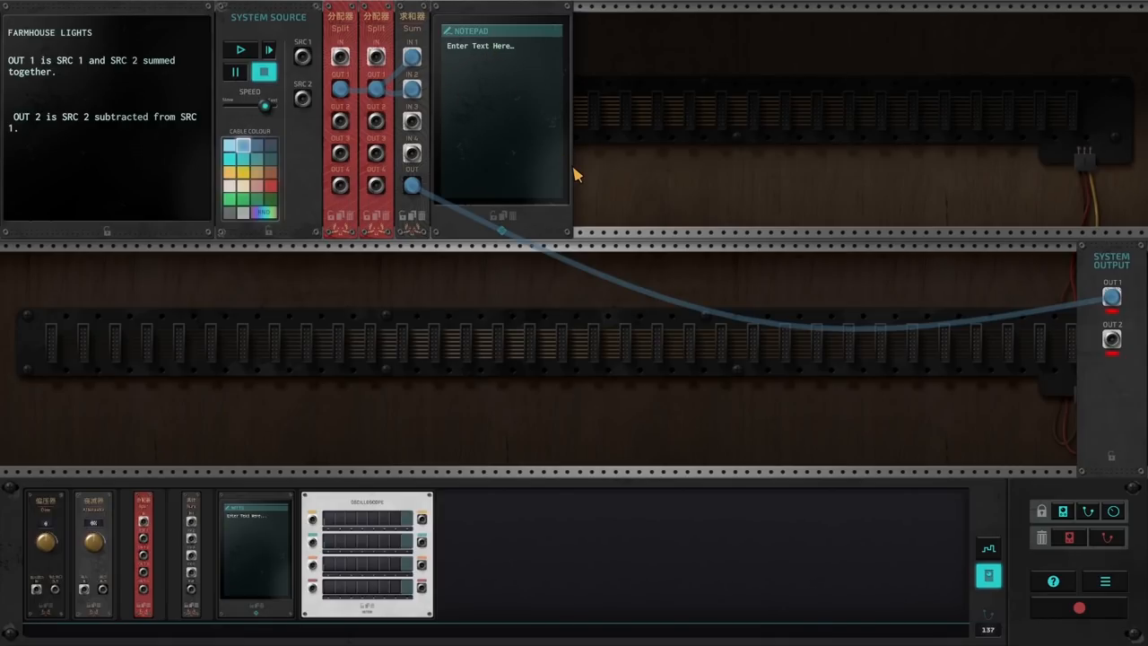
Write 'Hello!' in the Notepad module and drag it along the top rack
{"action": "type", "text": "Hello!"}
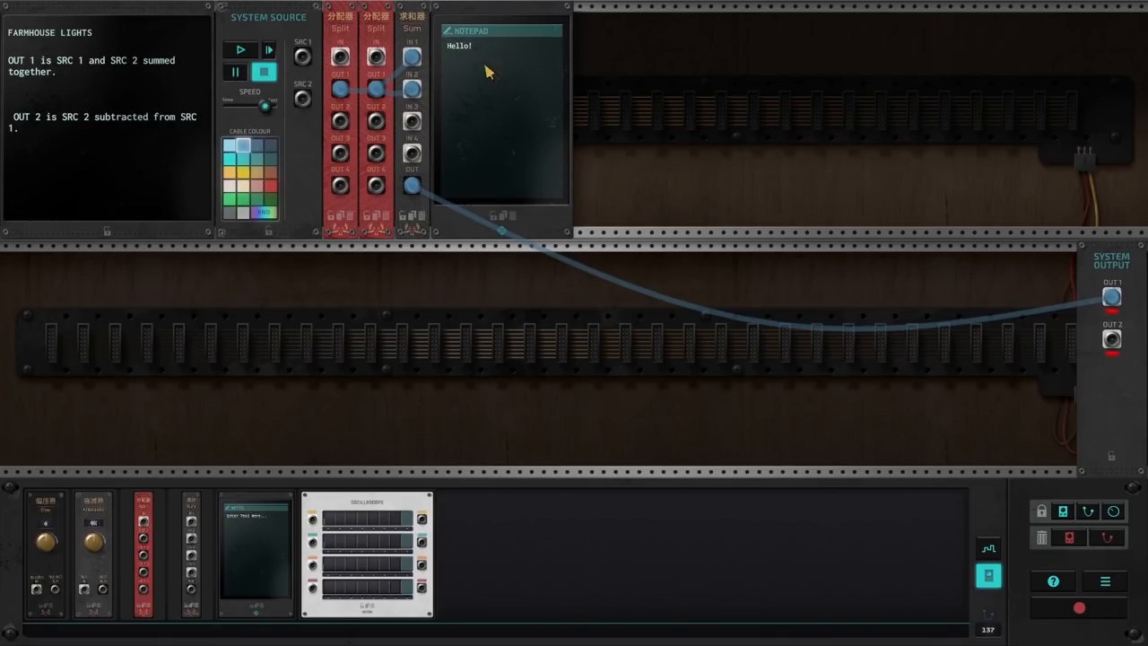
{"action": "left_click_drag", "start_coordinate": [502, 31], "coordinate": [897, 30]}
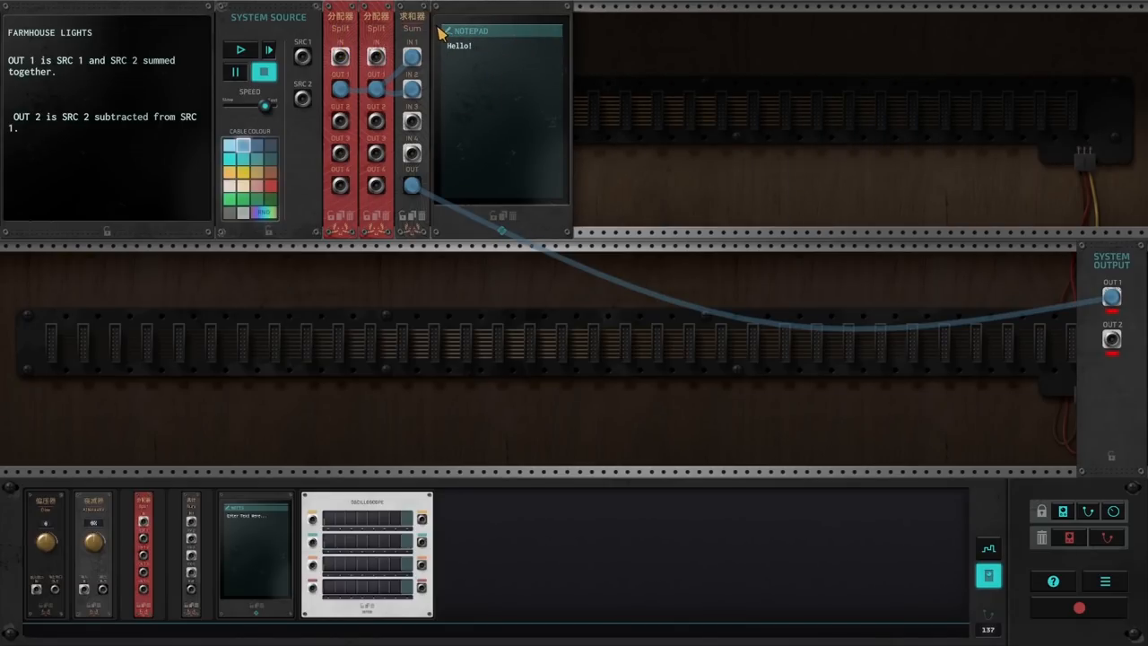
{"action": "mouse_move", "coordinate": [344, 52]}
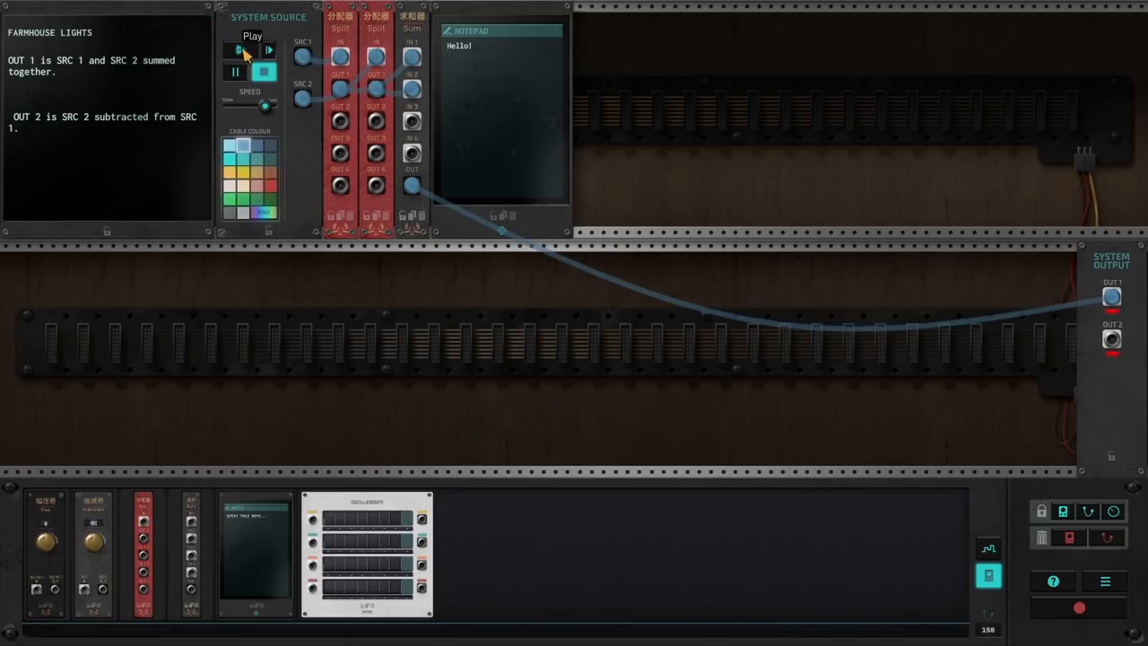
Run the circuit, then try linking the Sum's fourth input to a splitter and a splitter toward OUT 2
{"action": "left_click", "coordinate": [240, 51]}
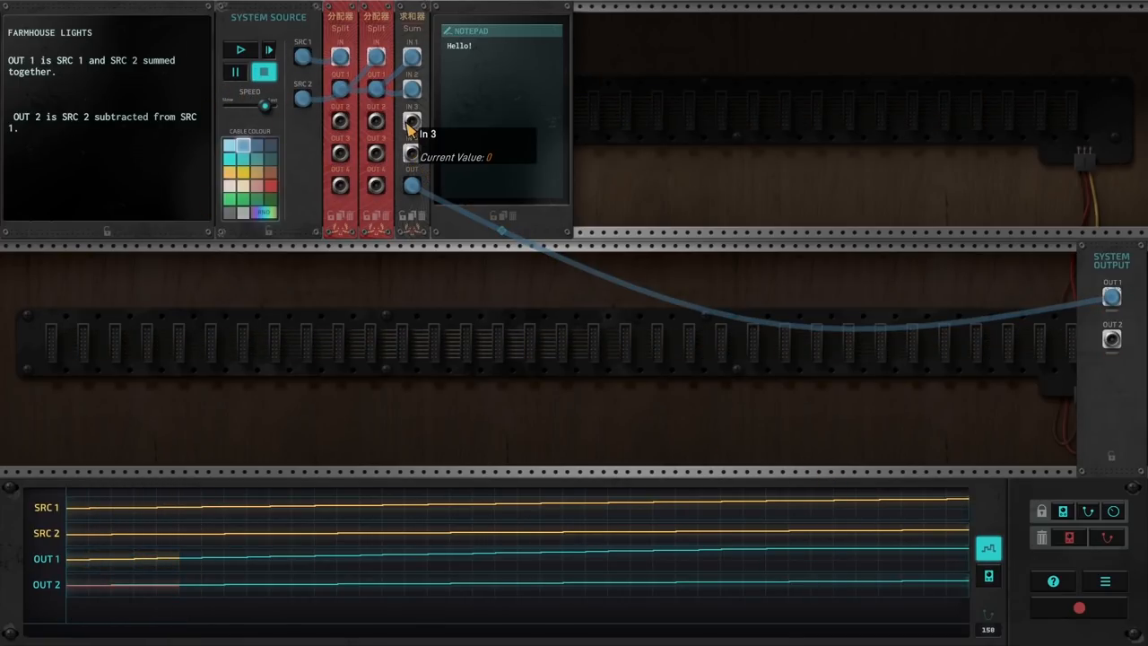
{"action": "mouse_move", "coordinate": [413, 36]}
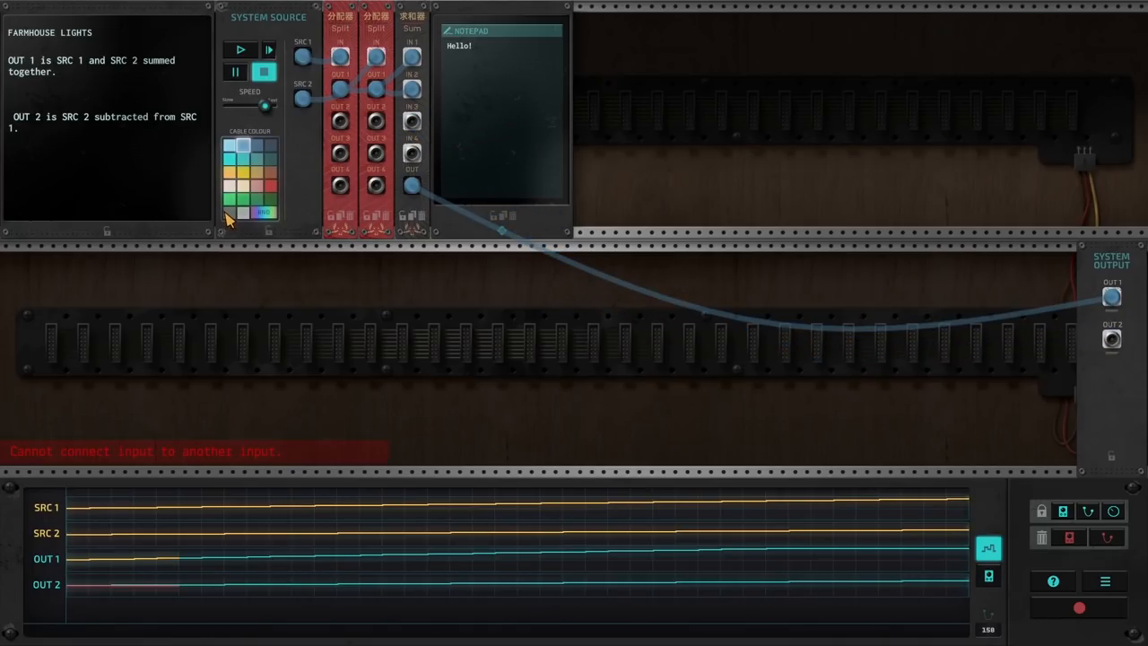
{"action": "mouse_move", "coordinate": [545, 463]}
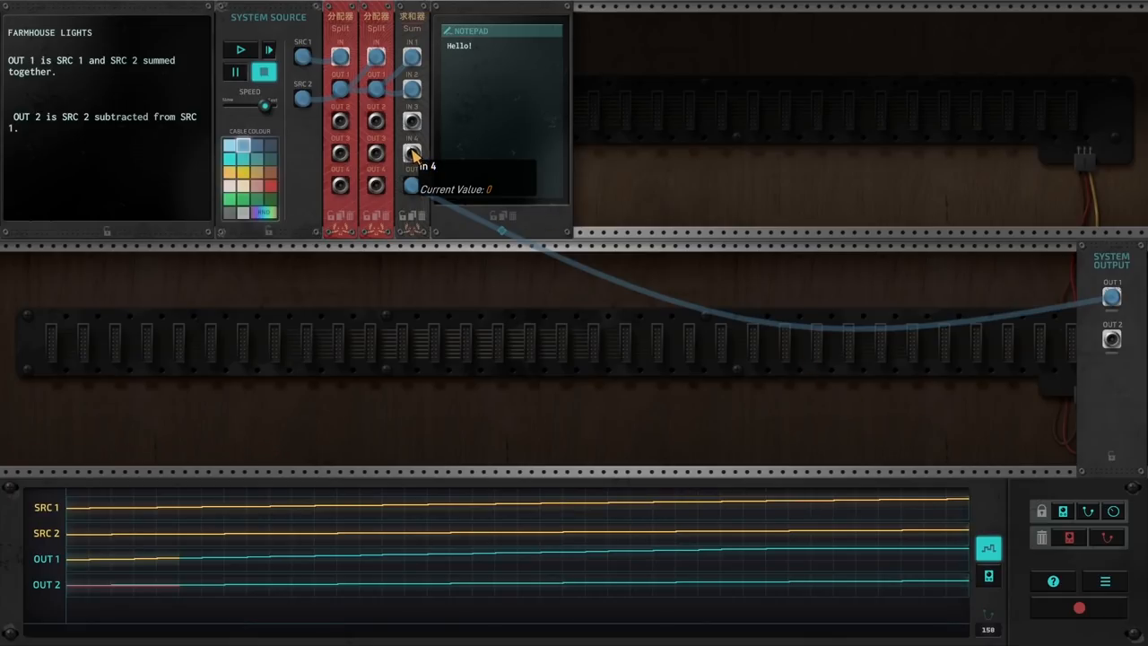
{"action": "left_click_drag", "start_coordinate": [413, 153], "coordinate": [375, 152]}
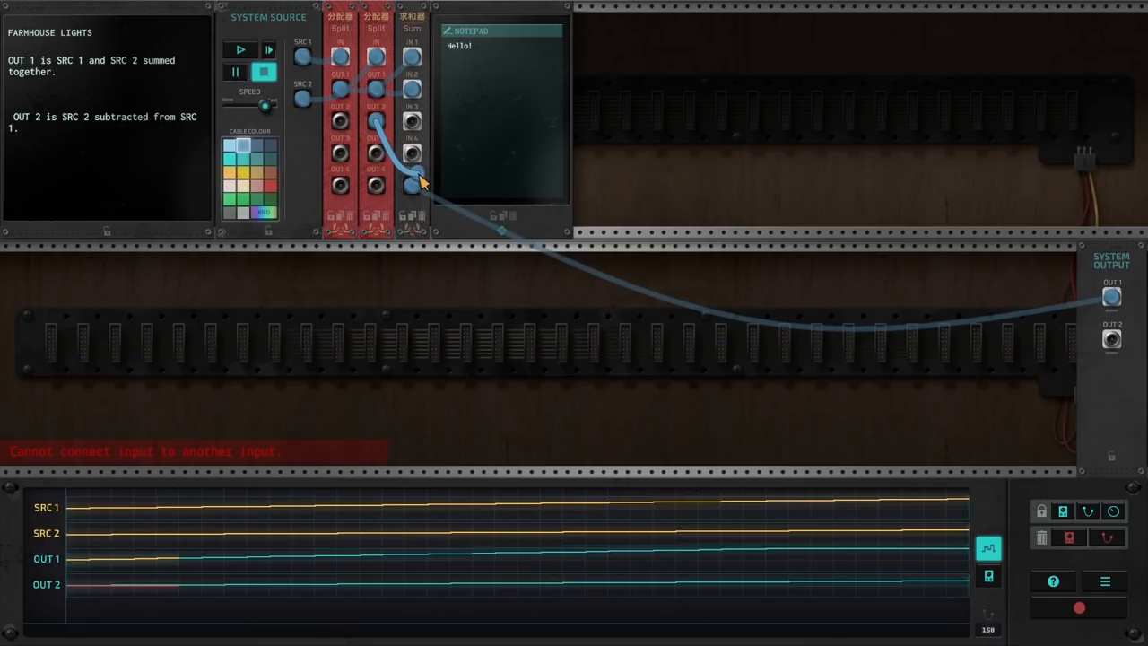
{"action": "left_click_drag", "start_coordinate": [421, 183], "coordinate": [762, 348]}
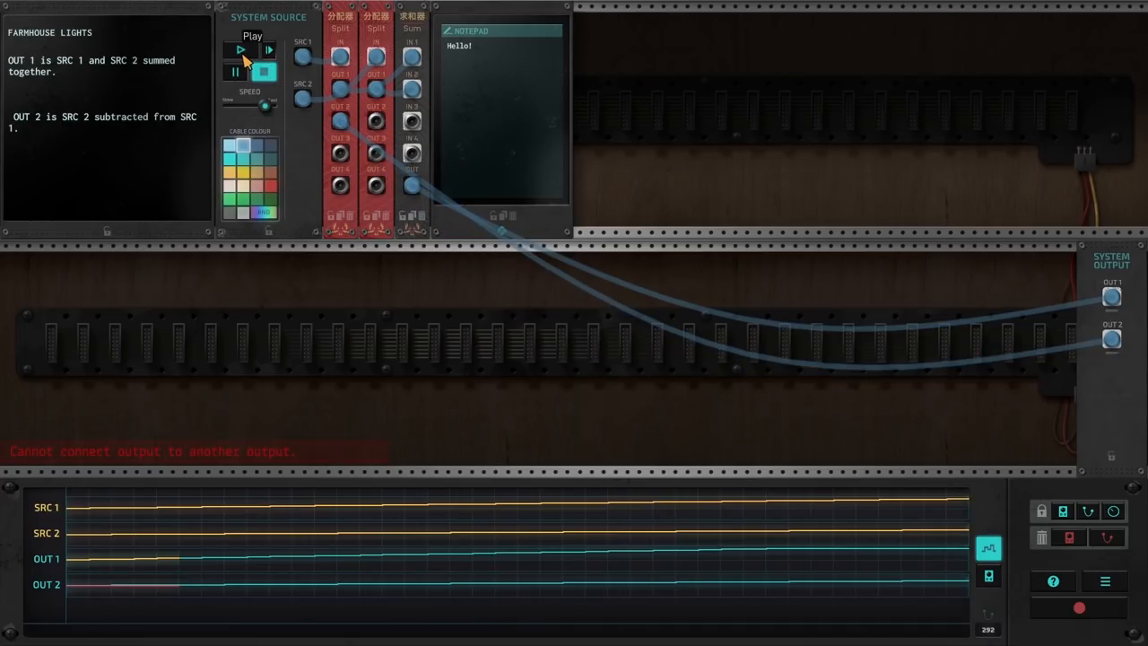
Run again and try joining a splitter output to another output, which the game rejects
{"action": "left_click", "coordinate": [240, 50]}
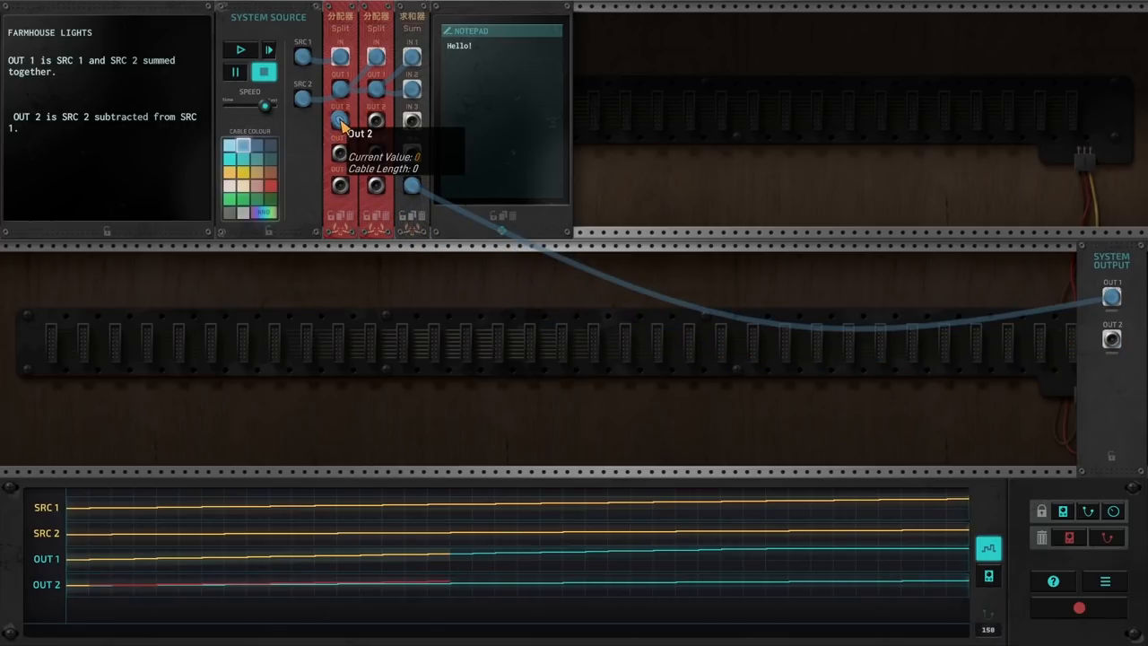
{"action": "left_click", "coordinate": [339, 118]}
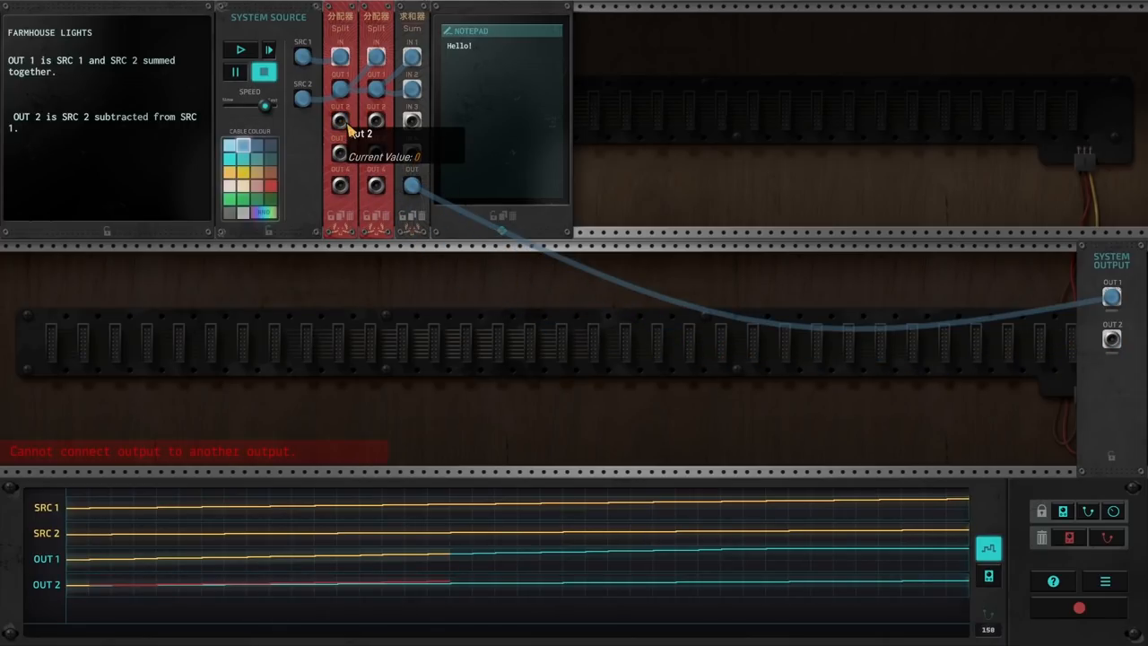
{"action": "left_click", "coordinate": [986, 576]}
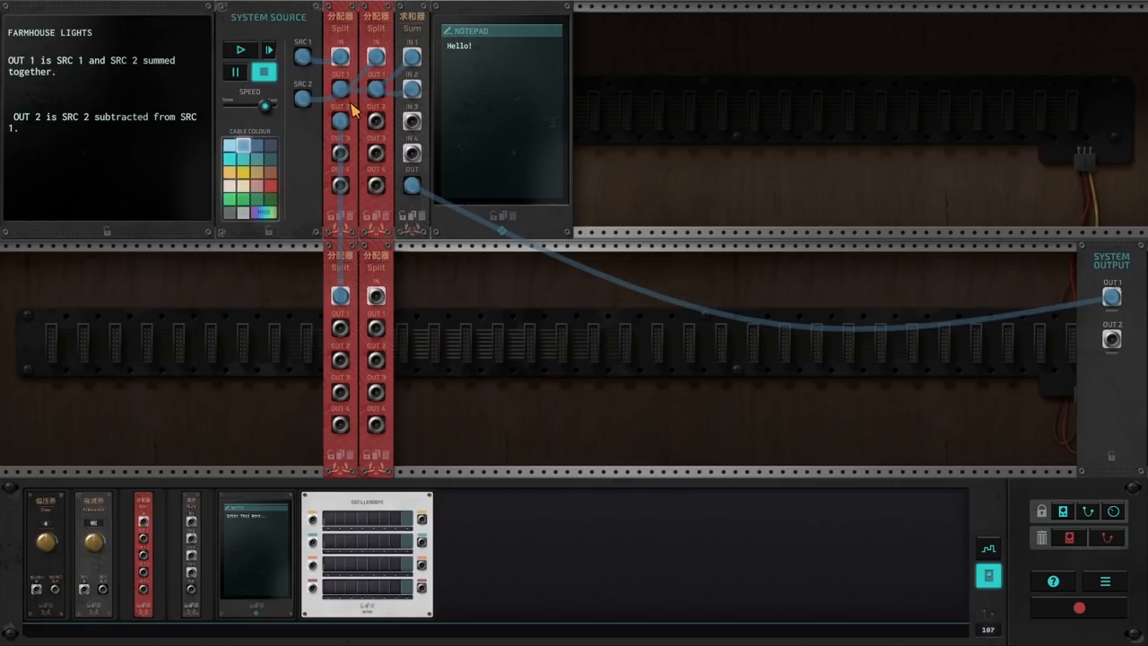
{"action": "mouse_move", "coordinate": [341, 56]}
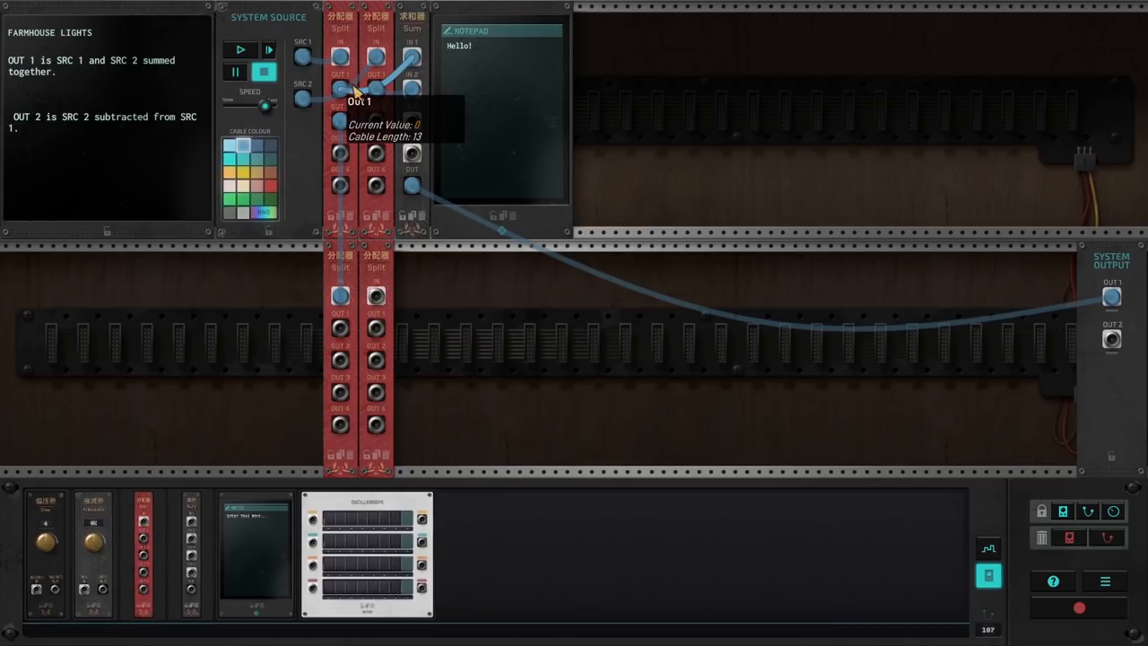
{"action": "mouse_move", "coordinate": [36, 130]}
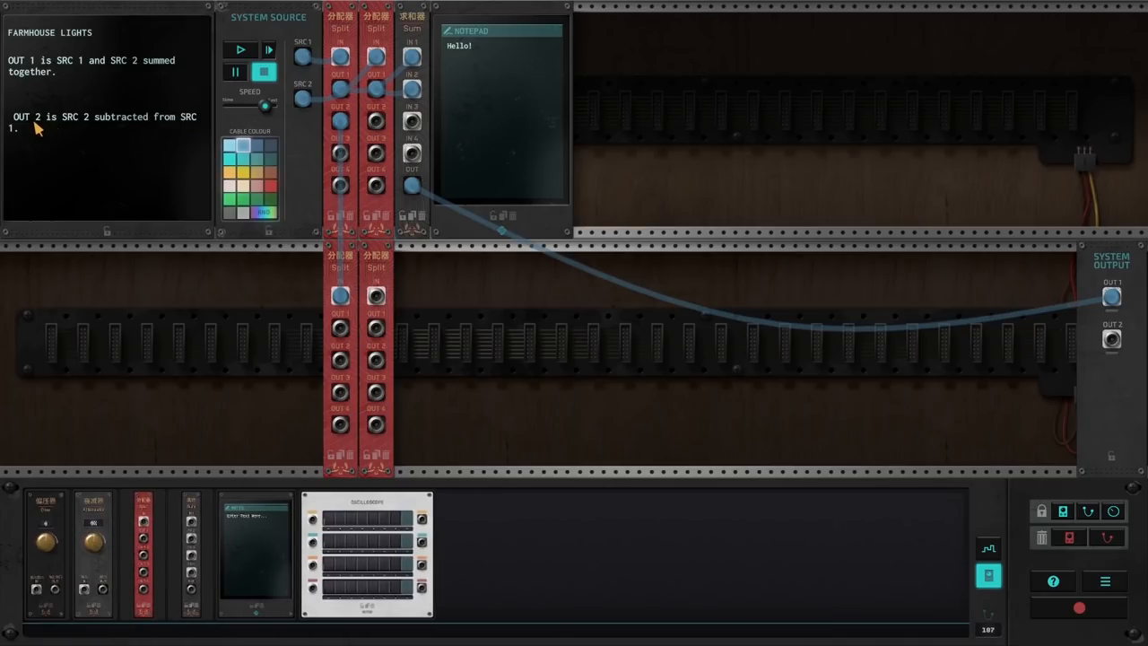
{"action": "mouse_move", "coordinate": [197, 140]}
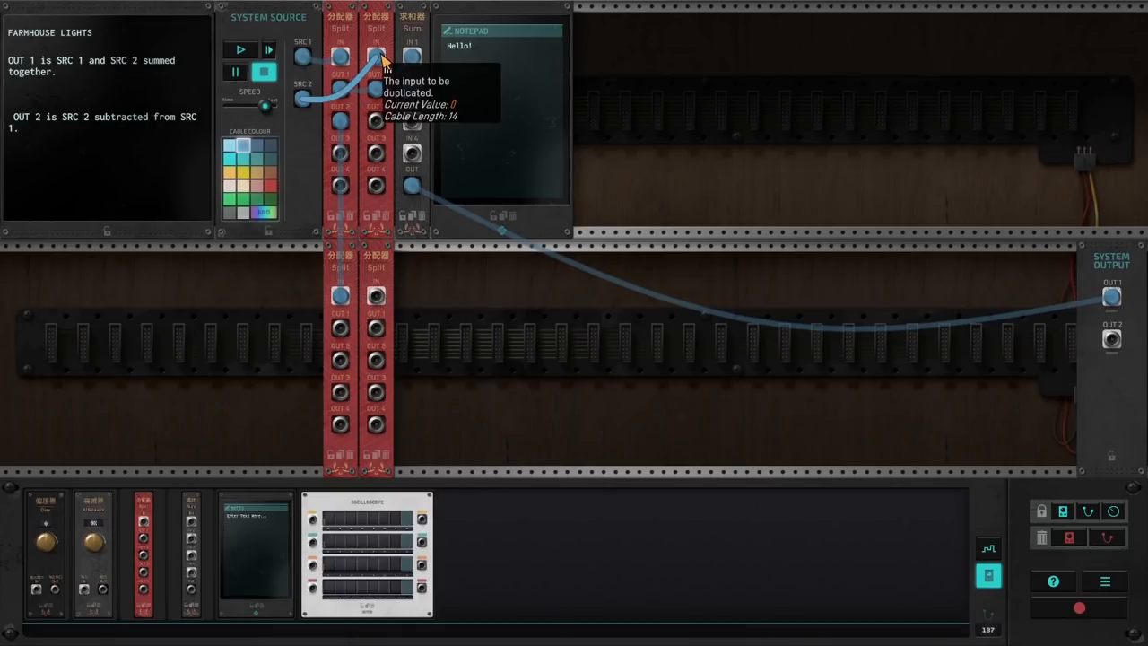
{"action": "mouse_move", "coordinate": [140, 94]}
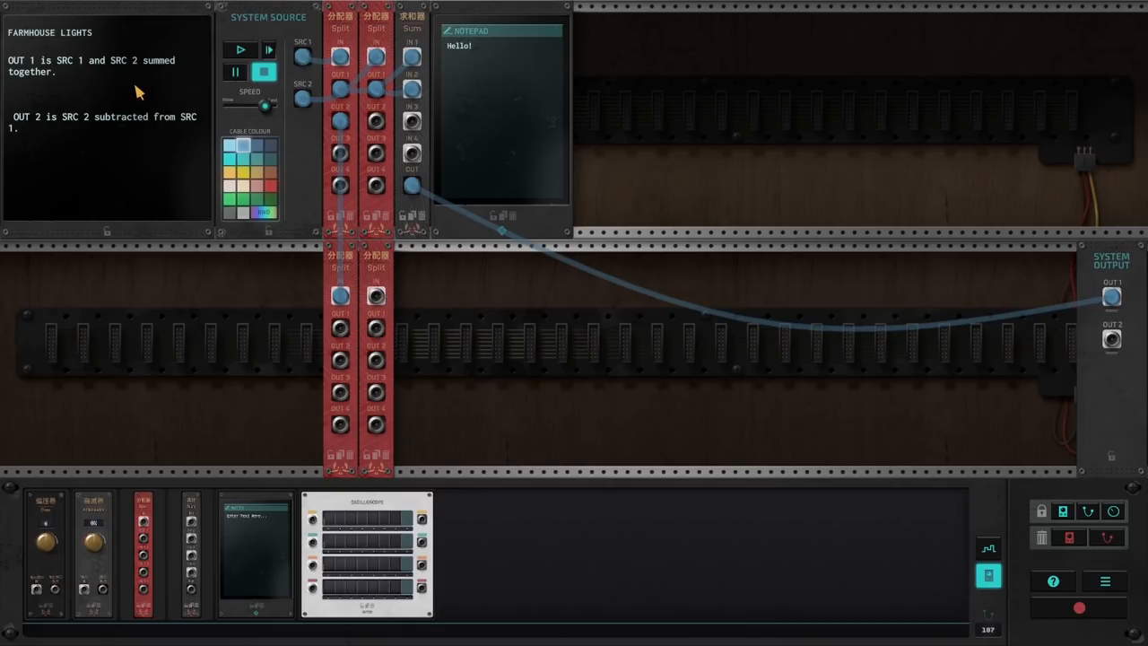
{"action": "mouse_move", "coordinate": [255, 136]}
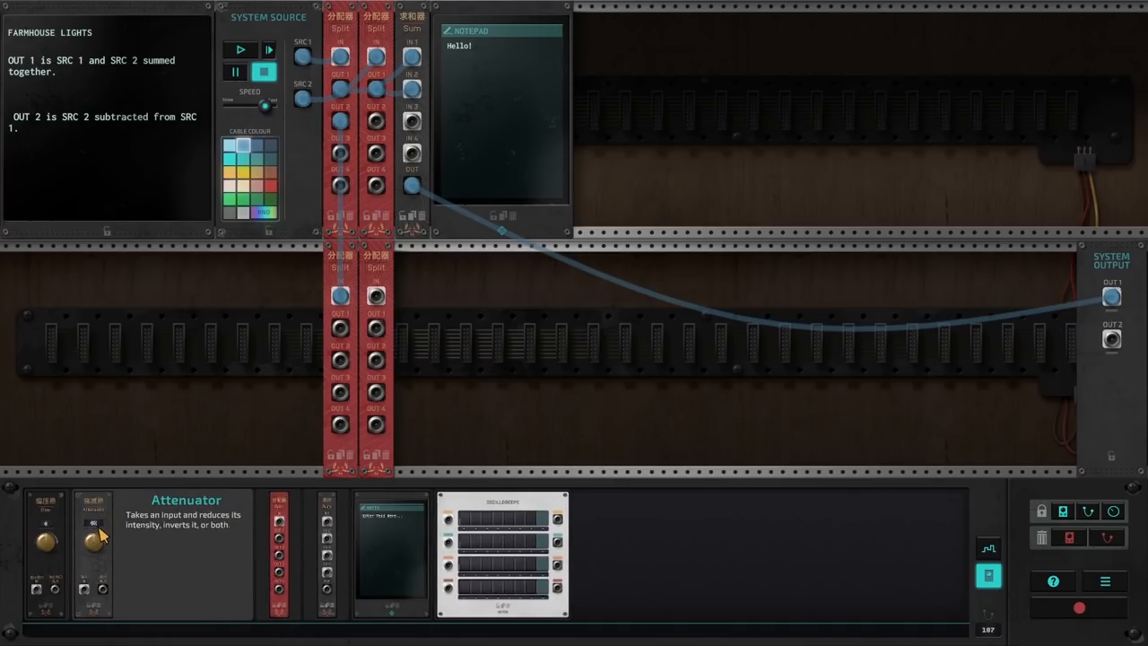
Place an attenuator in the lower rack, set its Amount to -50%, and run the simulation
{"action": "left_click_drag", "start_coordinate": [93, 538], "coordinate": [431, 359]}
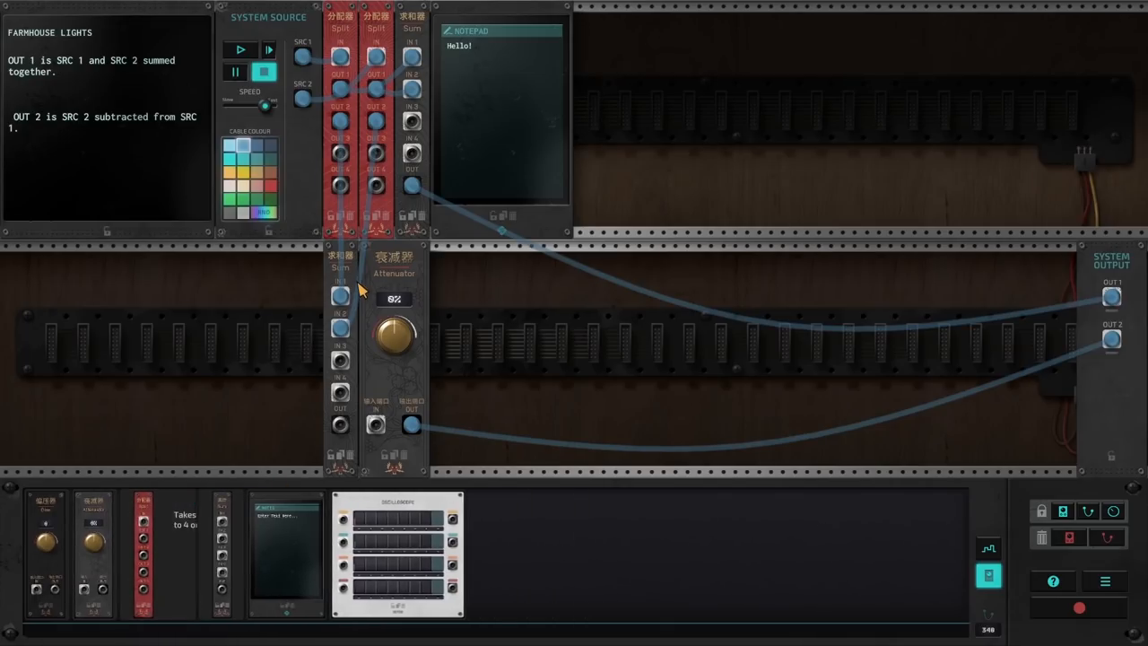
{"action": "mouse_move", "coordinate": [341, 362]}
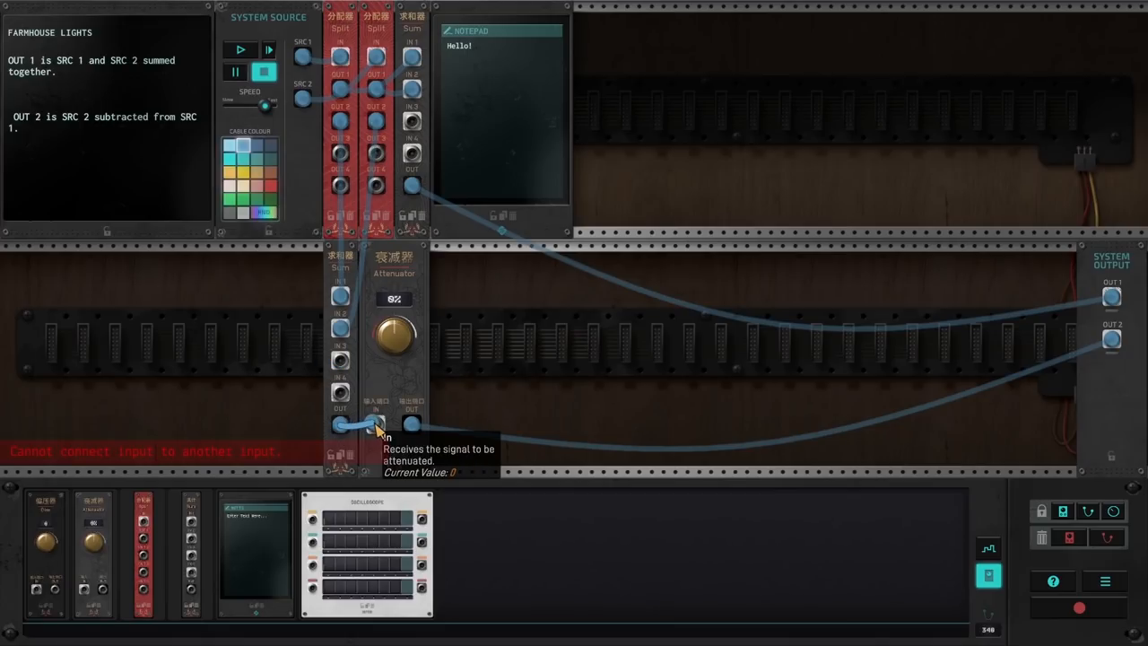
{"action": "left_click", "coordinate": [240, 50]}
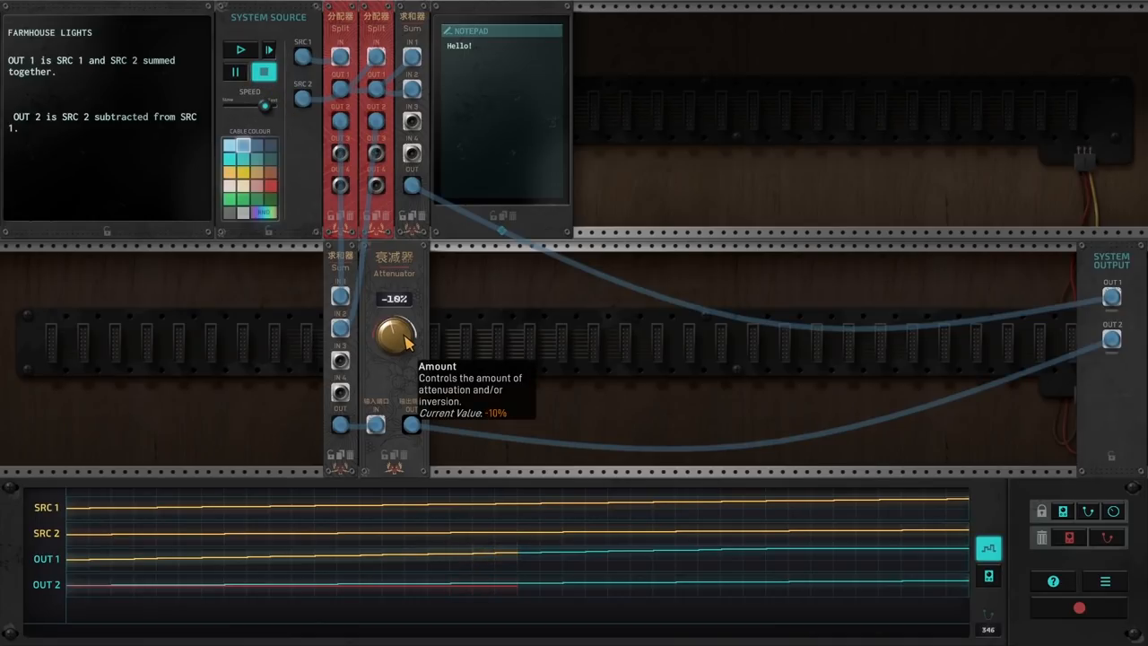
{"action": "left_click_drag", "start_coordinate": [394, 331], "coordinate": [377, 358]}
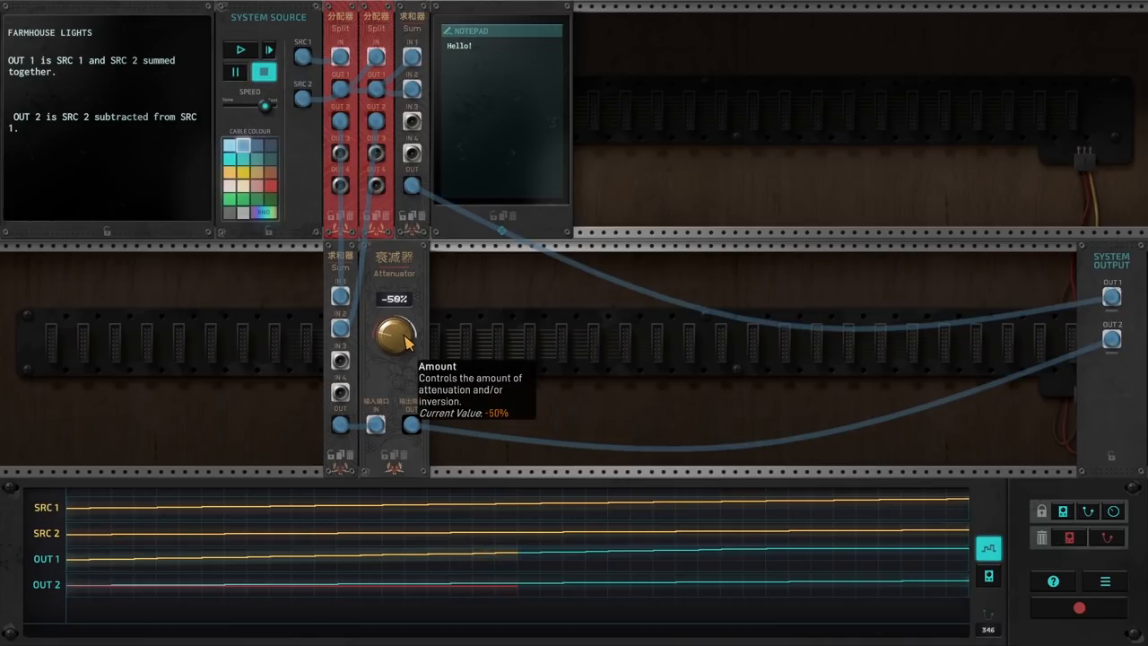
{"action": "left_click", "coordinate": [240, 51]}
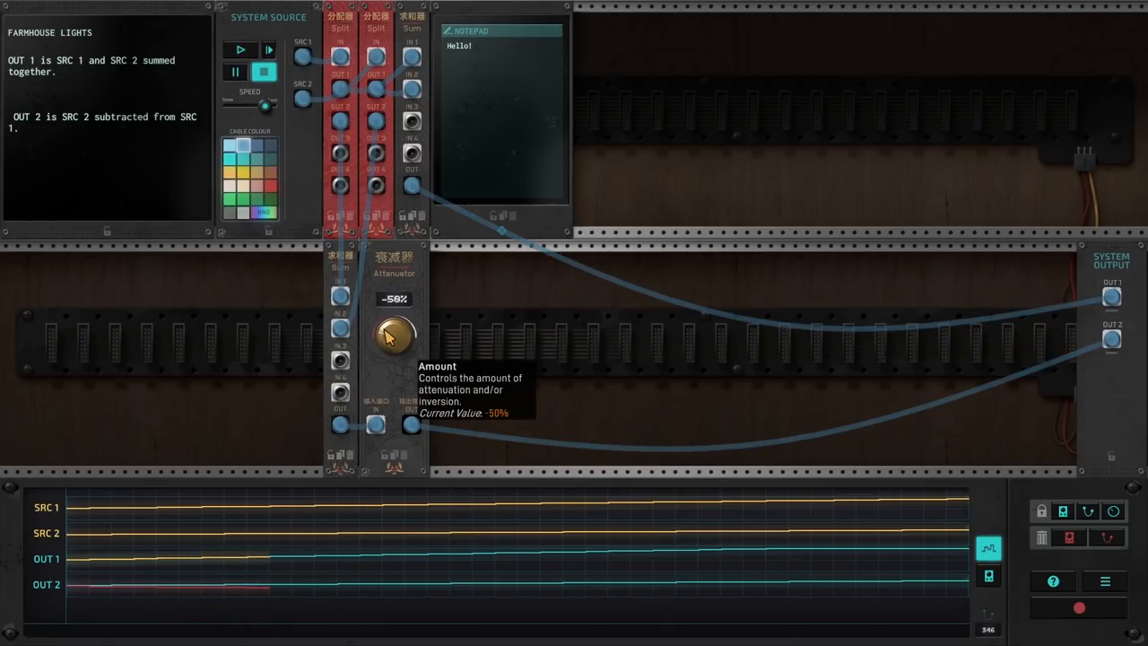
{"action": "mouse_move", "coordinate": [377, 388]}
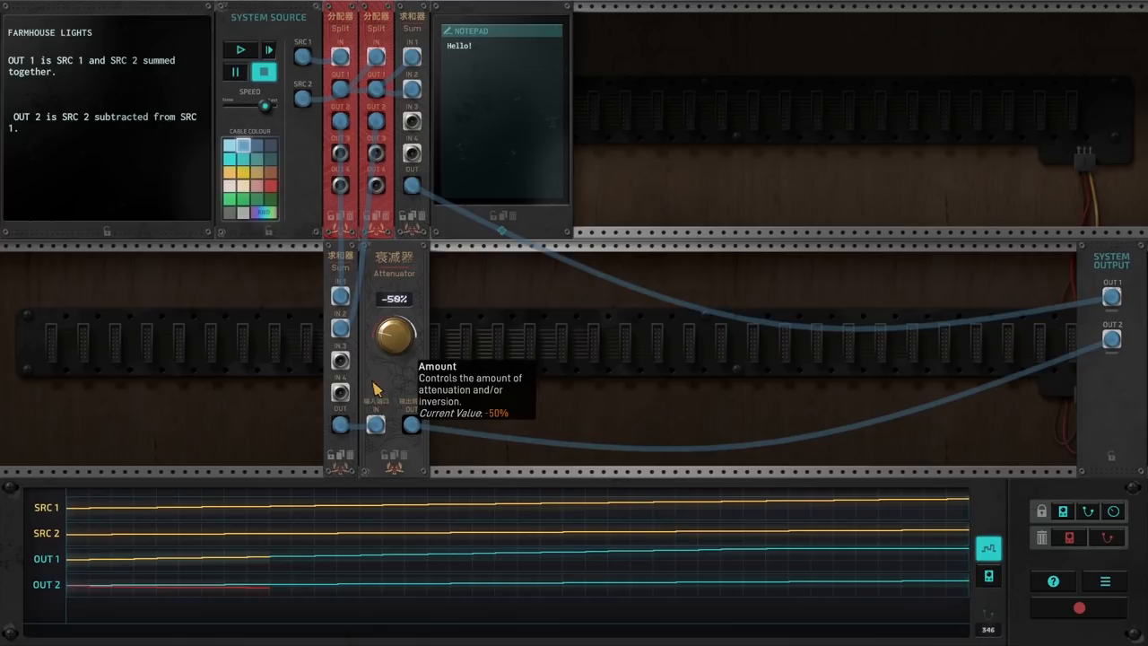
{"action": "mouse_move", "coordinate": [362, 344]}
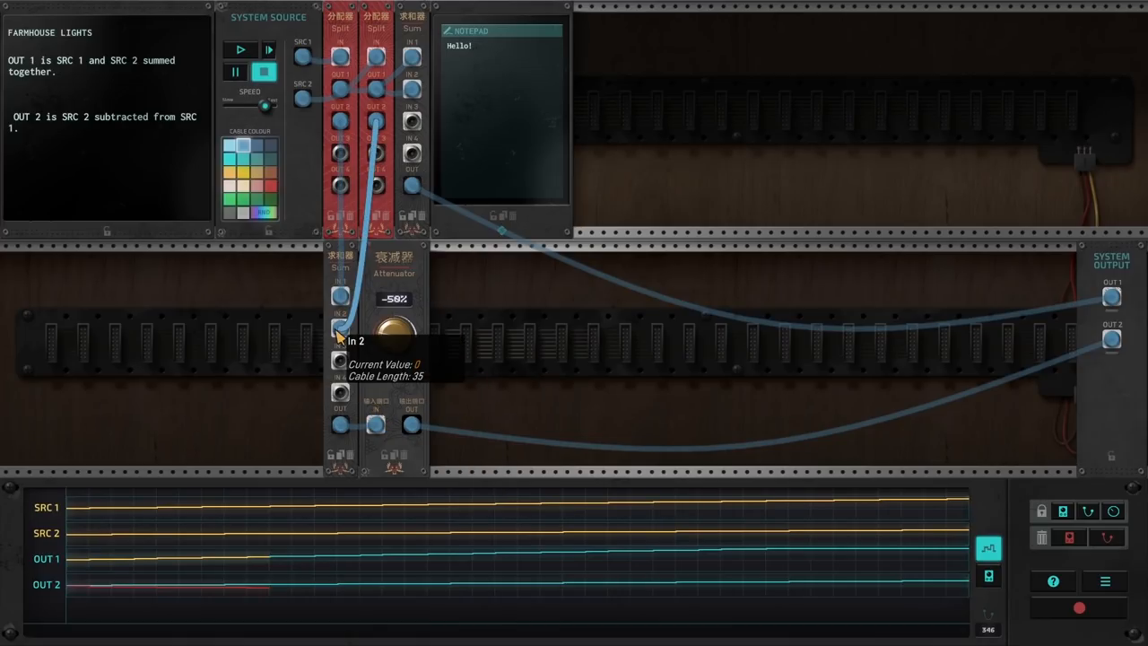
Unplug the attenuator's input cable and run the simulation to test OUT 1 and OUT 2
{"action": "left_click_drag", "start_coordinate": [339, 326], "coordinate": [375, 118]}
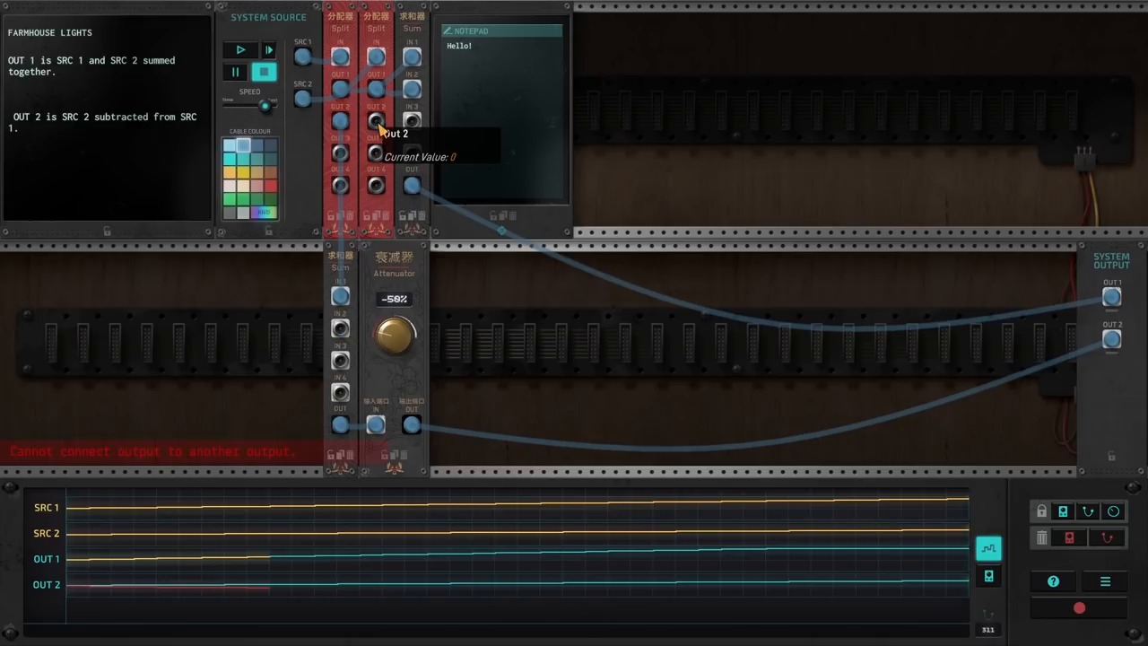
{"action": "mouse_move", "coordinate": [498, 461]}
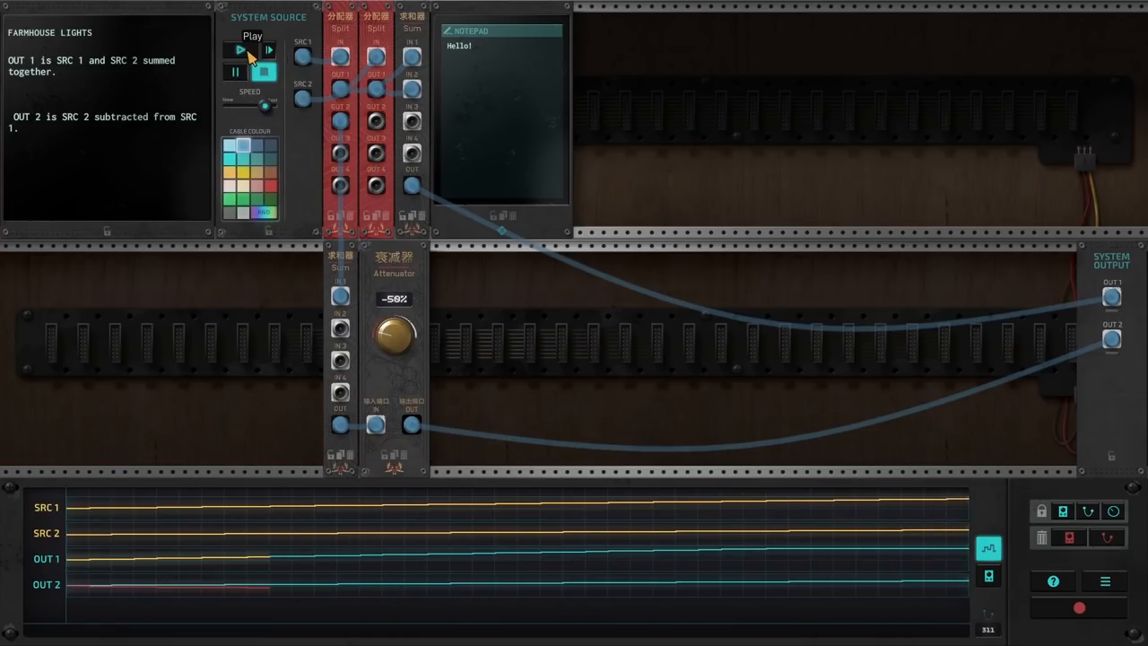
{"action": "left_click", "coordinate": [237, 50]}
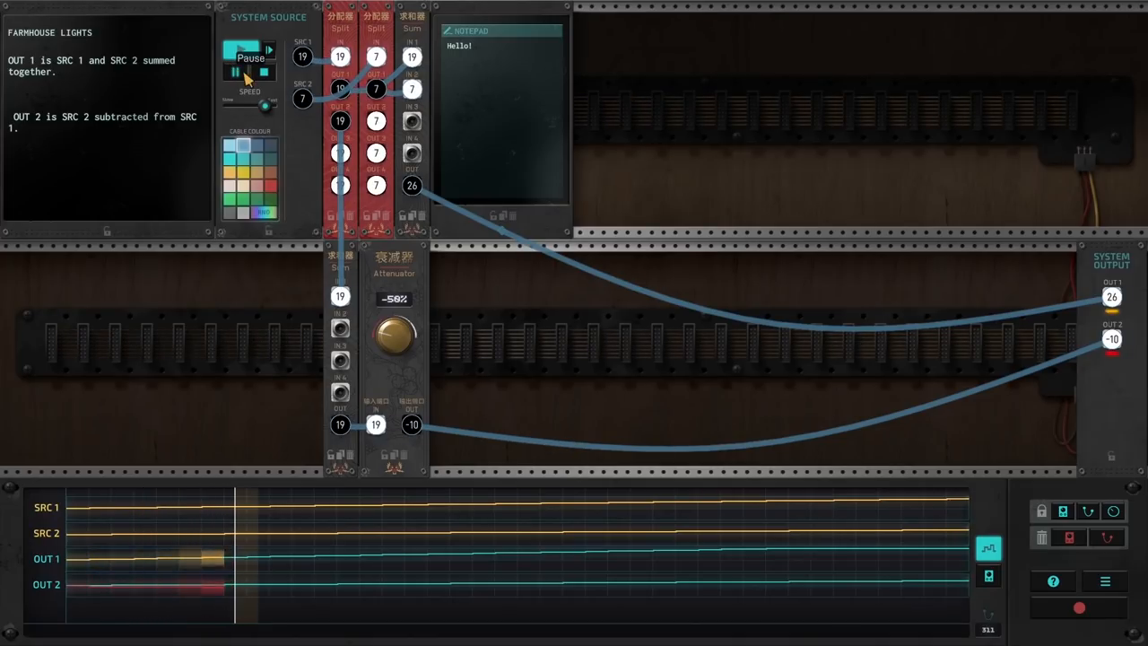
{"action": "left_click_drag", "start_coordinate": [392, 335], "coordinate": [404, 323]}
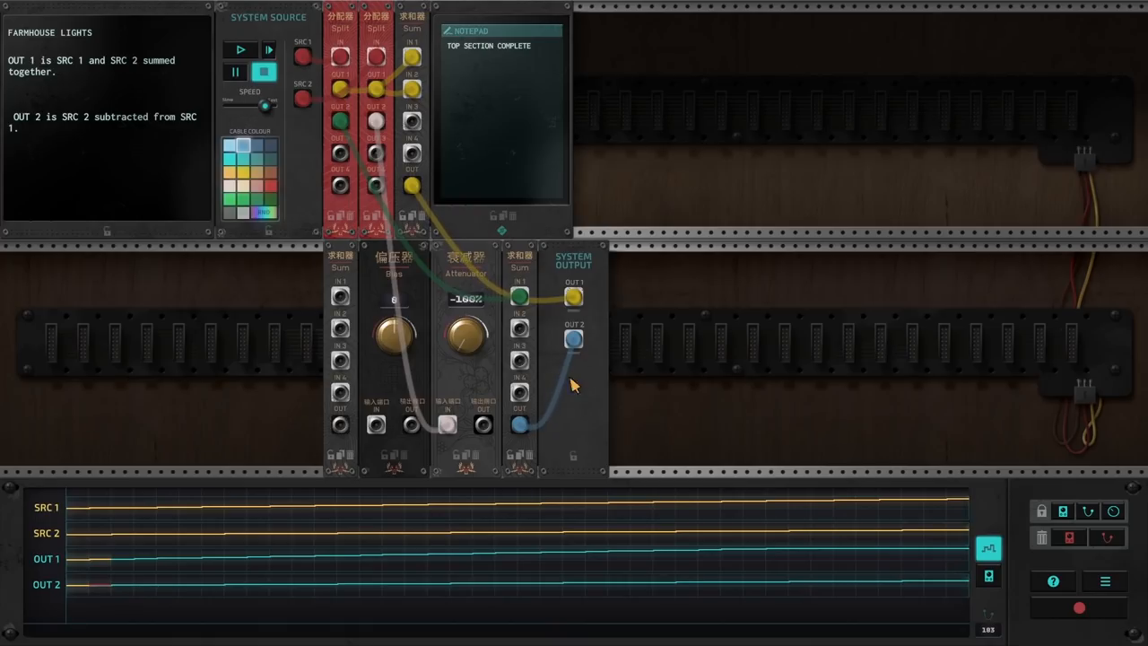
{"action": "mouse_move", "coordinate": [457, 279]}
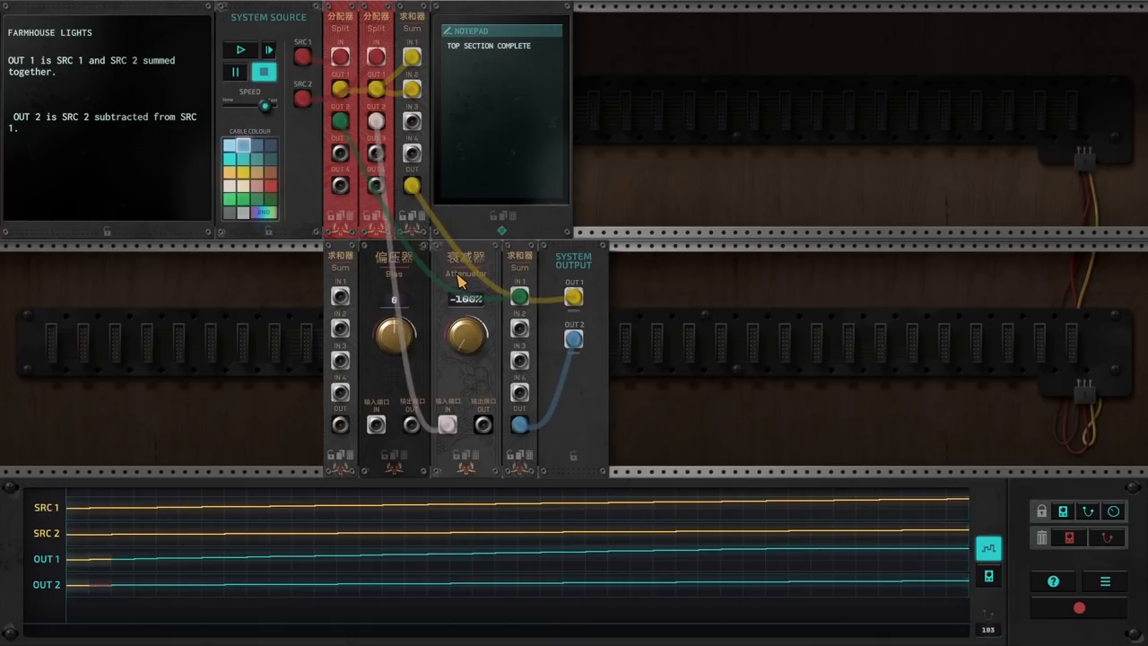
{"action": "mouse_move", "coordinate": [463, 333]}
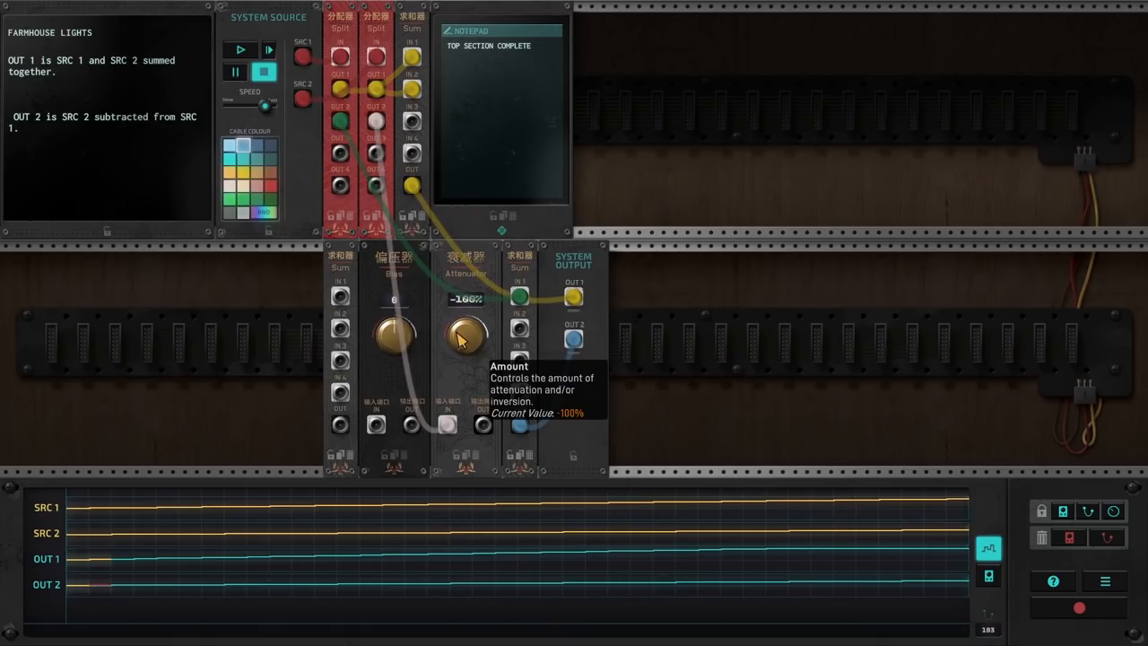
{"action": "mouse_move", "coordinate": [499, 348]}
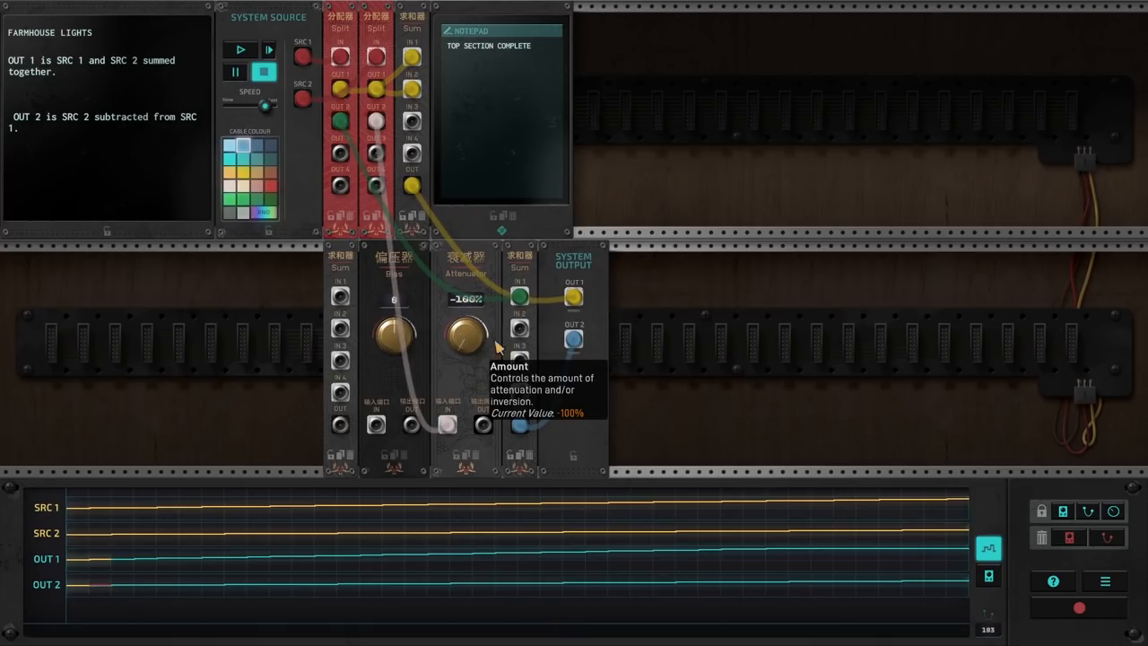
{"action": "mouse_move", "coordinate": [344, 276]}
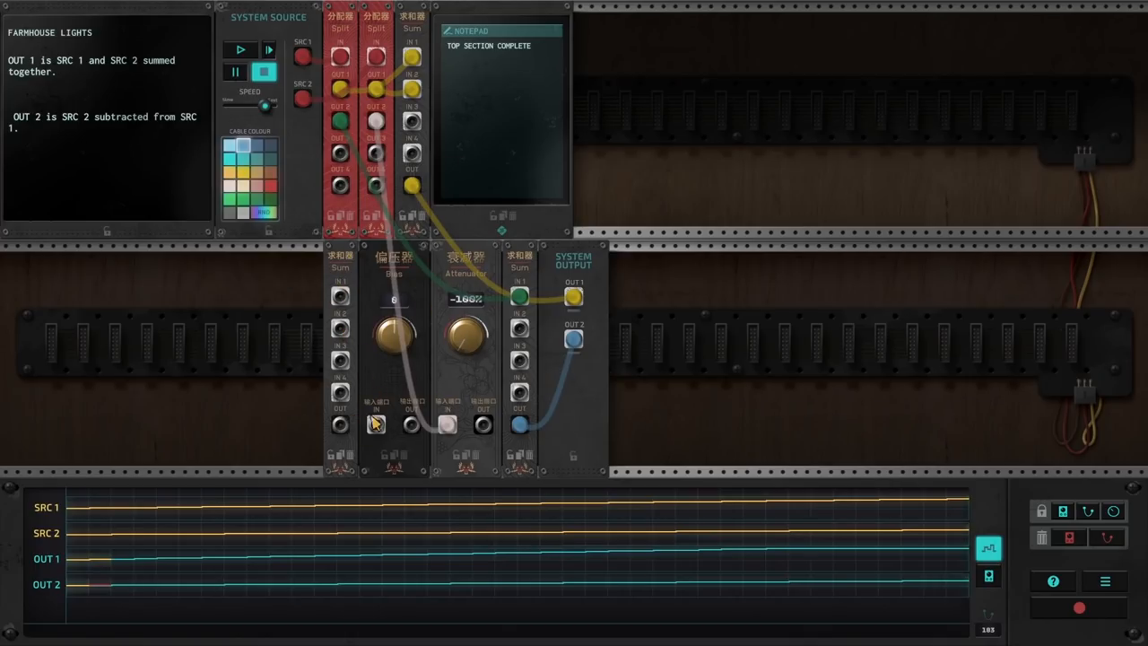
{"action": "mouse_move", "coordinate": [497, 385]}
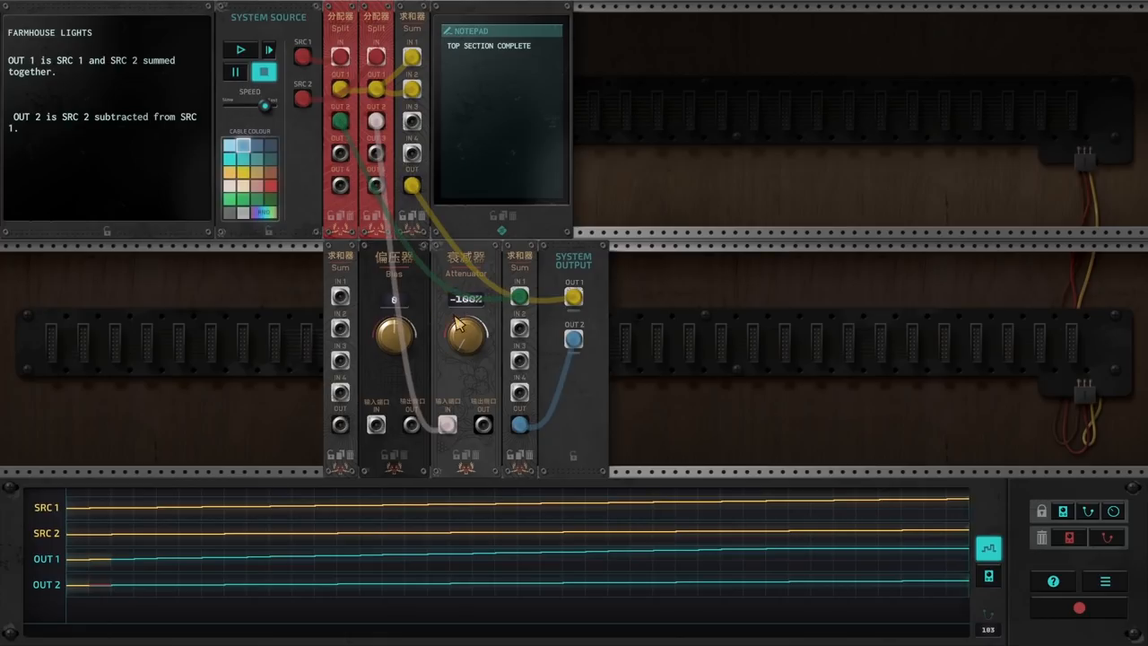
{"action": "mouse_move", "coordinate": [464, 337]}
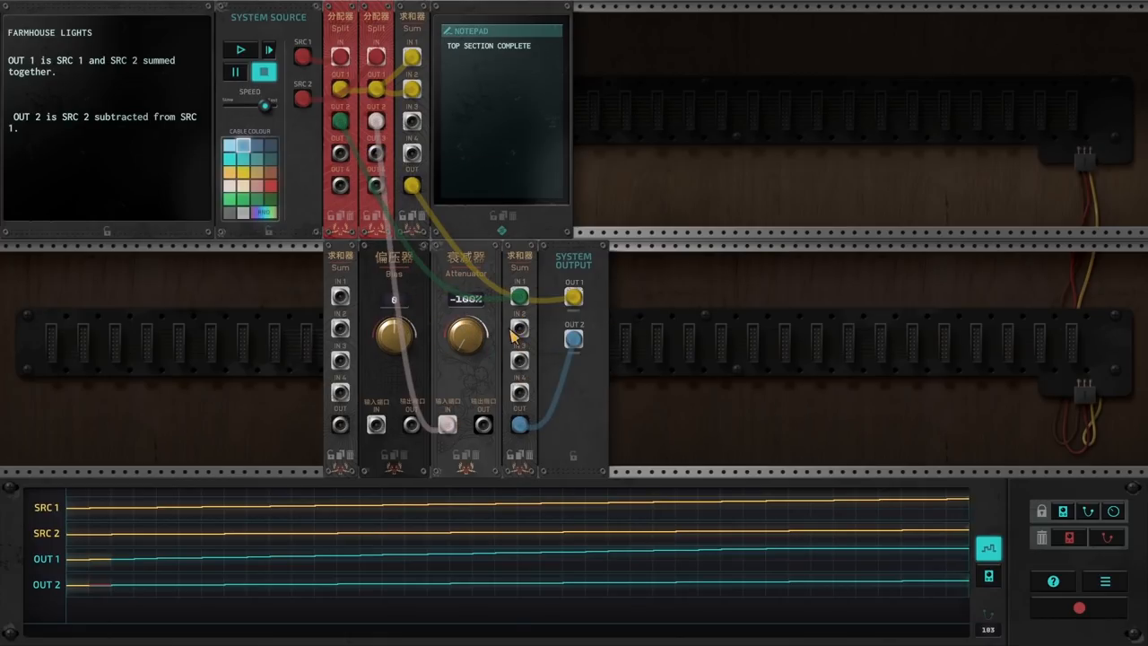
{"action": "mouse_move", "coordinate": [524, 319]}
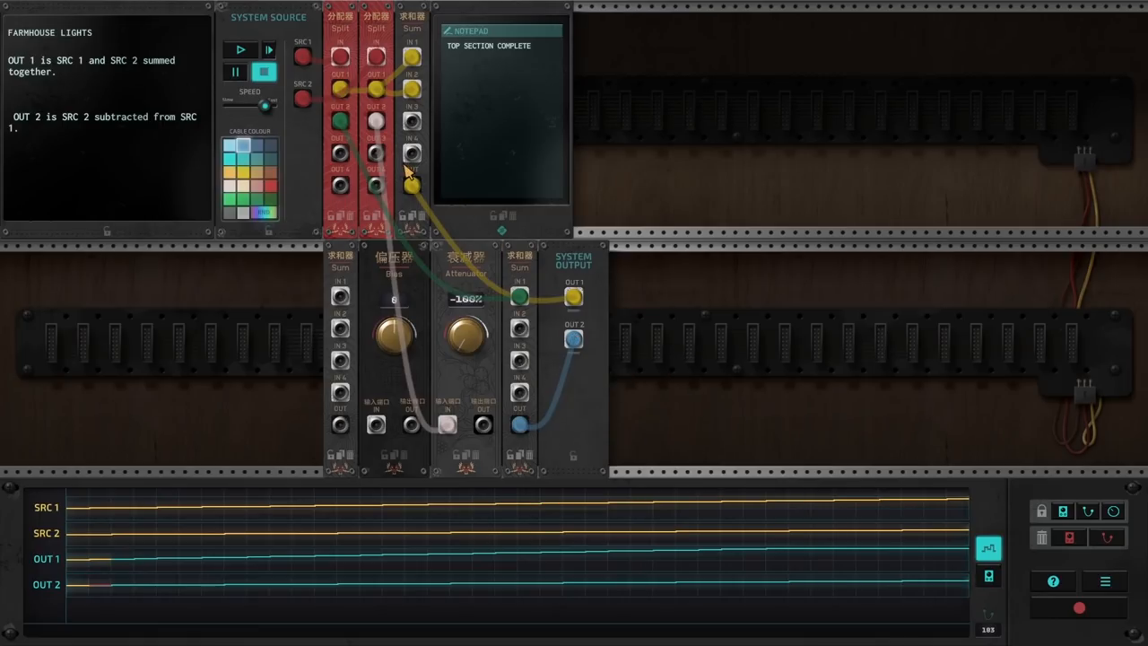
{"action": "mouse_move", "coordinate": [309, 56]}
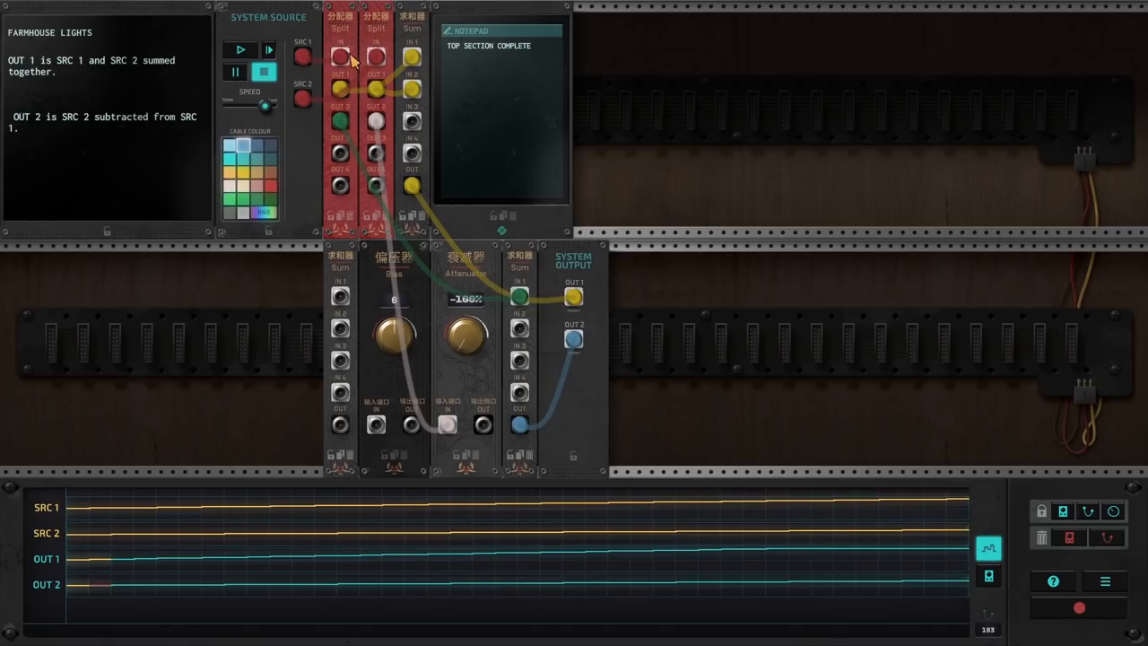
{"action": "mouse_move", "coordinate": [409, 86]}
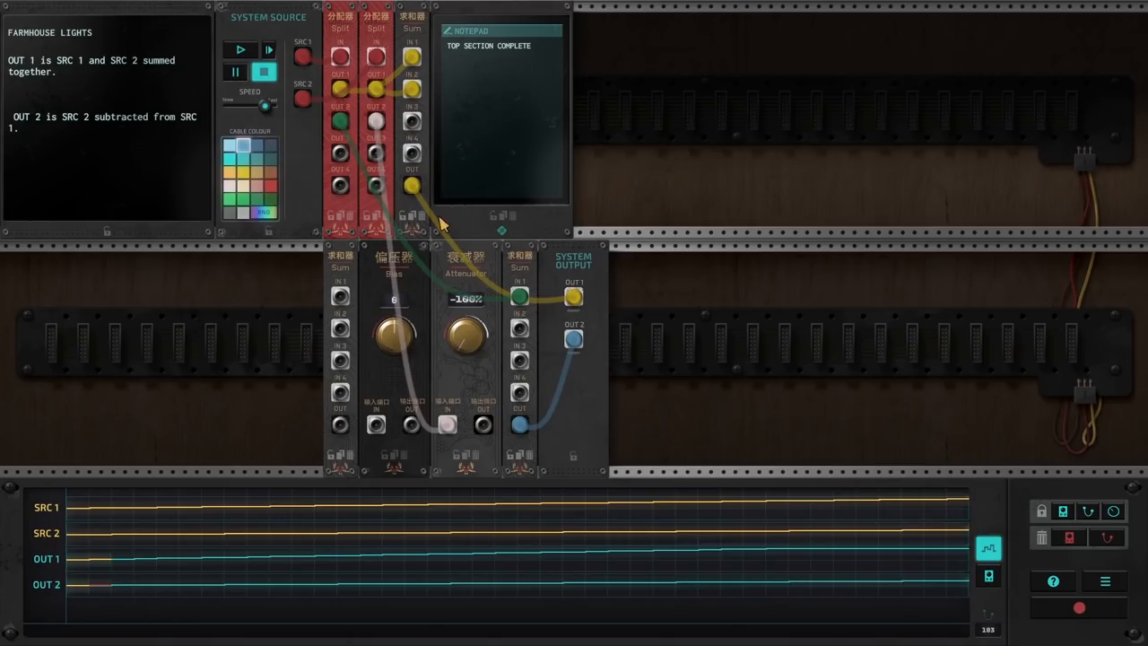
{"action": "mouse_move", "coordinate": [430, 34]}
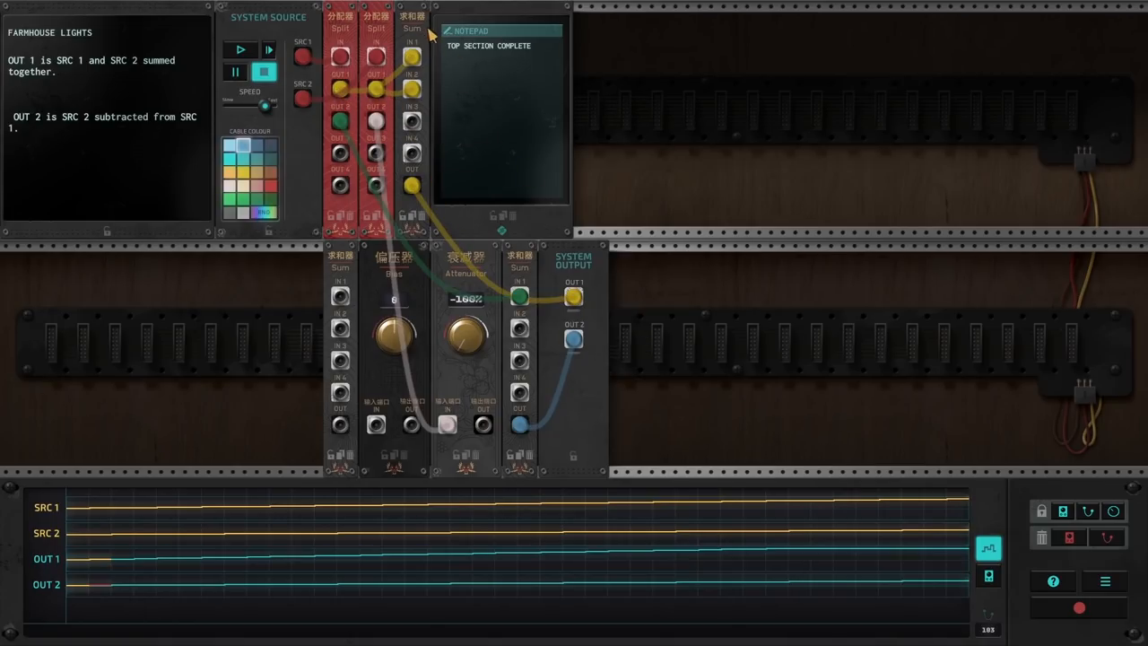
{"action": "mouse_move", "coordinate": [431, 193]}
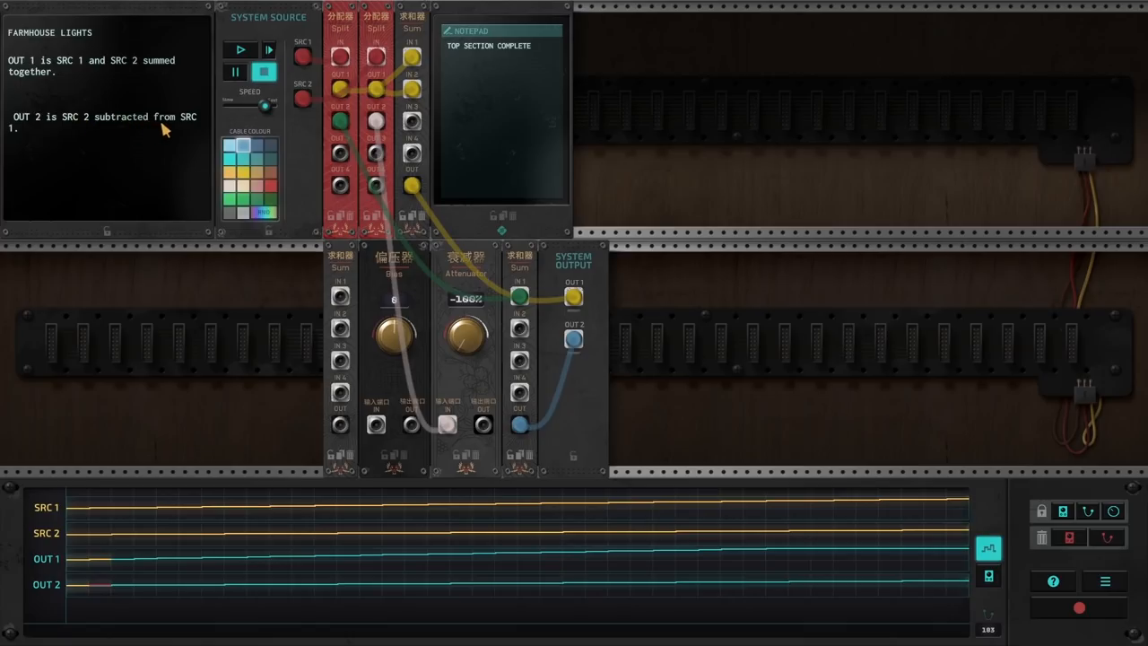
{"action": "mouse_move", "coordinate": [357, 125]}
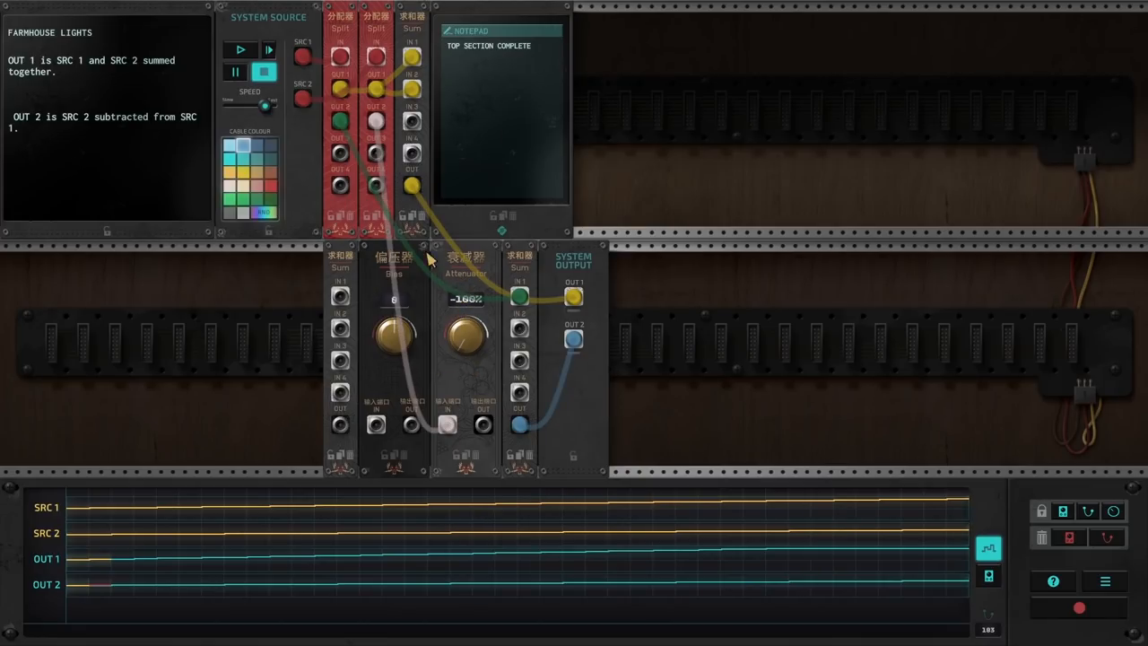
{"action": "mouse_move", "coordinate": [488, 314]}
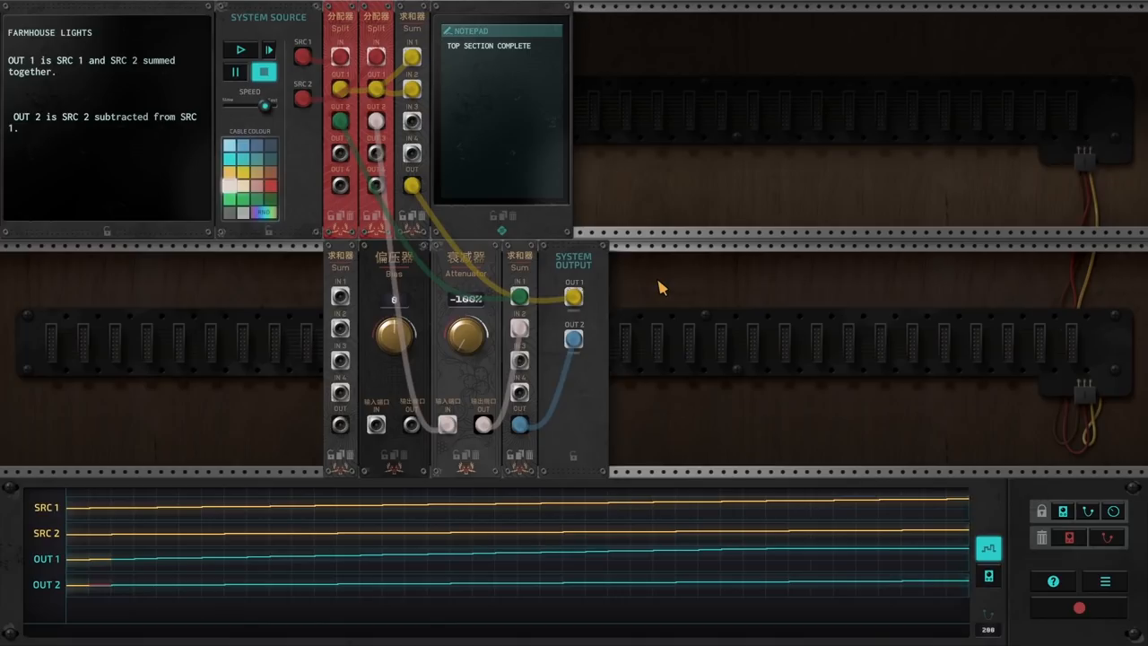
{"action": "mouse_move", "coordinate": [359, 97]}
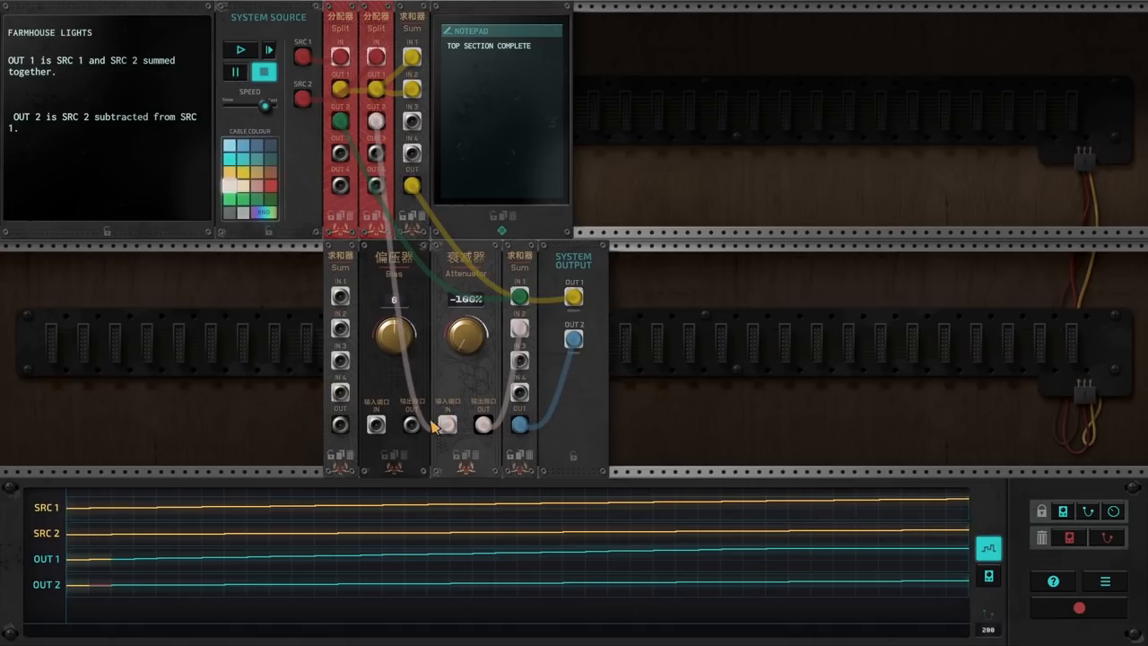
{"action": "mouse_move", "coordinate": [357, 26]}
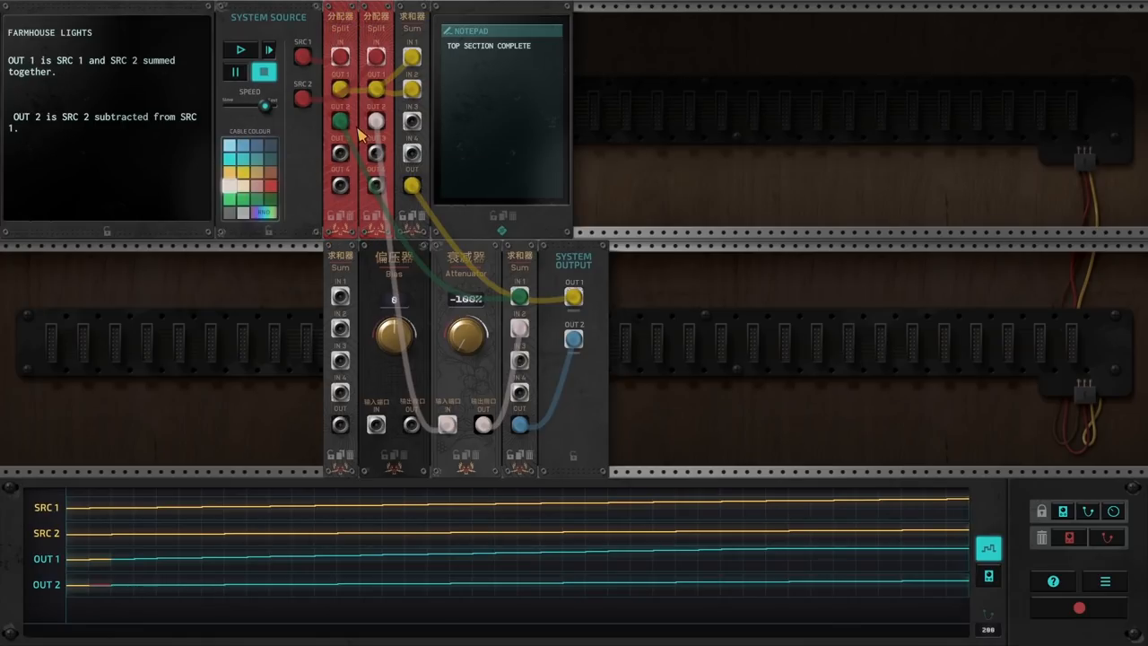
{"action": "mouse_move", "coordinate": [384, 11]}
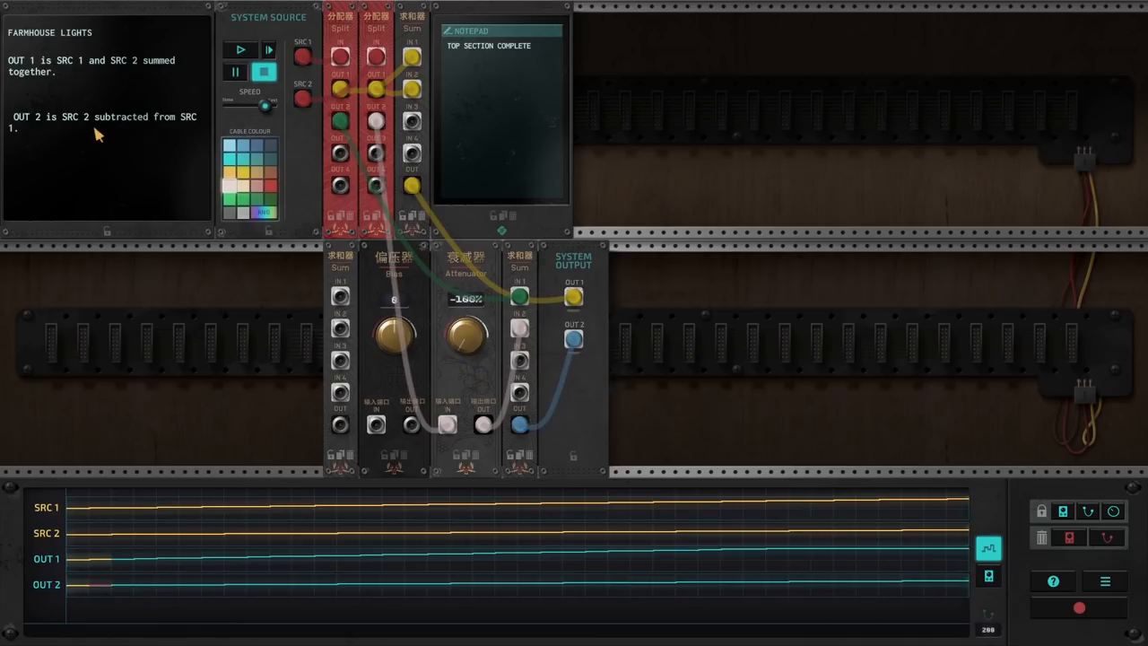
{"action": "mouse_move", "coordinate": [180, 211]}
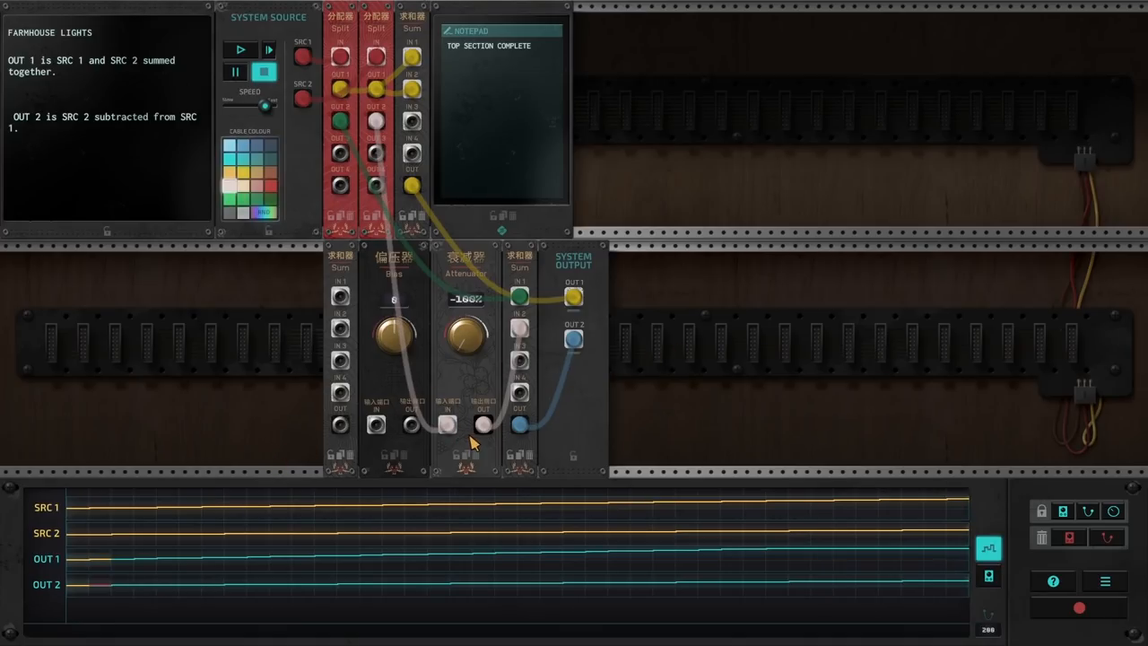
{"action": "mouse_move", "coordinate": [398, 277]}
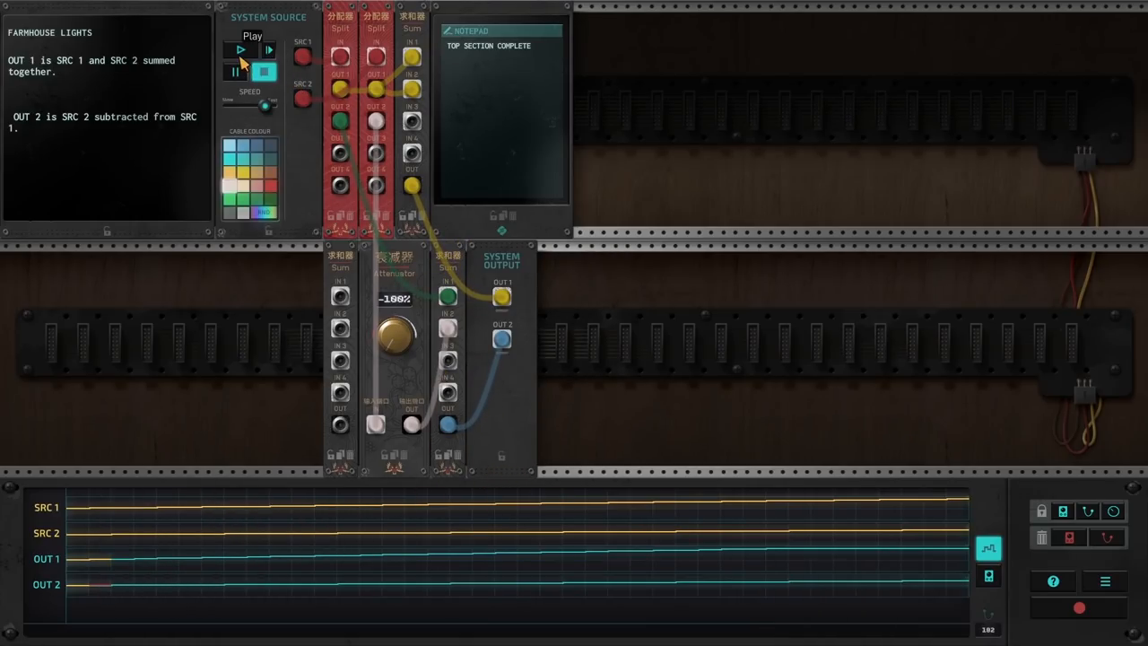
Run the simulation to test the finished Farmhouse Lights subtraction patch
{"action": "left_click", "coordinate": [240, 50]}
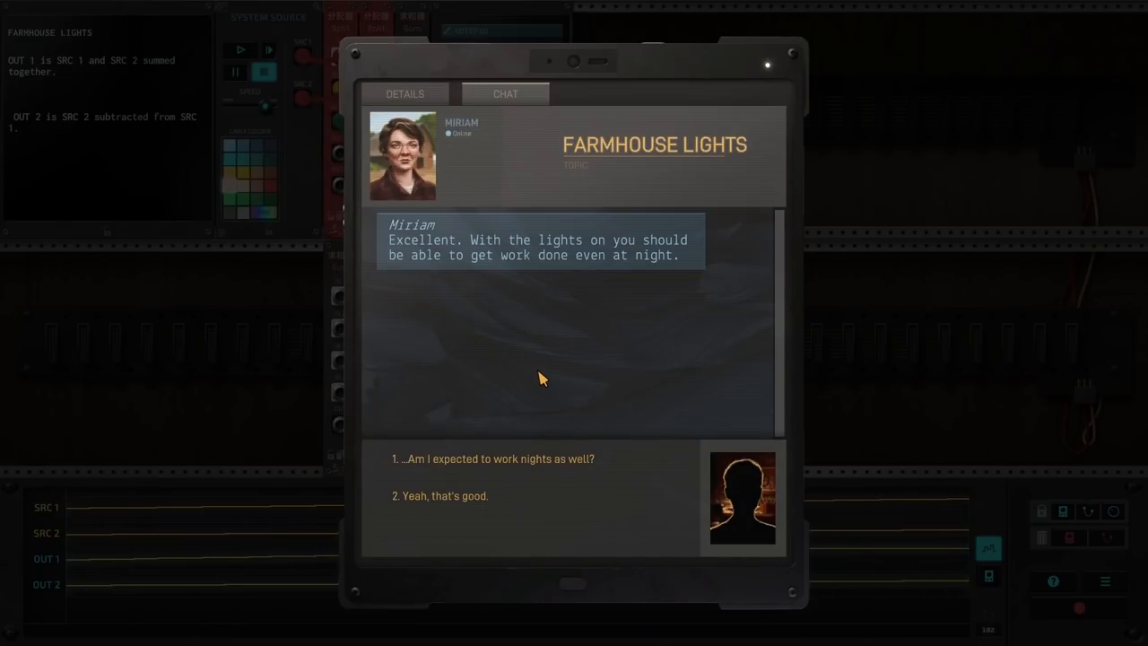
{"action": "mouse_move", "coordinate": [495, 459]}
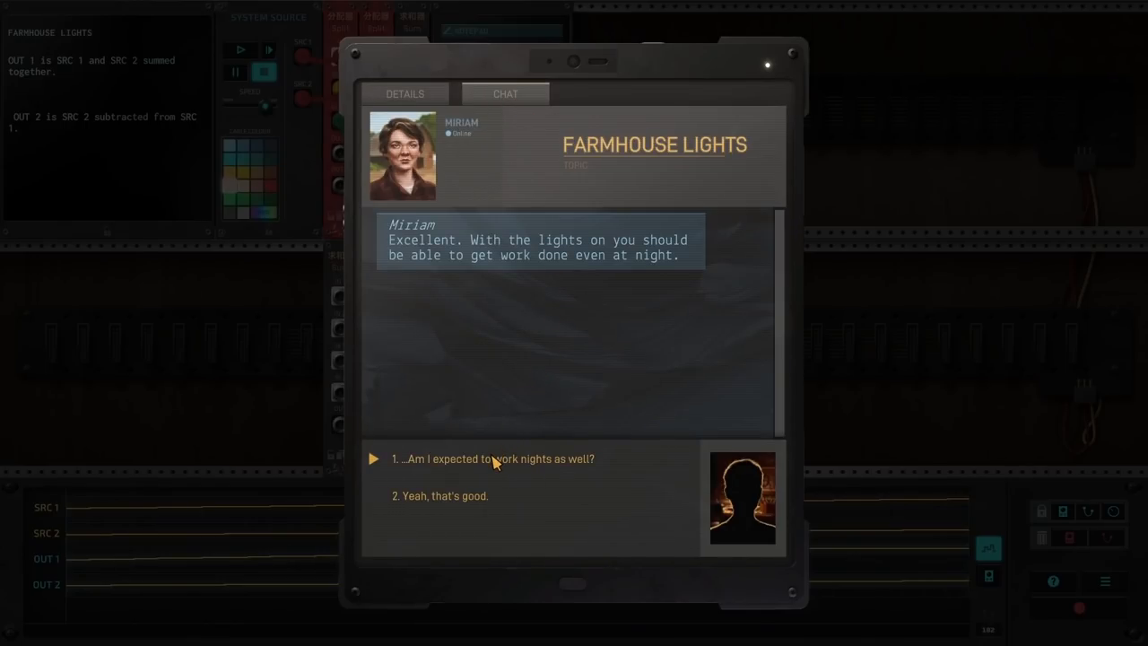
Reply through Miriam's chat, asking about night work, then about Gordon, and end with Ok
{"action": "left_click", "coordinate": [493, 459]}
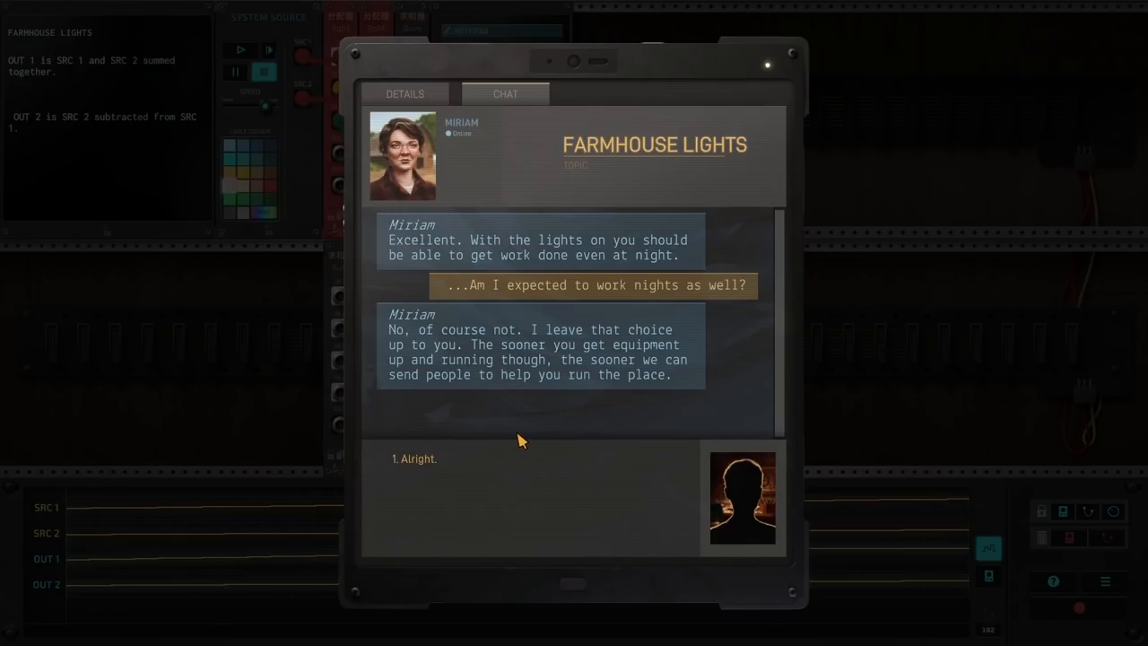
{"action": "mouse_move", "coordinate": [492, 443]}
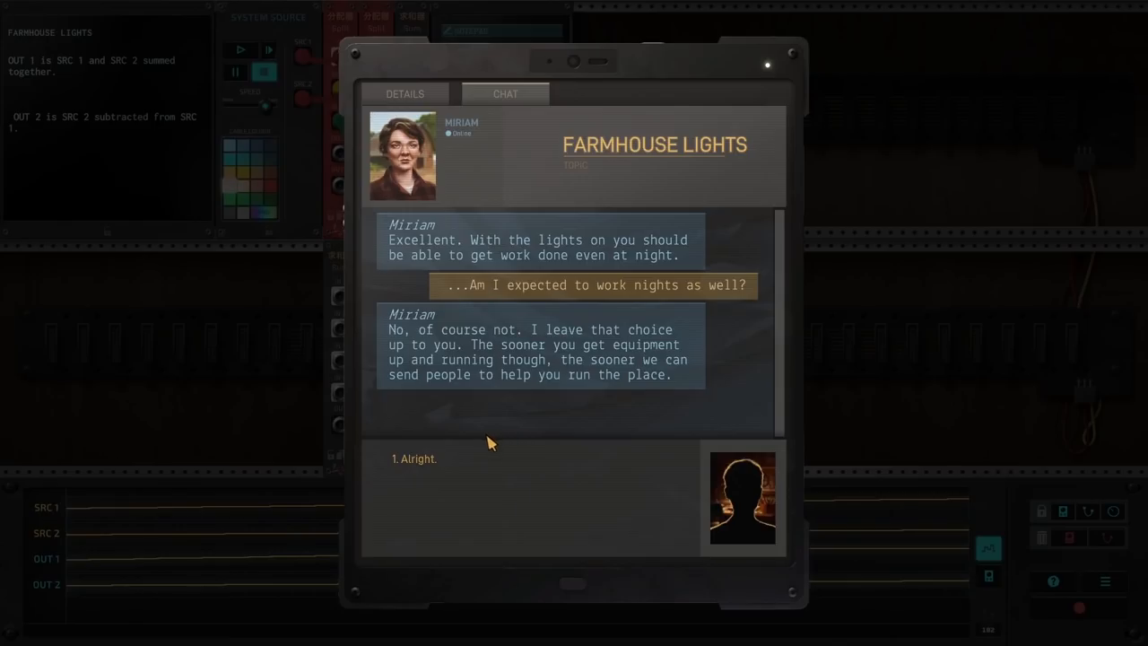
{"action": "left_click", "coordinate": [412, 459]}
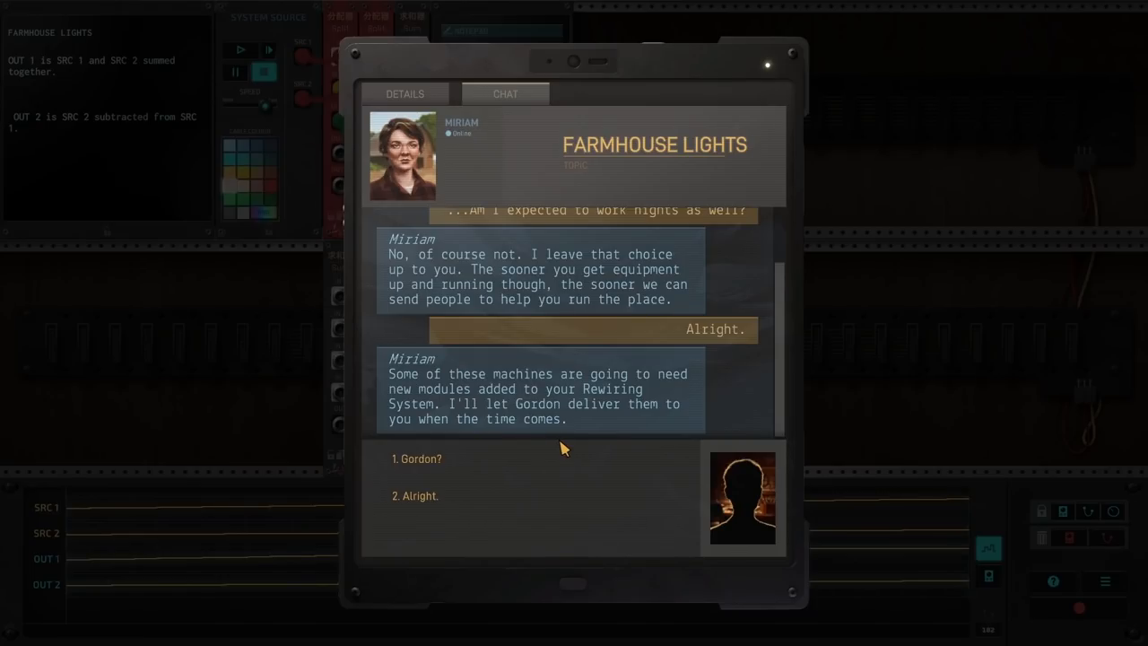
{"action": "mouse_move", "coordinate": [493, 451]}
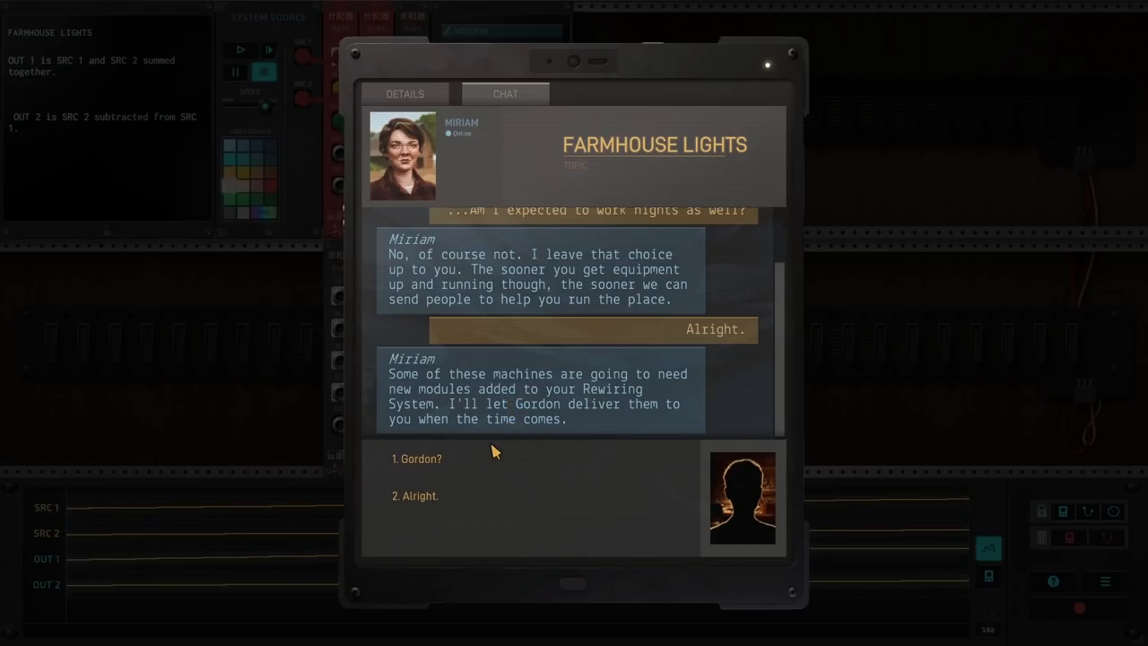
{"action": "mouse_move", "coordinate": [427, 464]}
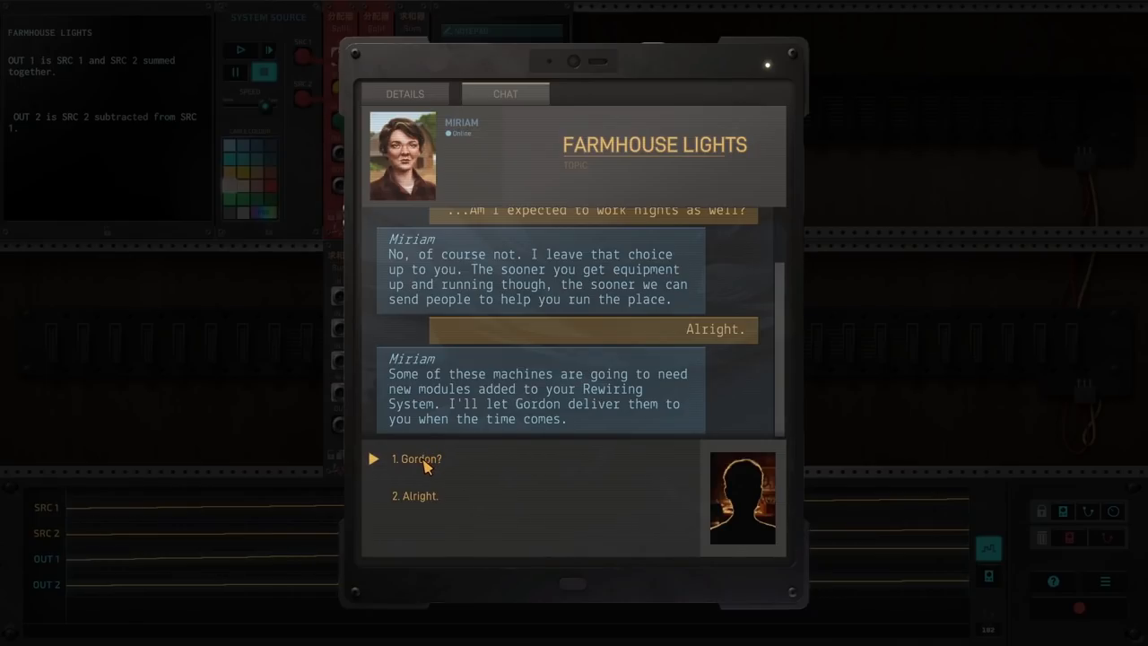
{"action": "left_click", "coordinate": [416, 459]}
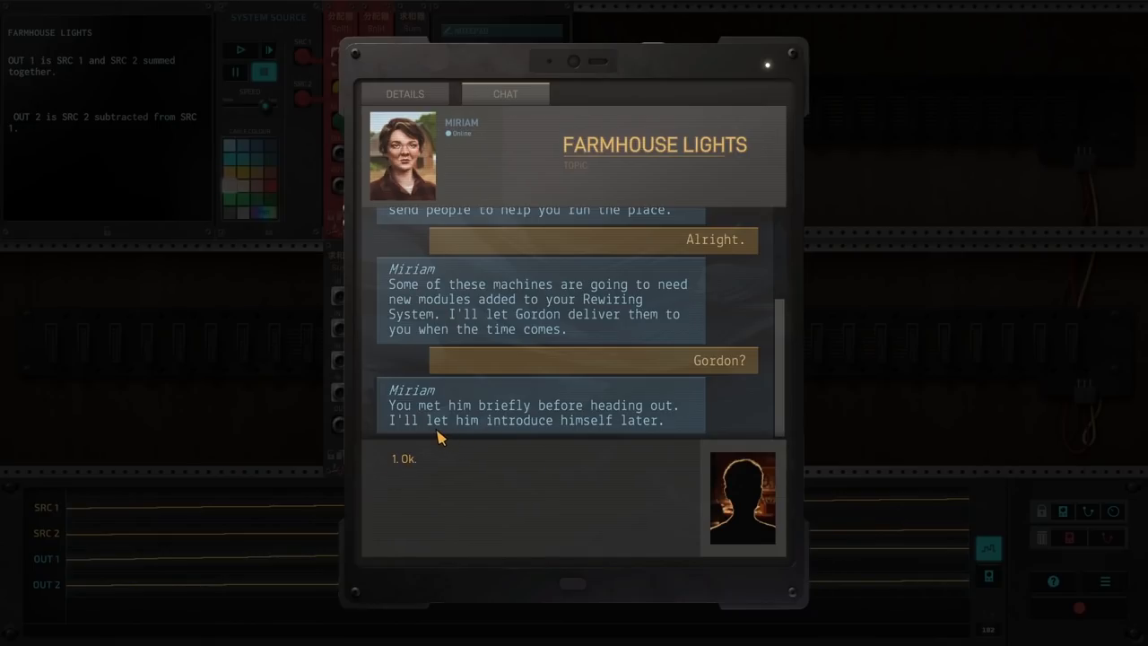
{"action": "left_click", "coordinate": [403, 459]}
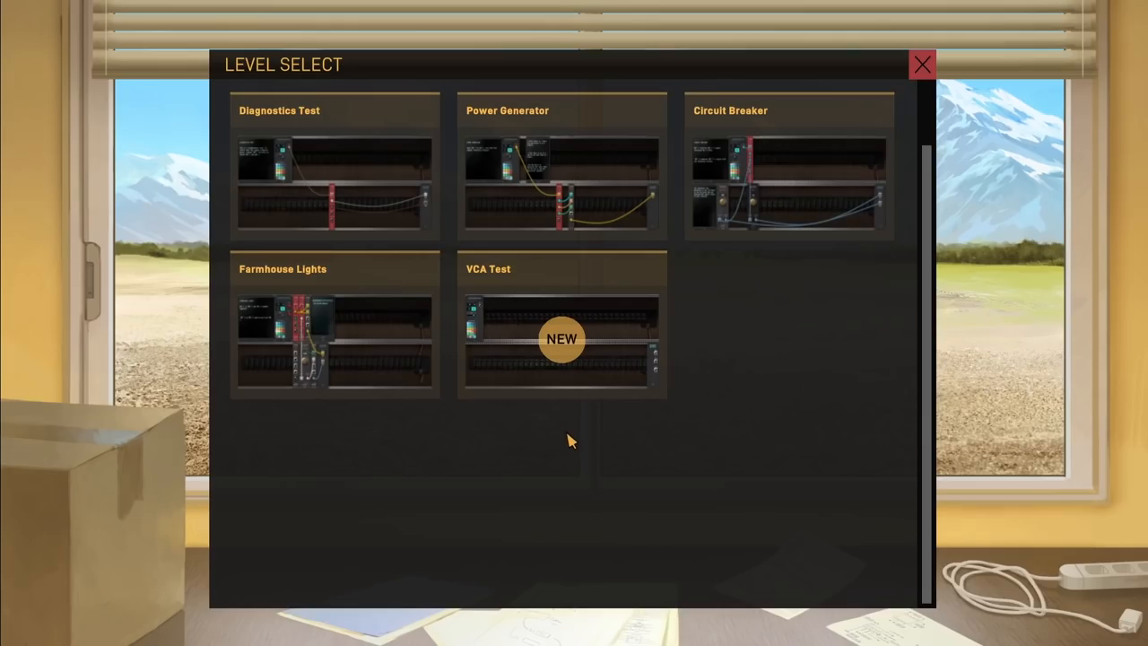
{"action": "mouse_move", "coordinate": [520, 288]}
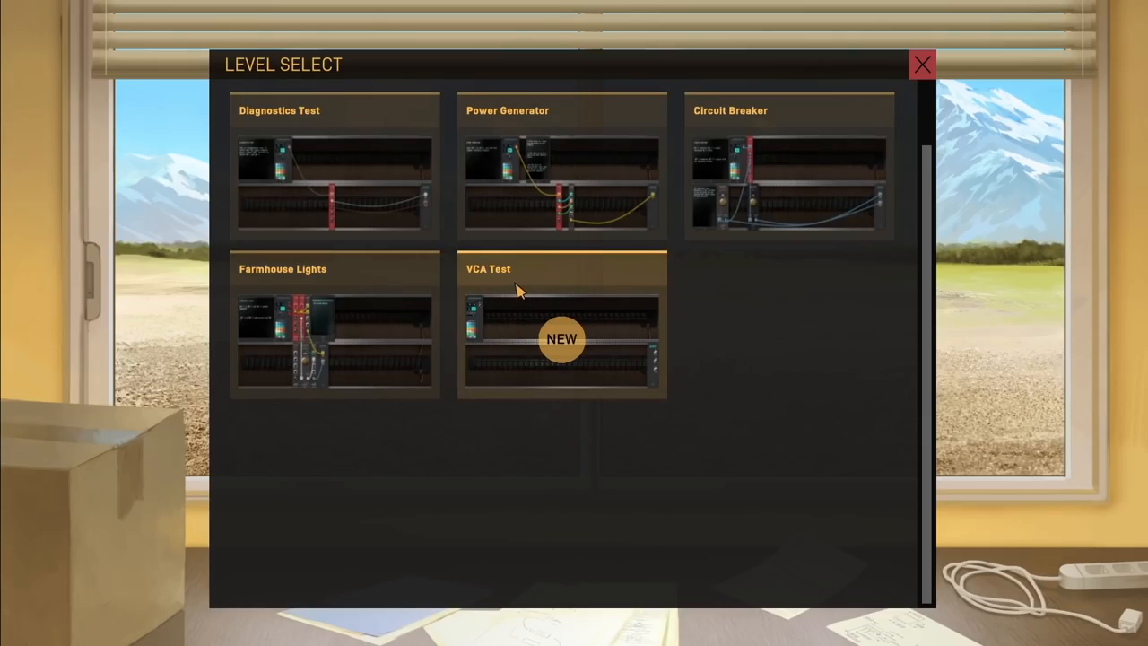
Select the VCA Test tile marked NEW on the level select screen
{"action": "left_click", "coordinate": [563, 322]}
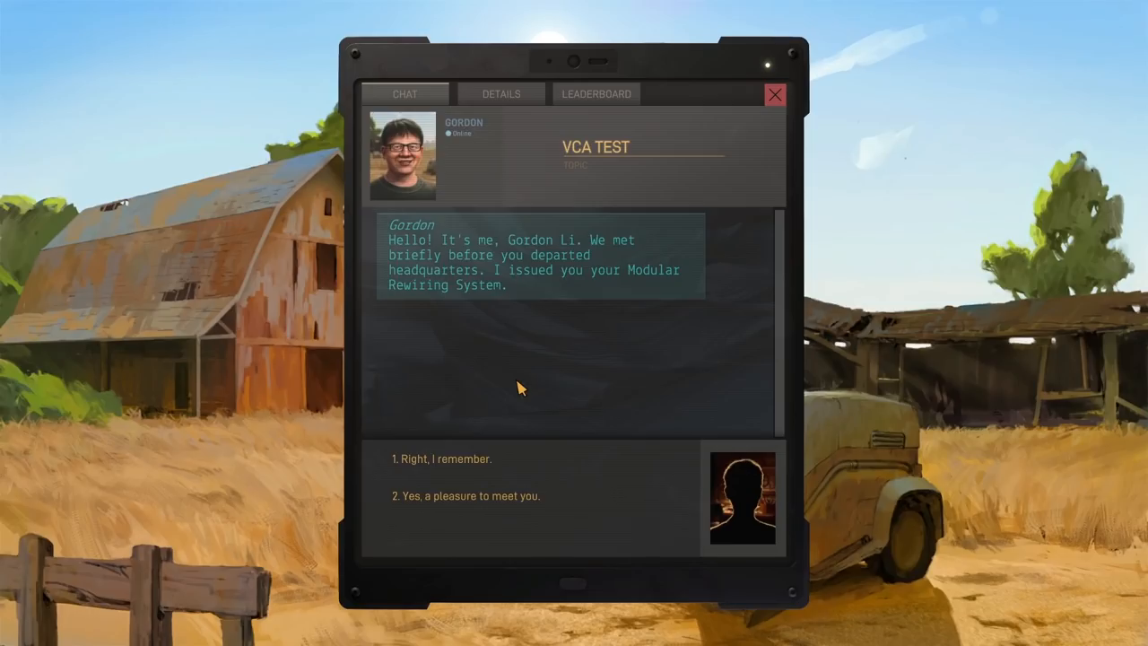
{"action": "mouse_move", "coordinate": [459, 495]}
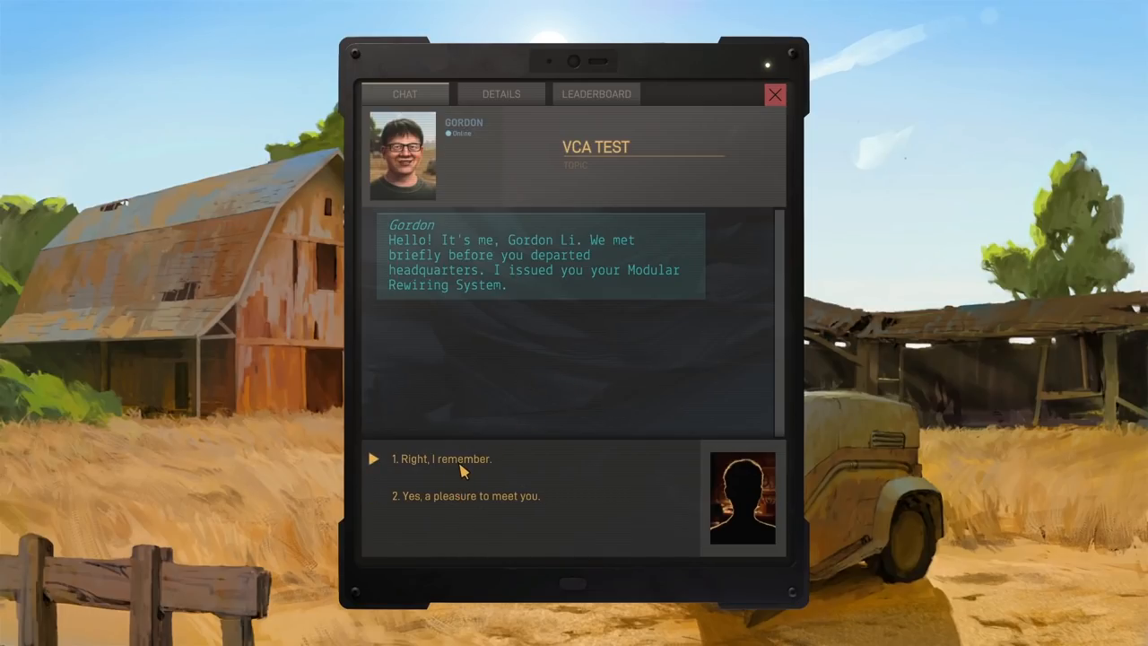
Tell Gordon you remember him, mention the delivery, and ask about the new modules
{"action": "left_click", "coordinate": [442, 459]}
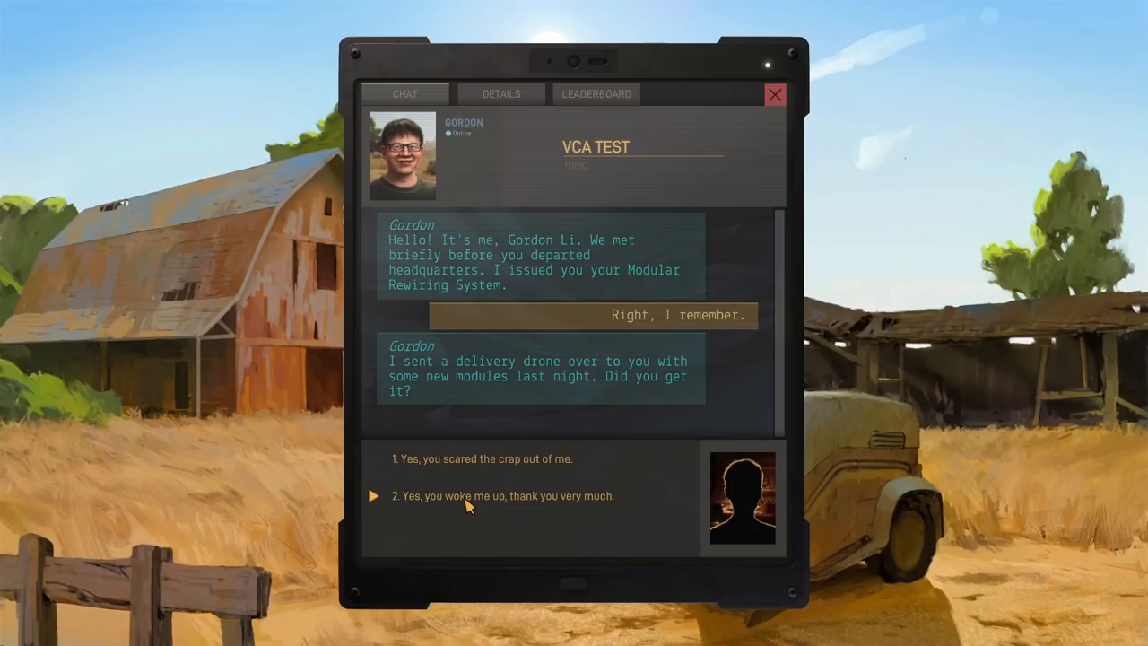
{"action": "left_click", "coordinate": [502, 495]}
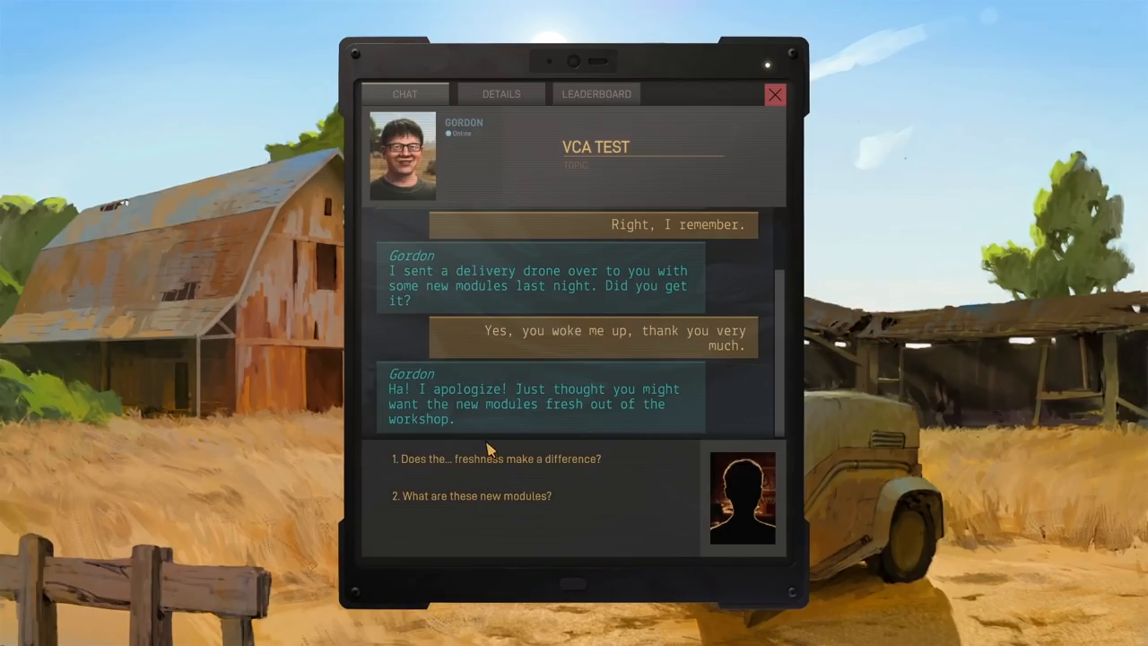
{"action": "mouse_move", "coordinate": [488, 469]}
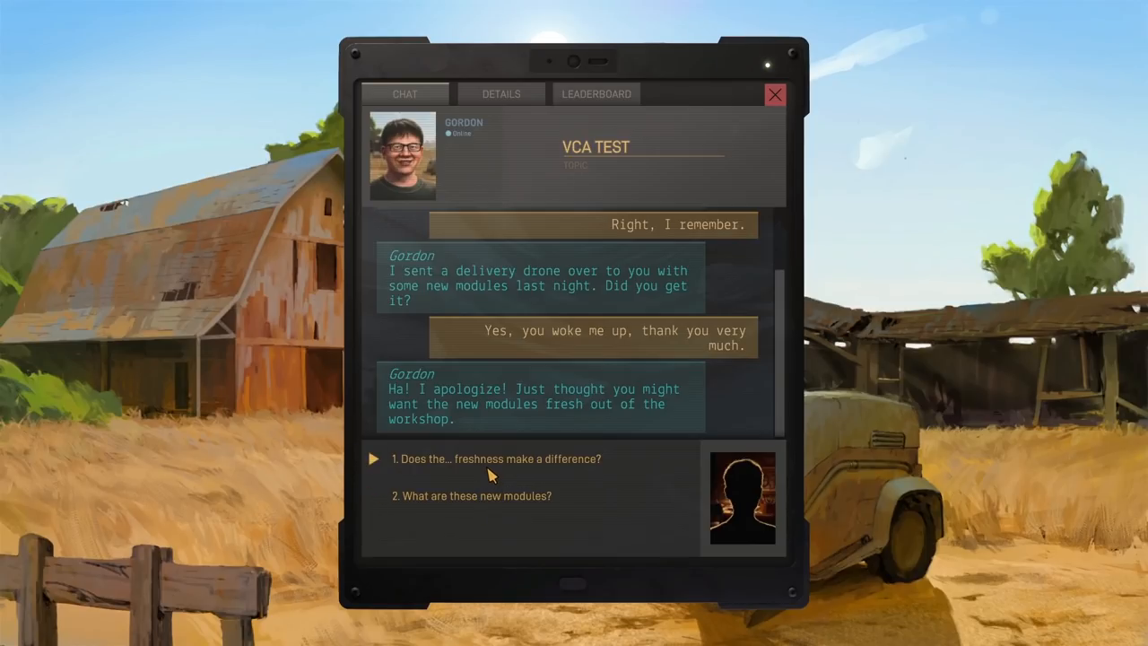
{"action": "left_click", "coordinate": [495, 459]}
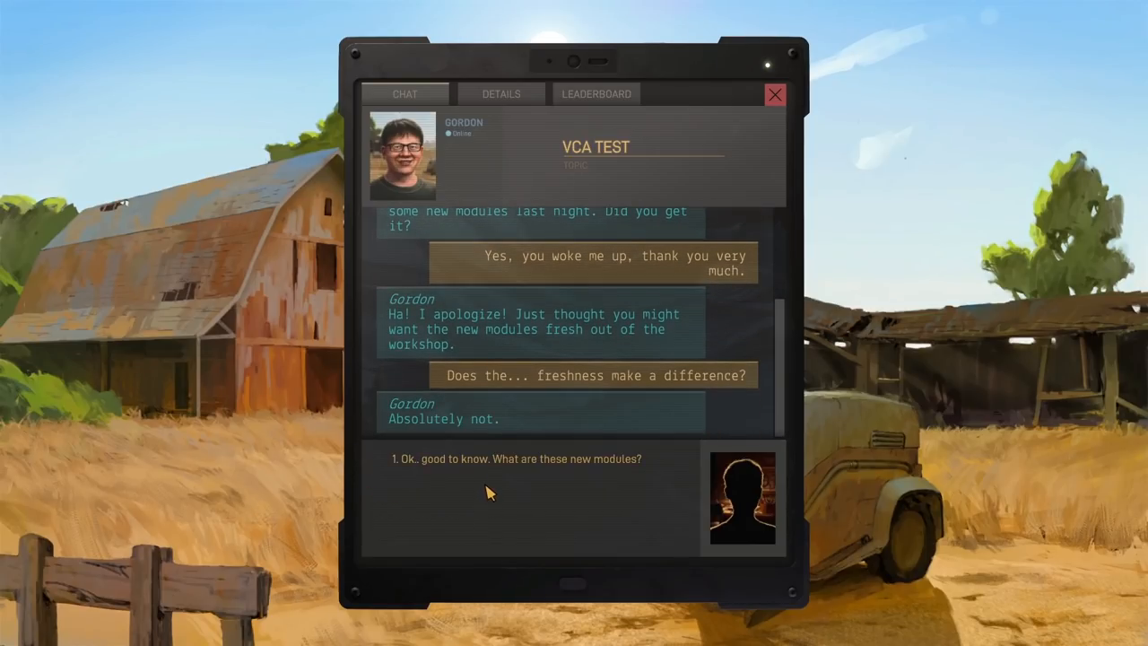
{"action": "left_click", "coordinate": [513, 459]}
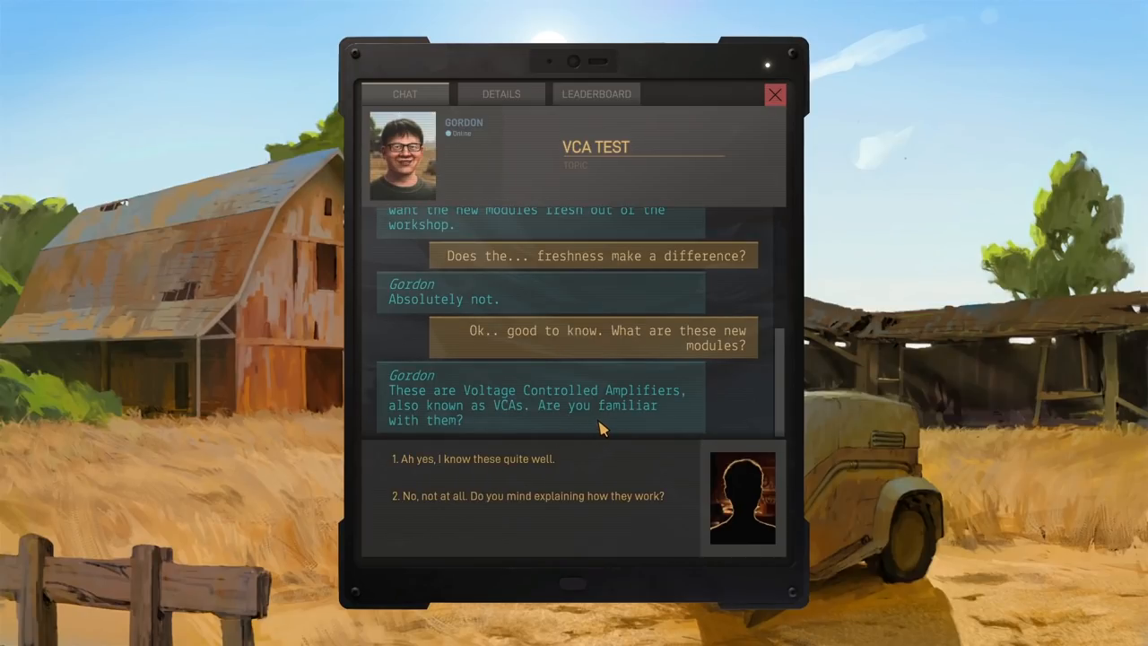
{"action": "mouse_move", "coordinate": [599, 432]}
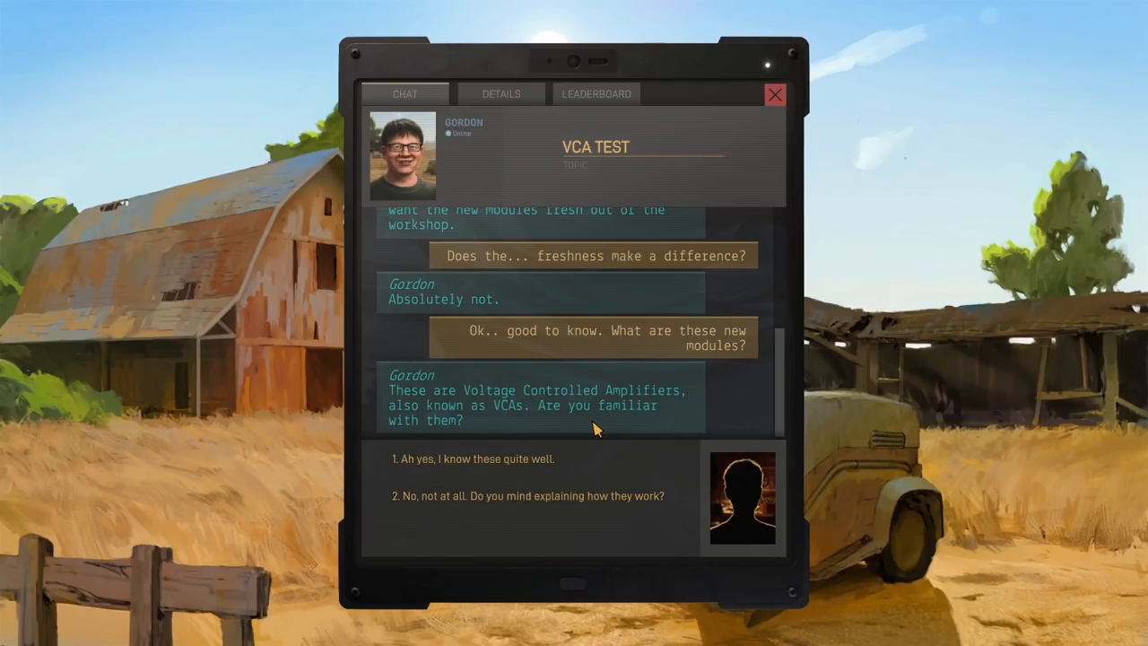
{"action": "mouse_move", "coordinate": [502, 495]}
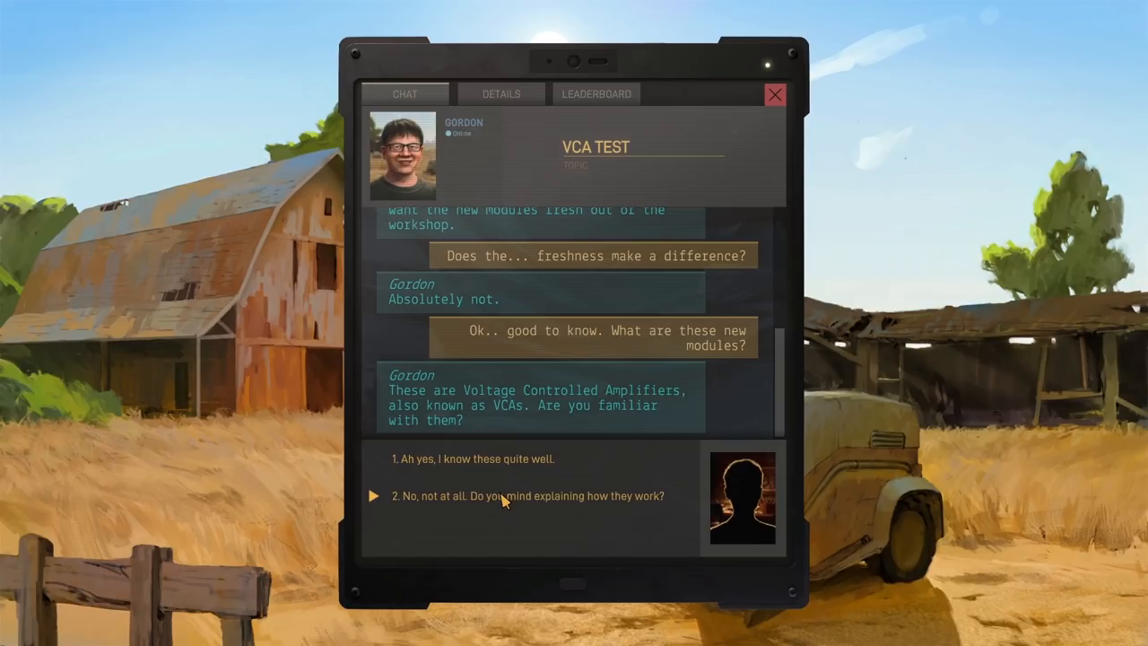
Ask Gordon to explain VCAs, admit confusion, agree to experiment, and go to Details
{"action": "left_click", "coordinate": [527, 495]}
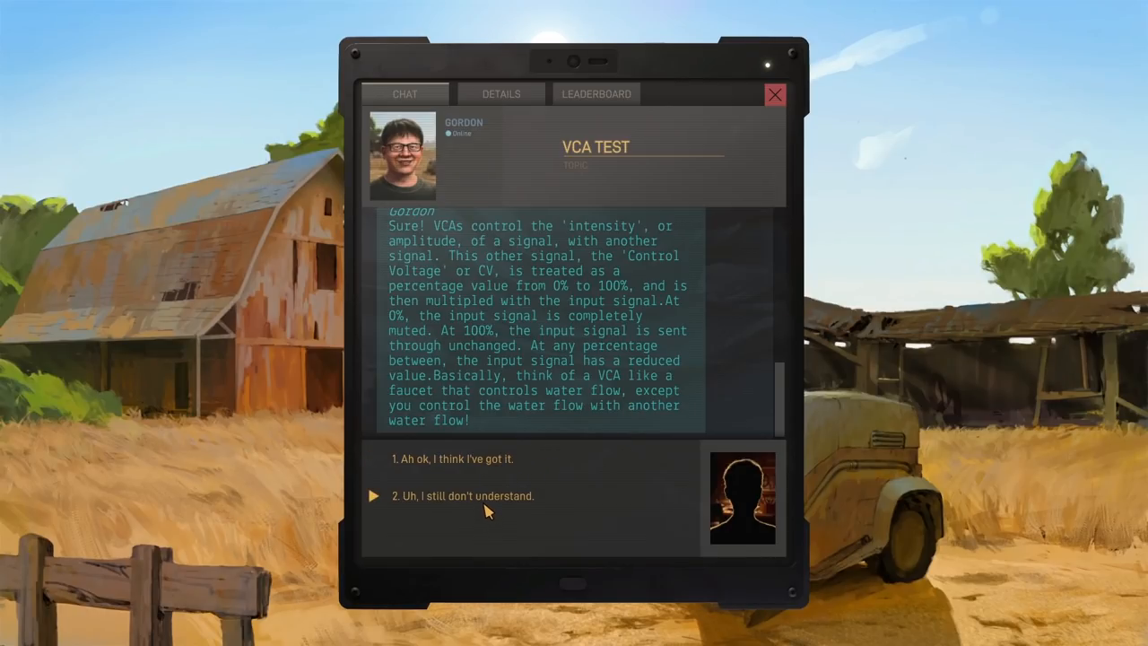
{"action": "left_click", "coordinate": [462, 495]}
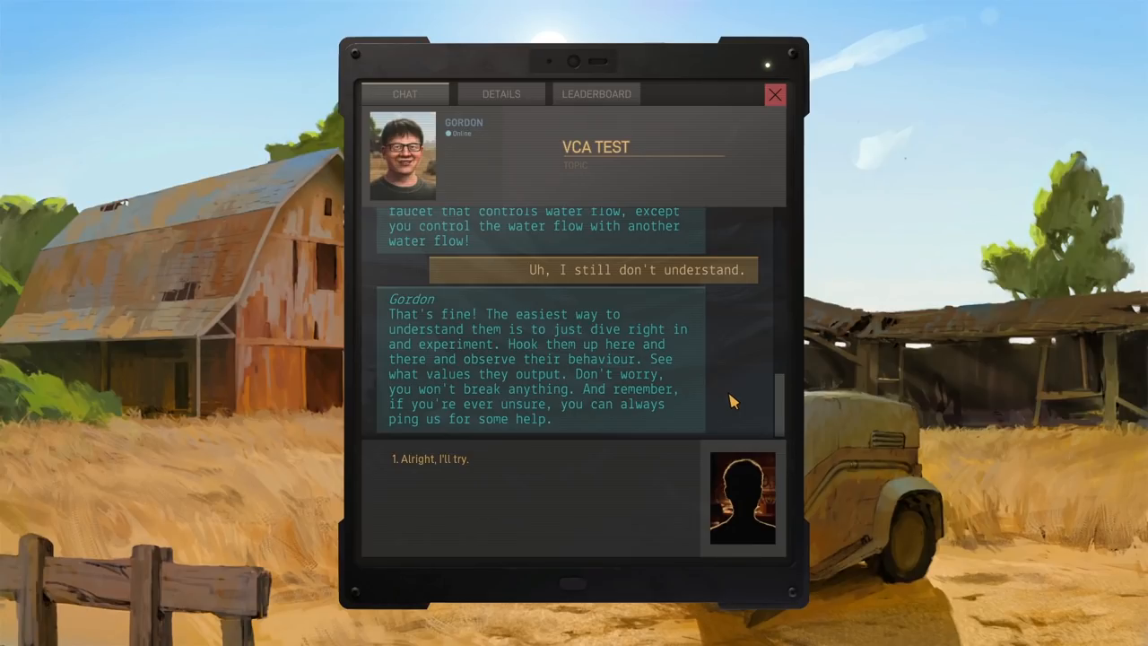
{"action": "left_click", "coordinate": [430, 459]}
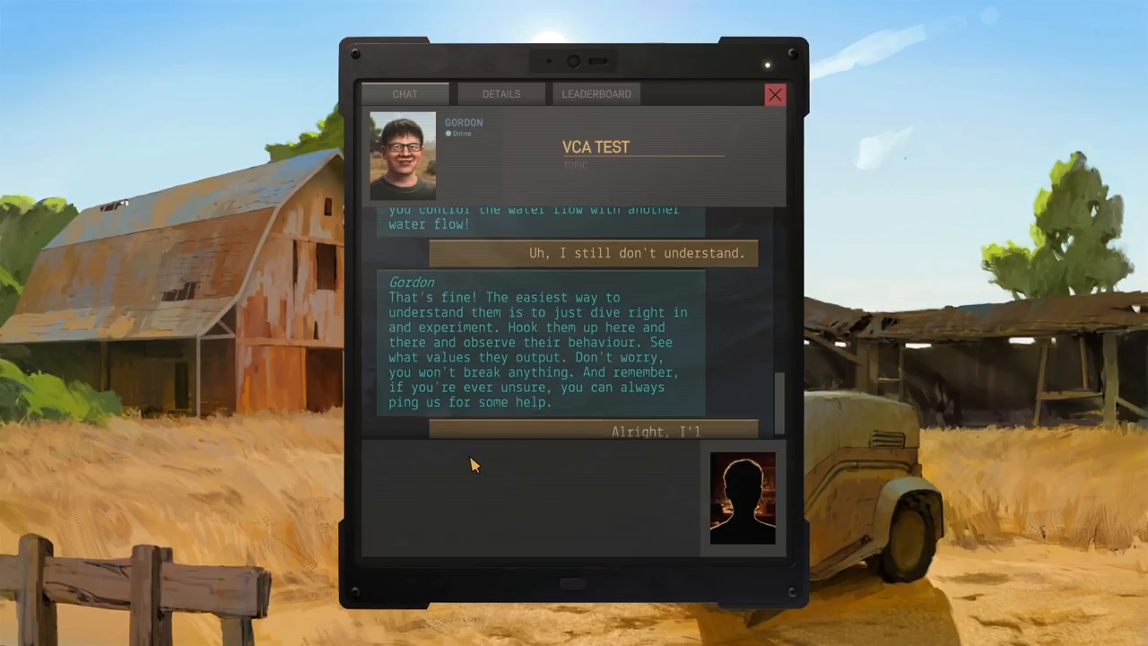
{"action": "left_click", "coordinate": [501, 94]}
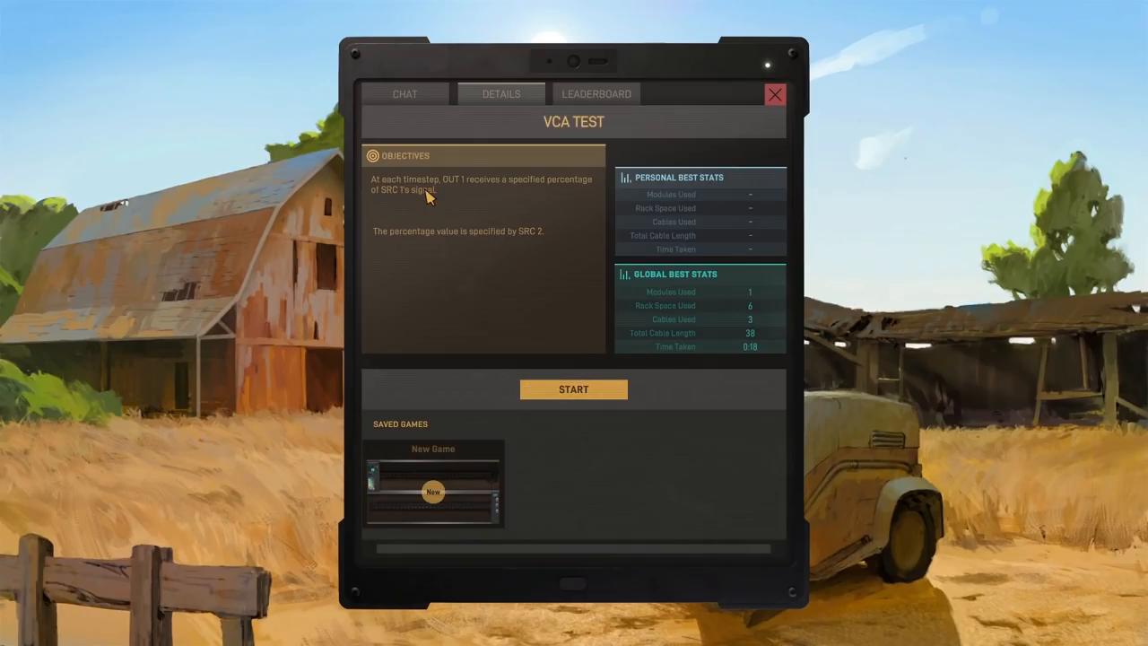
{"action": "mouse_move", "coordinate": [498, 194]}
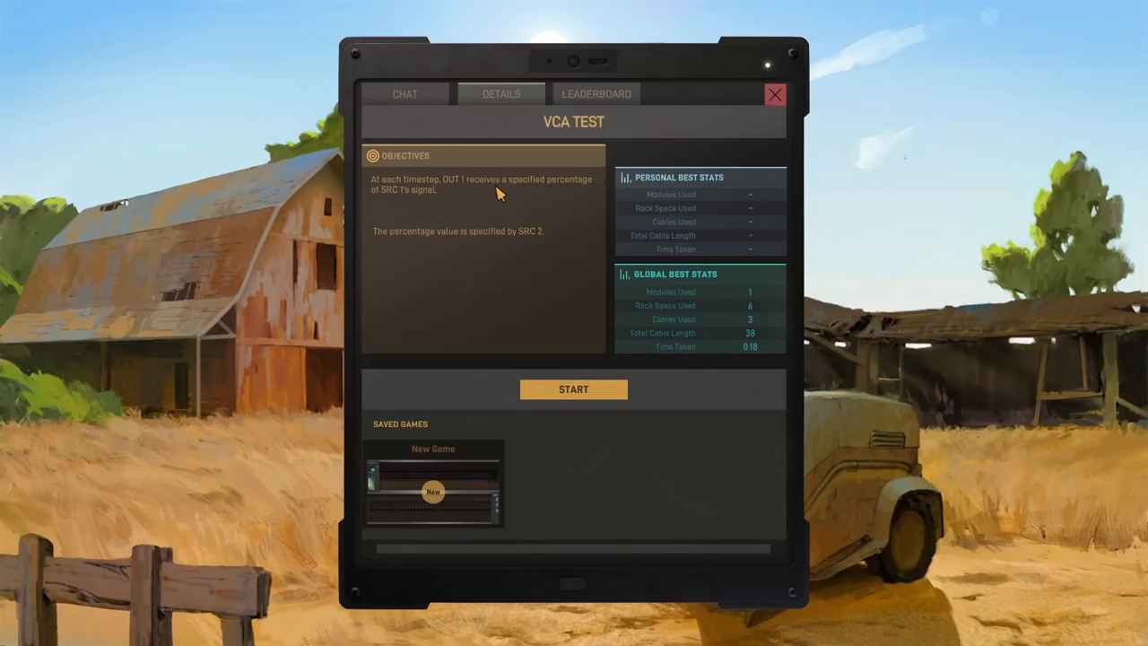
{"action": "mouse_move", "coordinate": [412, 204]}
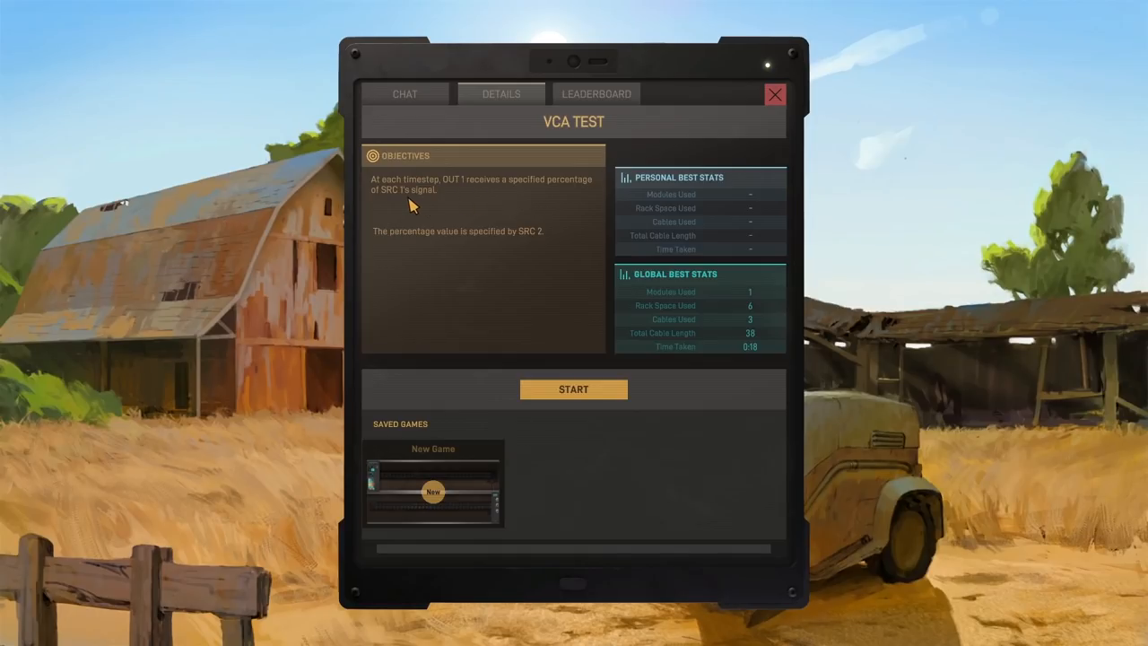
{"action": "mouse_move", "coordinate": [398, 247]}
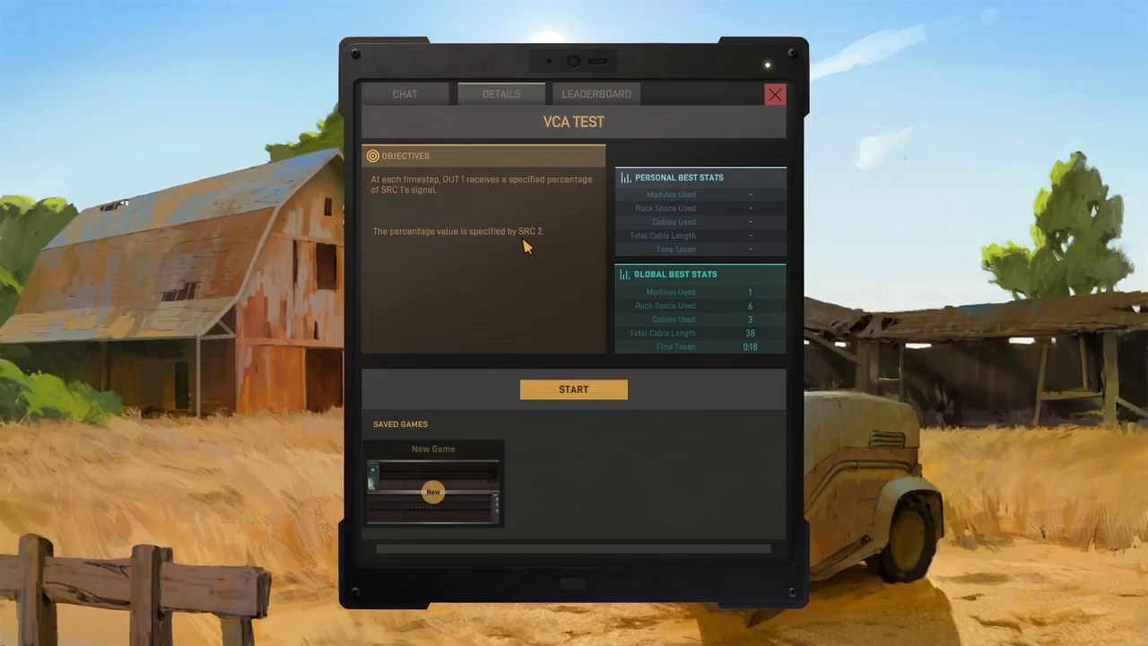
Start the VCA Test level from the Details tab
{"action": "left_click", "coordinate": [574, 388]}
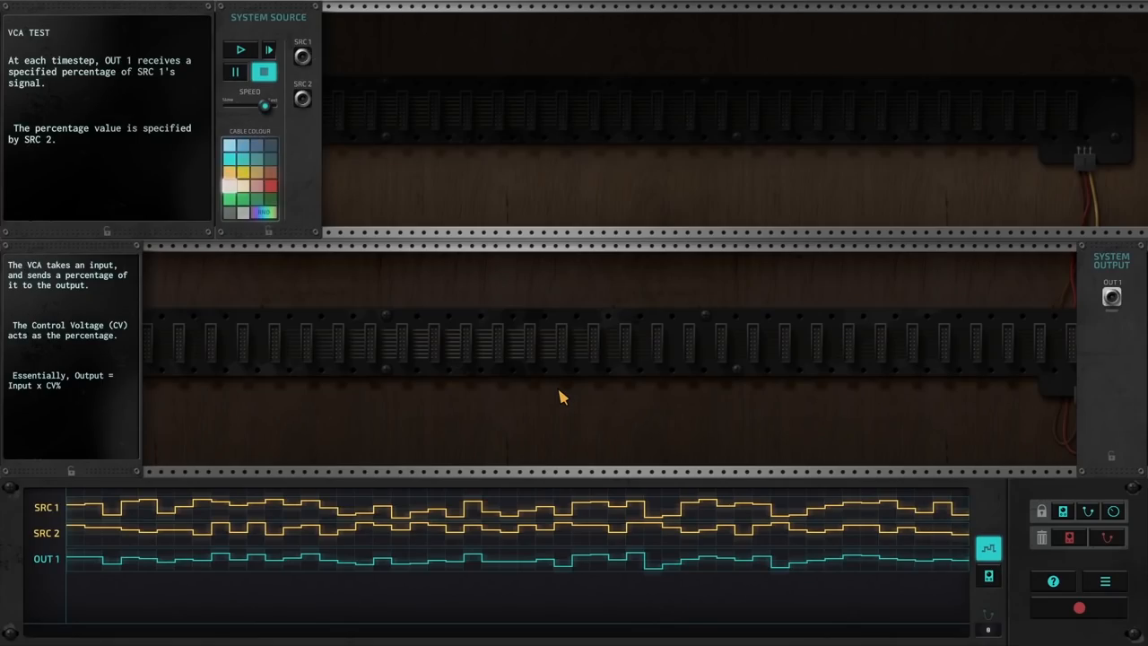
{"action": "mouse_move", "coordinate": [69, 81]}
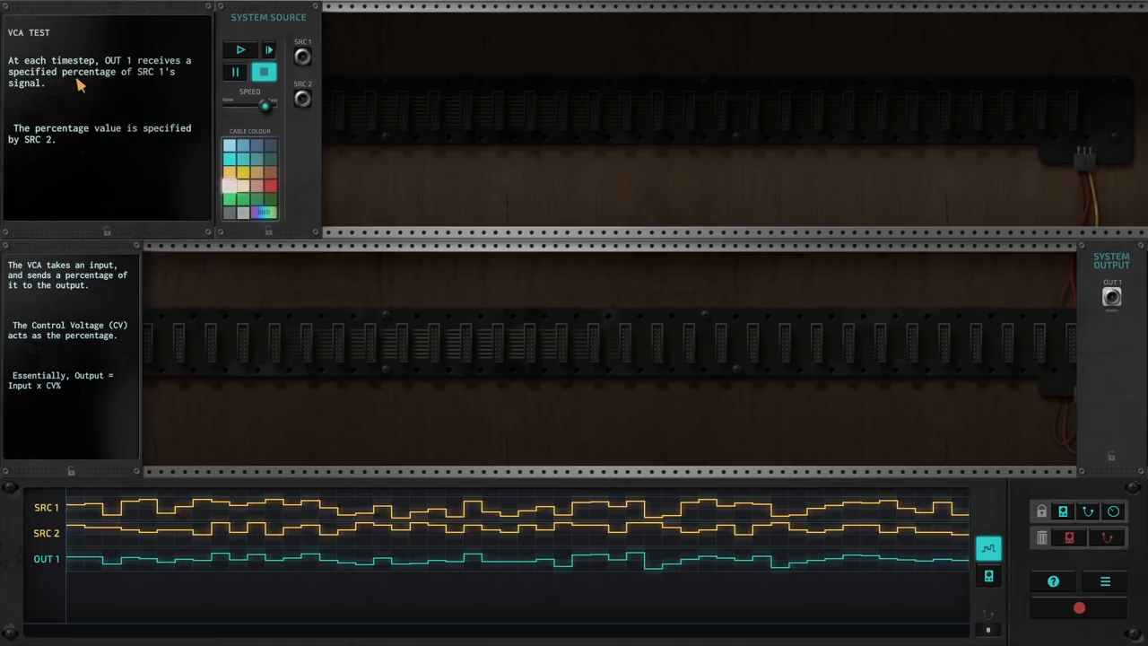
{"action": "mouse_move", "coordinate": [36, 133]}
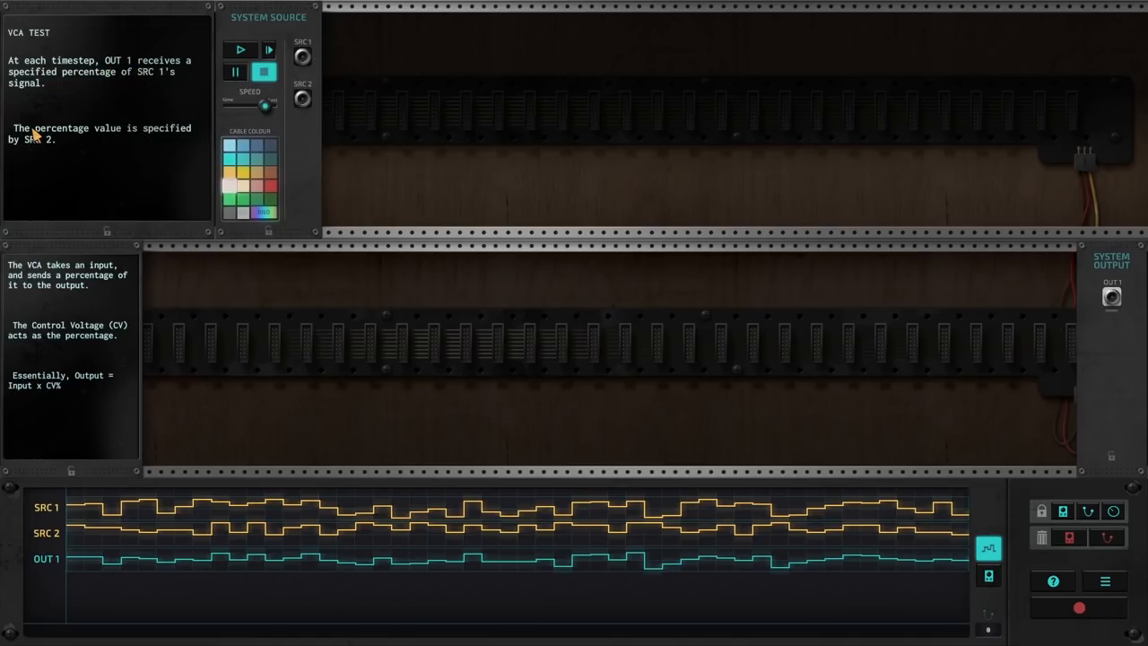
{"action": "mouse_move", "coordinate": [181, 142]}
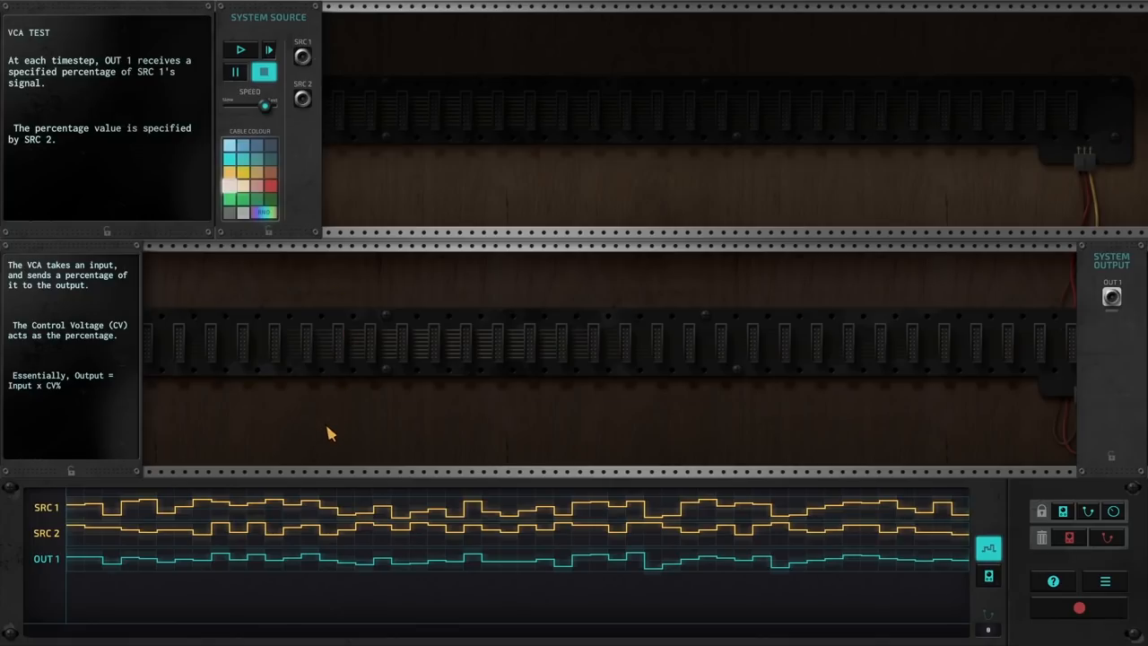
Add a VCA with SRC 2 on CV and output to OUT 1, then play the signal test
{"action": "left_click", "coordinate": [986, 574]}
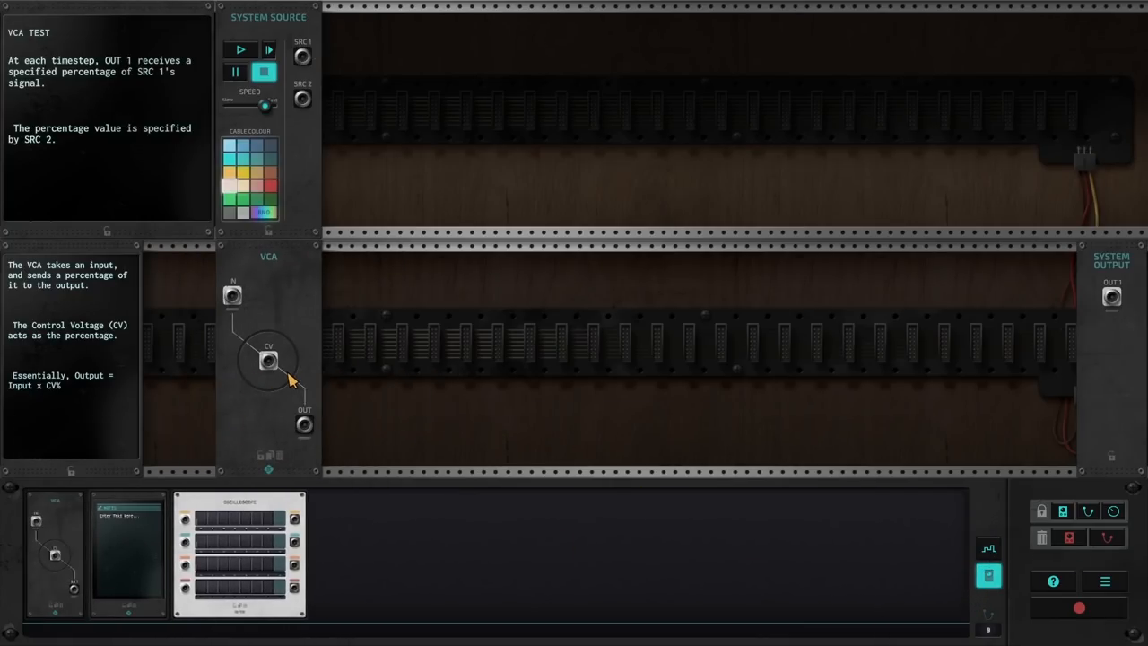
{"action": "mouse_move", "coordinate": [265, 251]}
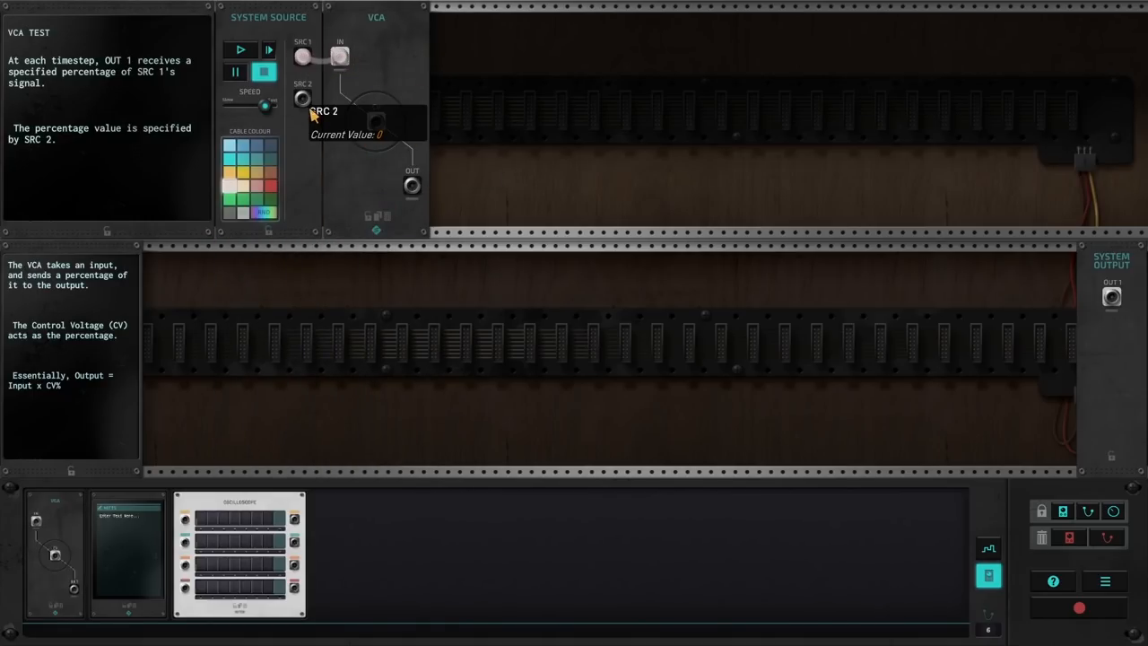
{"action": "left_click_drag", "start_coordinate": [303, 99], "coordinate": [375, 116]}
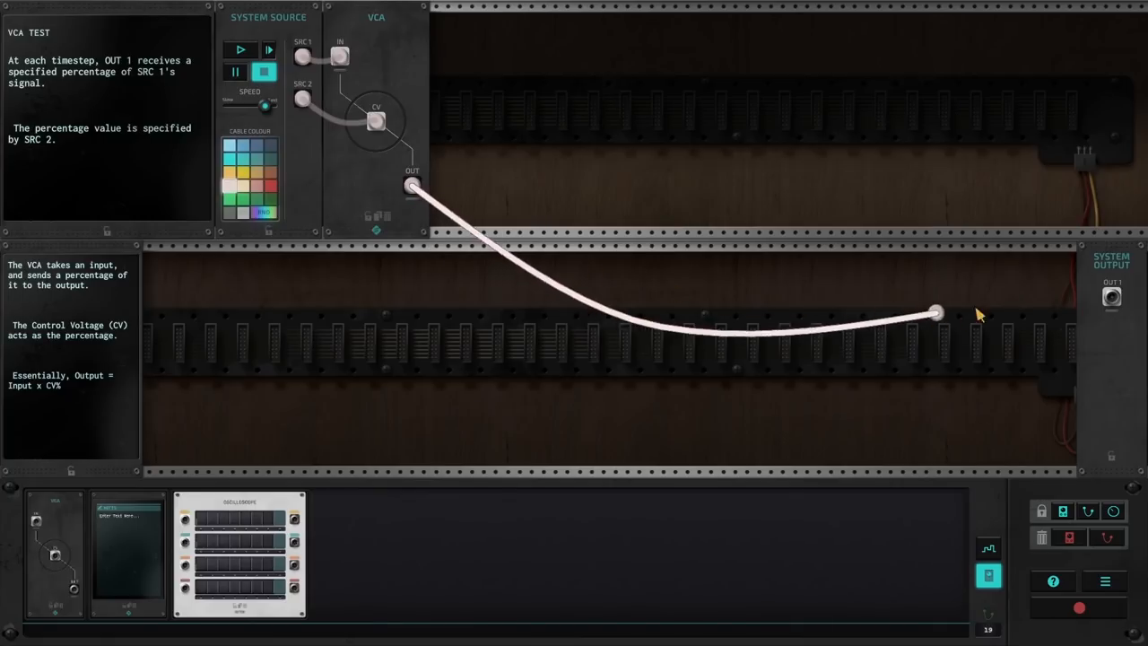
{"action": "left_click_drag", "start_coordinate": [936, 312], "coordinate": [1112, 298]}
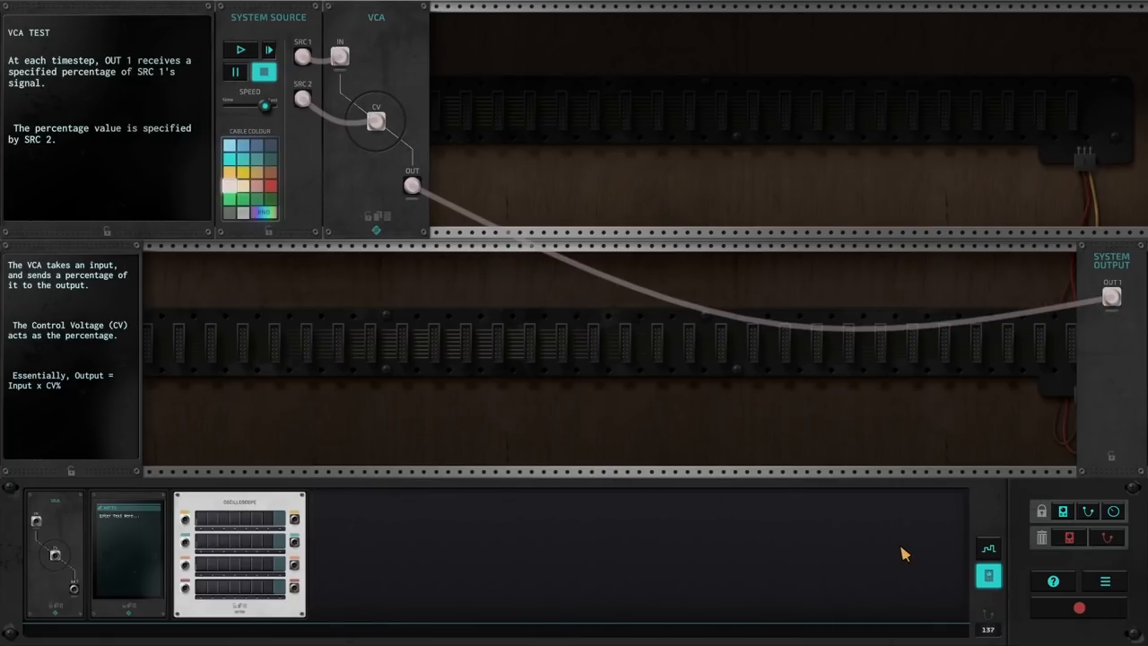
{"action": "left_click", "coordinate": [241, 51]}
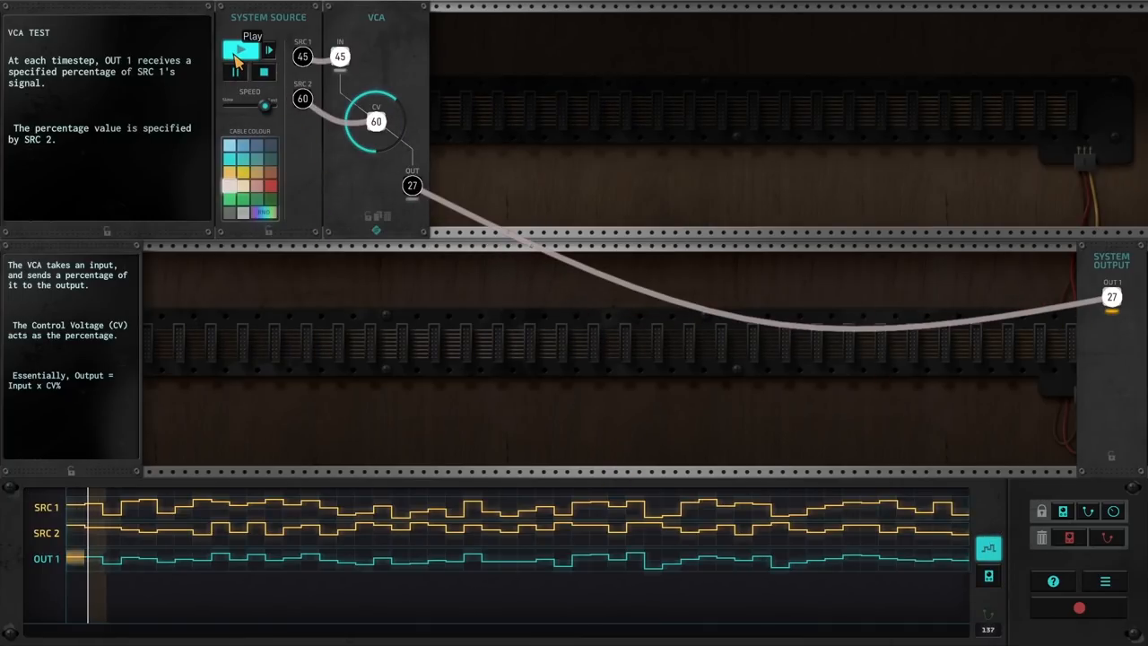
{"action": "left_click", "coordinate": [241, 50]}
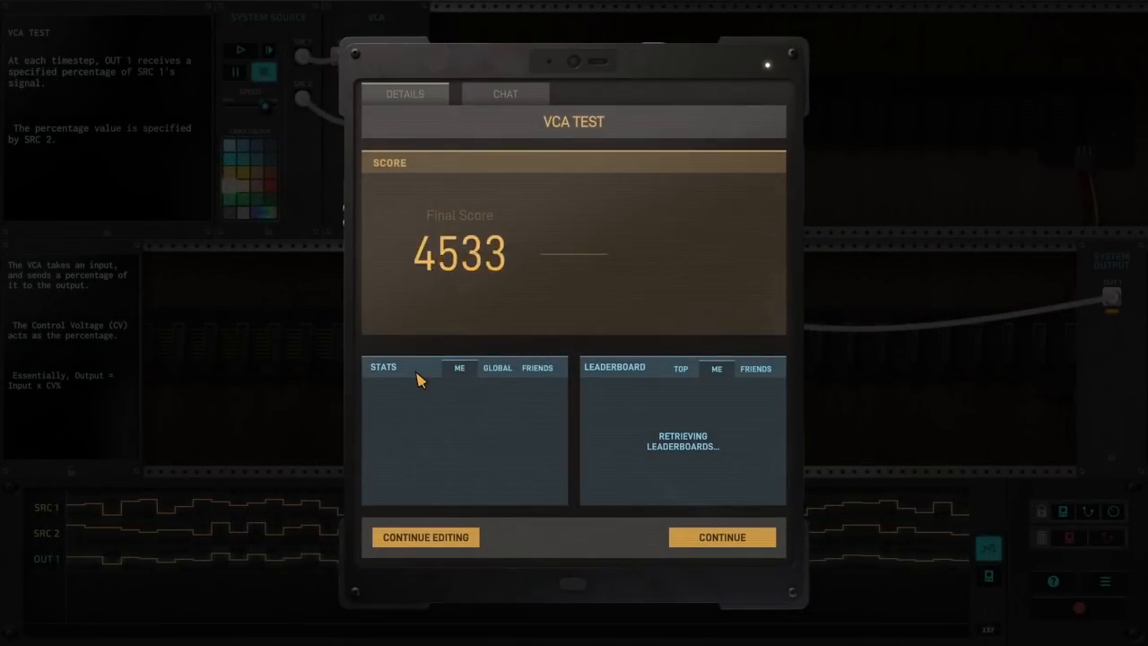
Reply that it doesn't feel that way, thank them, and disconnect from the chat
{"action": "left_click", "coordinate": [506, 93]}
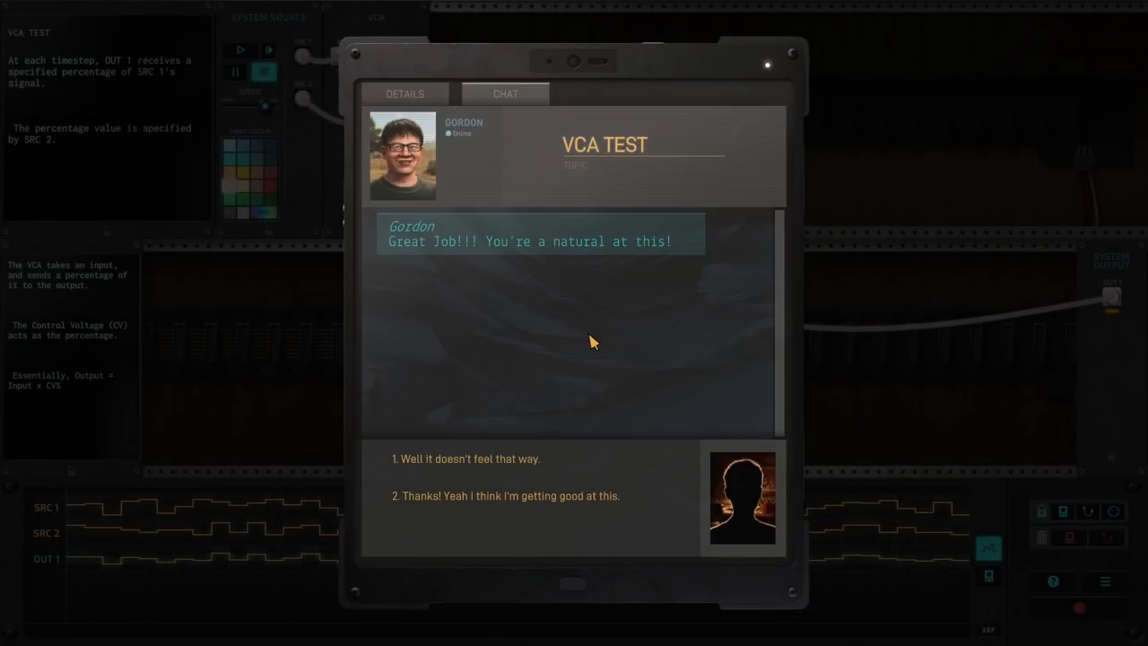
{"action": "mouse_move", "coordinate": [446, 477]}
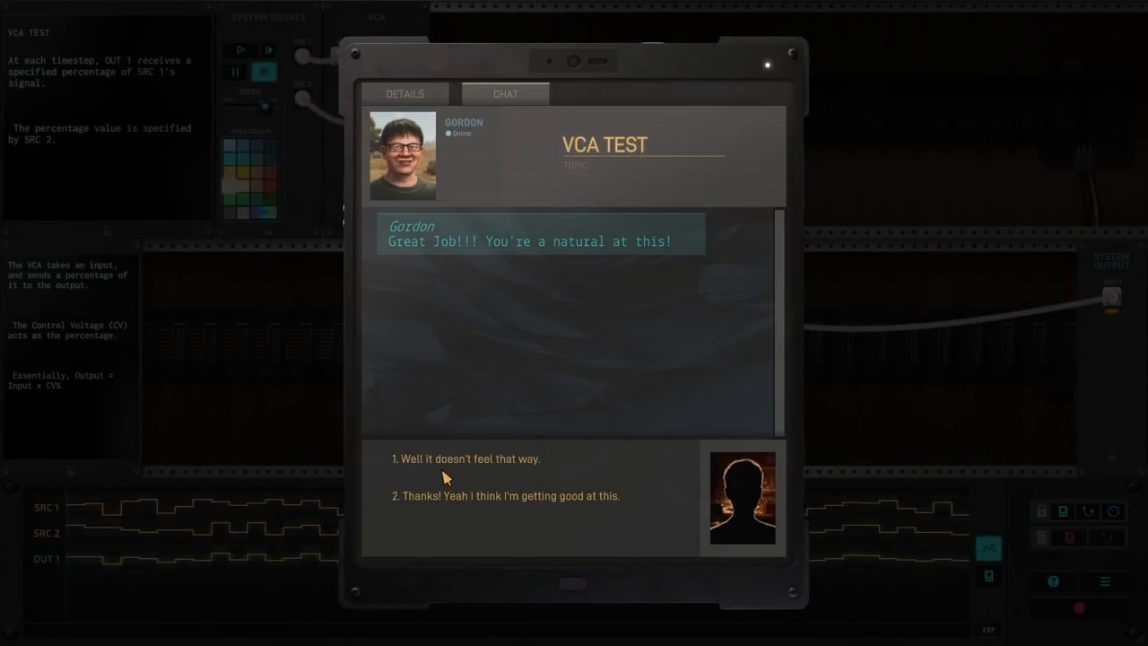
{"action": "left_click", "coordinate": [466, 459]}
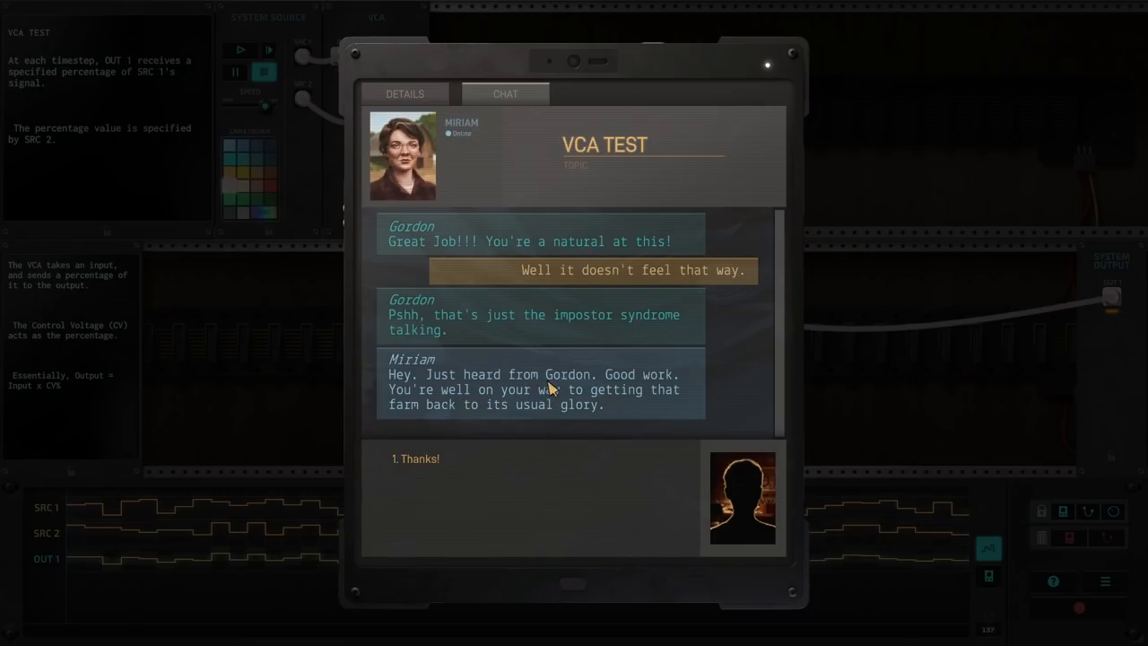
{"action": "mouse_move", "coordinate": [538, 409]}
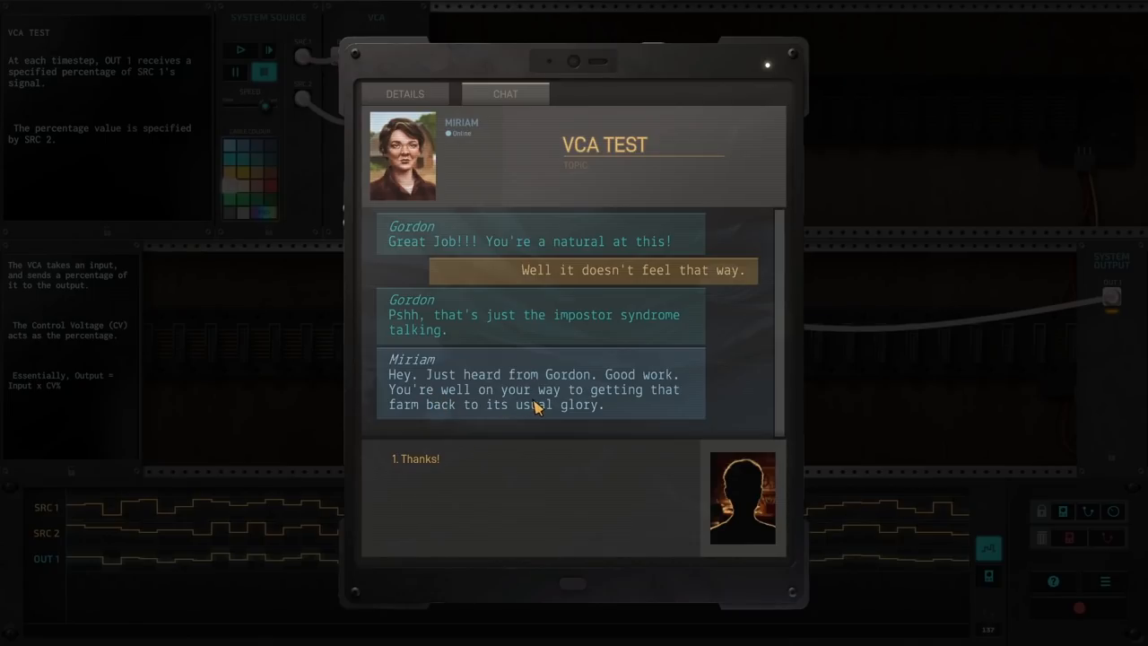
{"action": "mouse_move", "coordinate": [560, 411]}
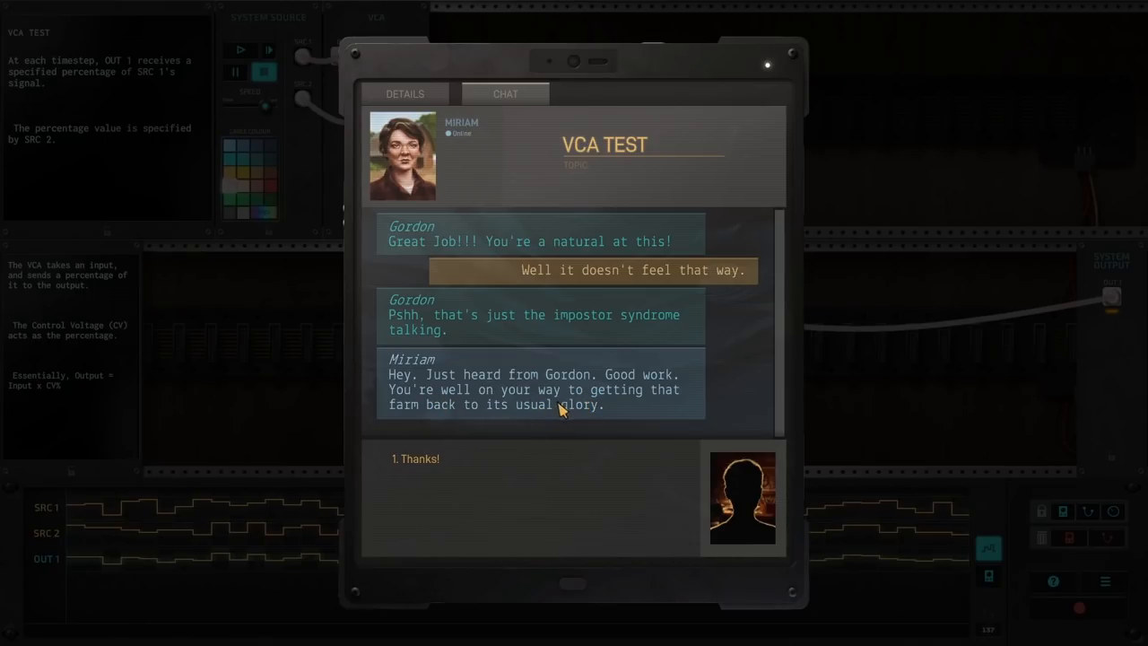
{"action": "left_click", "coordinate": [414, 459]}
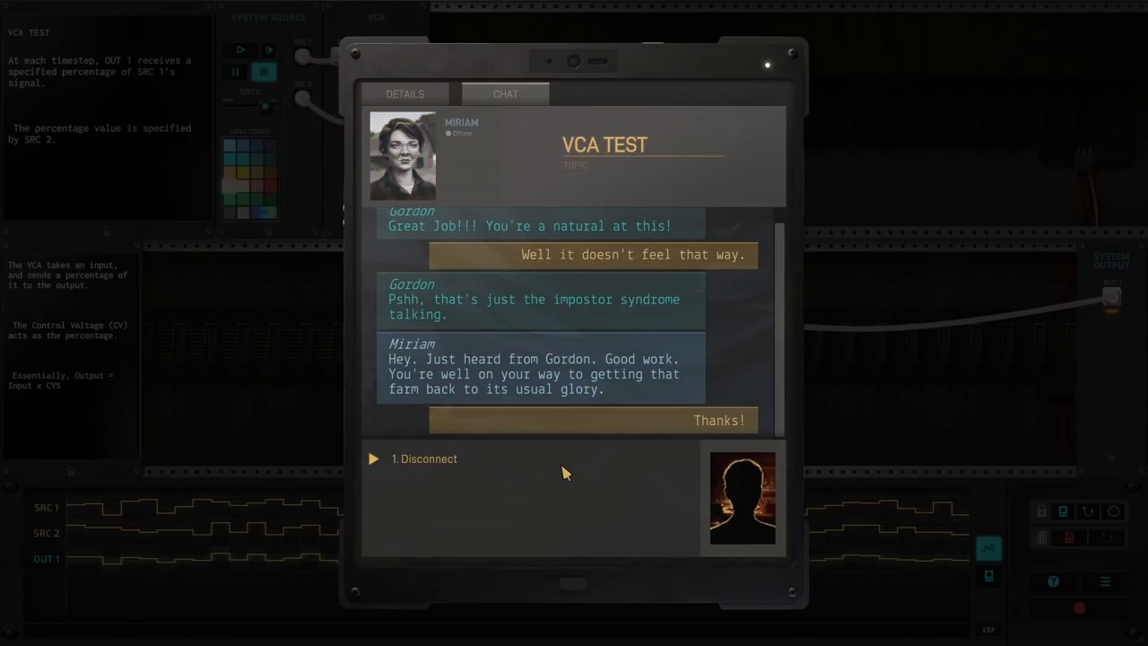
{"action": "left_click", "coordinate": [423, 459]}
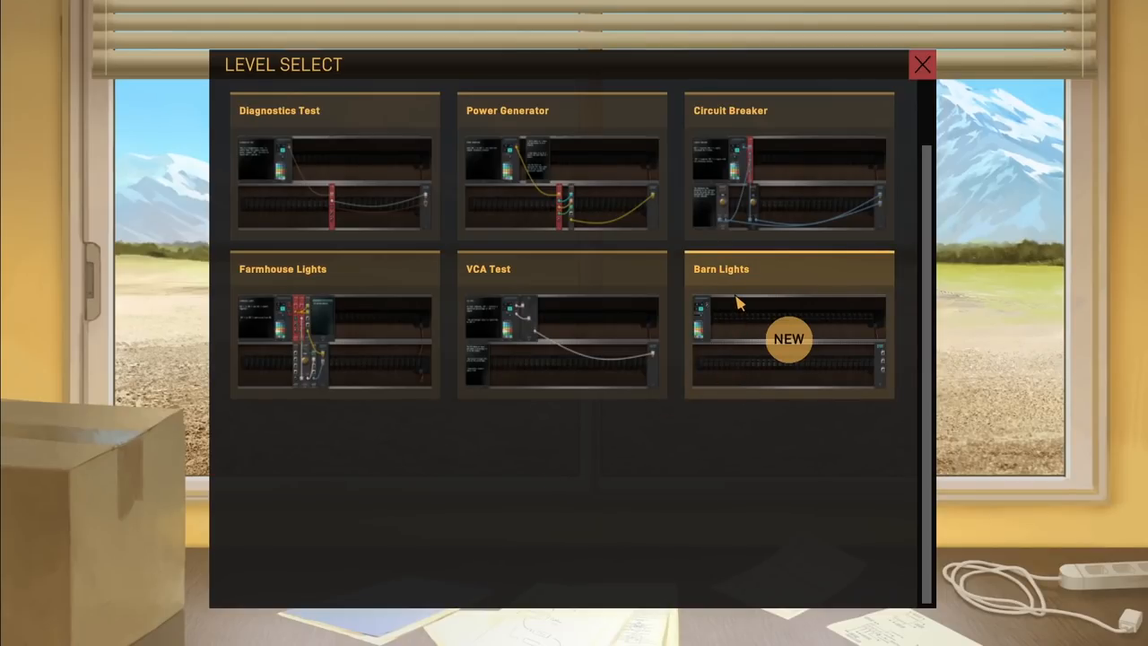
{"action": "mouse_move", "coordinate": [439, 289]}
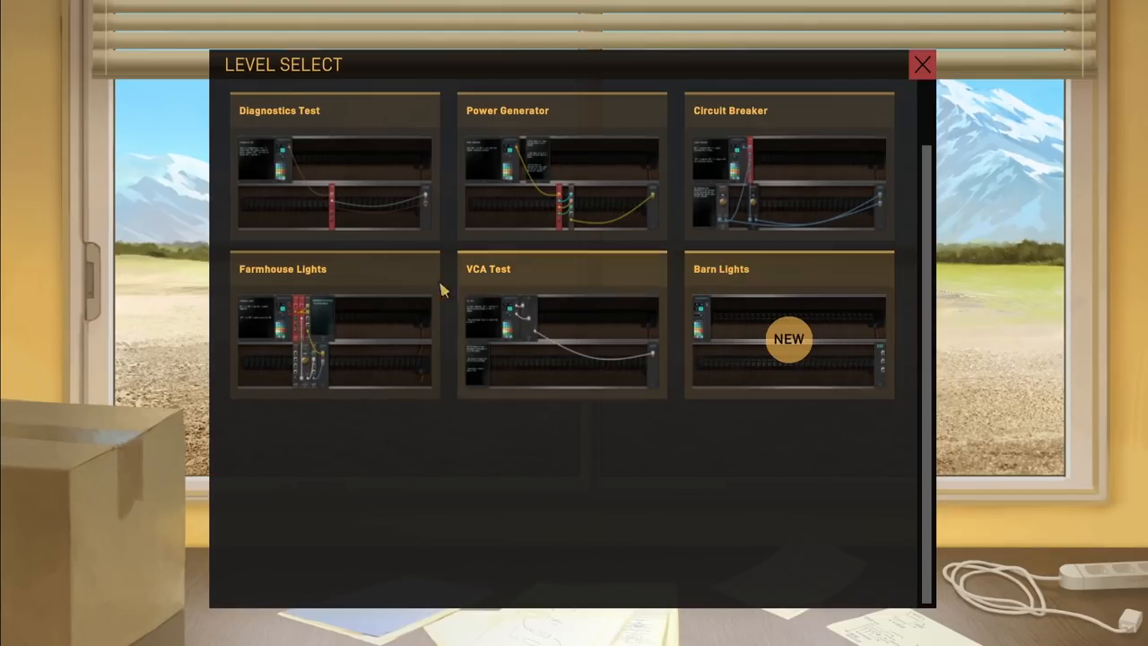
{"action": "mouse_move", "coordinate": [278, 279]}
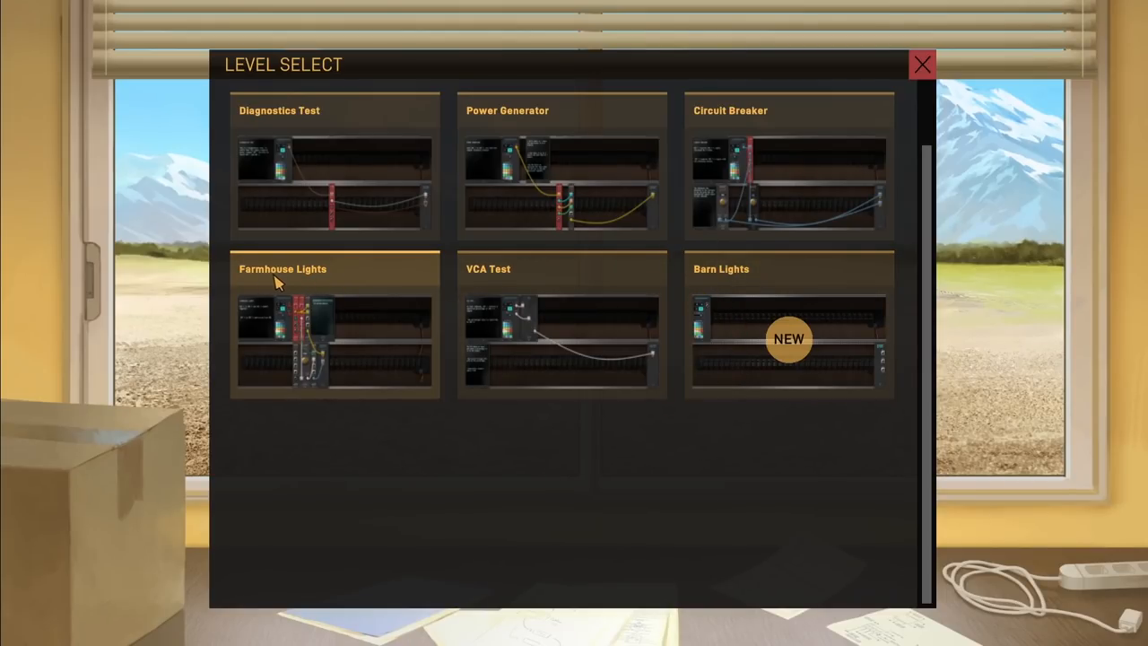
{"action": "mouse_move", "coordinate": [724, 291]}
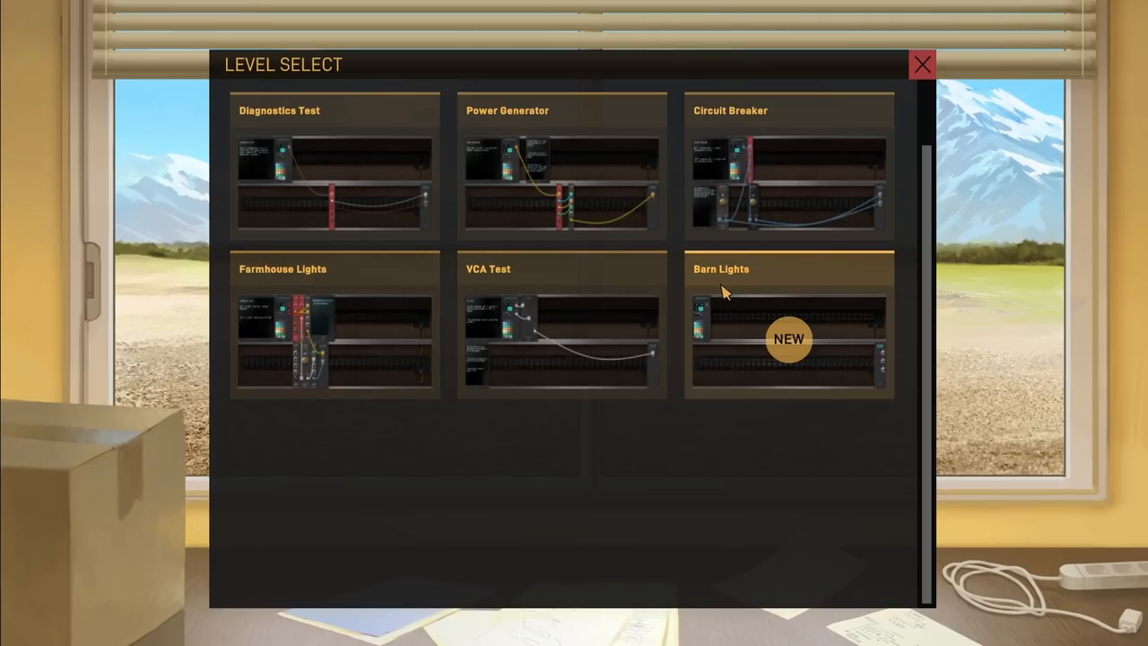
{"action": "mouse_move", "coordinate": [713, 290]}
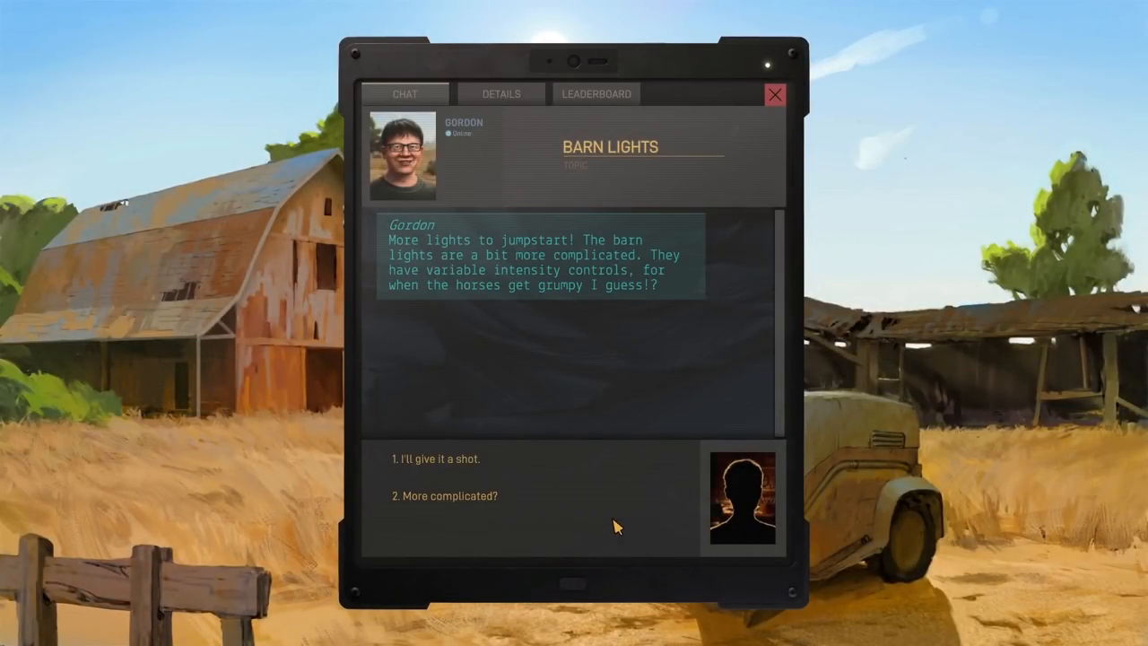
{"action": "mouse_move", "coordinate": [463, 466]}
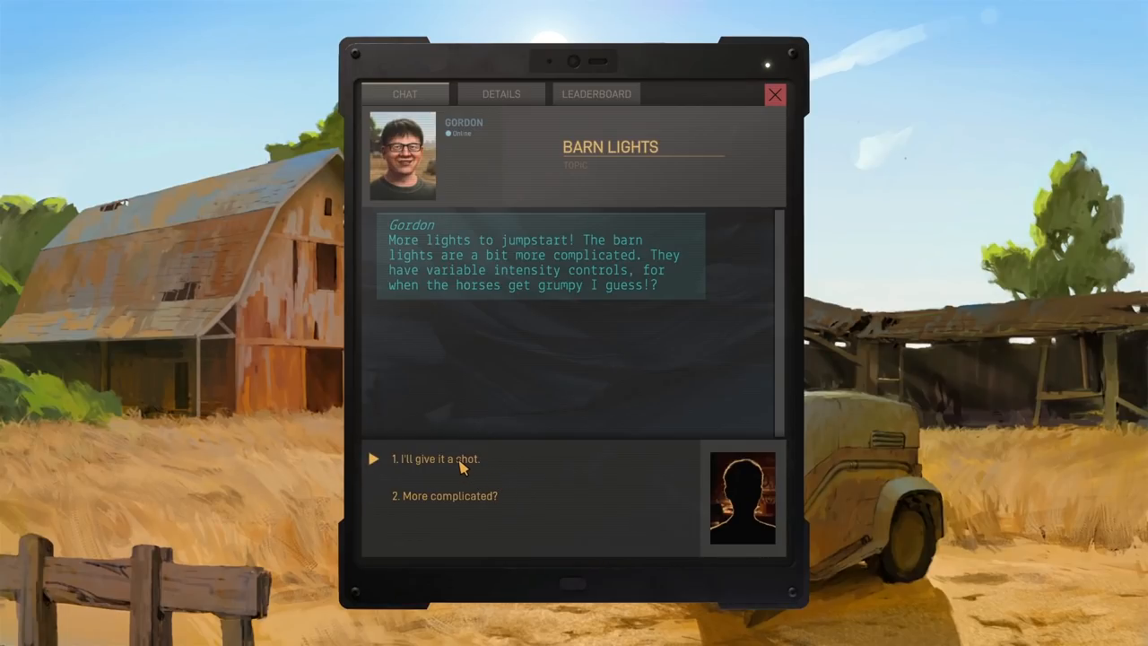
Answer Gordon's Barn Lights briefing, review the Details tab, and start the level
{"action": "left_click", "coordinate": [443, 495]}
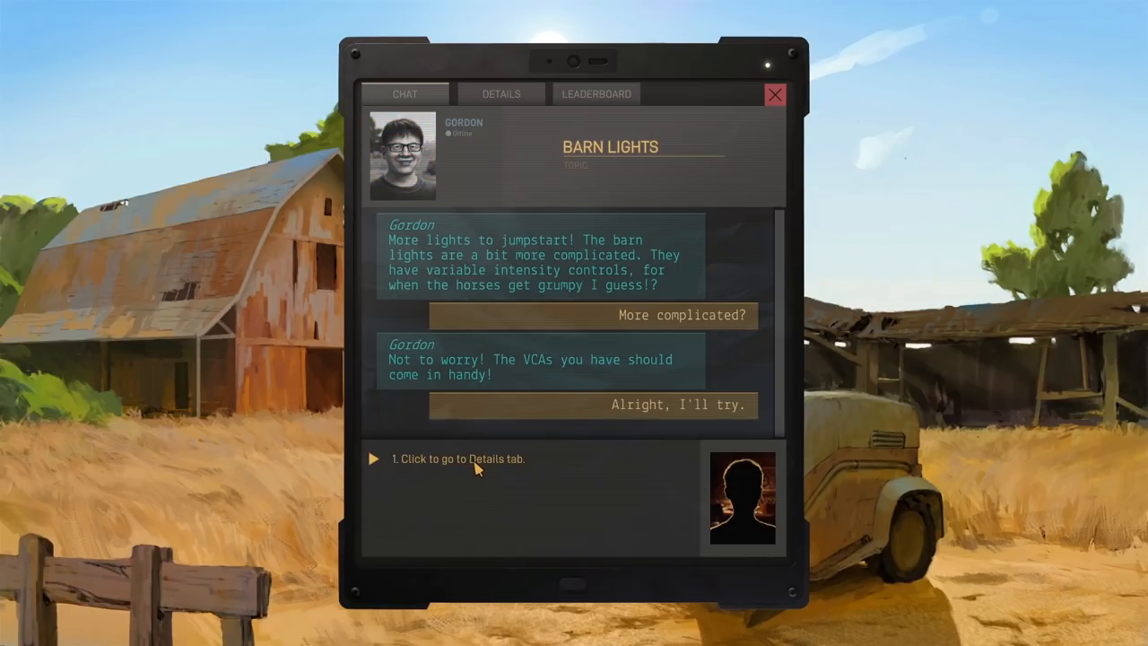
{"action": "left_click", "coordinate": [501, 93]}
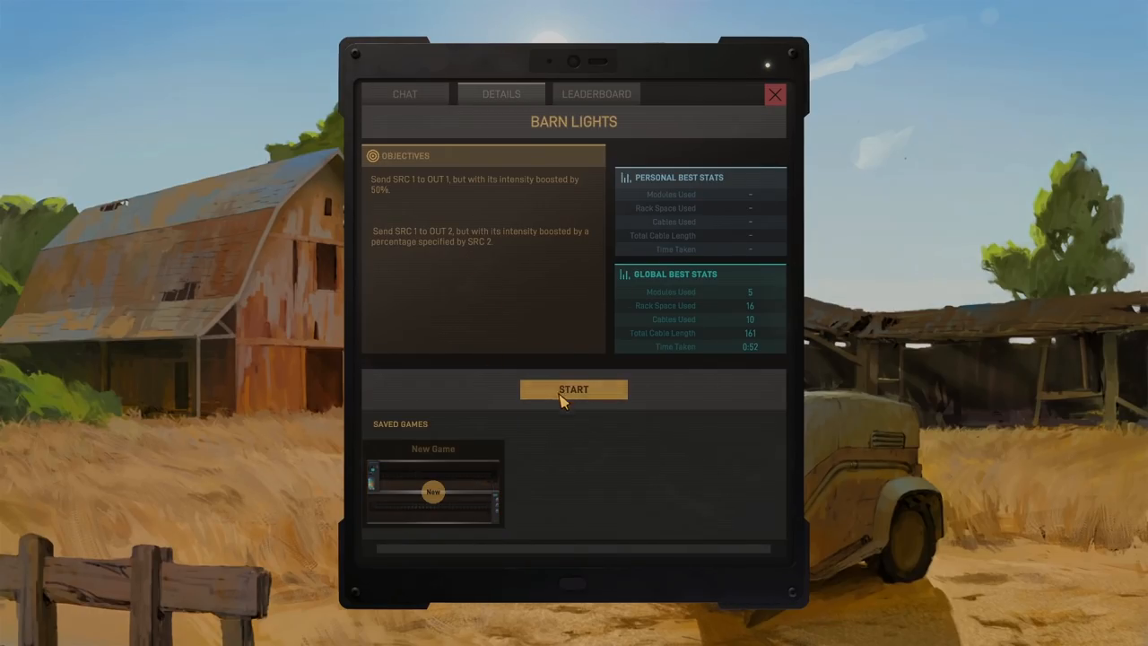
{"action": "left_click", "coordinate": [574, 387]}
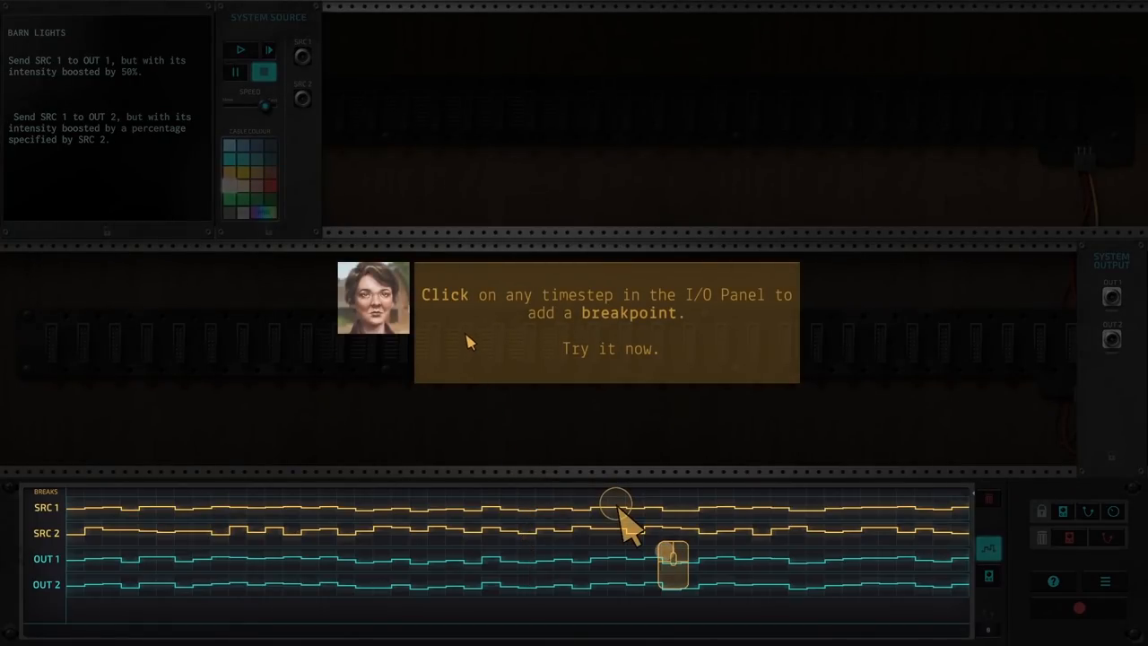
{"action": "mouse_move", "coordinate": [639, 329]}
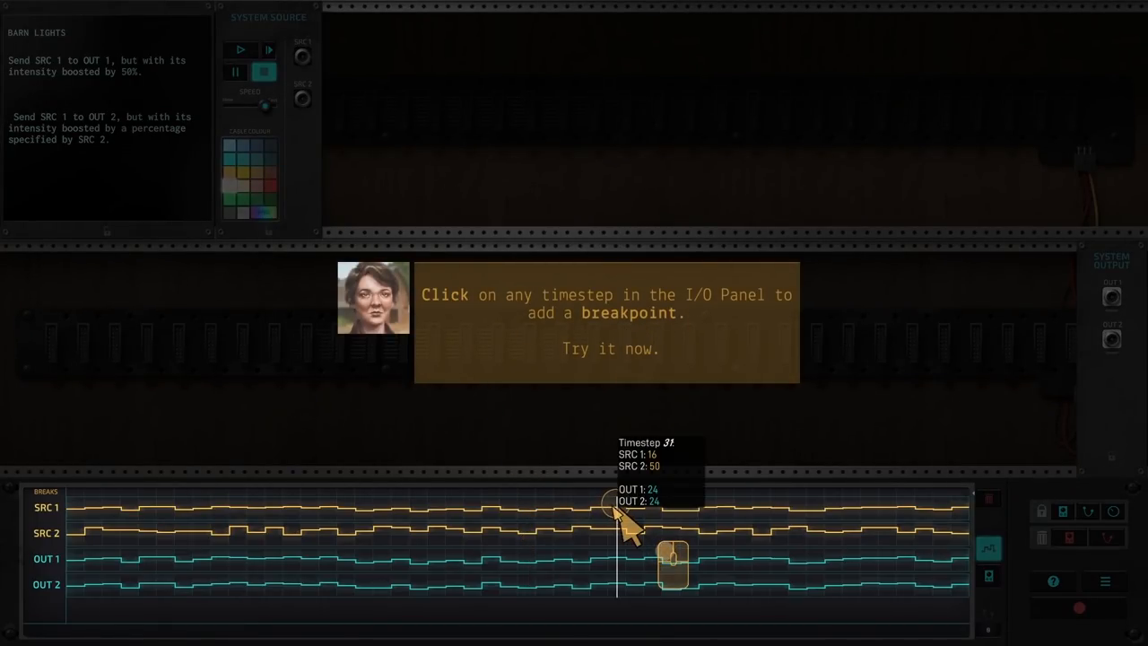
Add a breakpoint at timestep 31 in the BREAKS row and play the signals up to it
{"action": "left_click", "coordinate": [617, 502]}
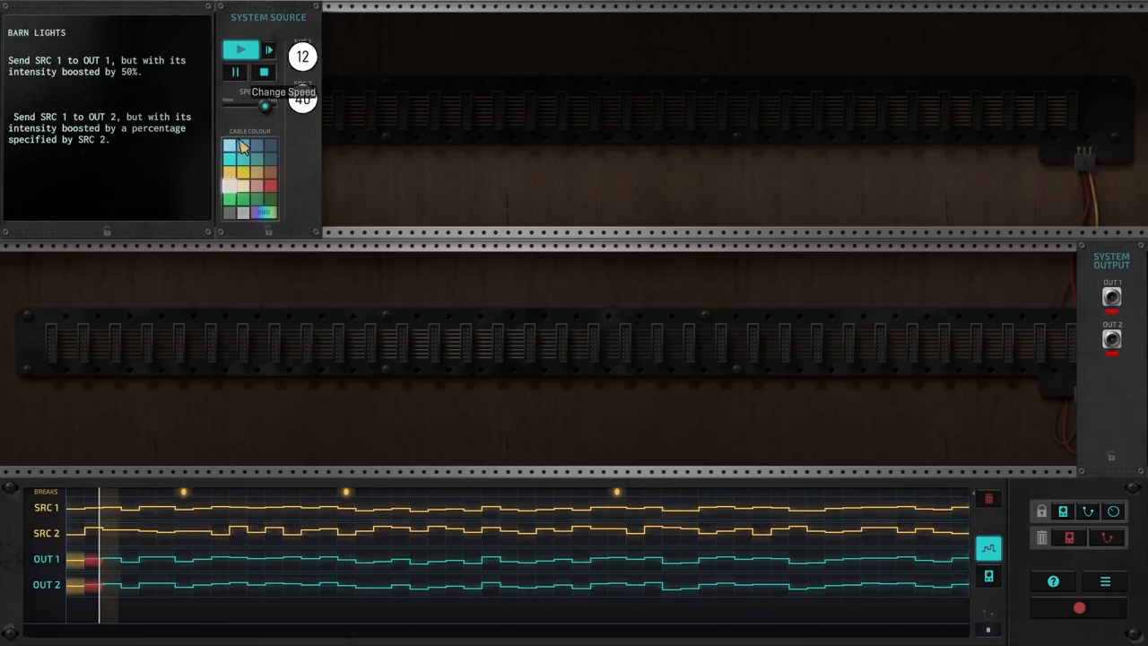
{"action": "left_click", "coordinate": [241, 50]}
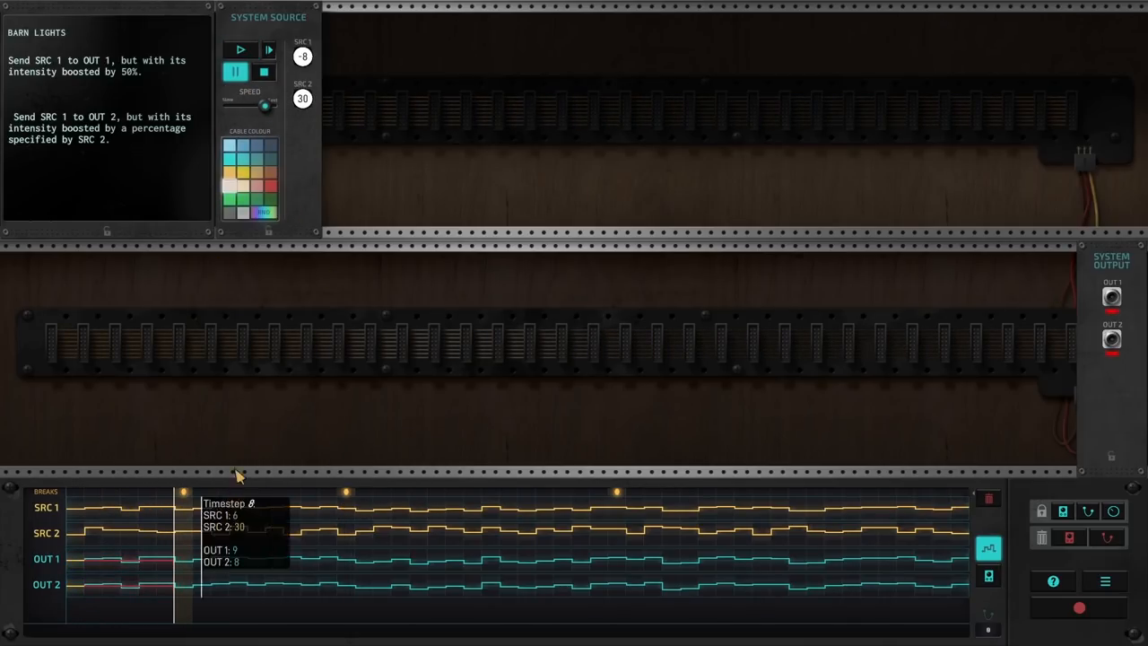
{"action": "left_click", "coordinate": [235, 50]}
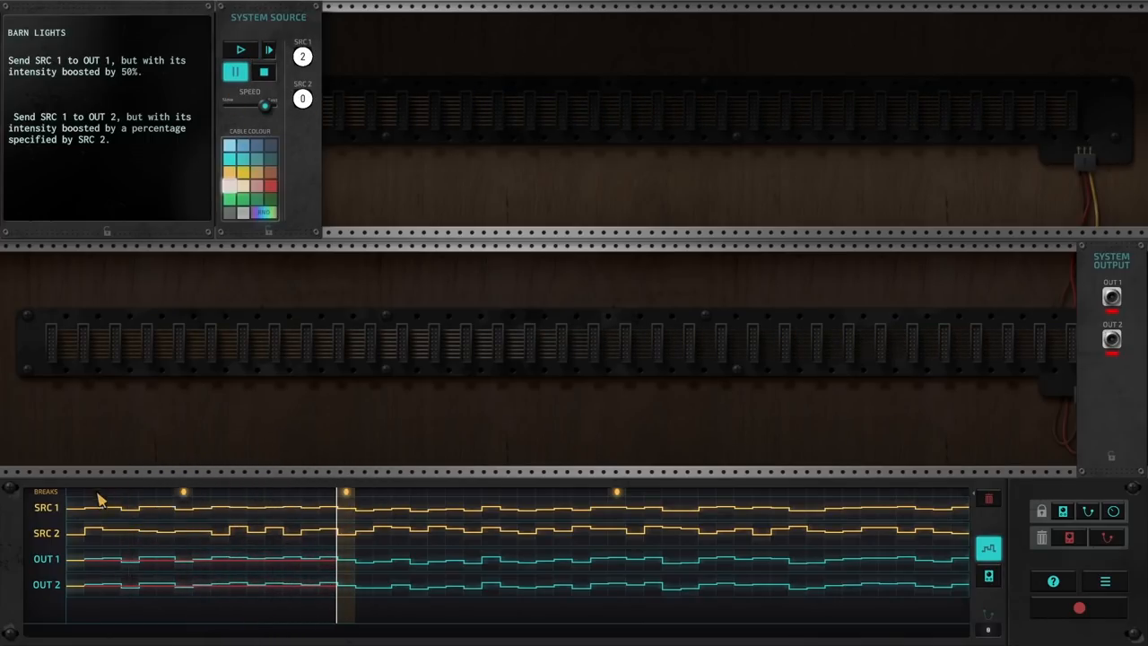
{"action": "mouse_move", "coordinate": [464, 552]}
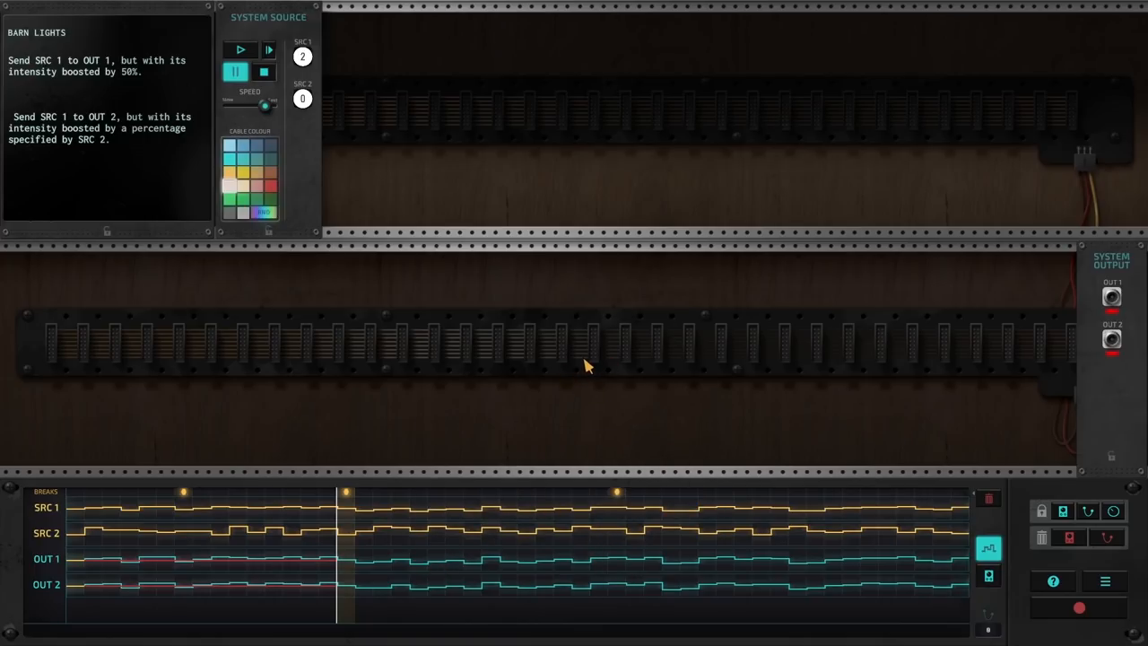
{"action": "mouse_move", "coordinate": [667, 298]}
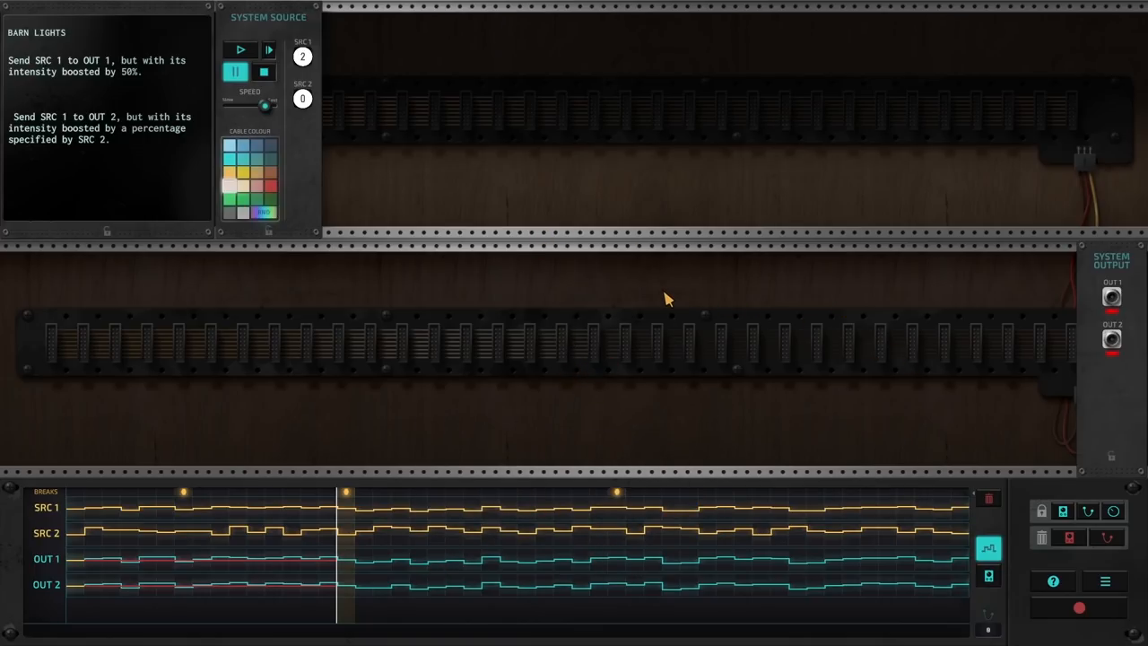
{"action": "mouse_move", "coordinate": [667, 313]}
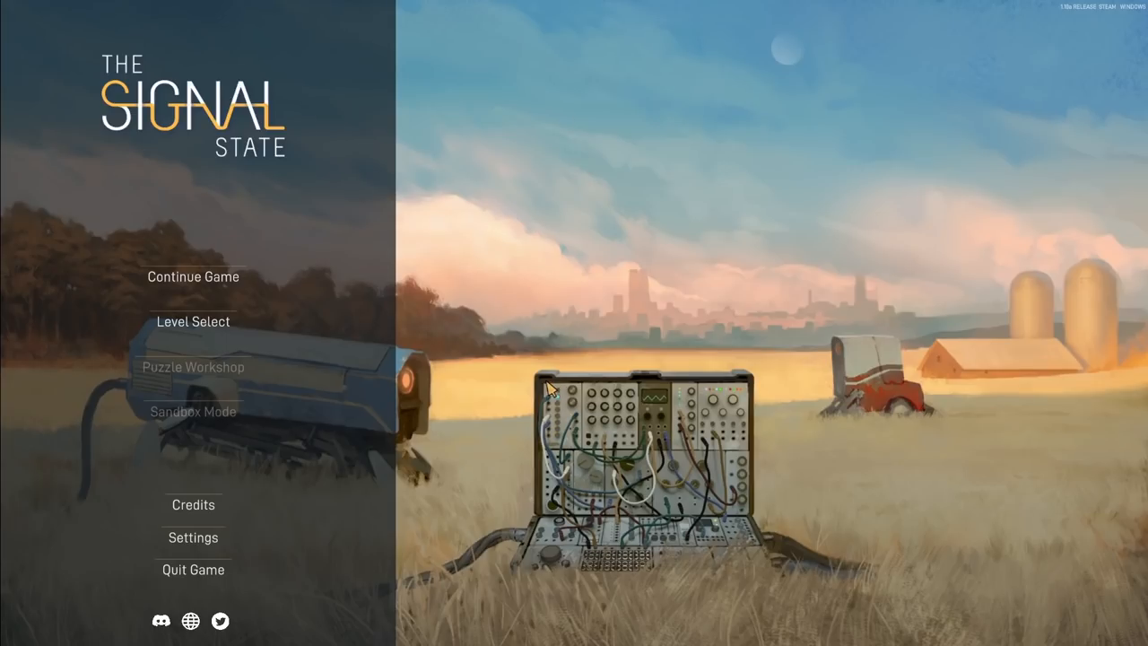
{"action": "mouse_move", "coordinate": [193, 411]}
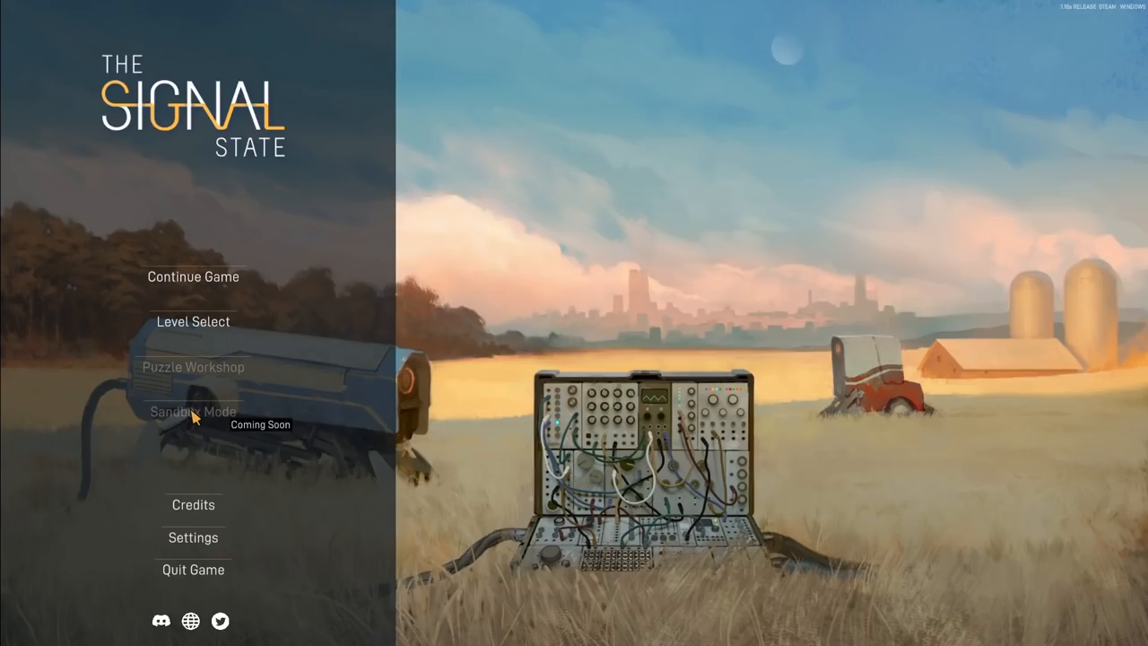
{"action": "mouse_move", "coordinate": [333, 348]}
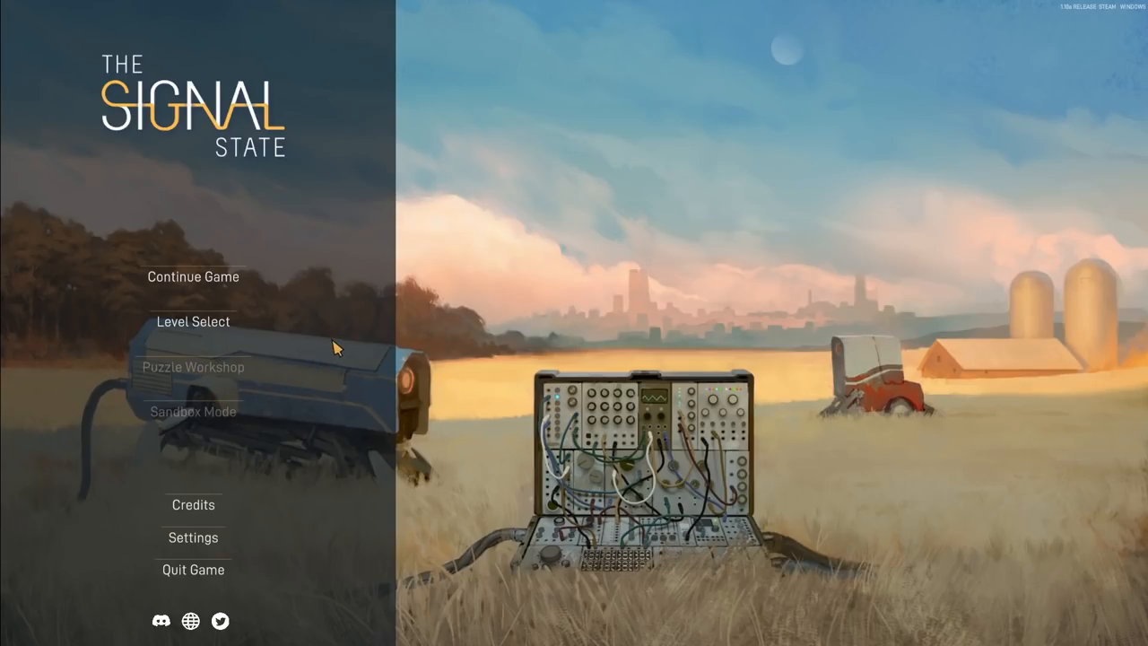